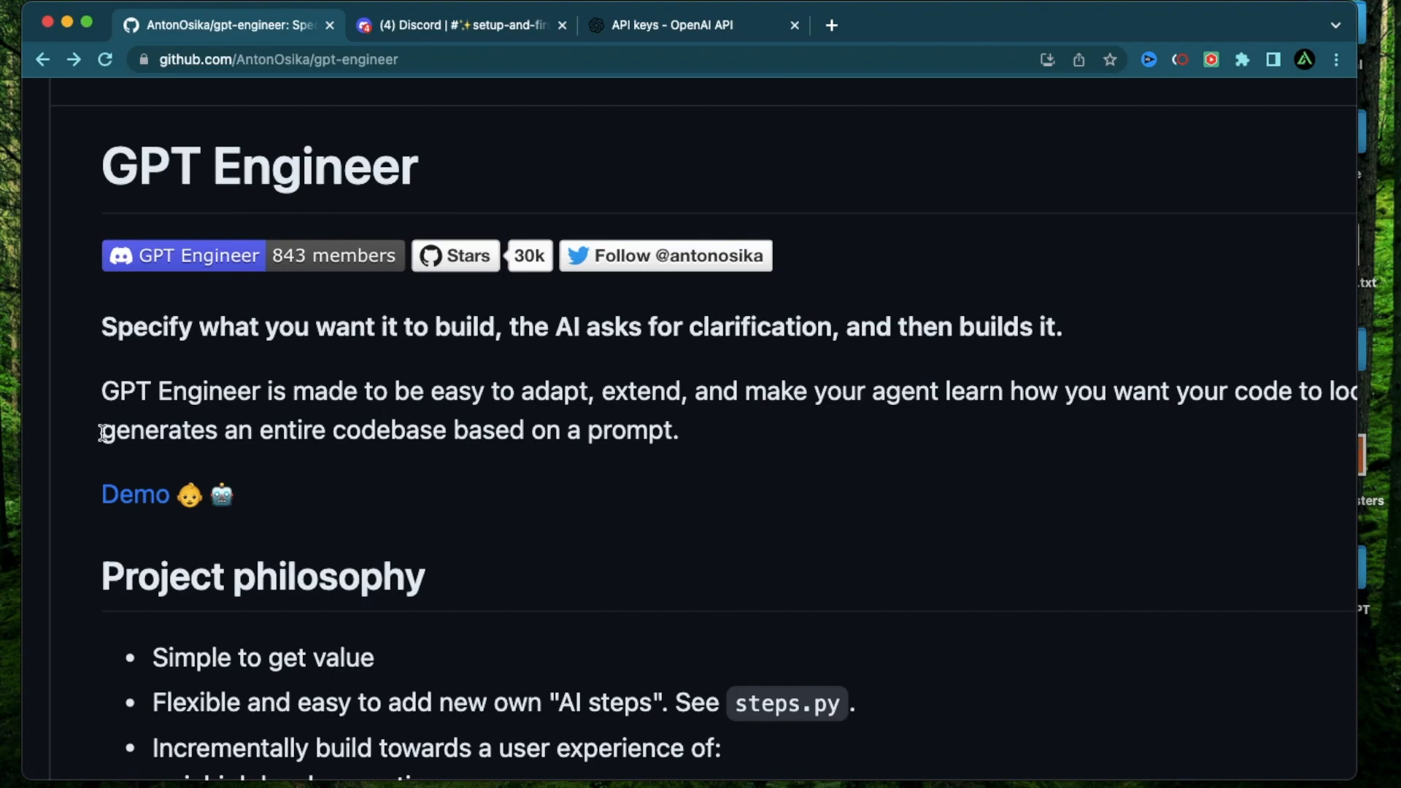
Highlight the codebase-generation sentence, scroll the newsletter, then switch to the Sparks of AGI YouTube playlist
left_click_drag(101, 429, 683, 429)
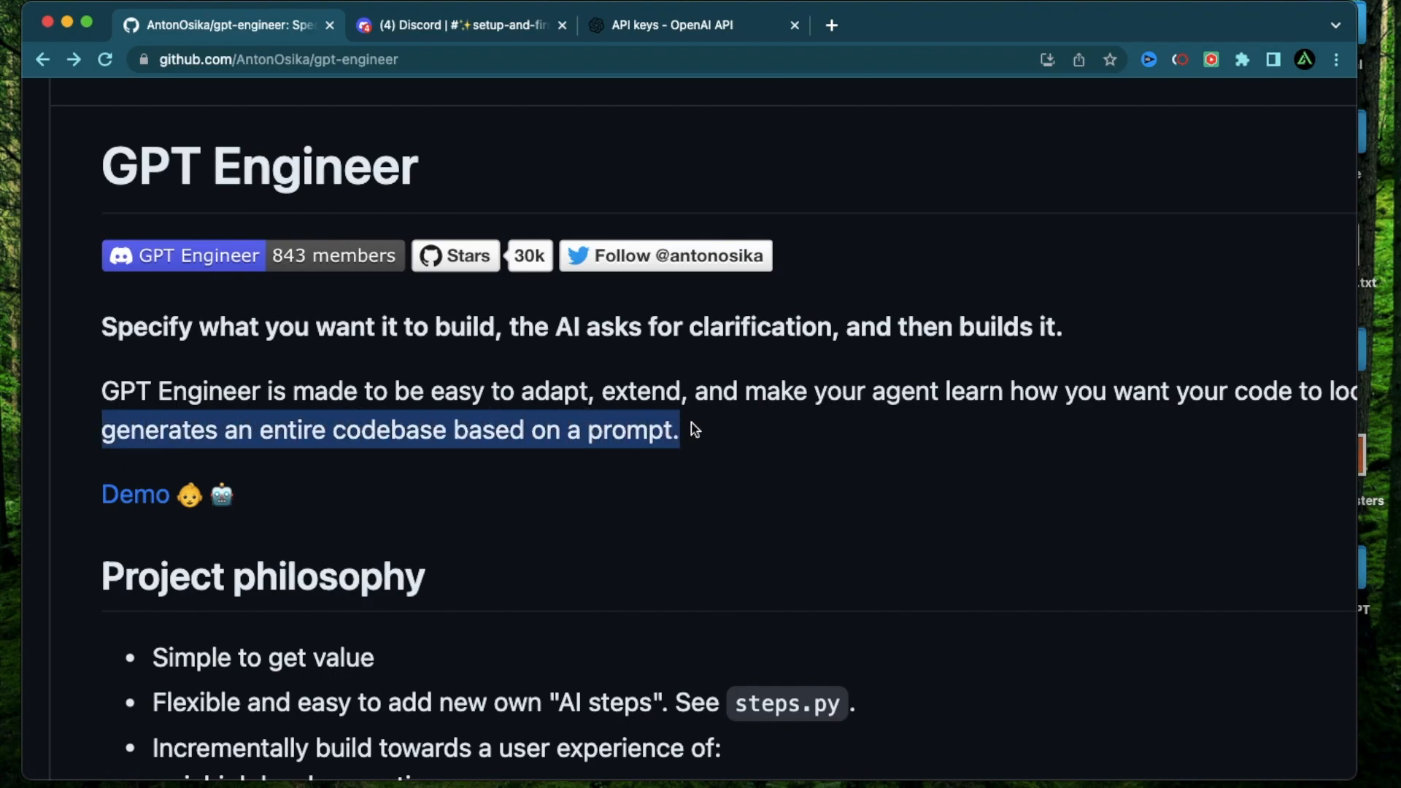
left_click(626, 429)
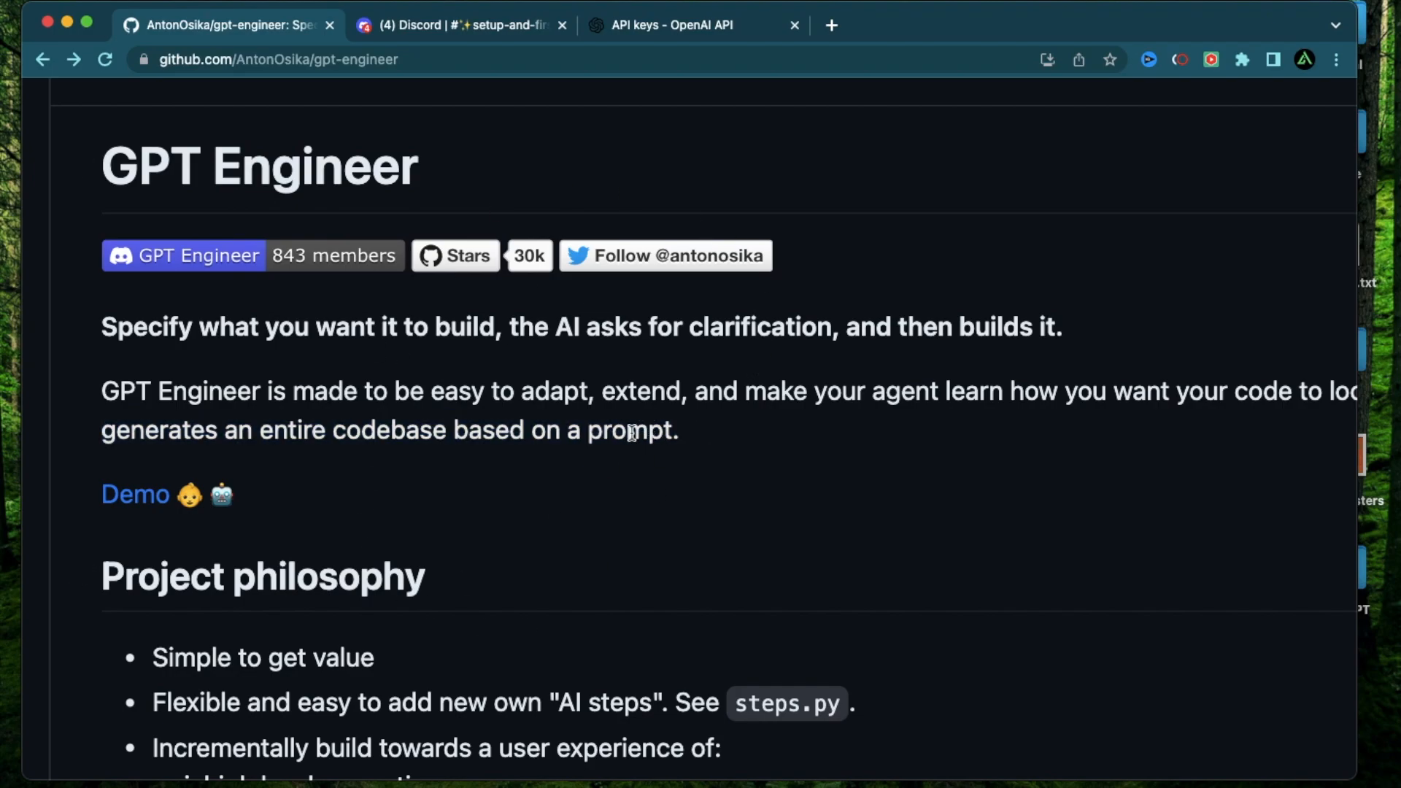
mouse_move(678, 466)
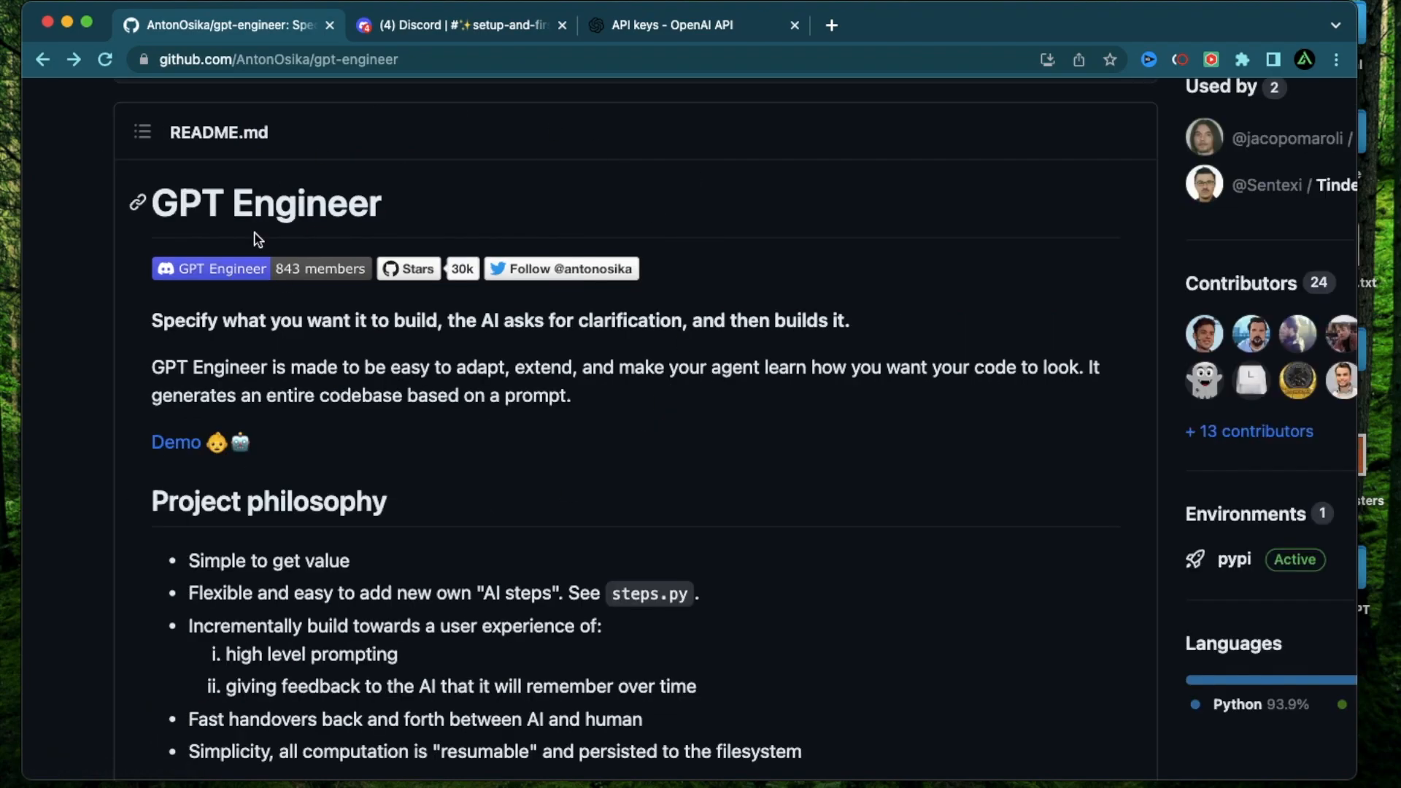
mouse_move(493, 210)
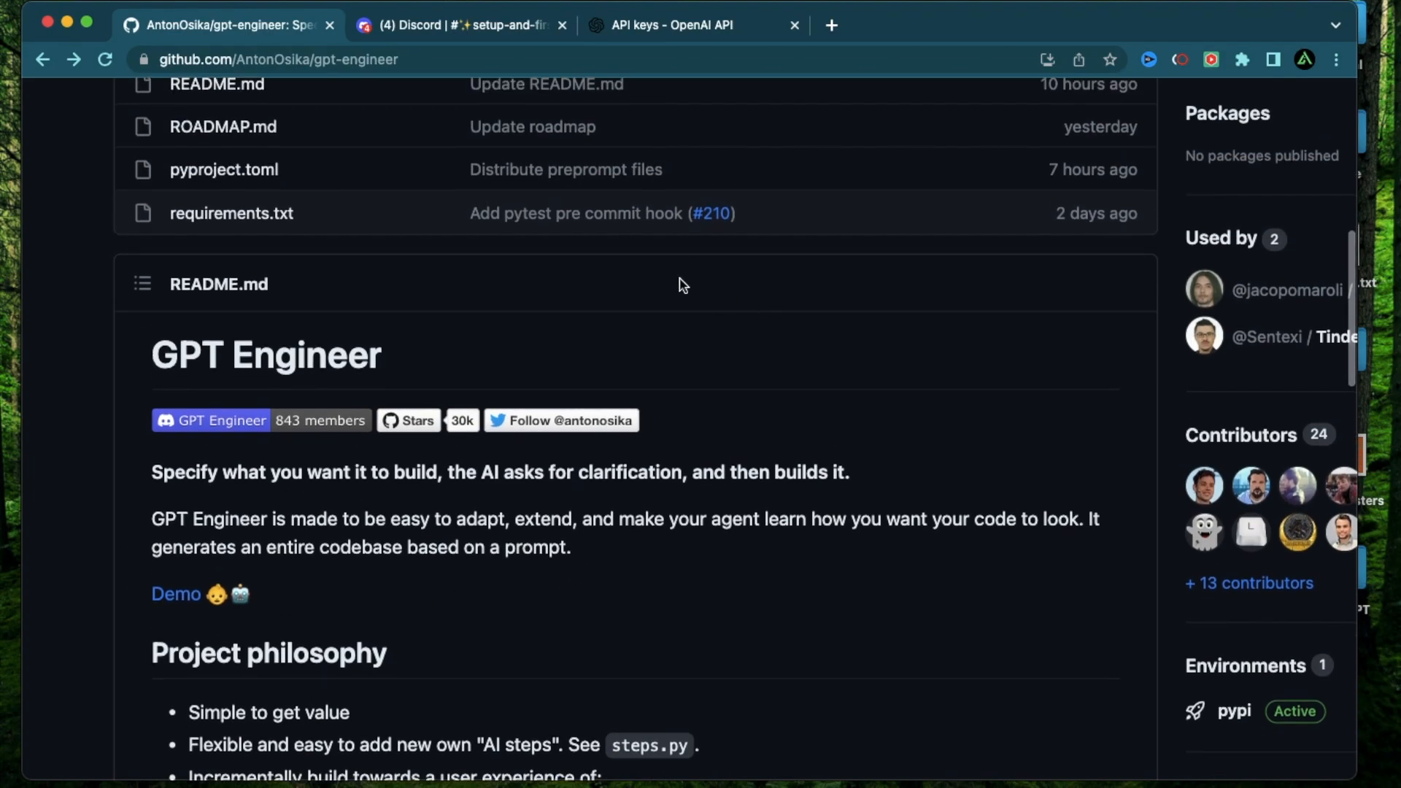
scroll("down", 3)
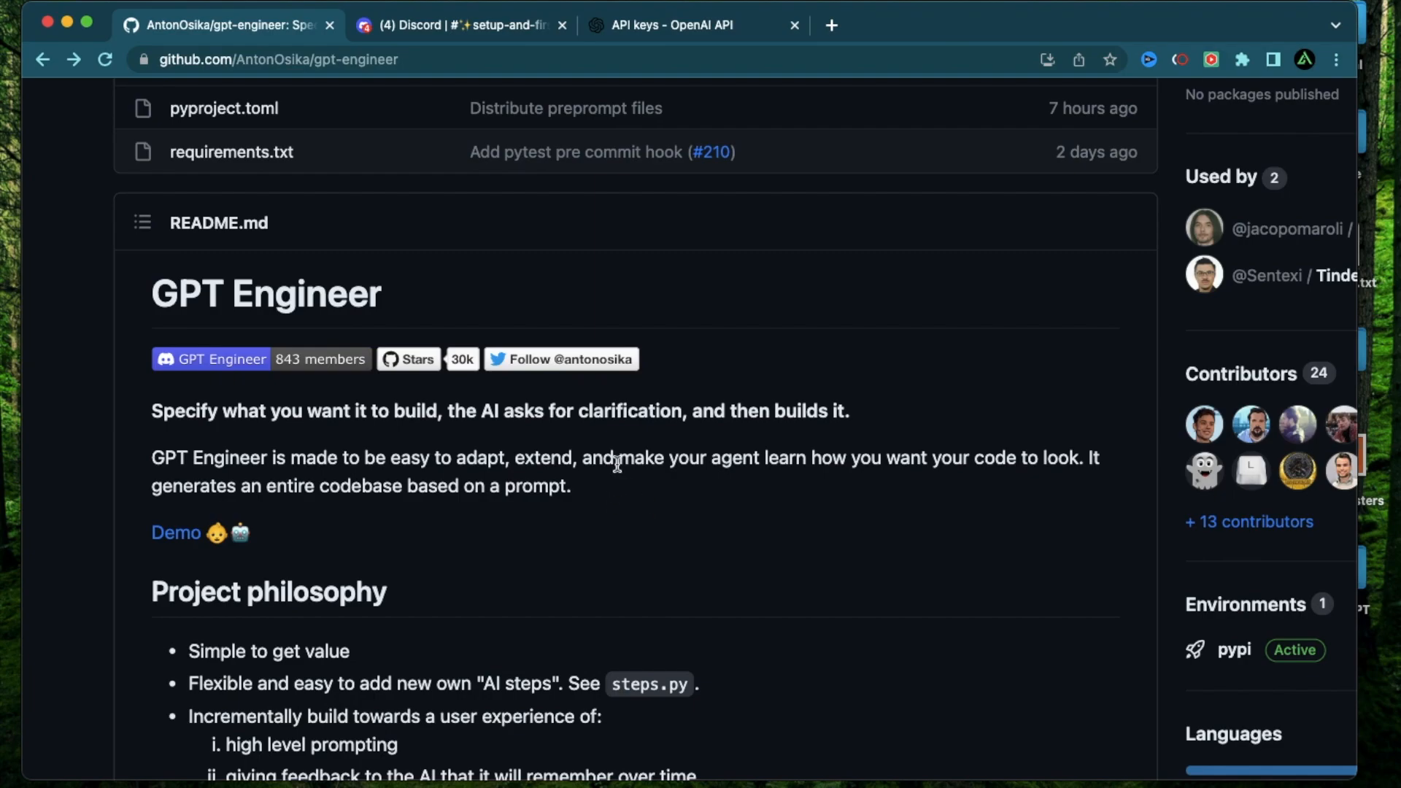
scroll("down", 3)
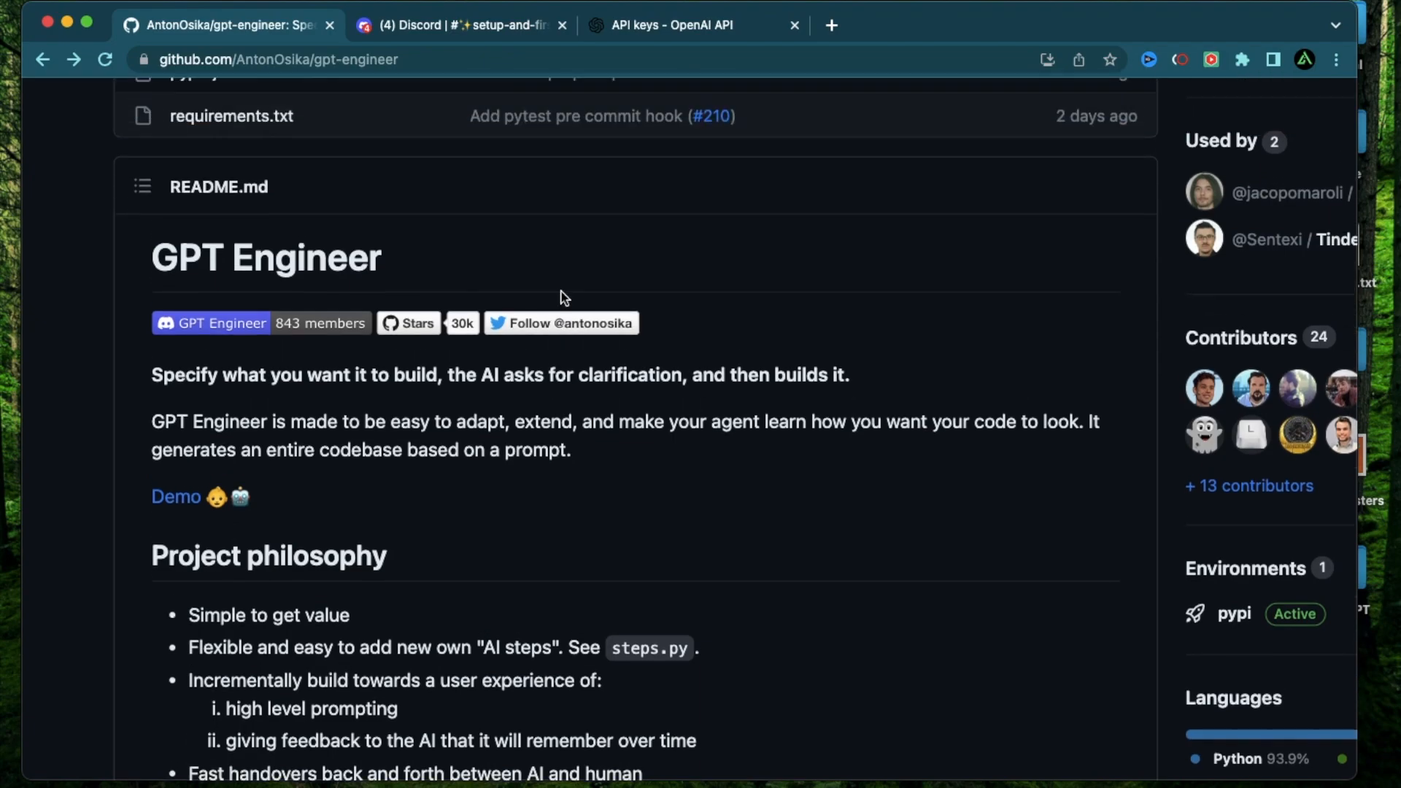
scroll("down", 3)
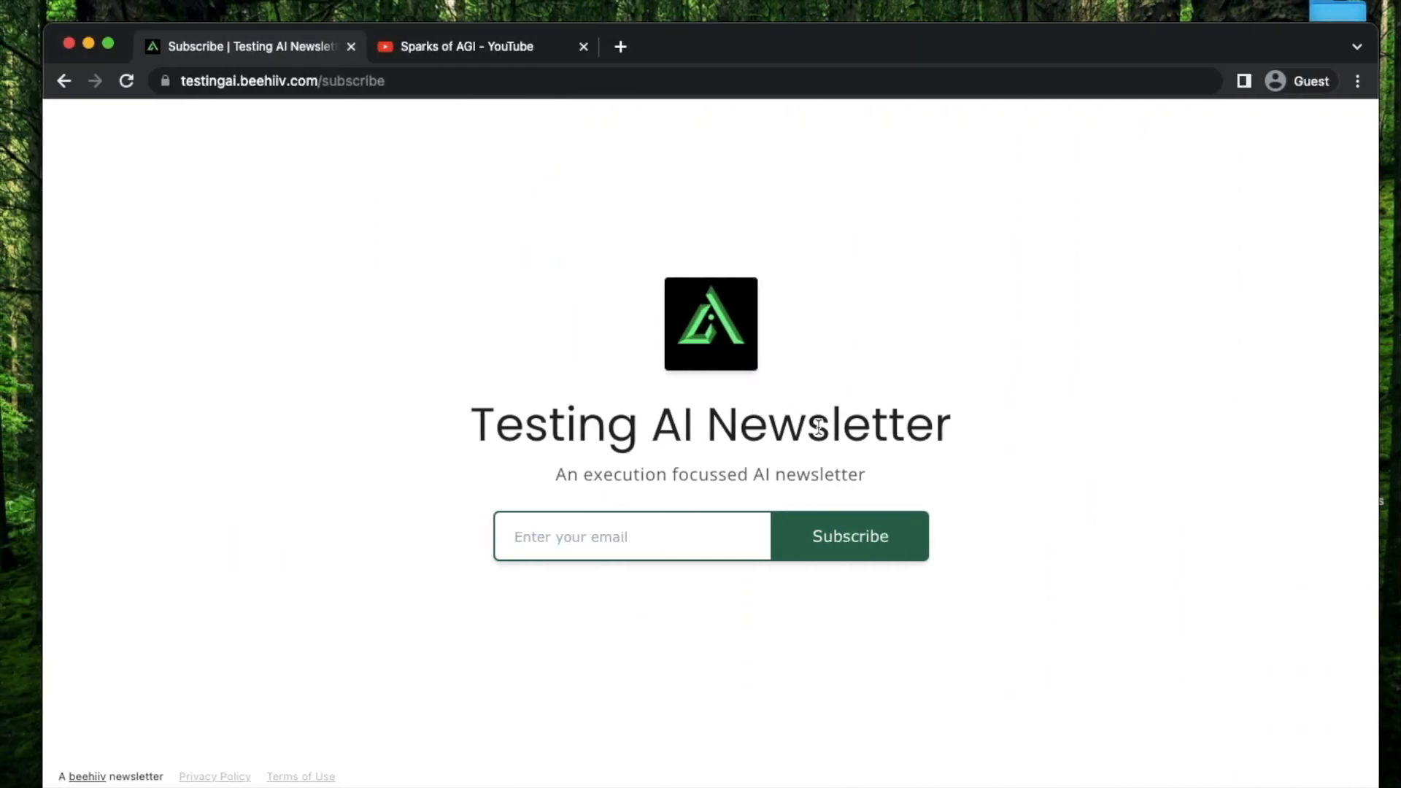
left_click(469, 45)
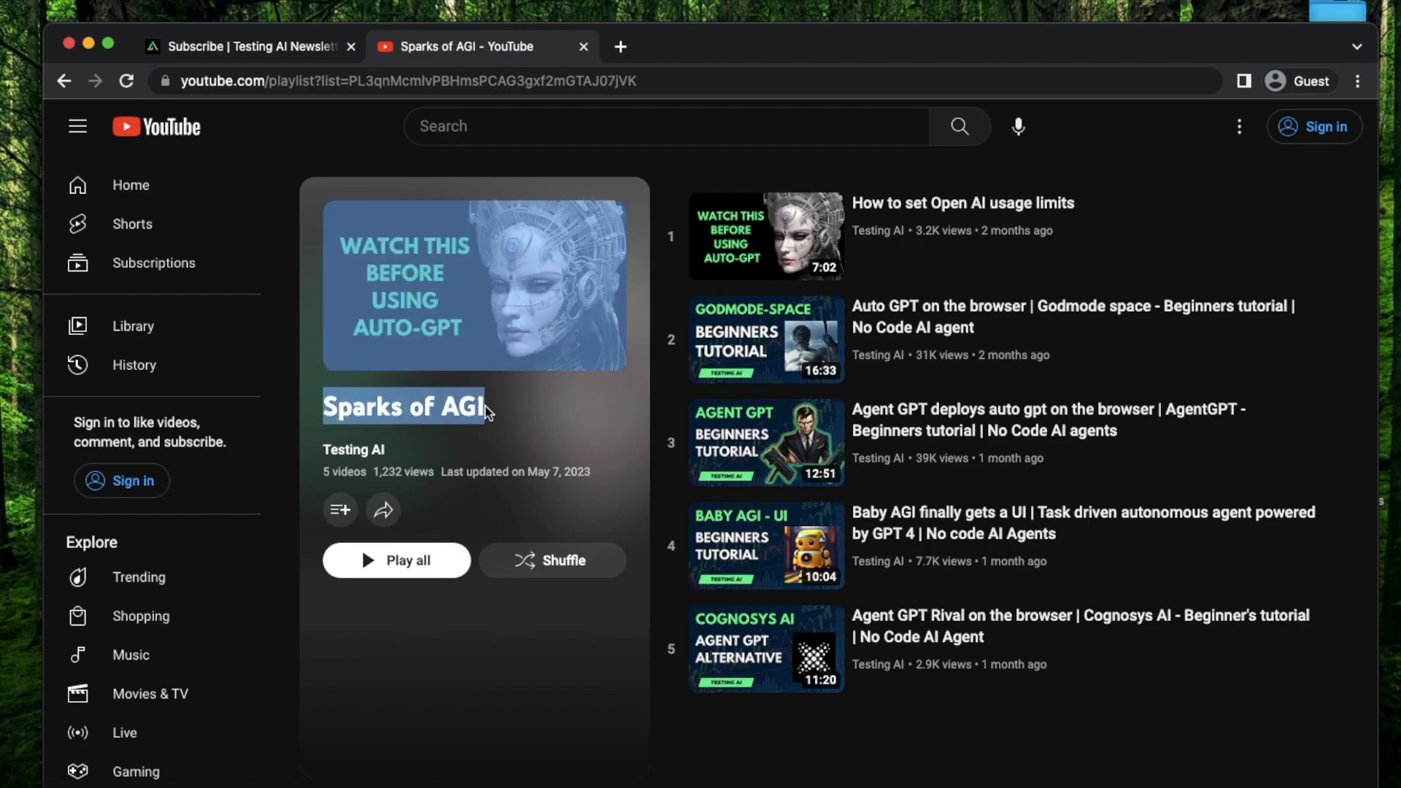
mouse_move(953, 244)
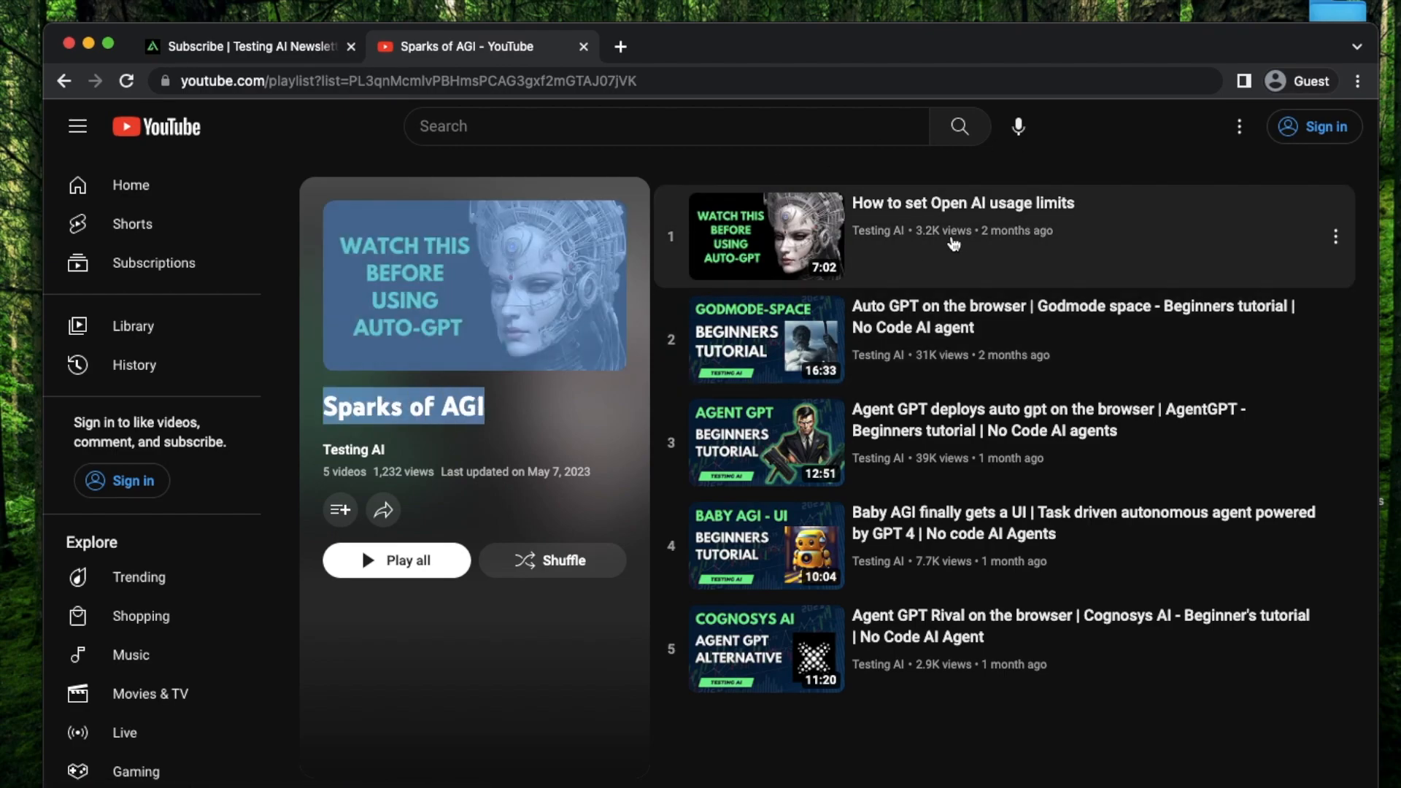
mouse_move(1009, 273)
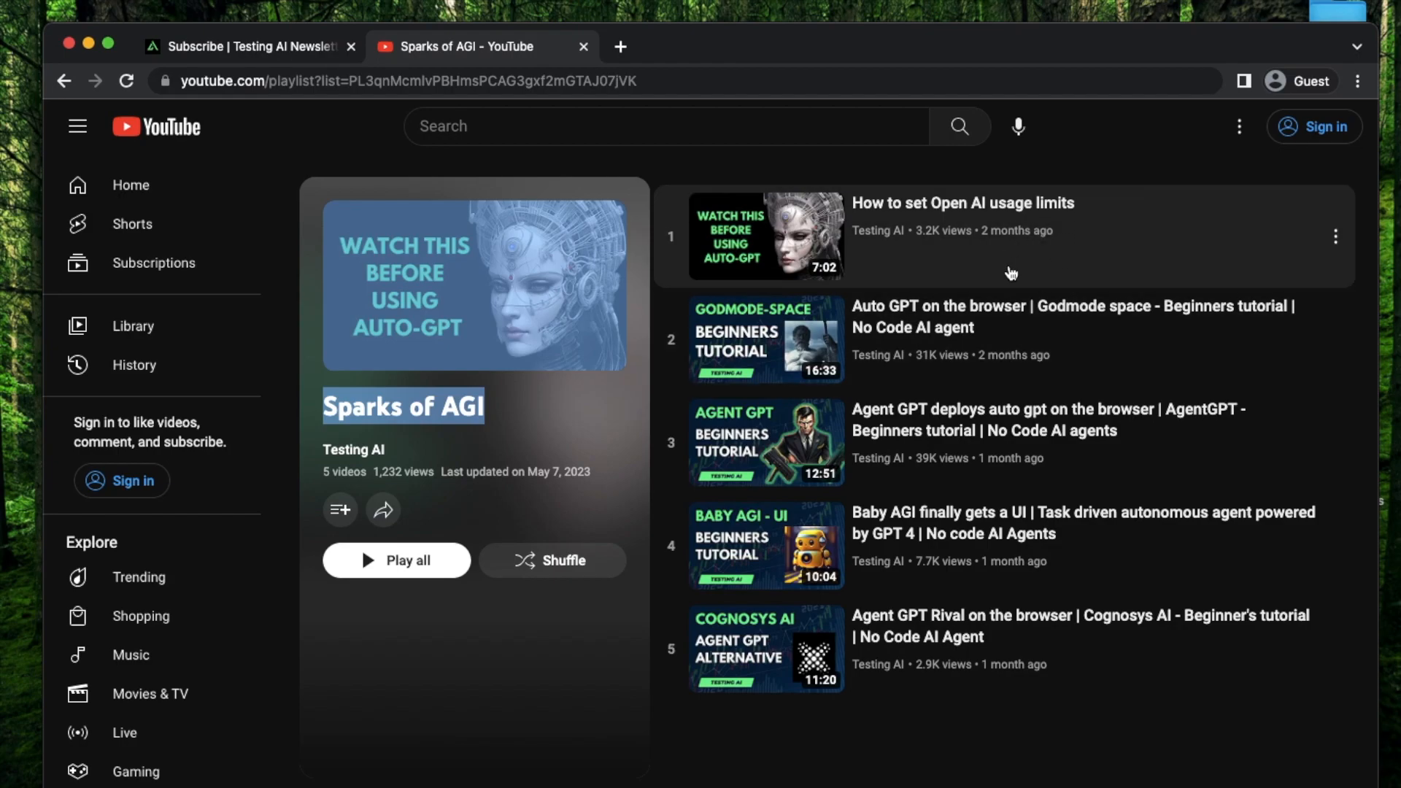
mouse_move(1056, 134)
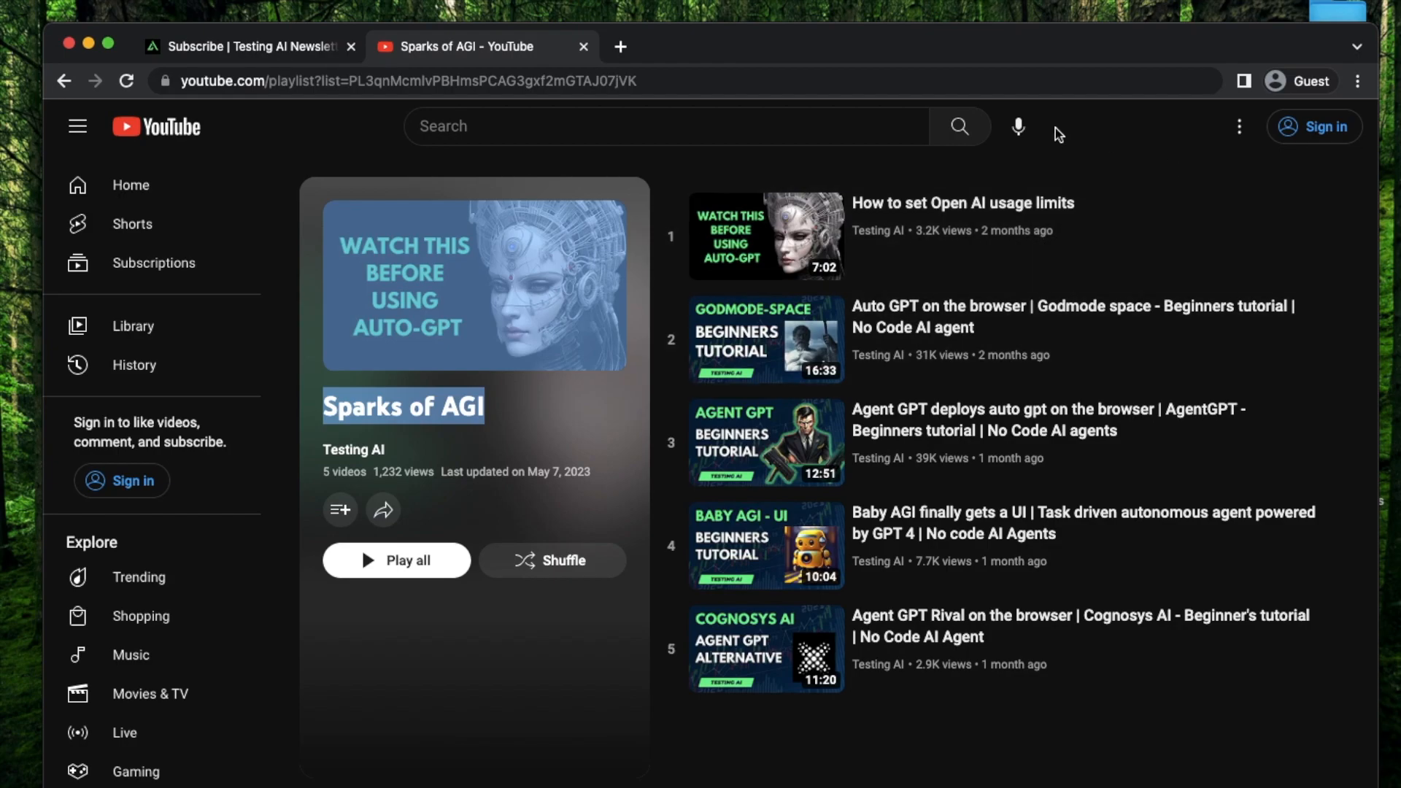
mouse_move(1114, 159)
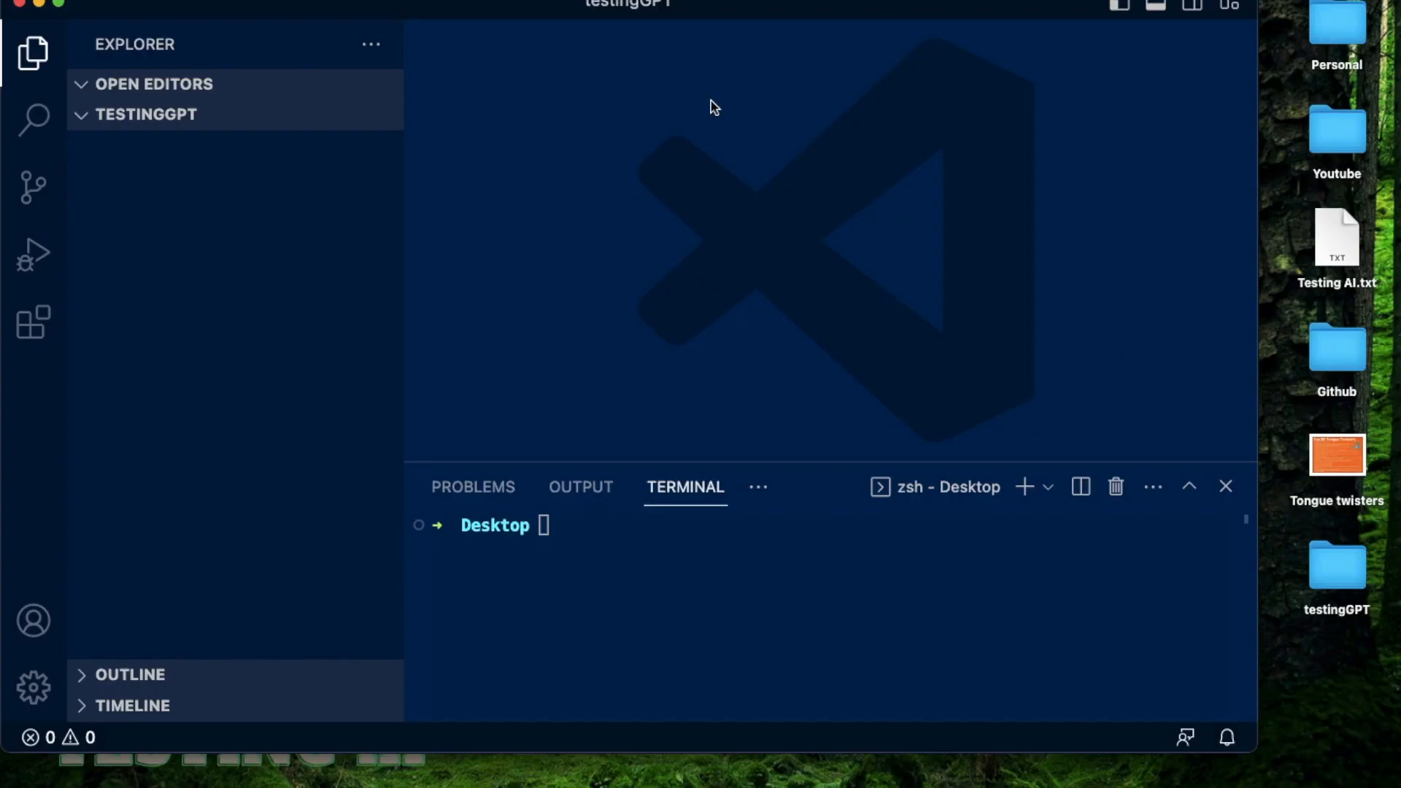
mouse_move(604, 306)
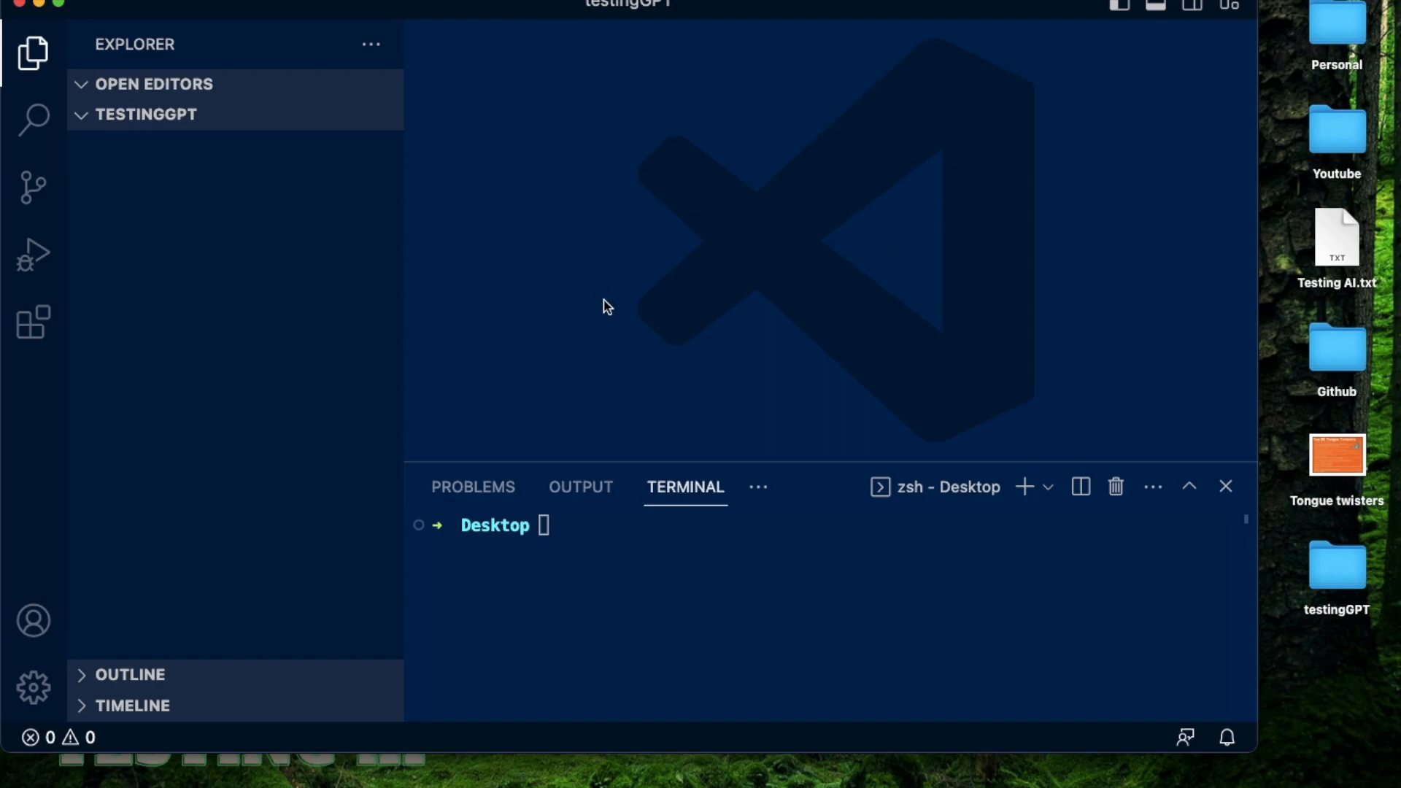
mouse_move(749, 189)
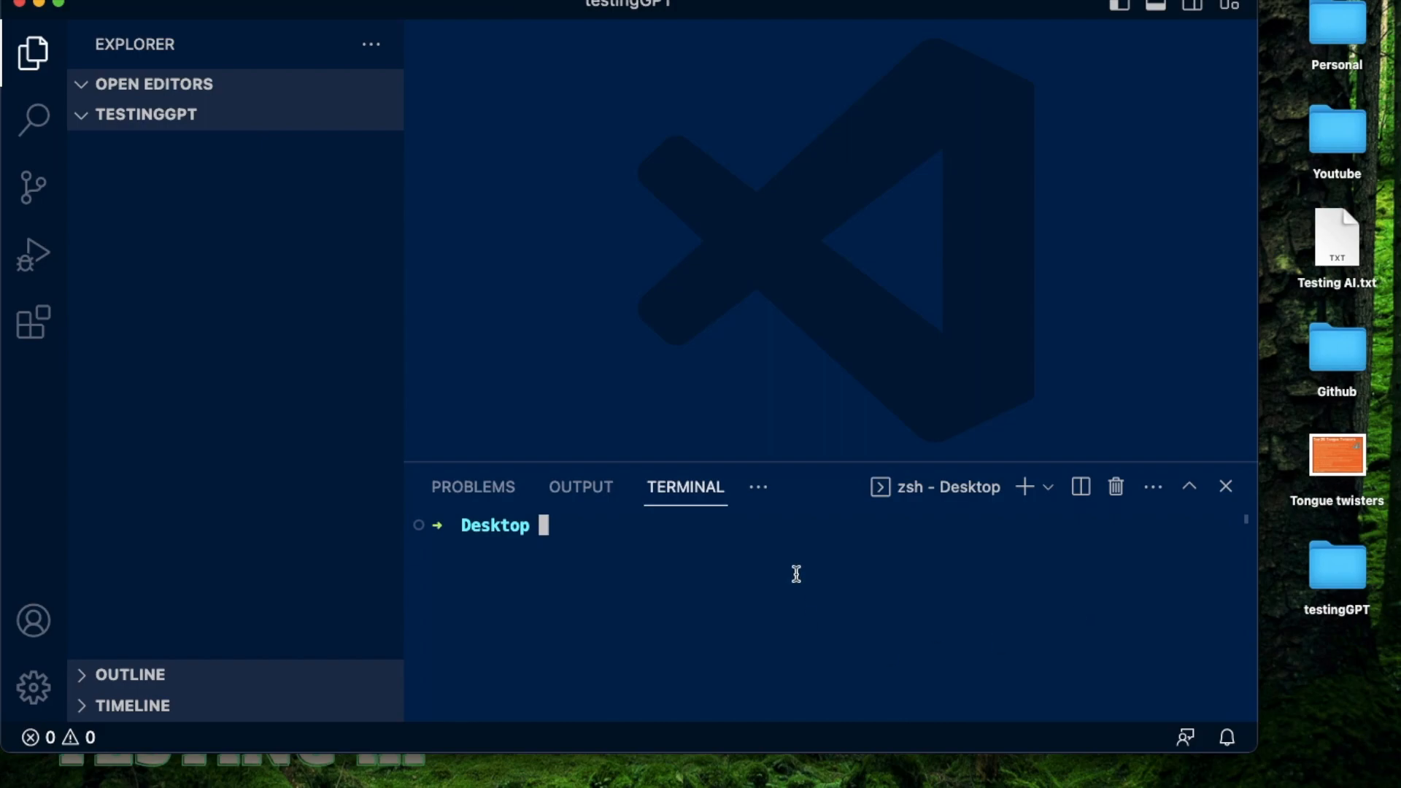
mouse_move(538, 471)
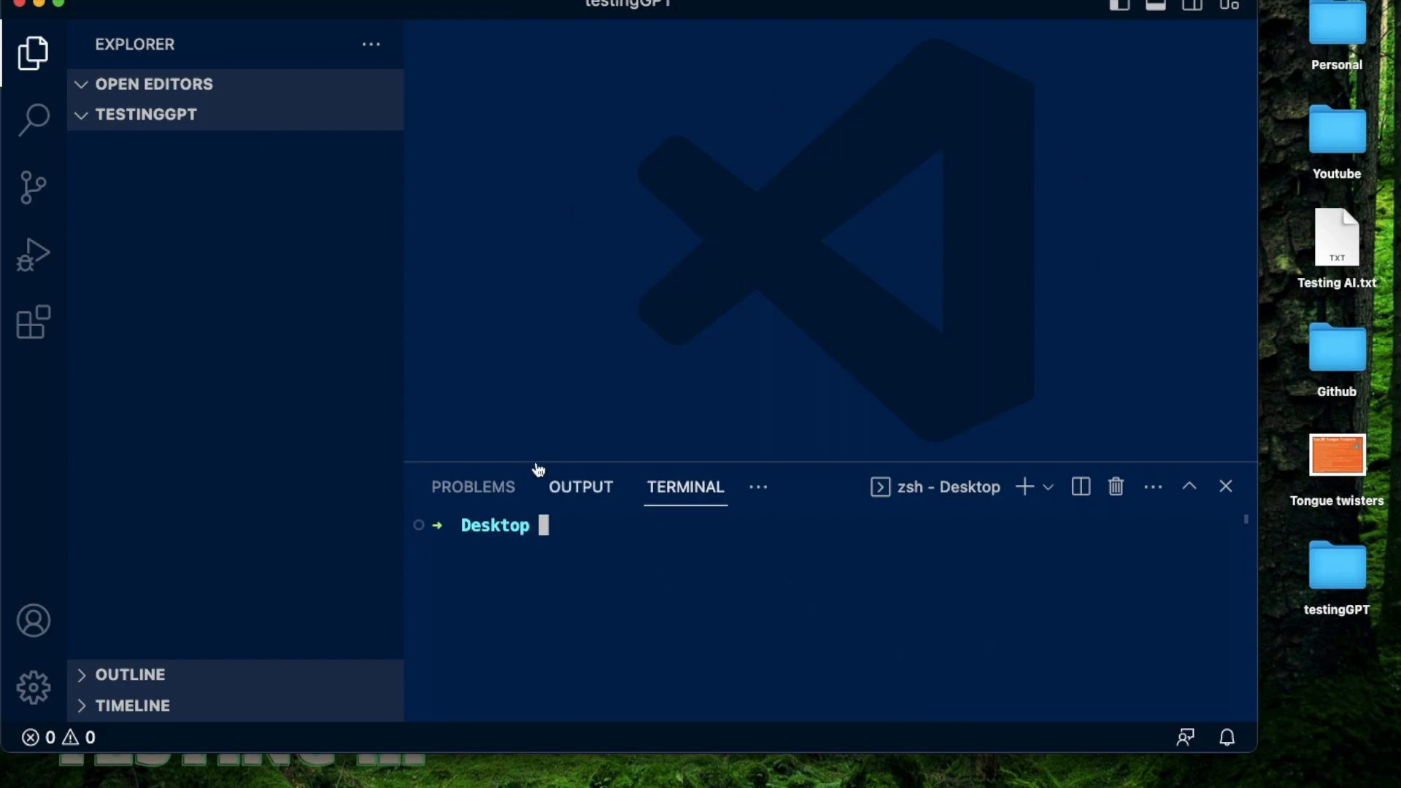
mouse_move(736, 349)
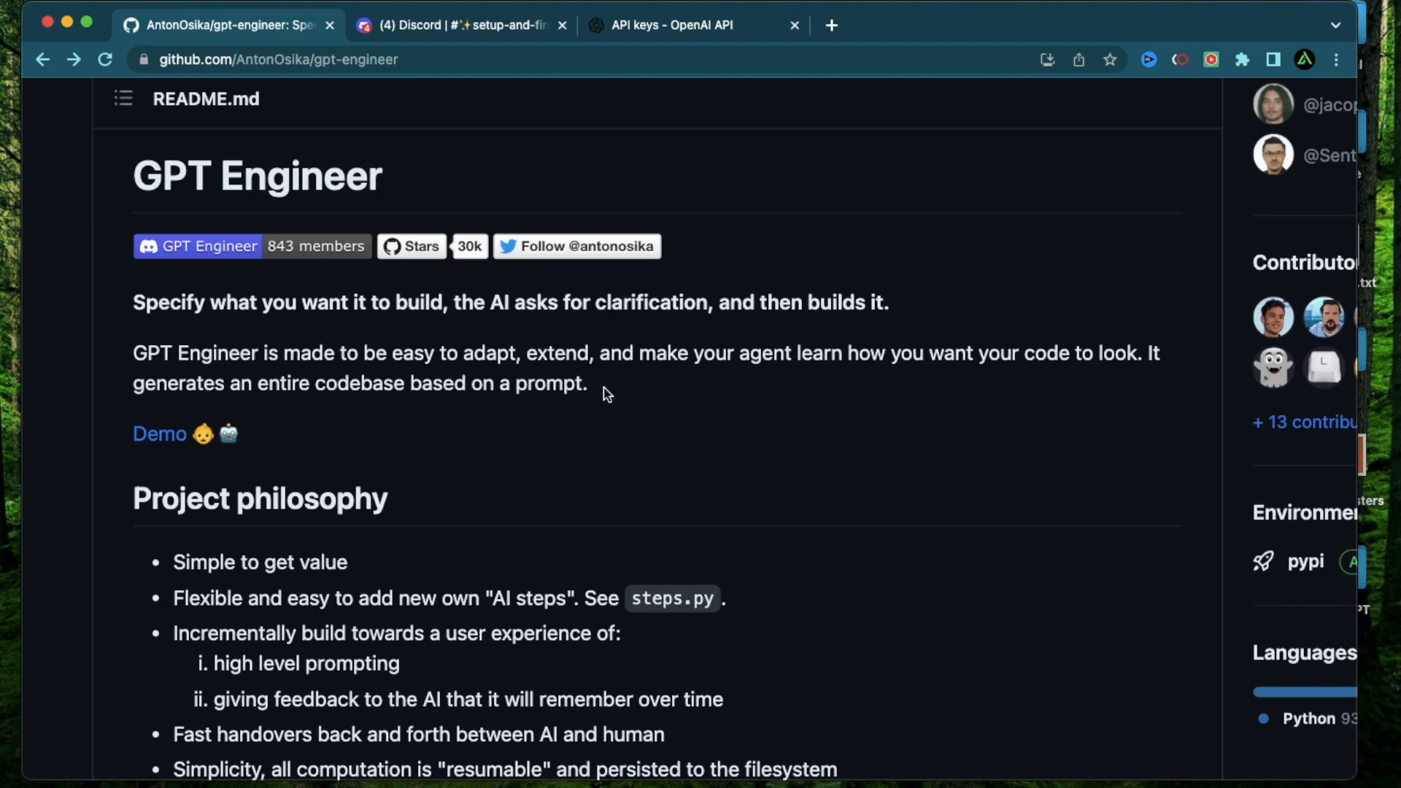
mouse_move(546, 242)
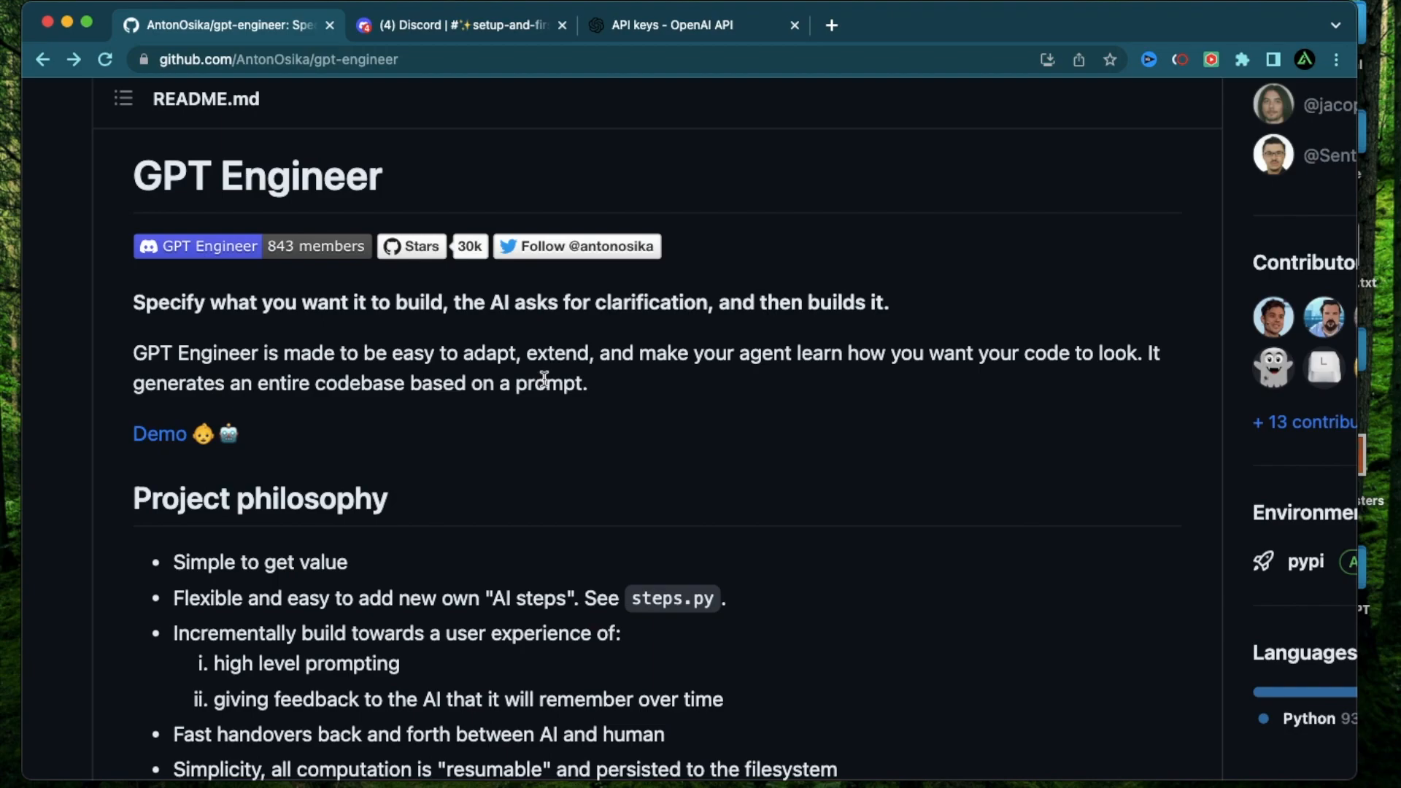
mouse_move(475, 373)
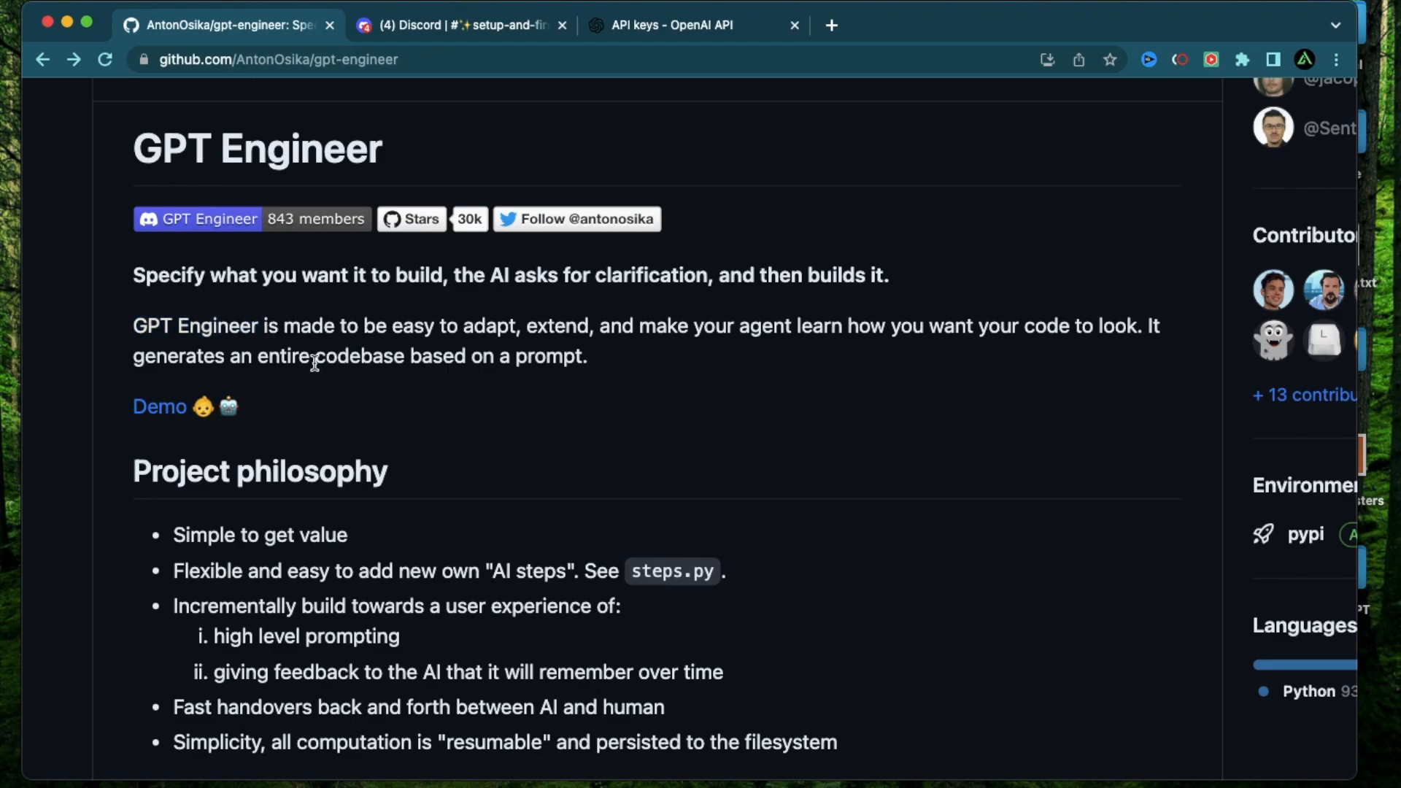
double_click(359, 356)
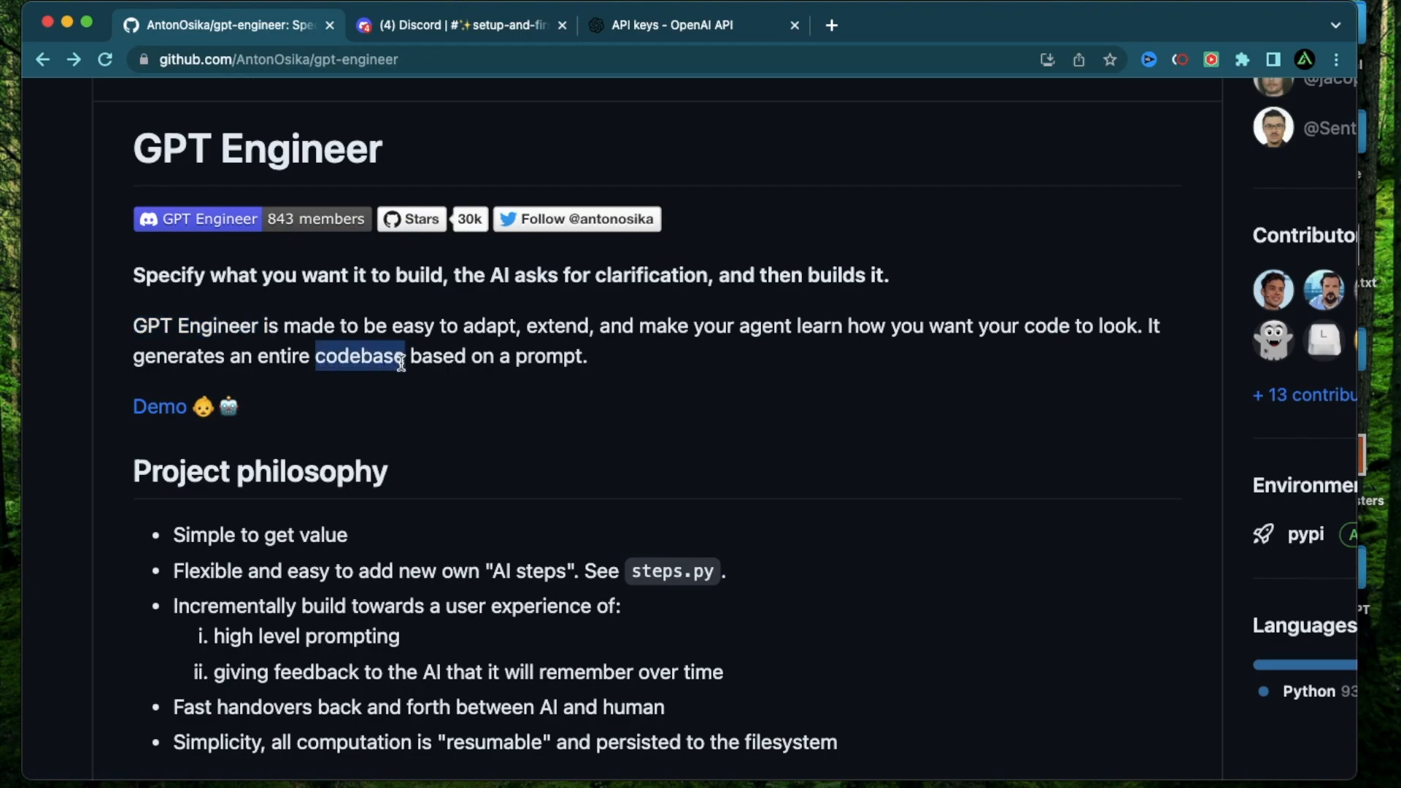
mouse_move(702, 372)
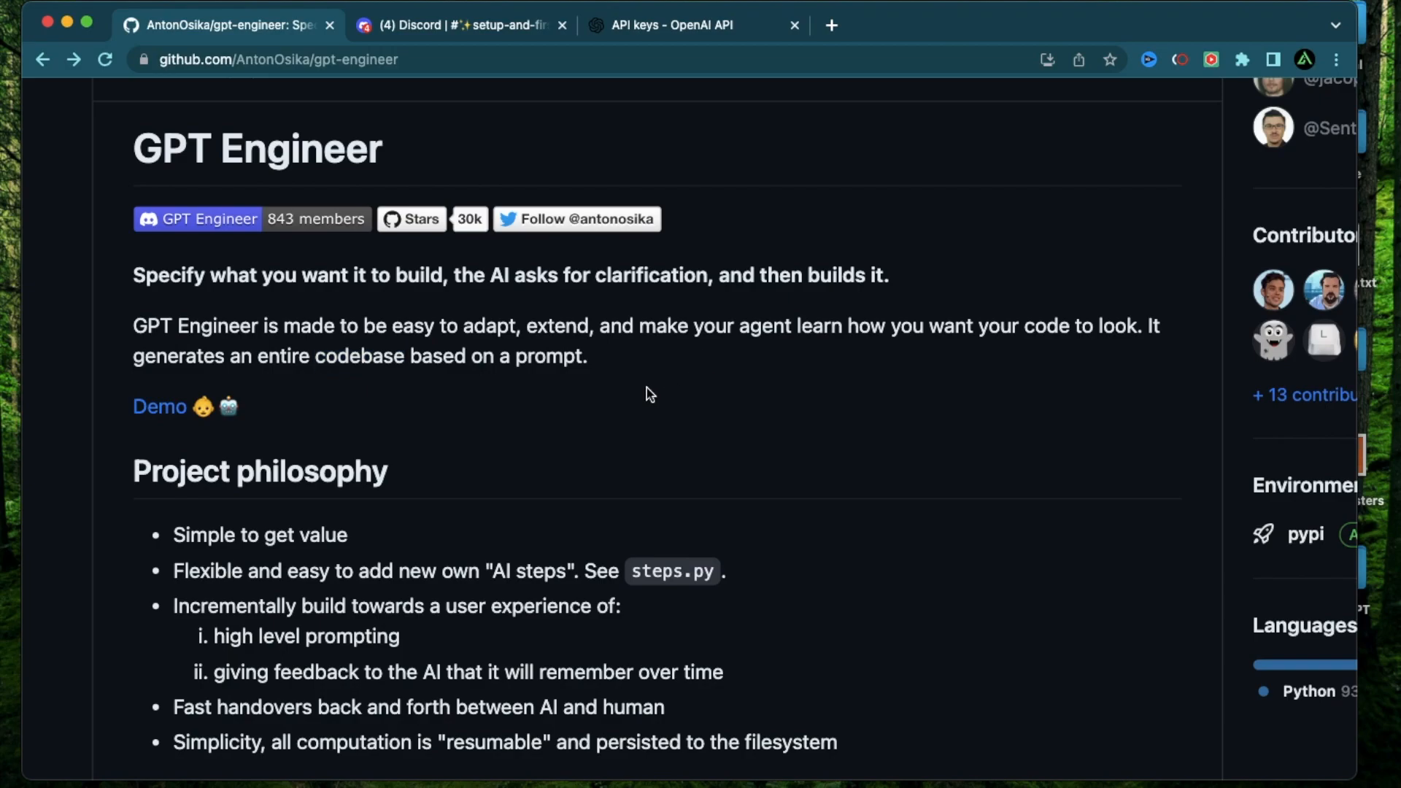
mouse_move(545, 388)
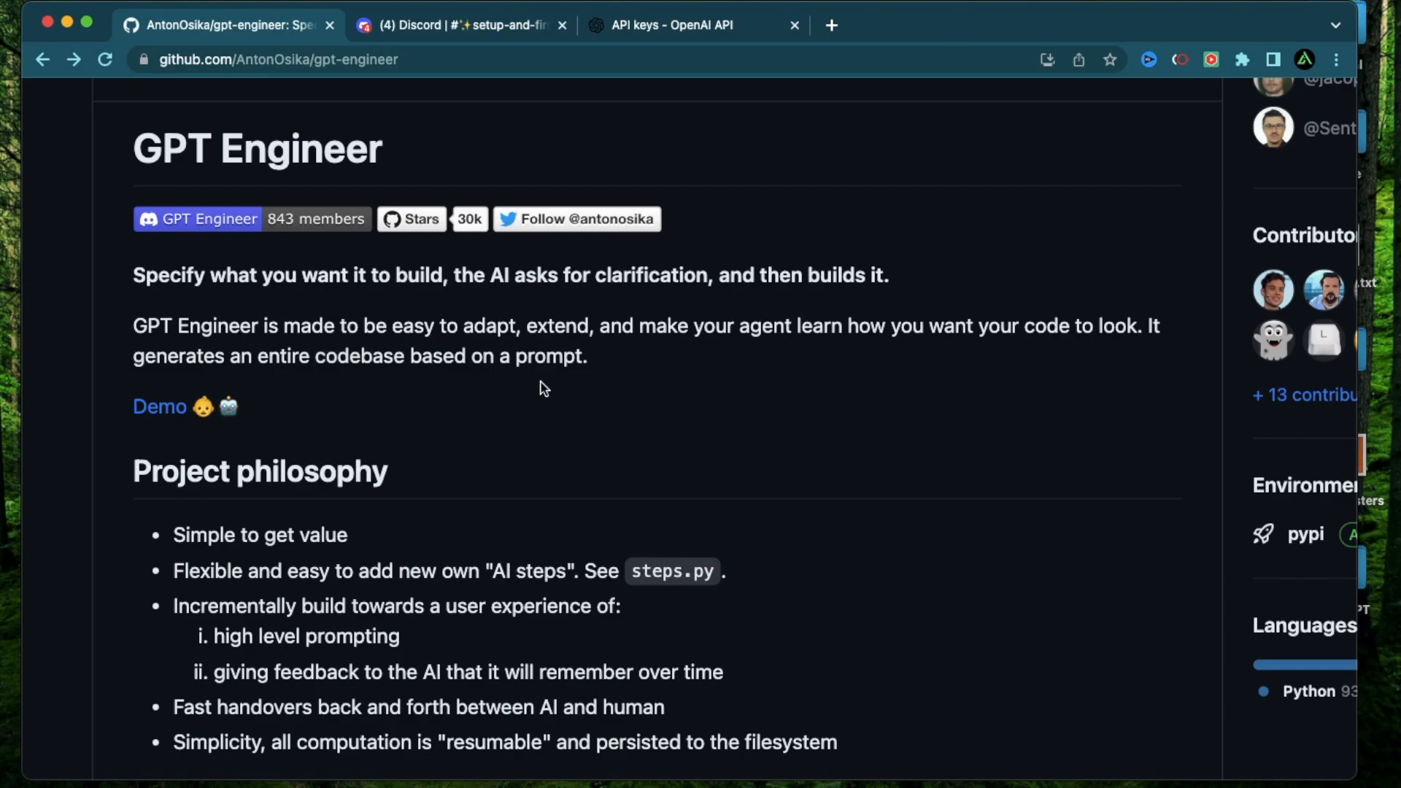
mouse_move(508, 413)
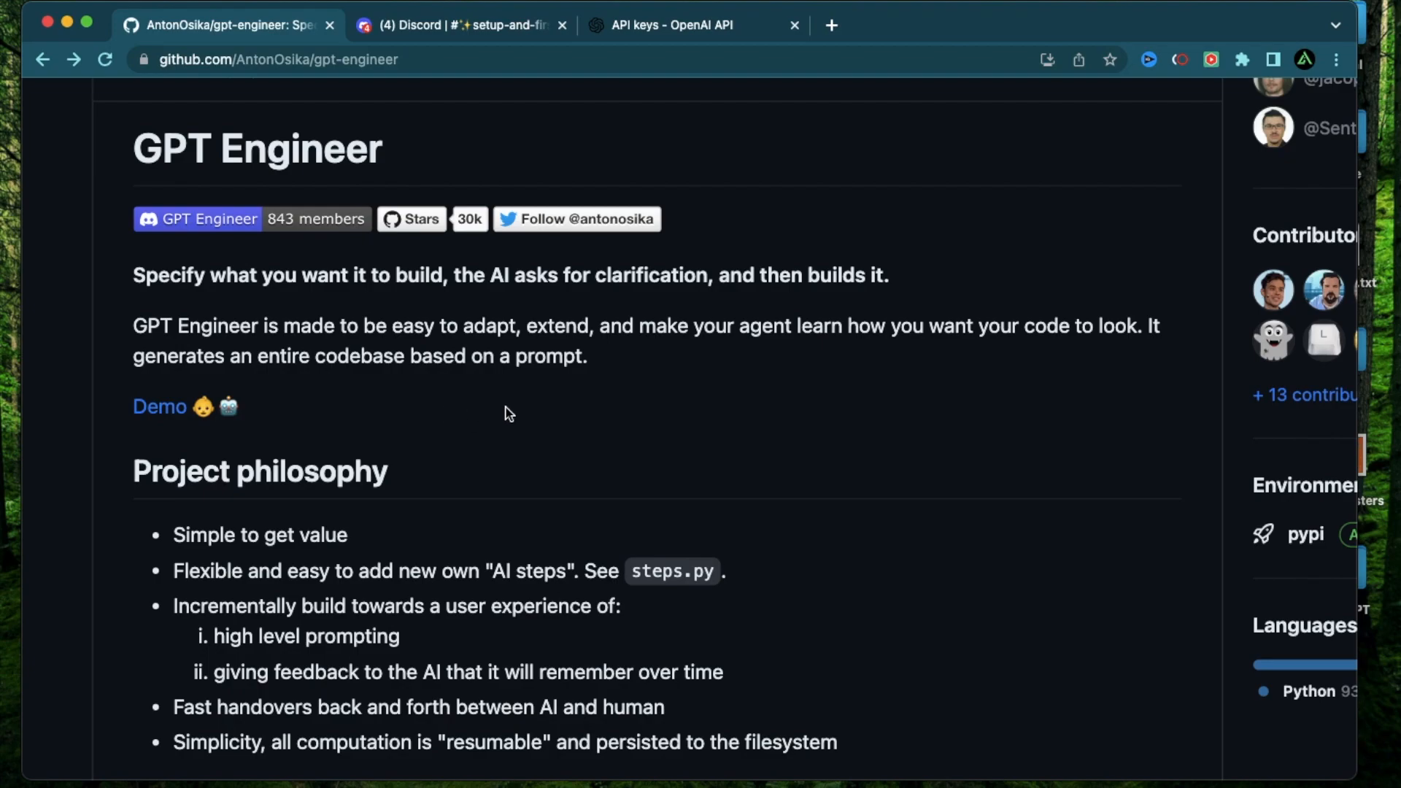
mouse_move(426, 423)
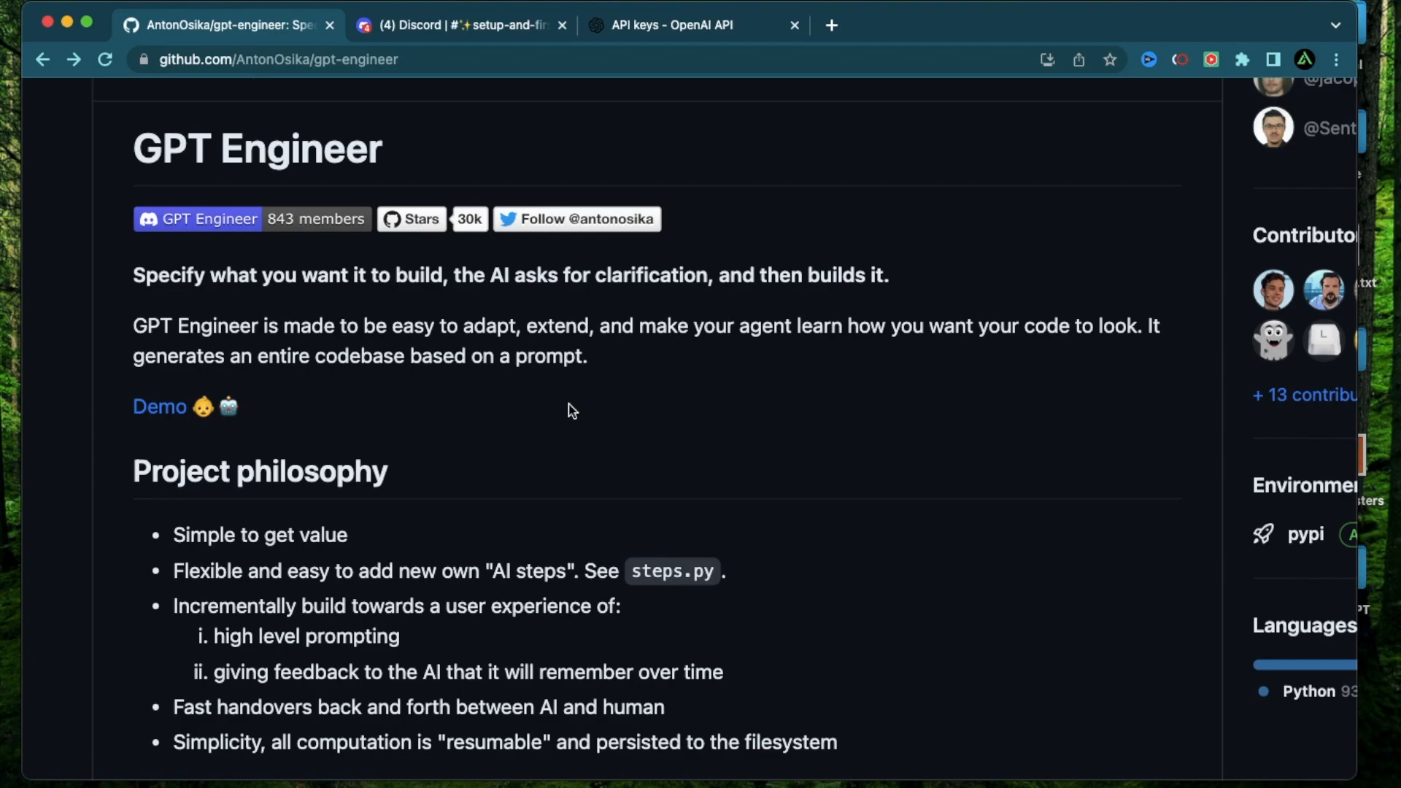
mouse_move(829, 441)
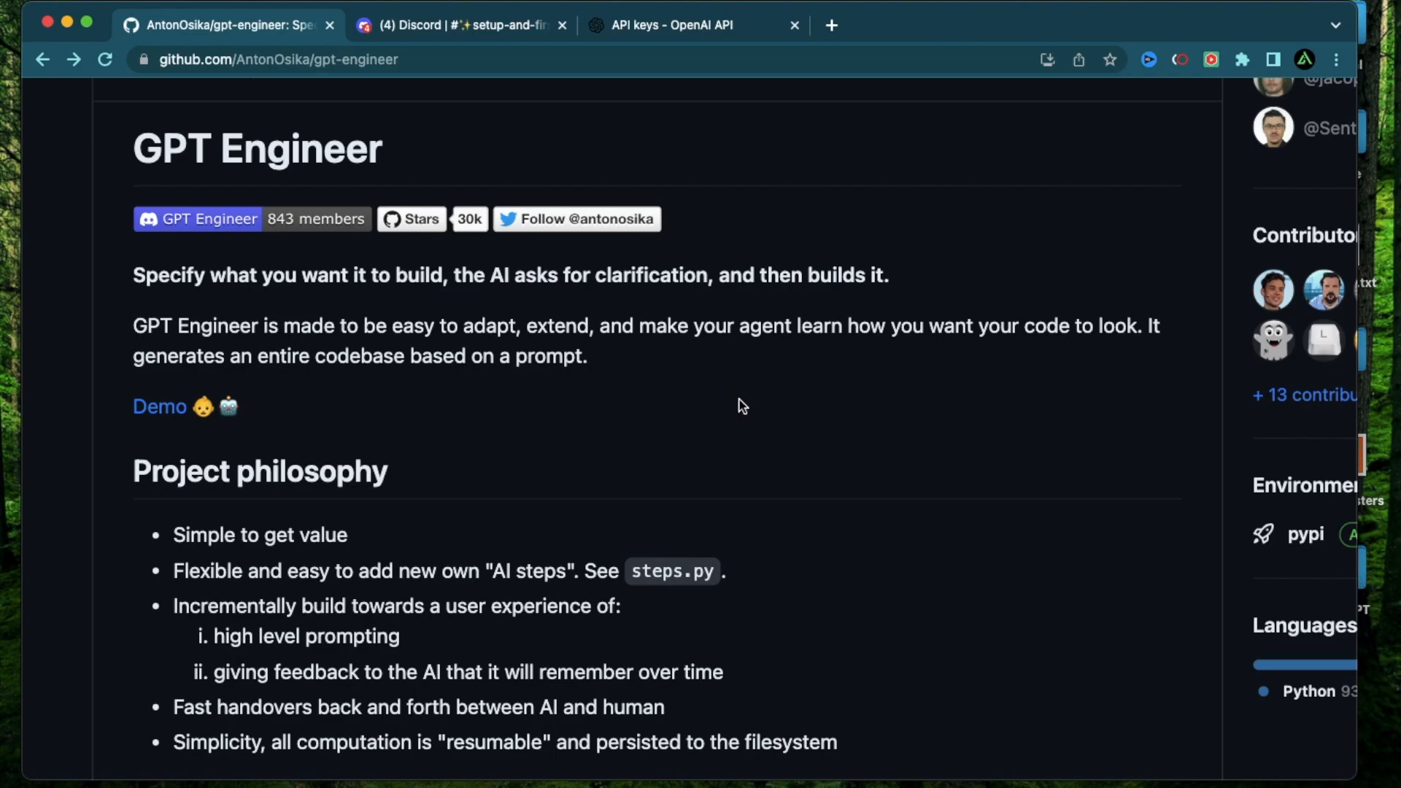
mouse_move(642, 422)
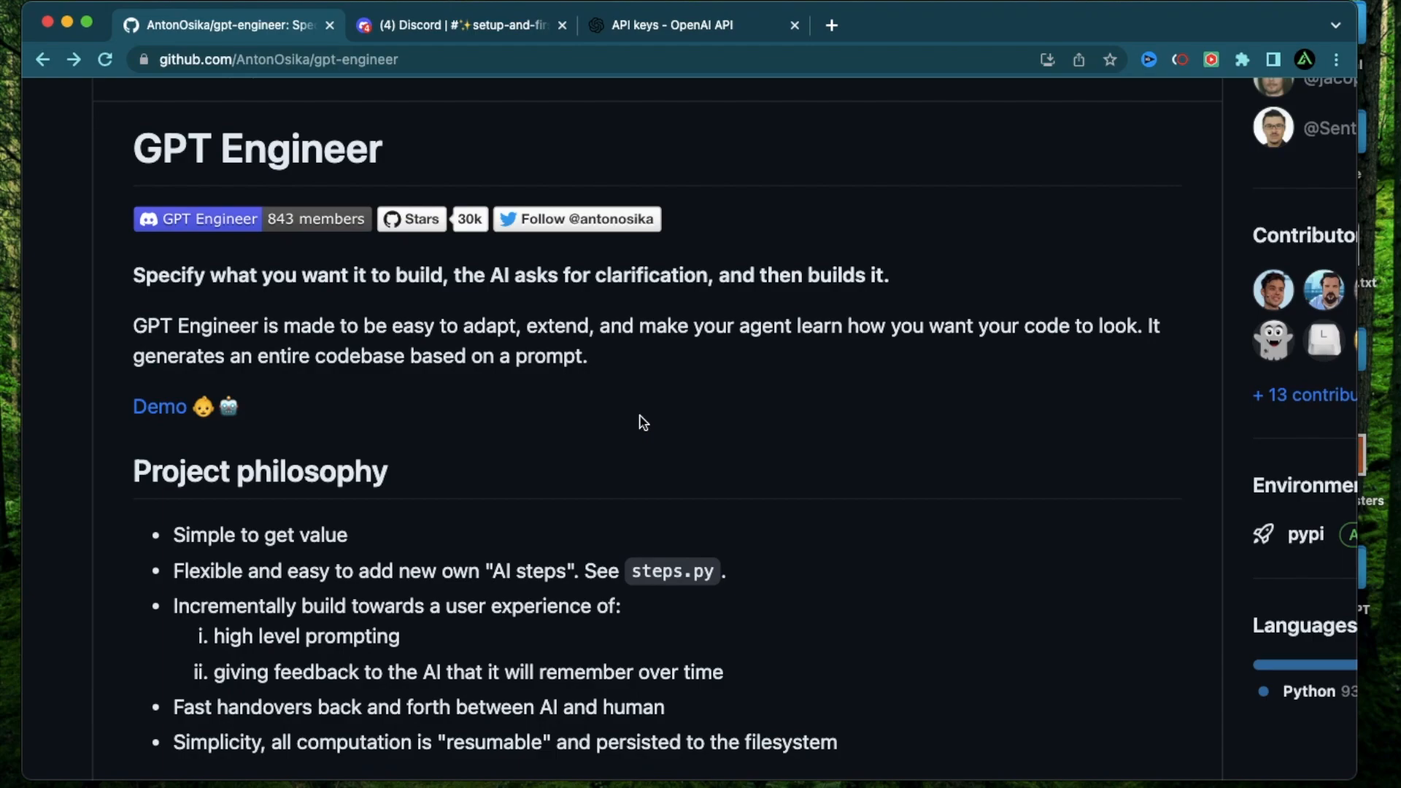
scroll("down", 3)
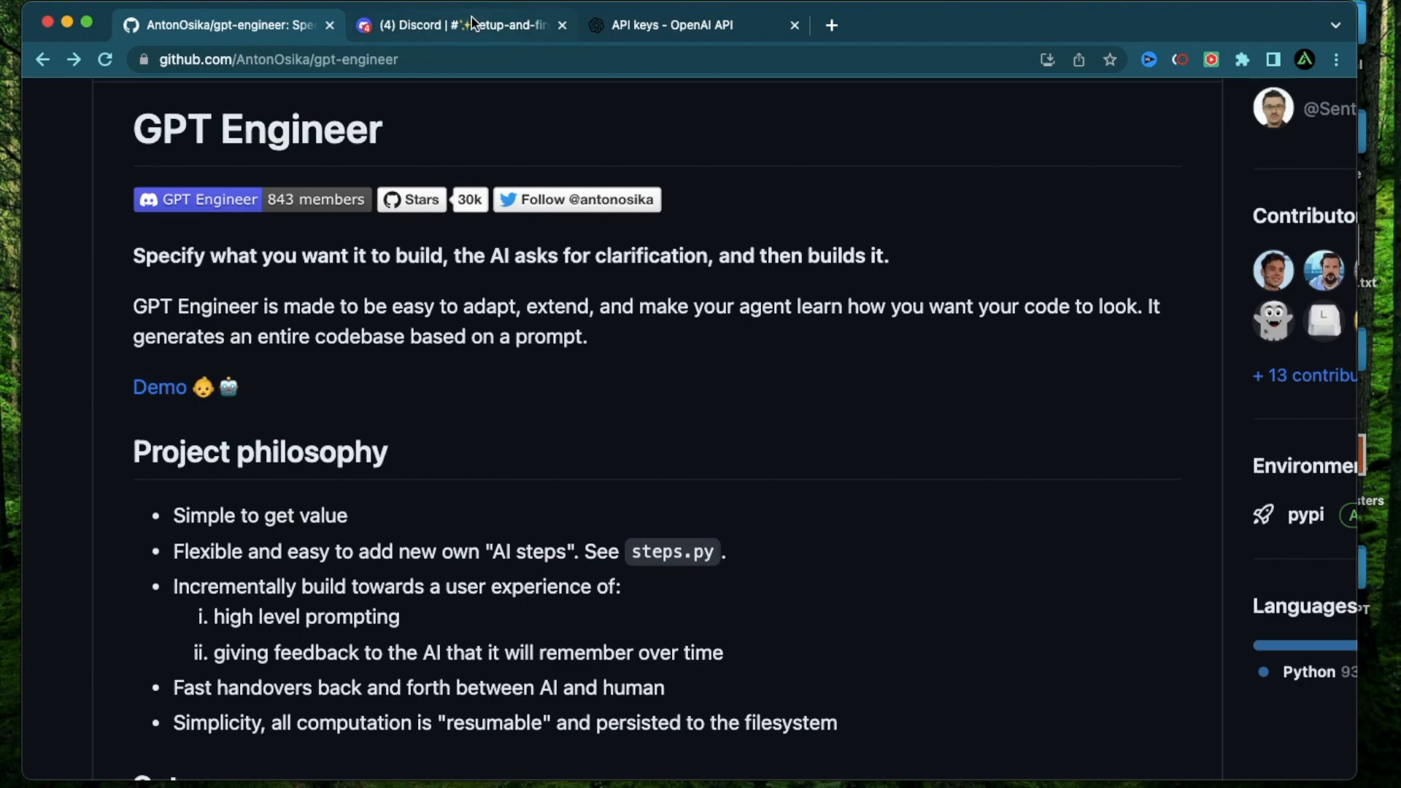
Browse the GPT Engineer Discord's setup, bug-crushing and ai-code-advice channels, then return to VS Code
left_click(456, 25)
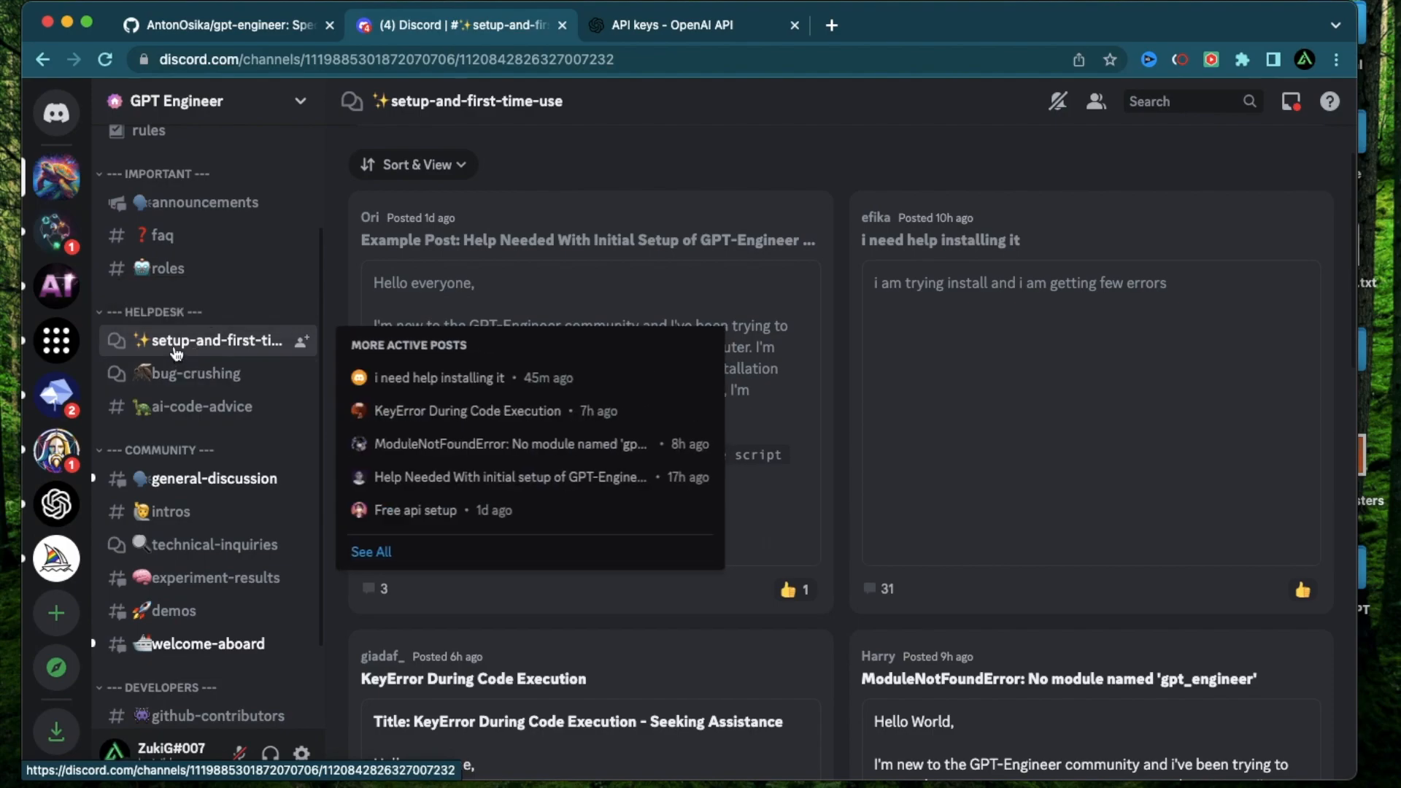
mouse_move(619, 340)
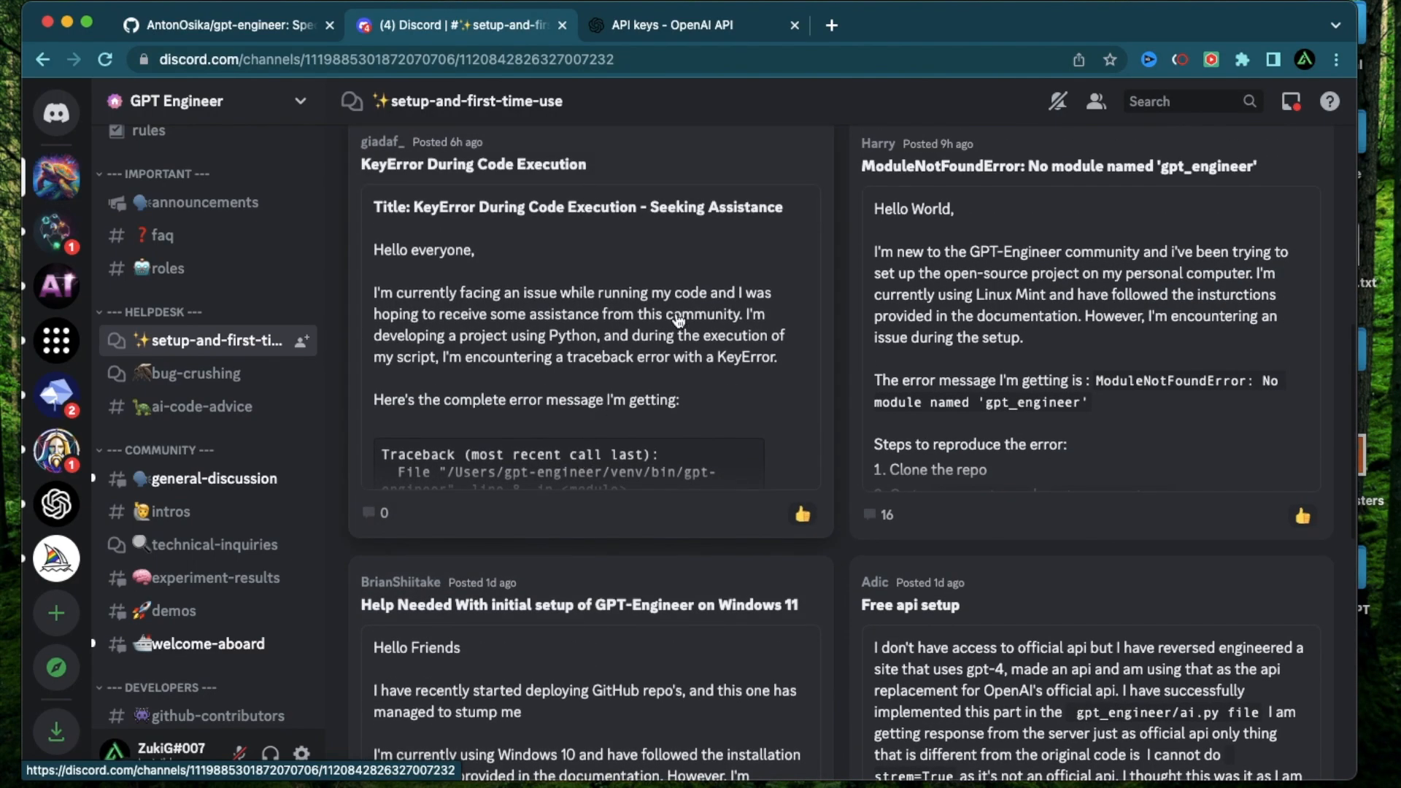
scroll("down", 3)
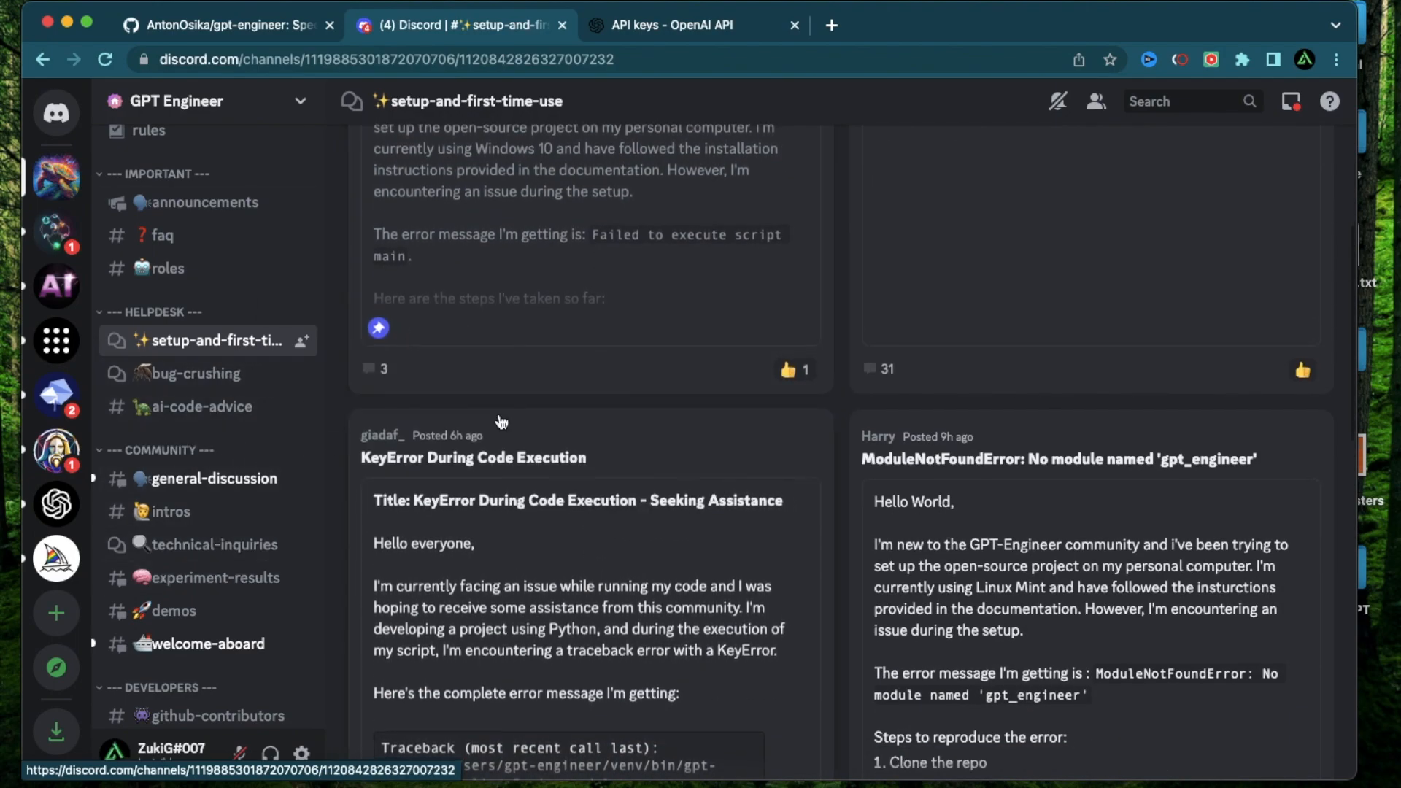
left_click(194, 372)
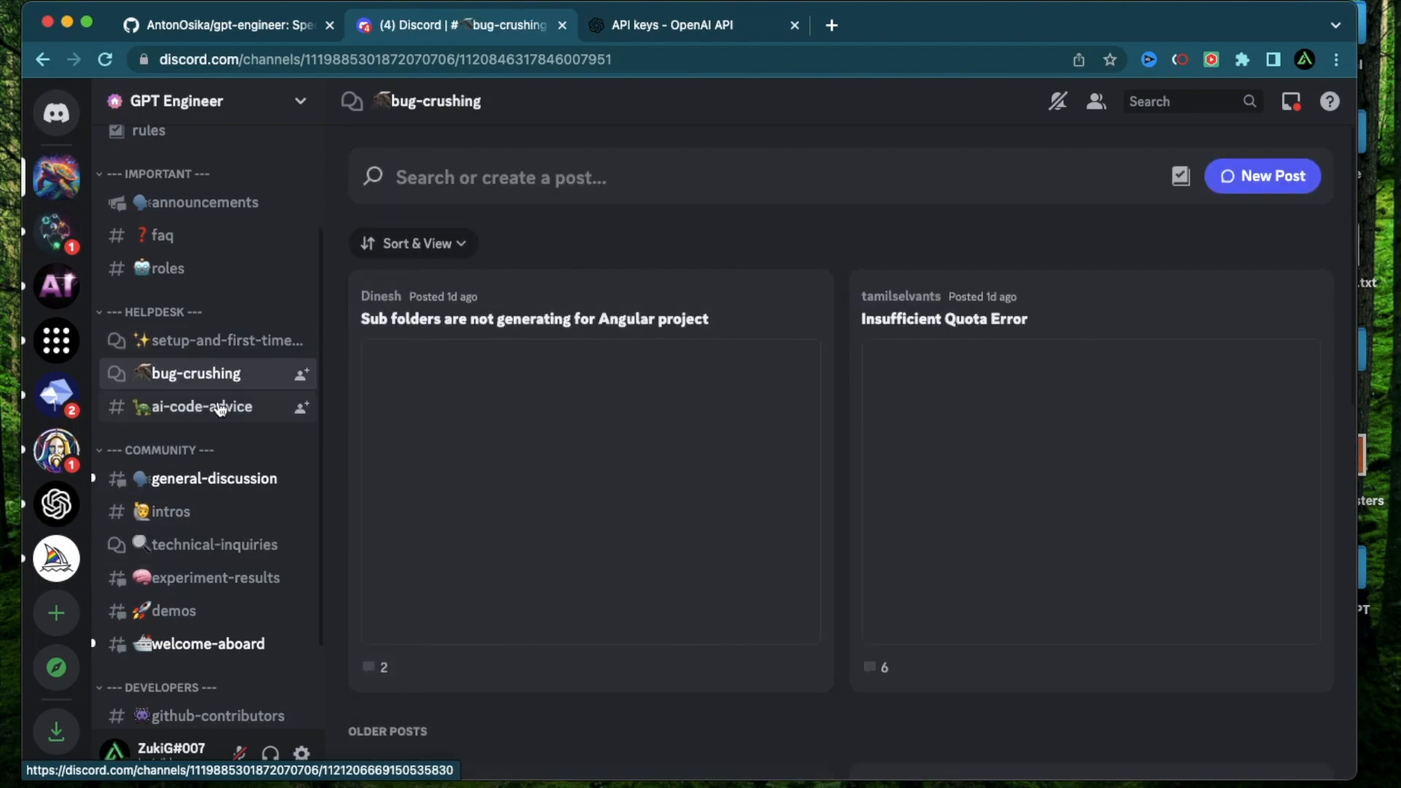
left_click(202, 407)
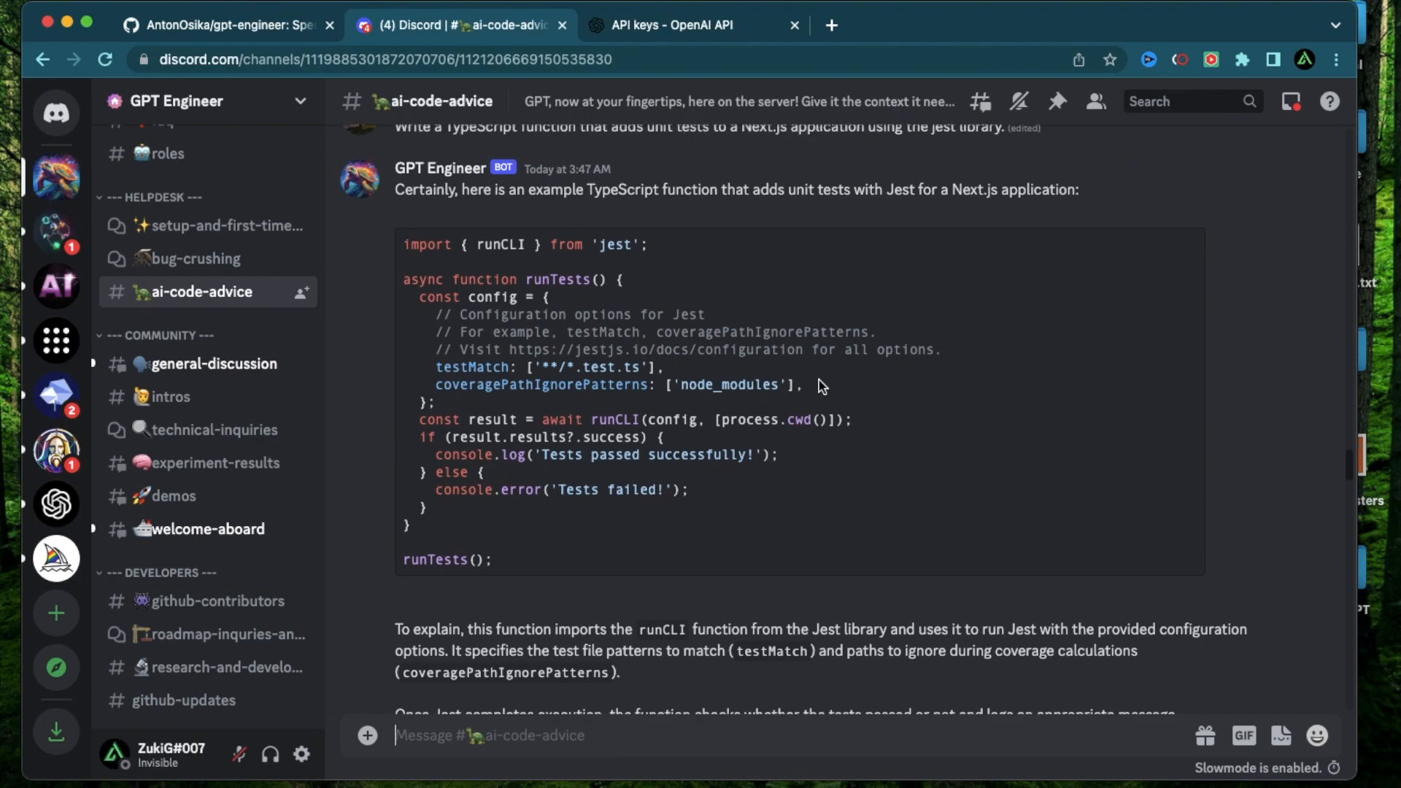
left_click(228, 25)
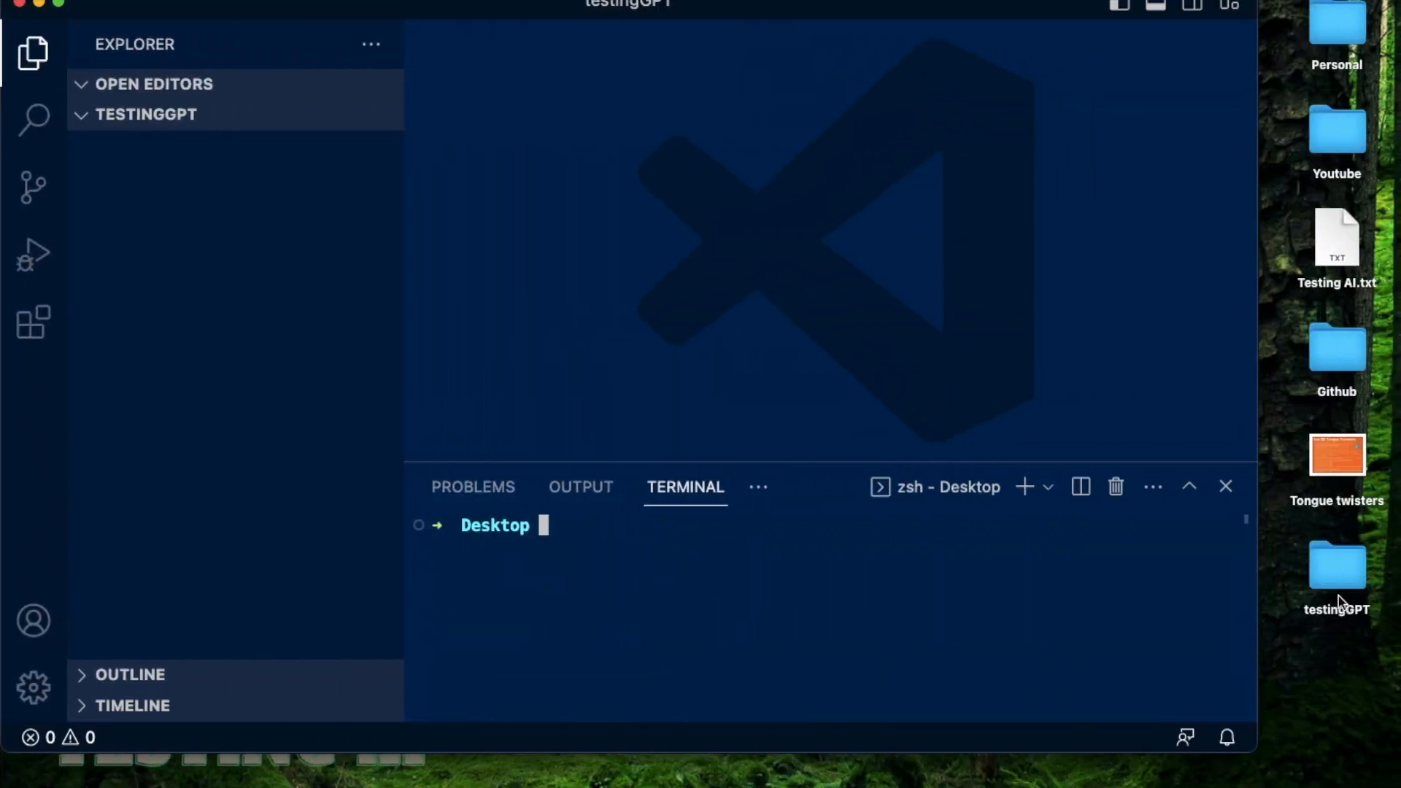
In the terminal, cd into testingGPT, git clone AntonOsika/gpt-engineer, and list the folder
double_click(1336, 564)
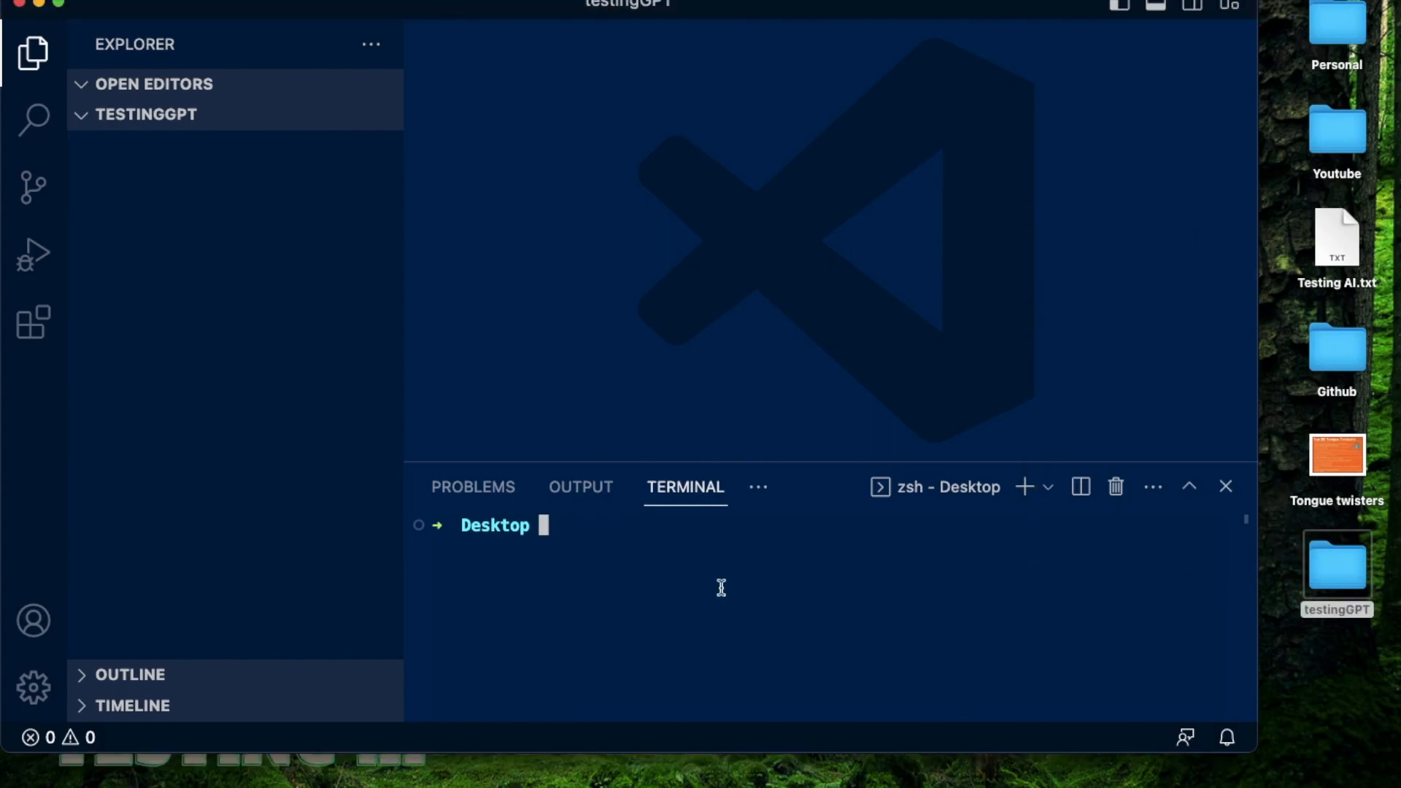
type("cd testingGPT")
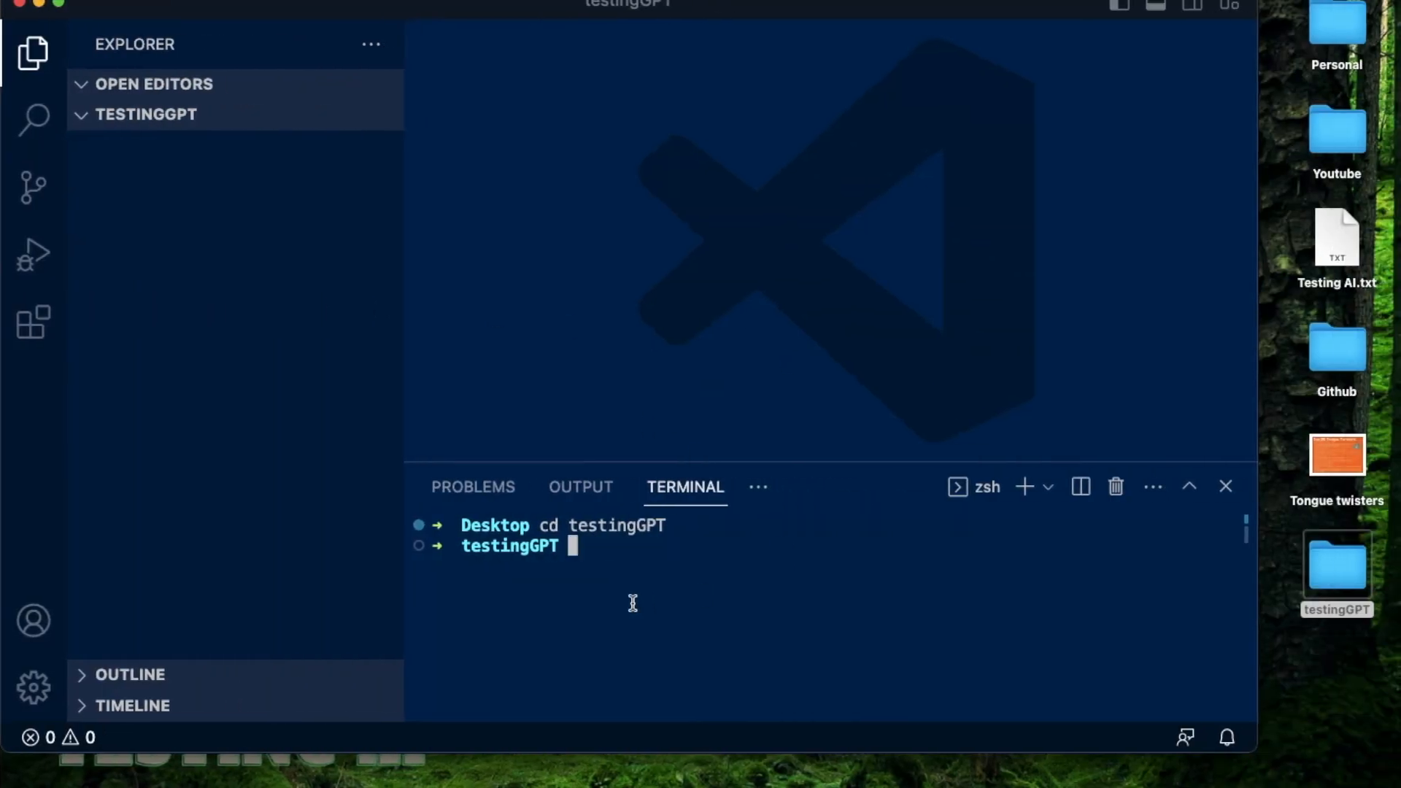
mouse_move(650, 597)
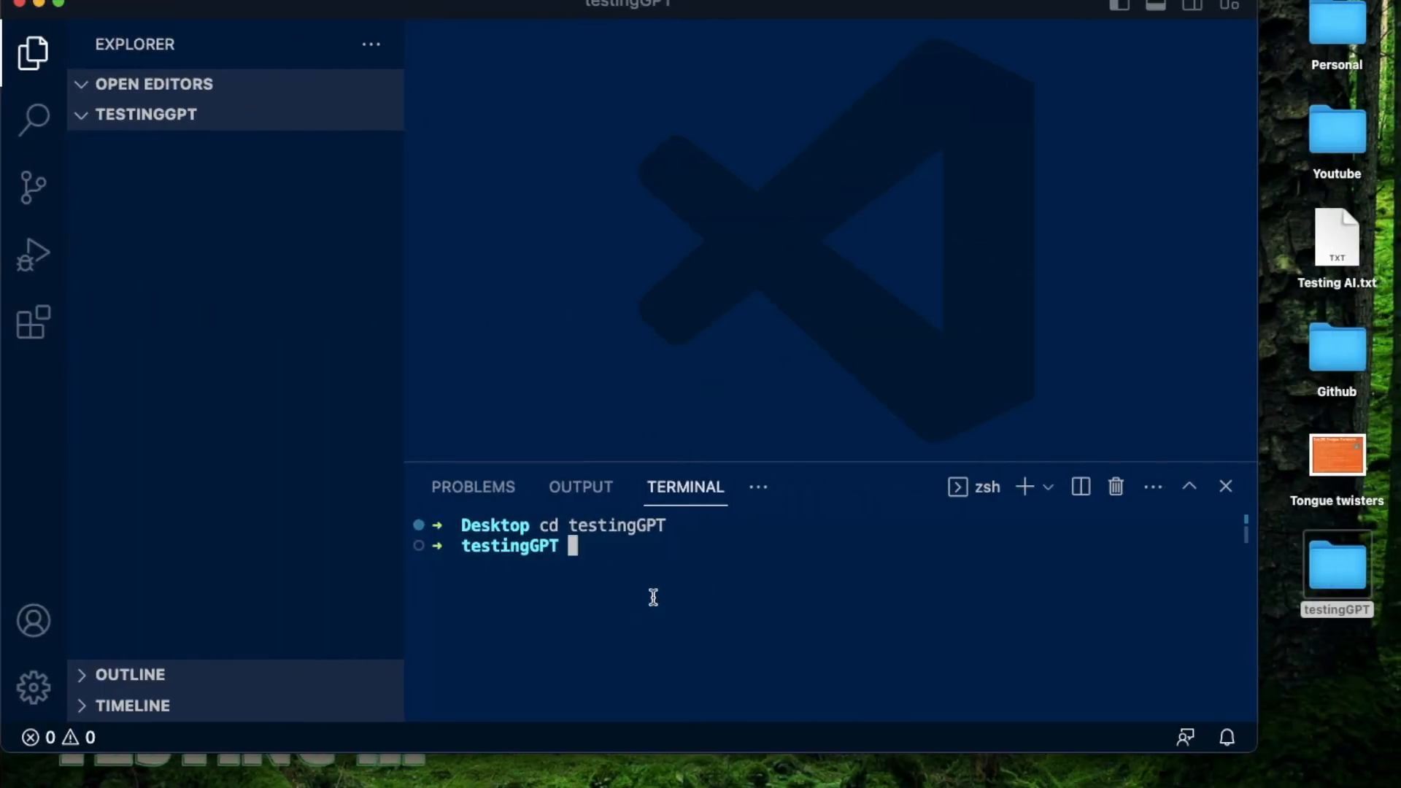
type("git clone git@github.com:AntonOsika/gpt-engineer.git")
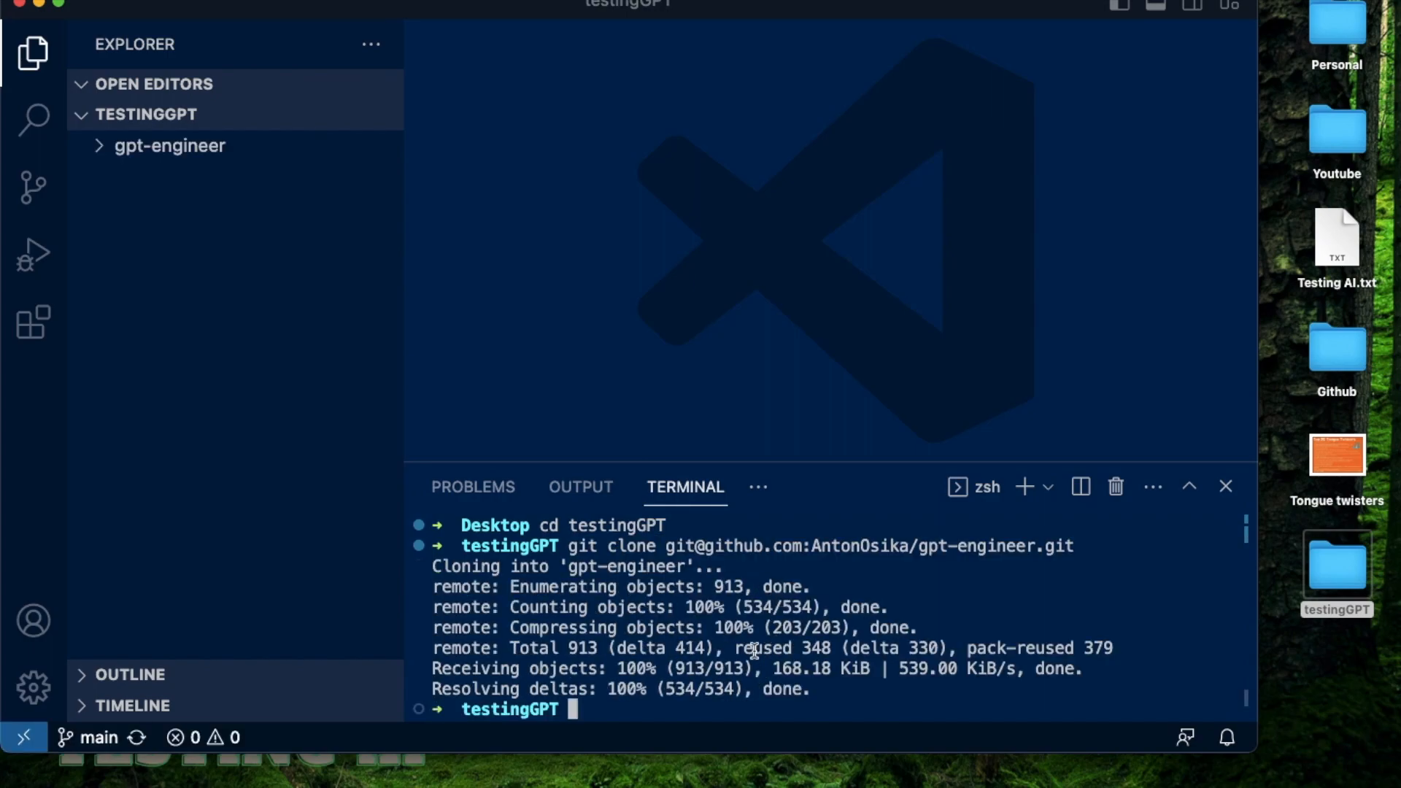
type("ls")
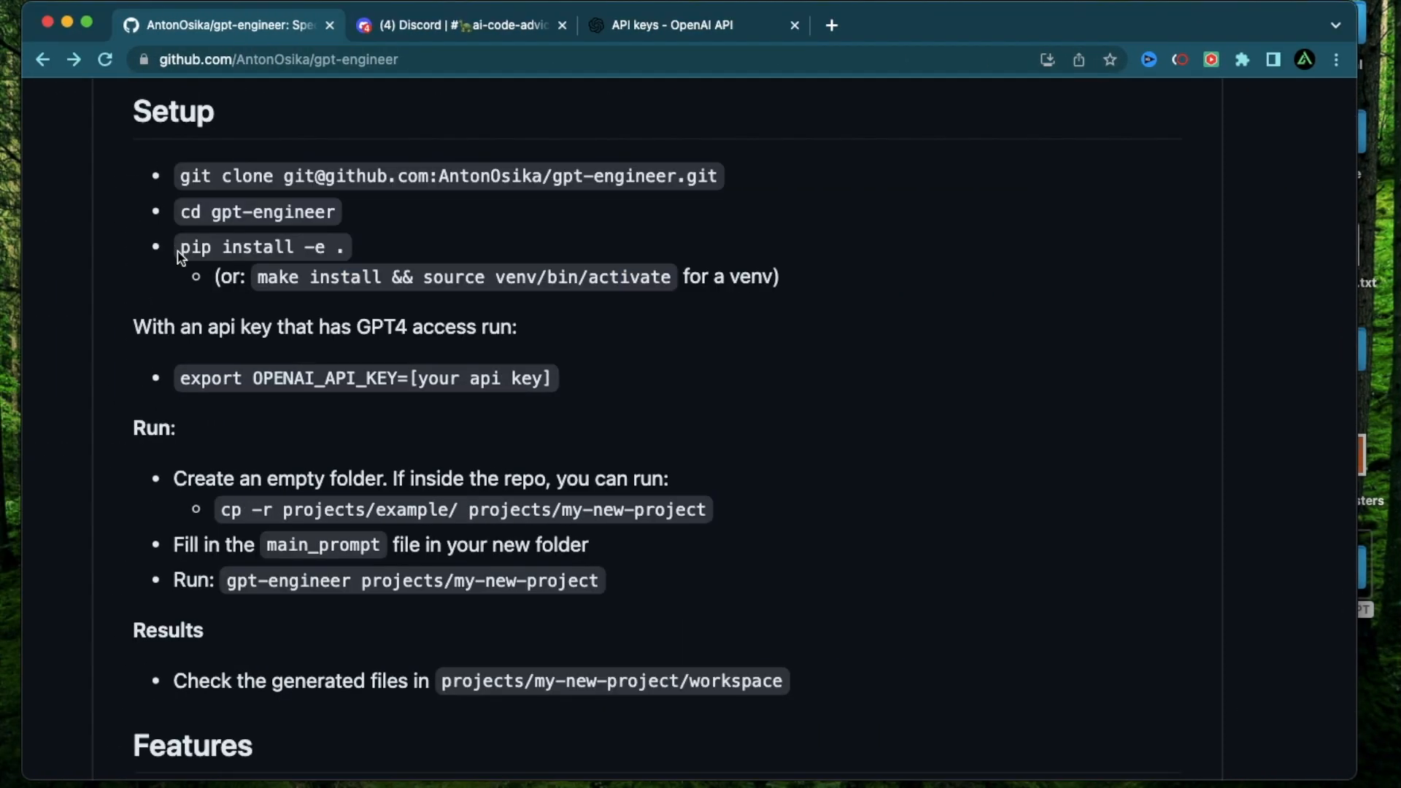
mouse_move(356, 253)
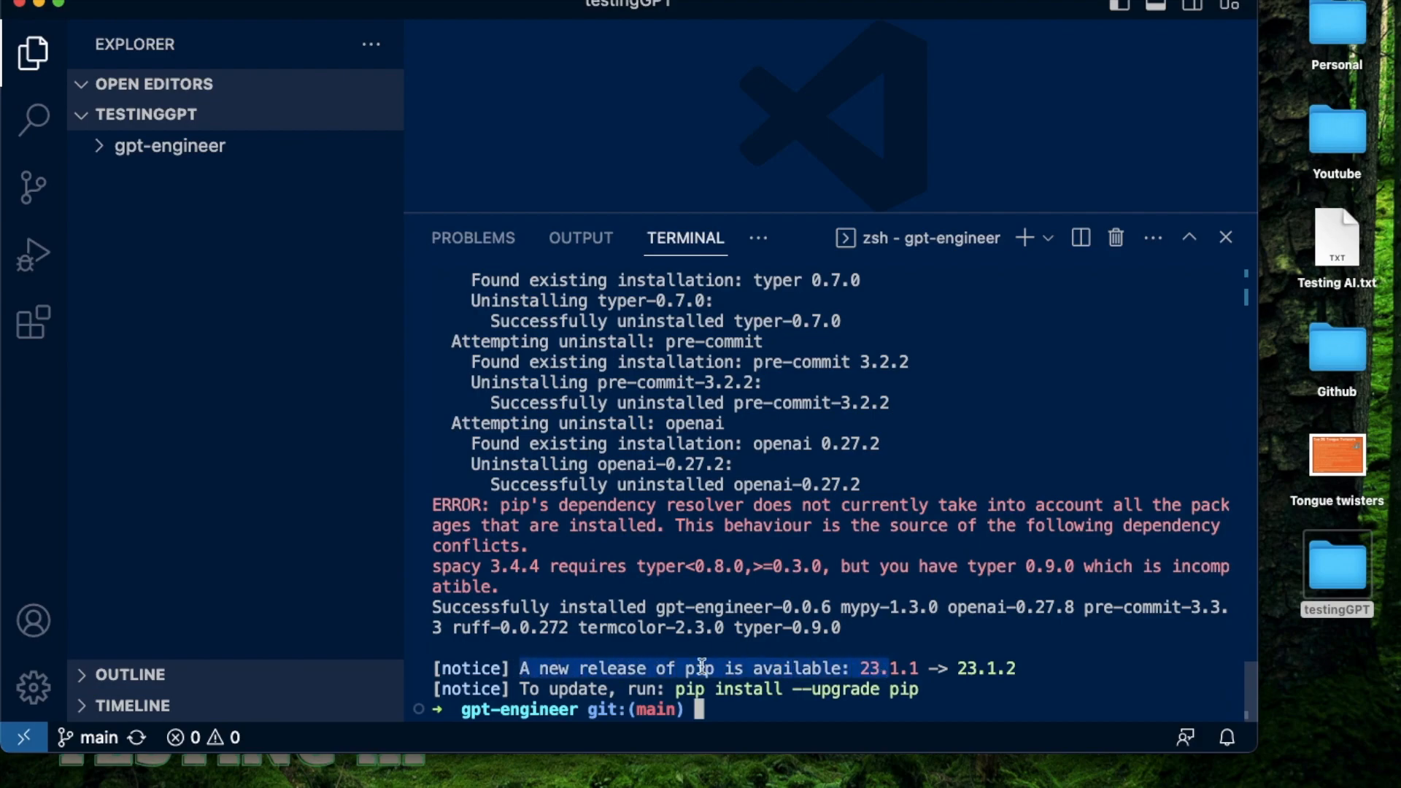
Run pip install --upgrade pip in the terminal and highlight GPT4 in the setup instructions
type("pip install --upgrade pip")
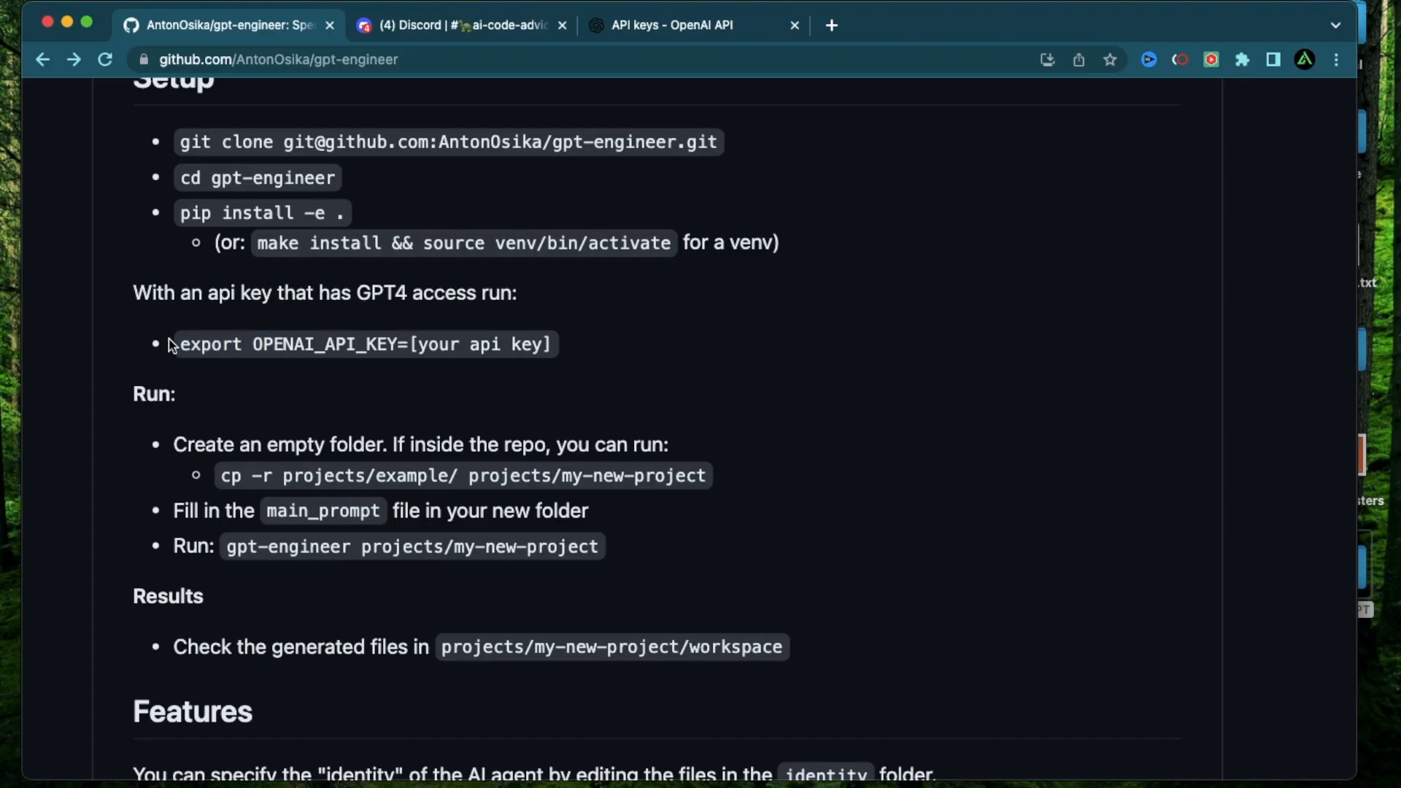
left_click_drag(178, 344, 362, 345)
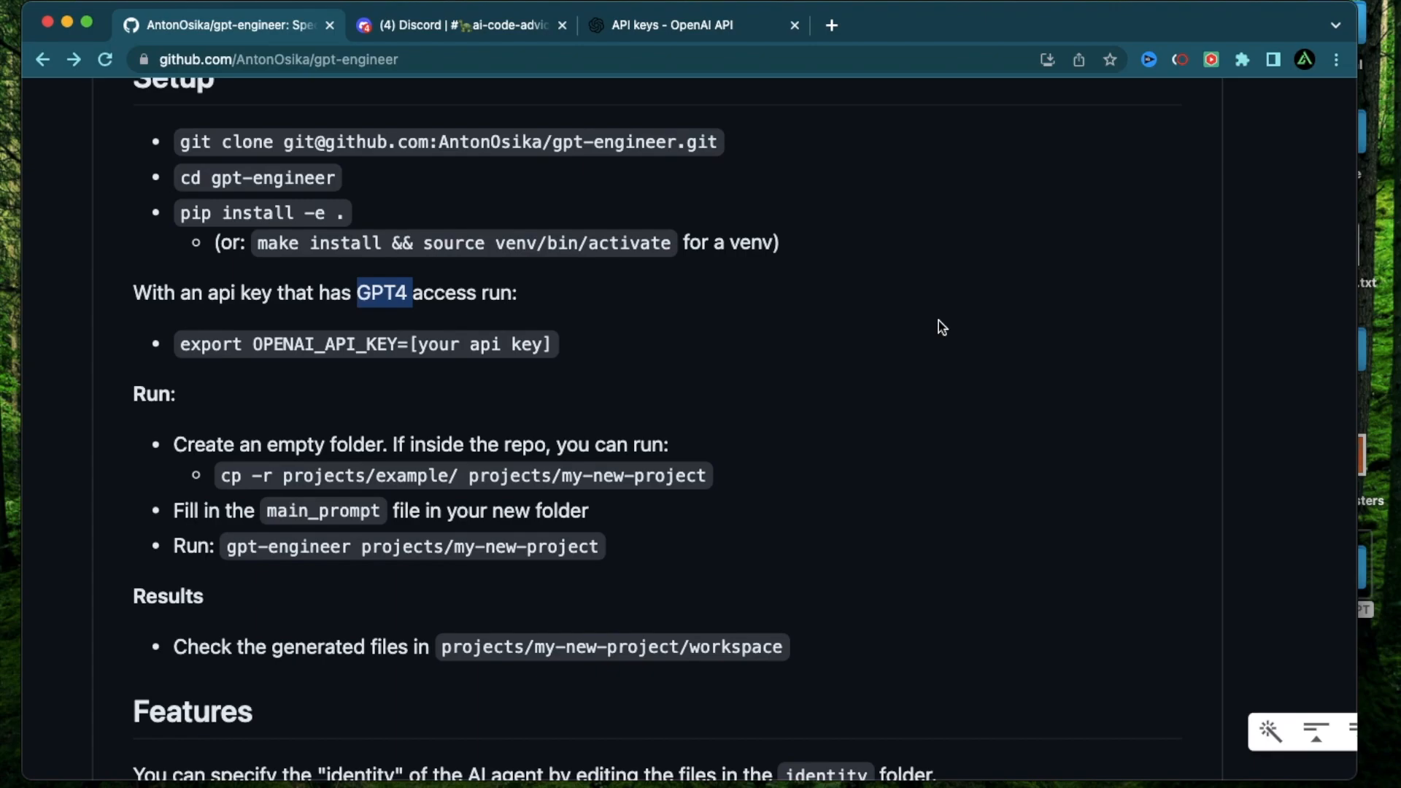
On the OpenAI API keys page, create a new secret key named GPTEngineer, then return to the README
left_click(679, 25)
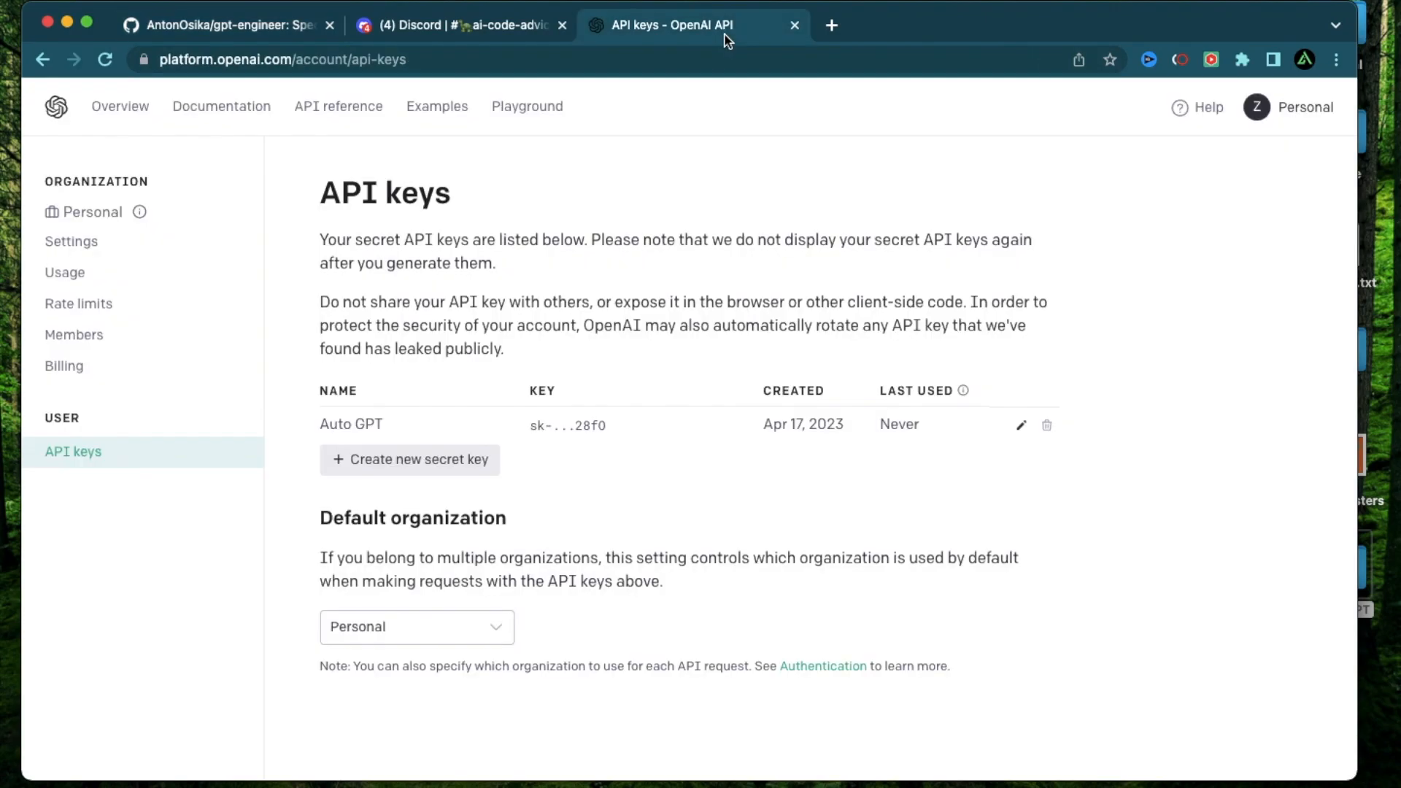
mouse_move(526, 487)
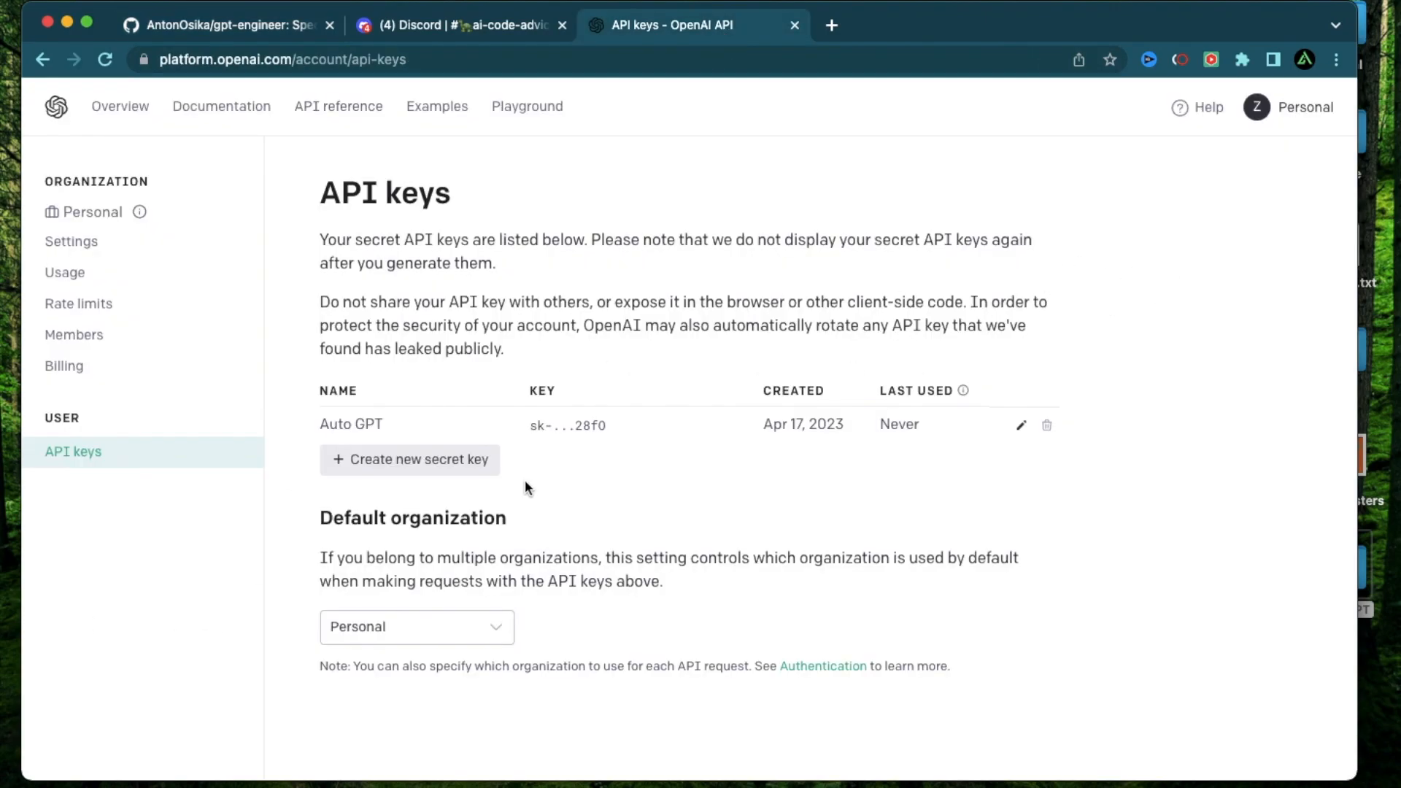
mouse_move(762, 503)
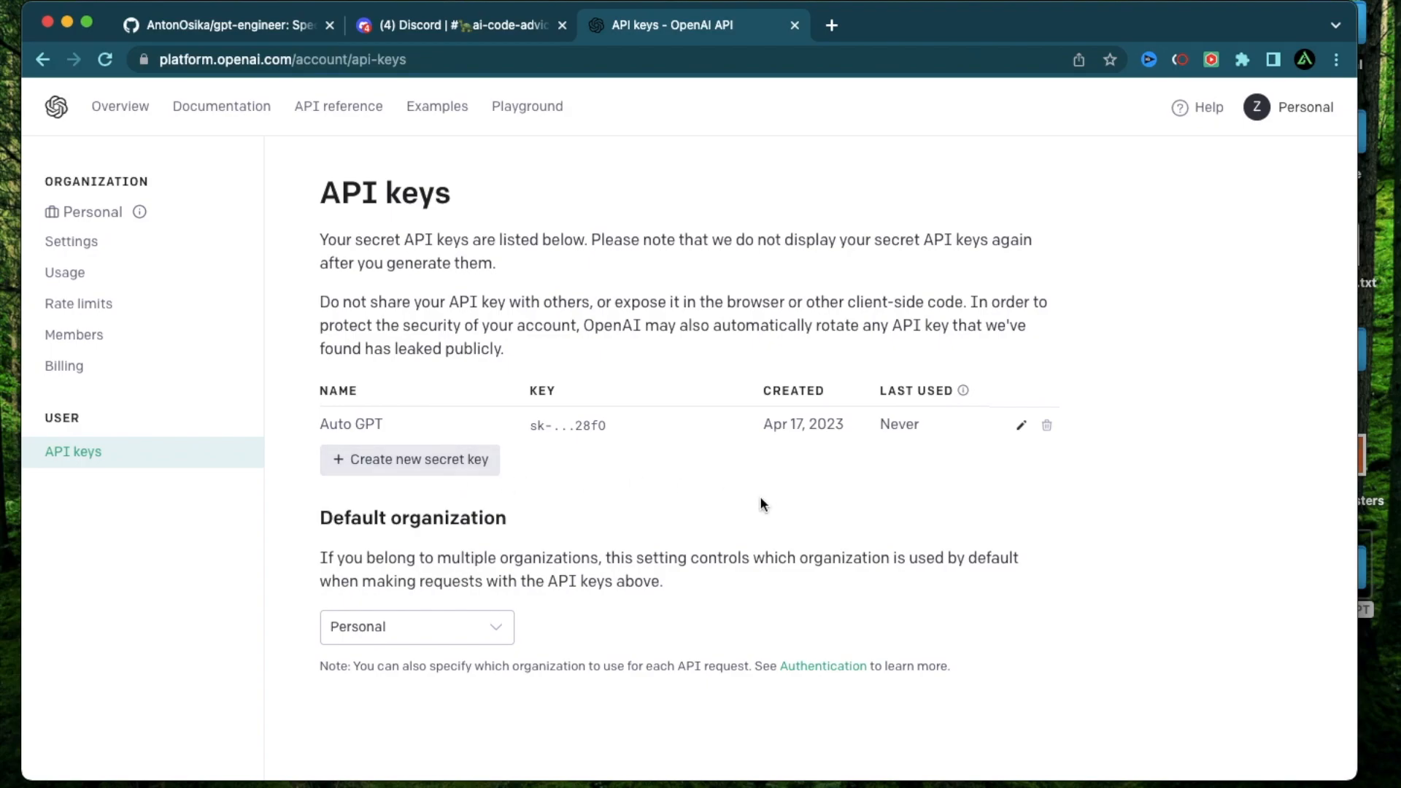
left_click(409, 459)
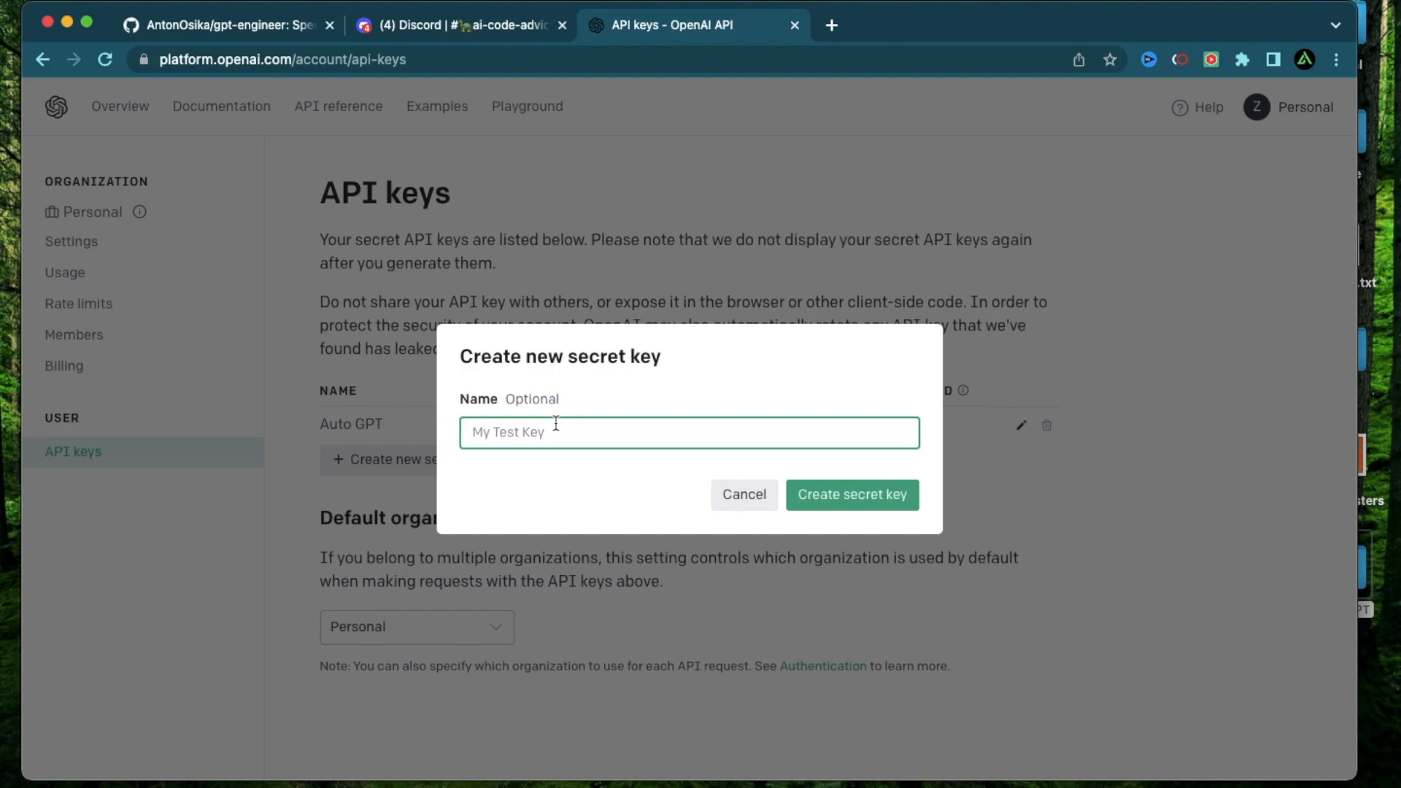
type("GPTEngine")
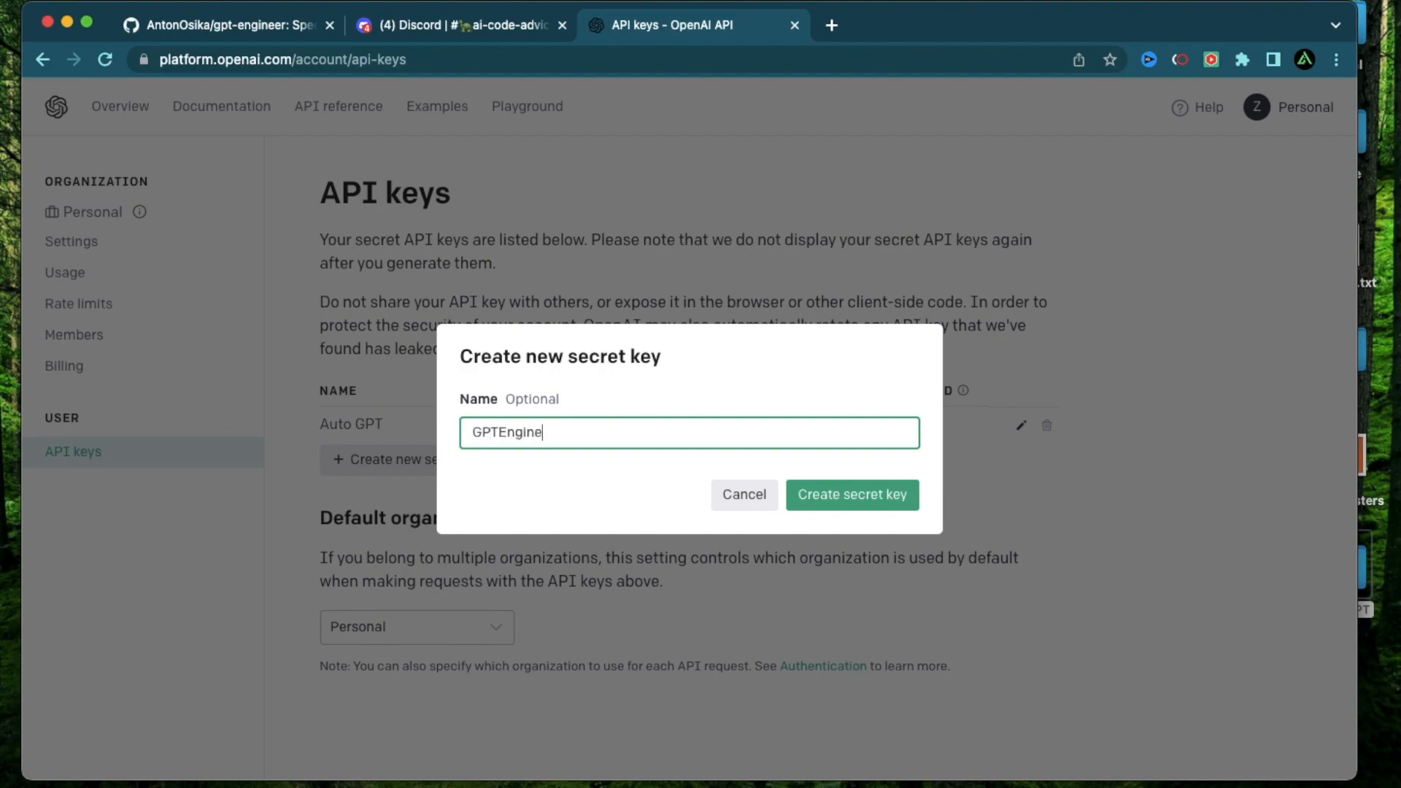
left_click(850, 495)
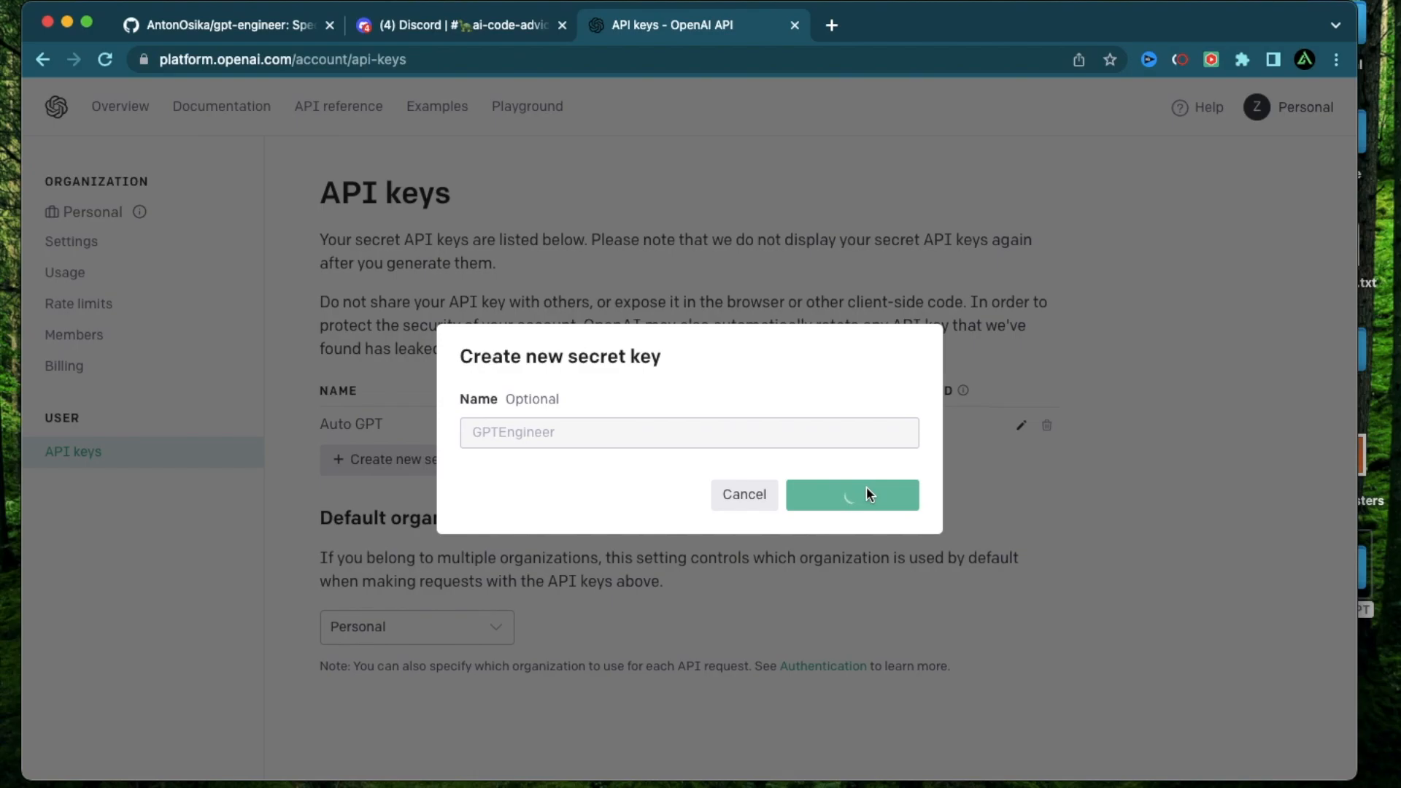
left_click(227, 25)
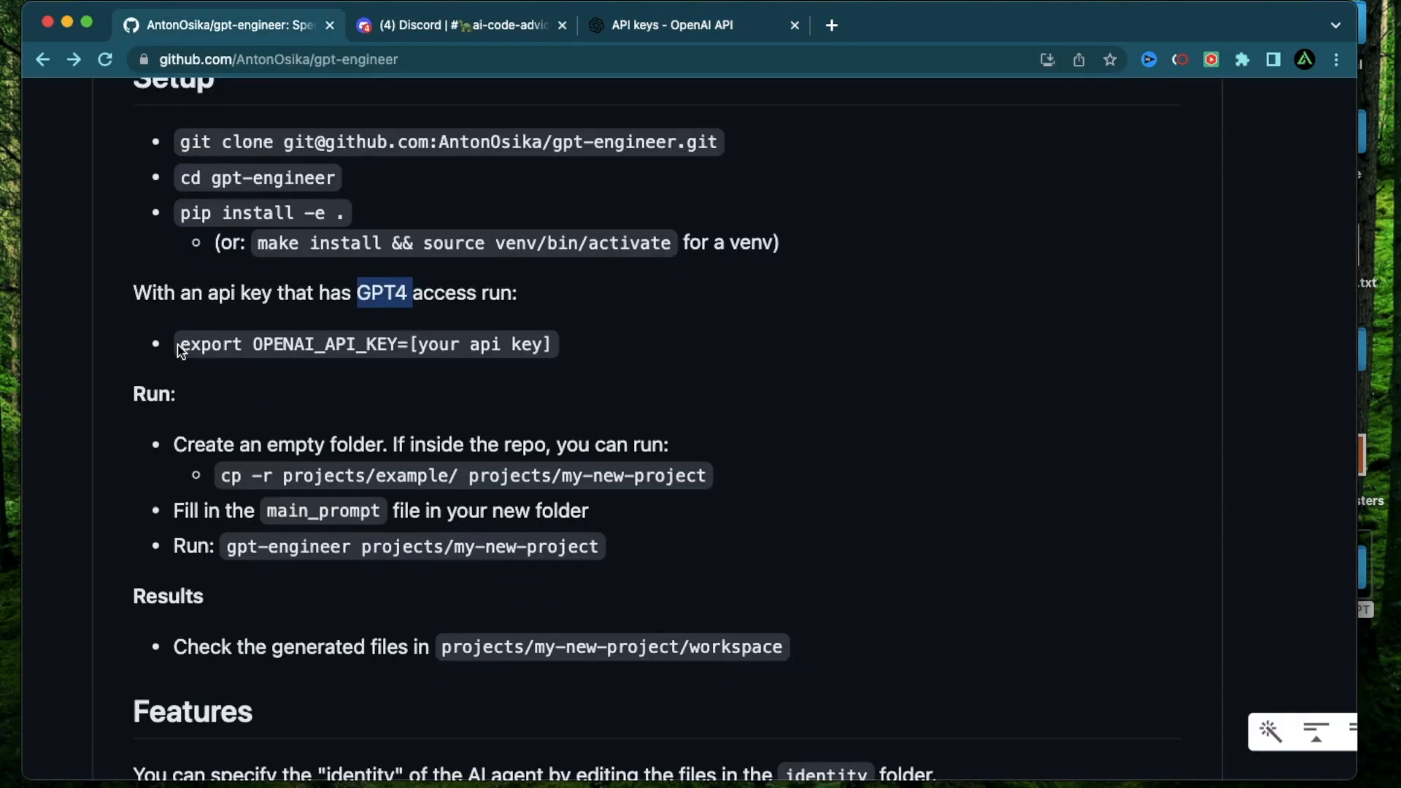
Copy the README's export OPENAI_API_KEY command and run it in the terminal with the key
left_click_drag(178, 344, 400, 344)
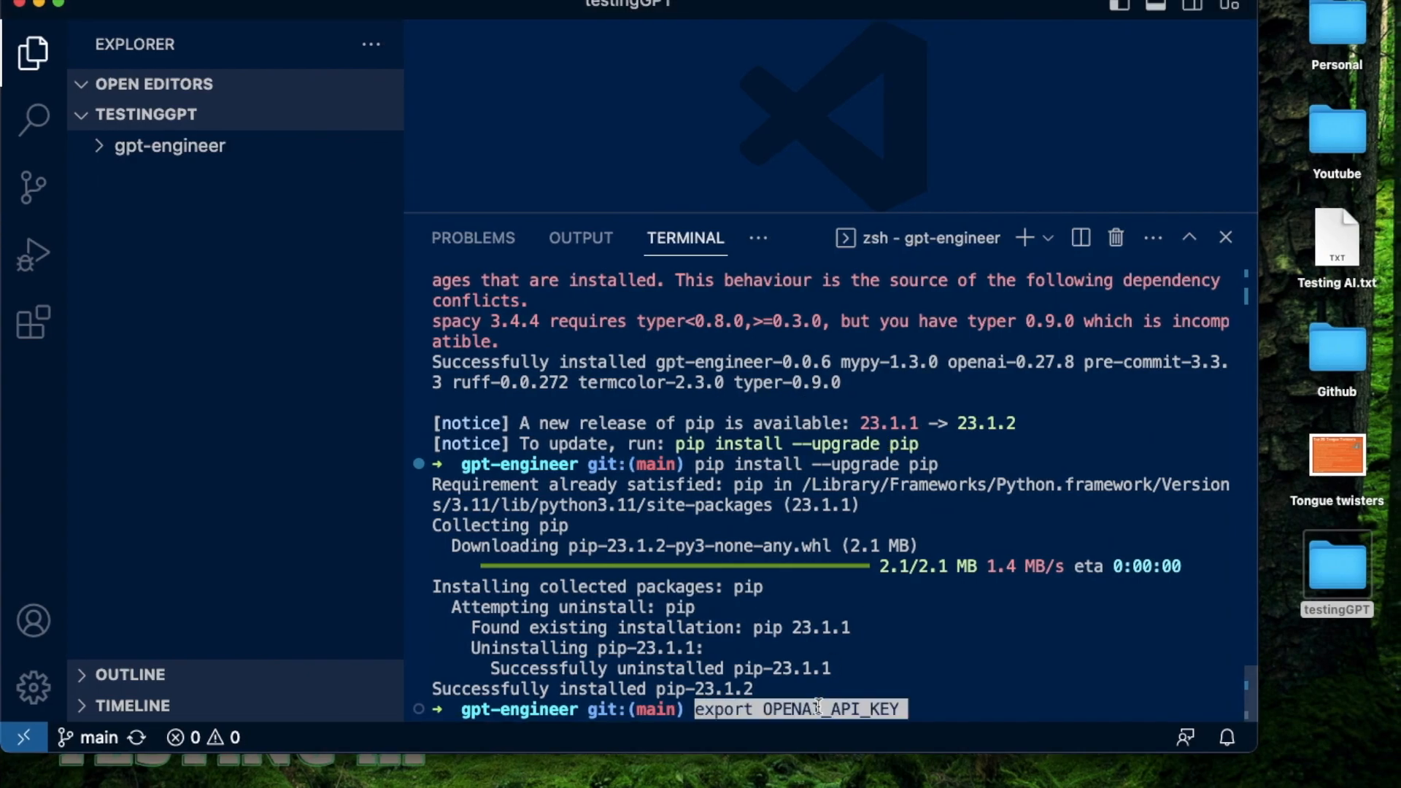
type("=")
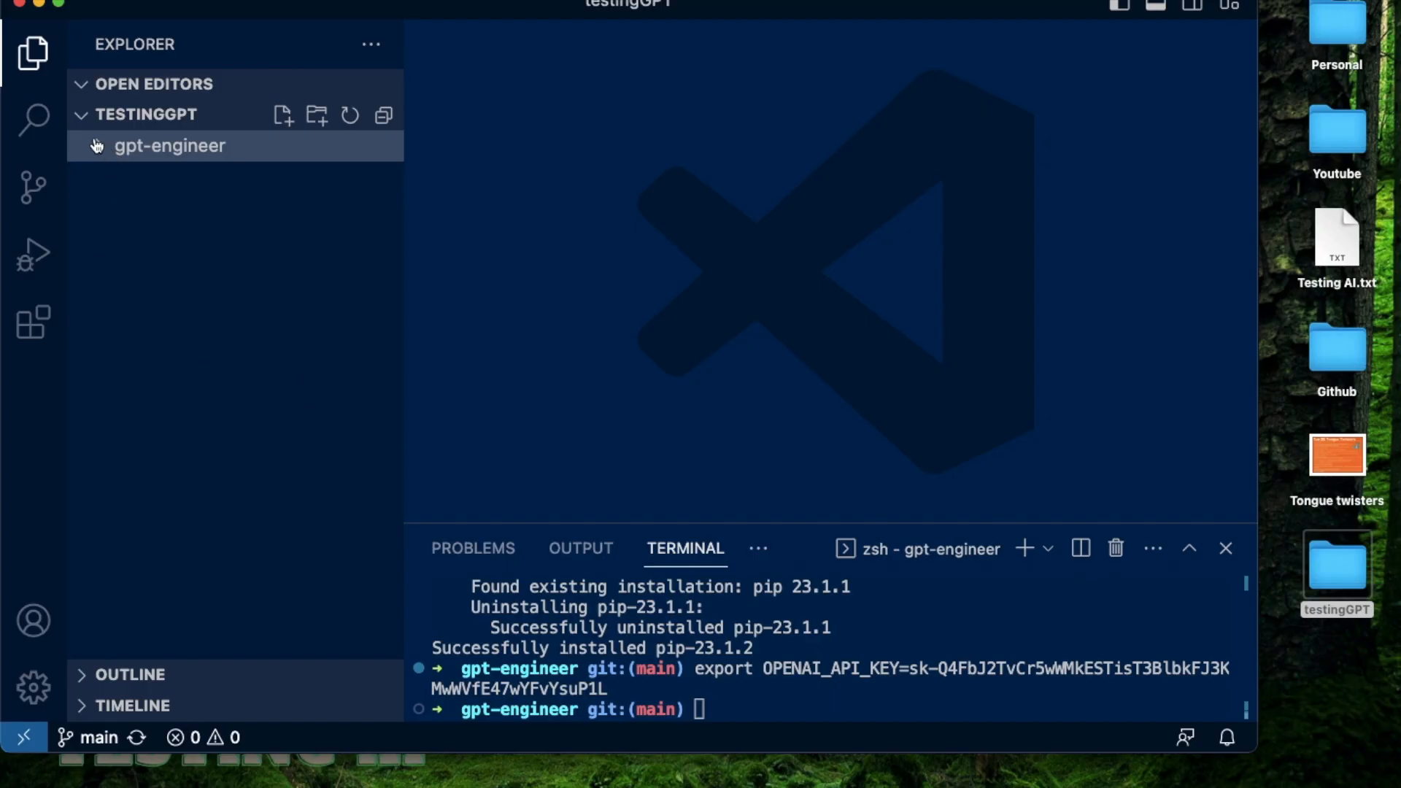
Expand gpt-engineer and projects in the Explorer to reach the example project's main_prompt
left_click(170, 146)
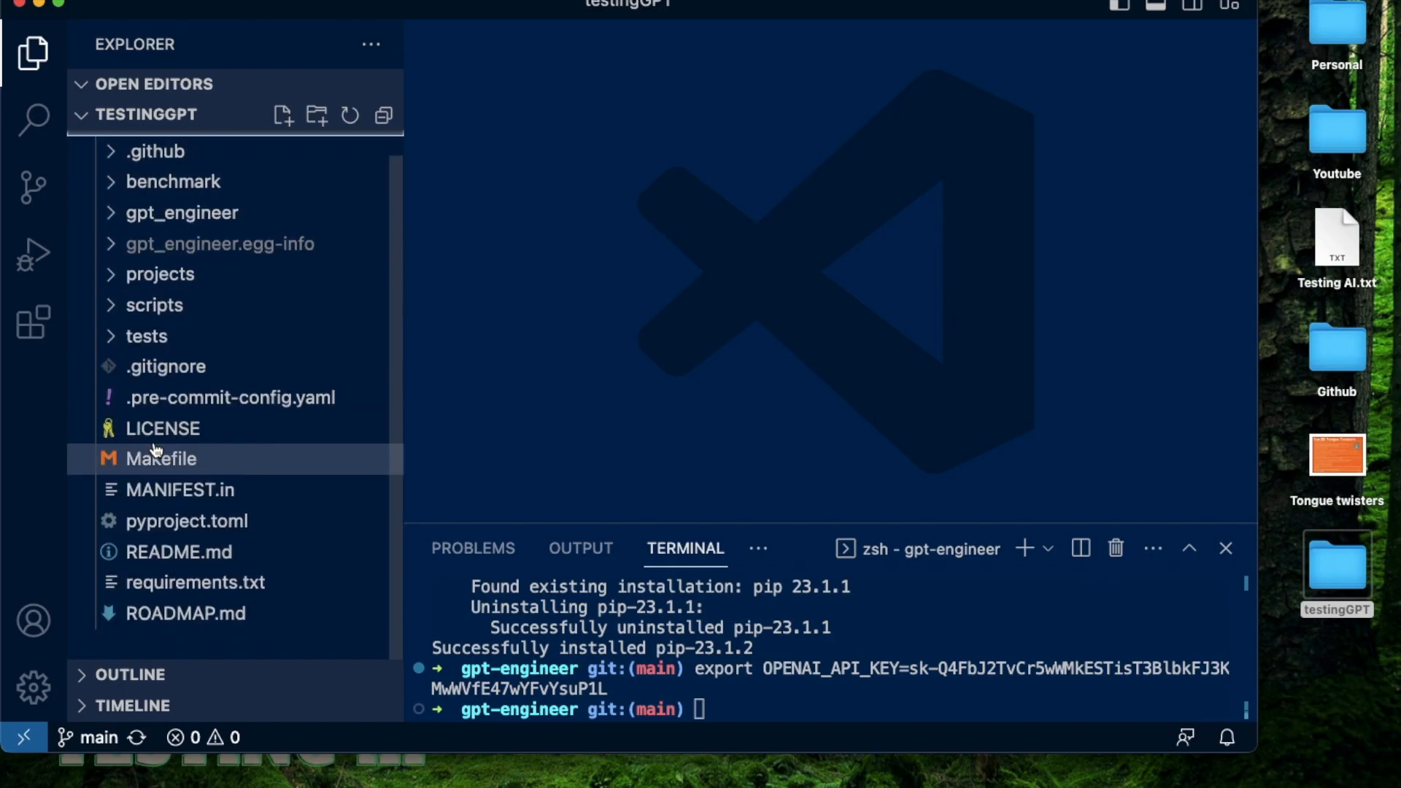
left_click(161, 273)
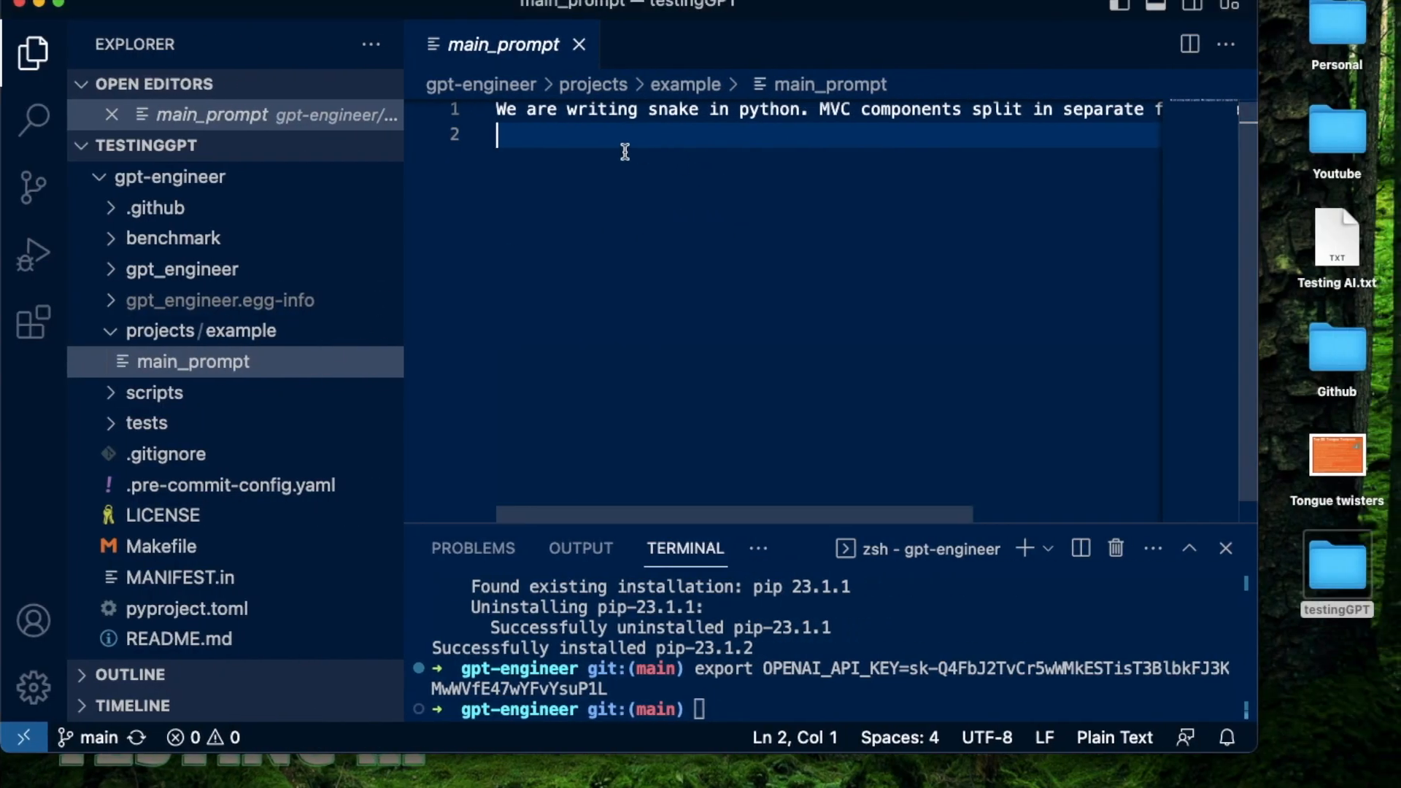
mouse_move(791, 214)
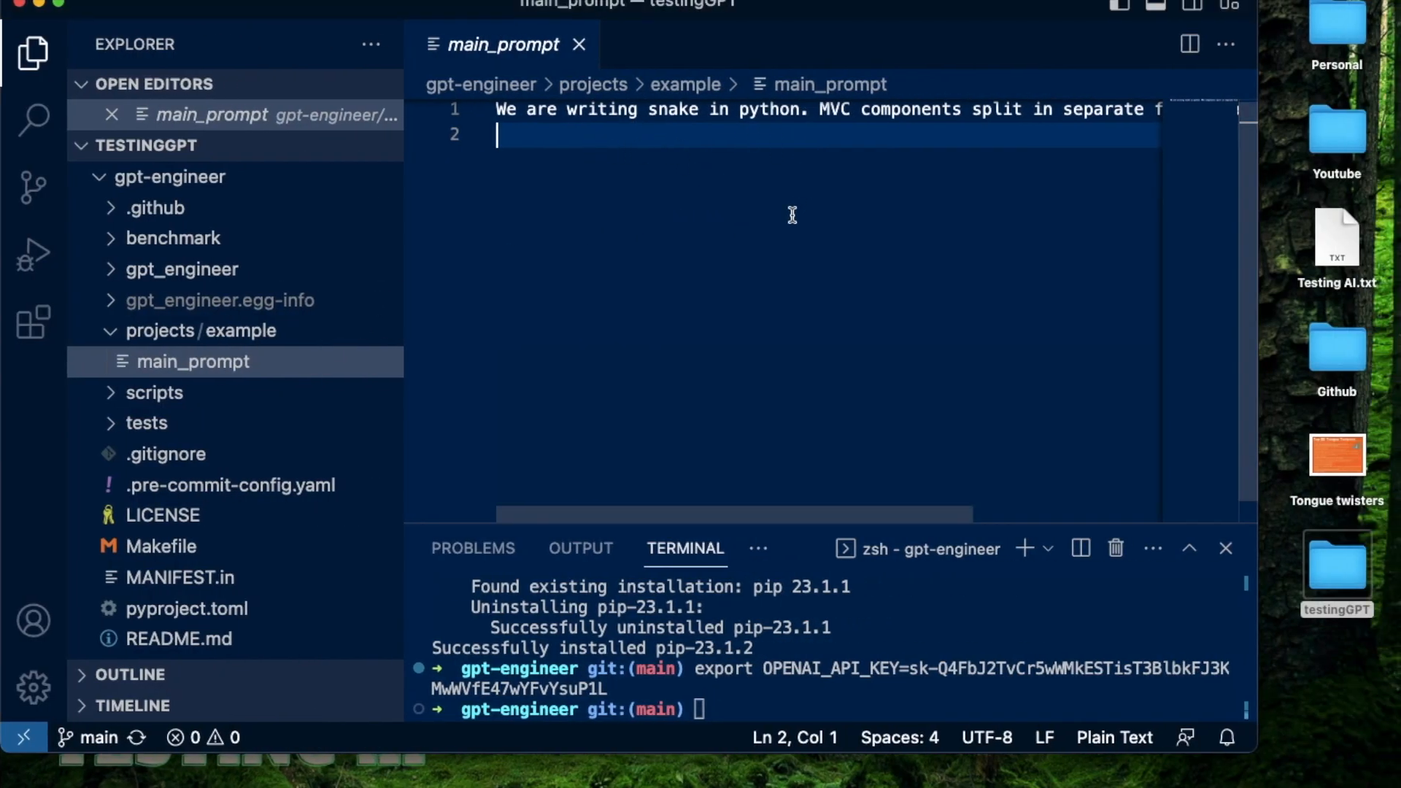
left_click(202, 331)
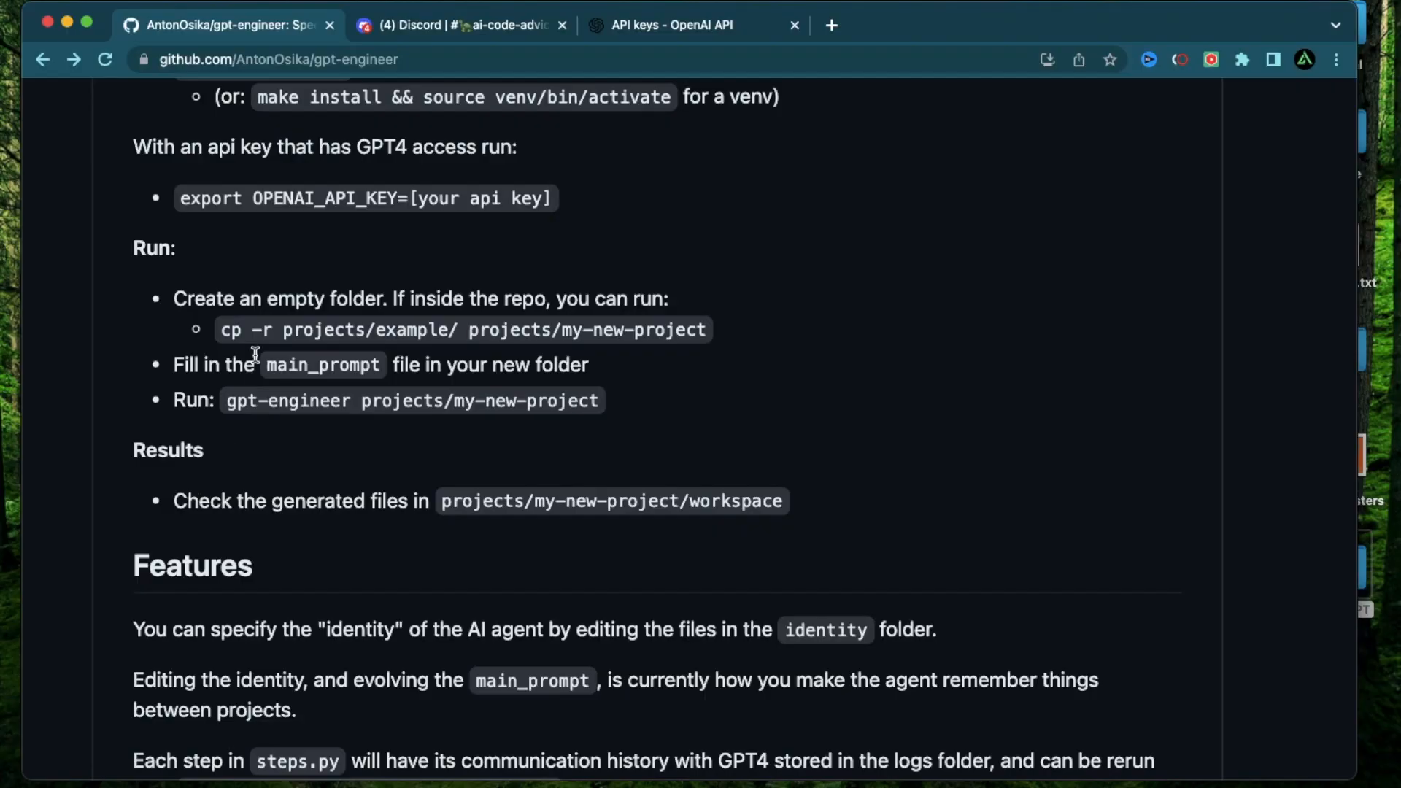
Select the README's cp -r projects/example/ projects/my-new-project command
left_click_drag(220, 330, 363, 329)
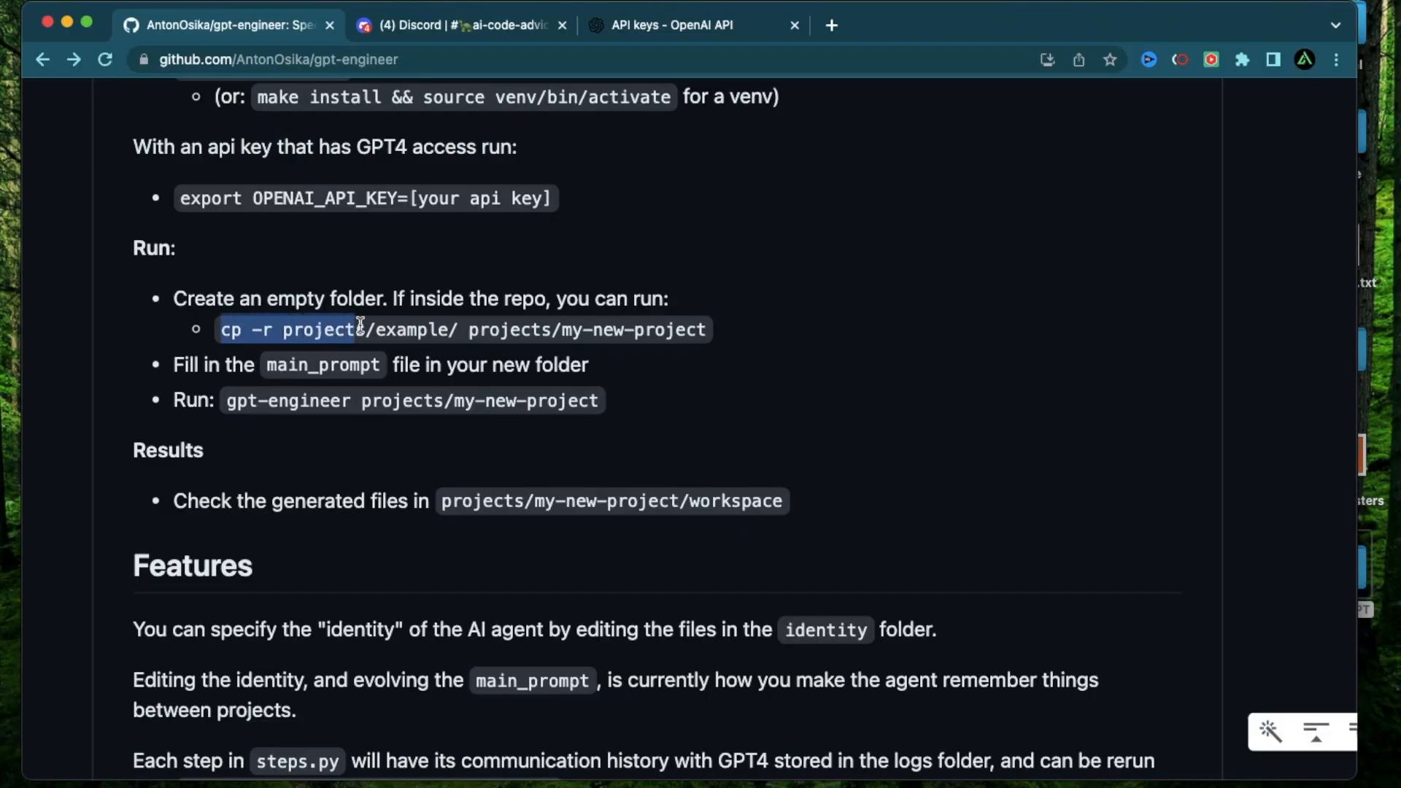
left_click_drag(370, 329, 455, 330)
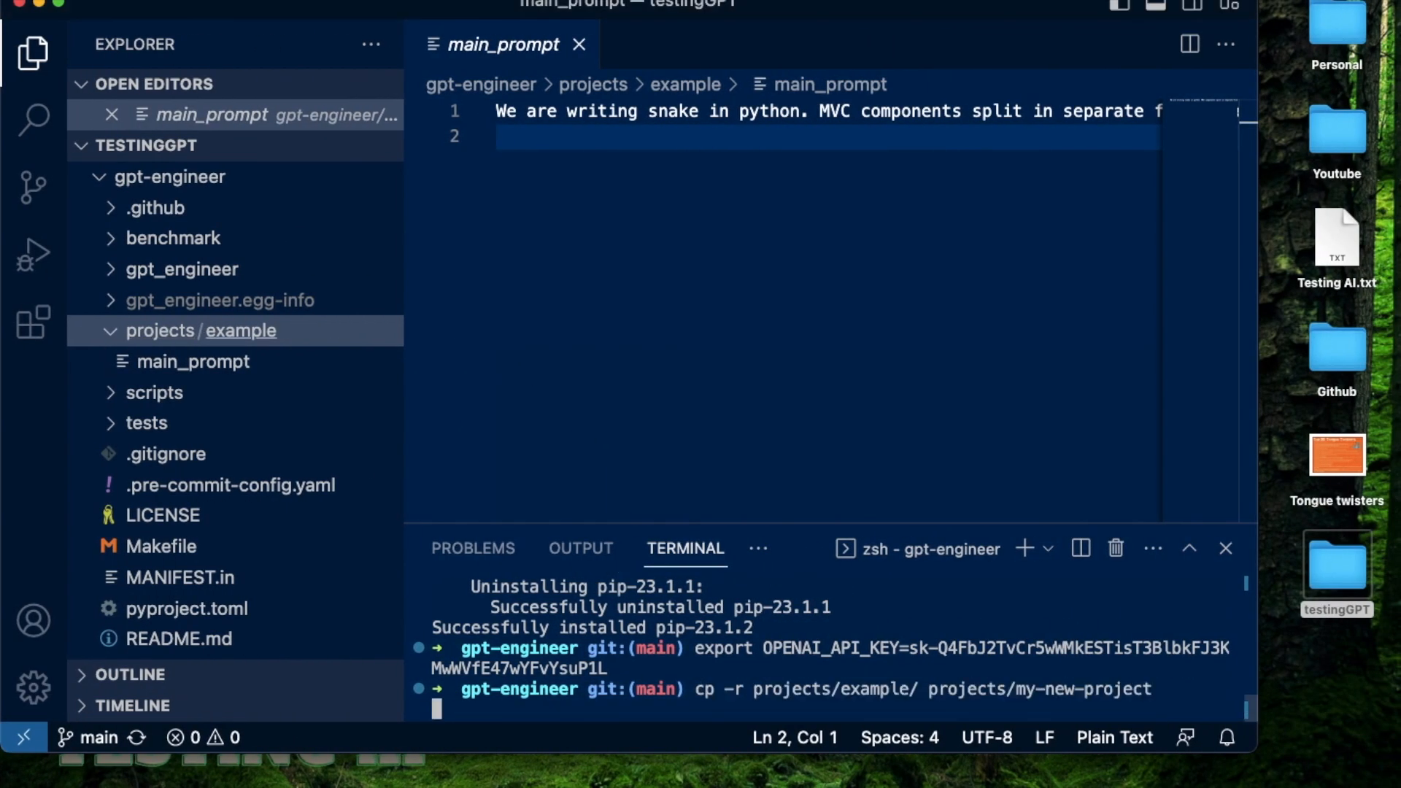
Expand projects in the Explorer and rename my-new-project to paymentwebsite
left_click(161, 330)
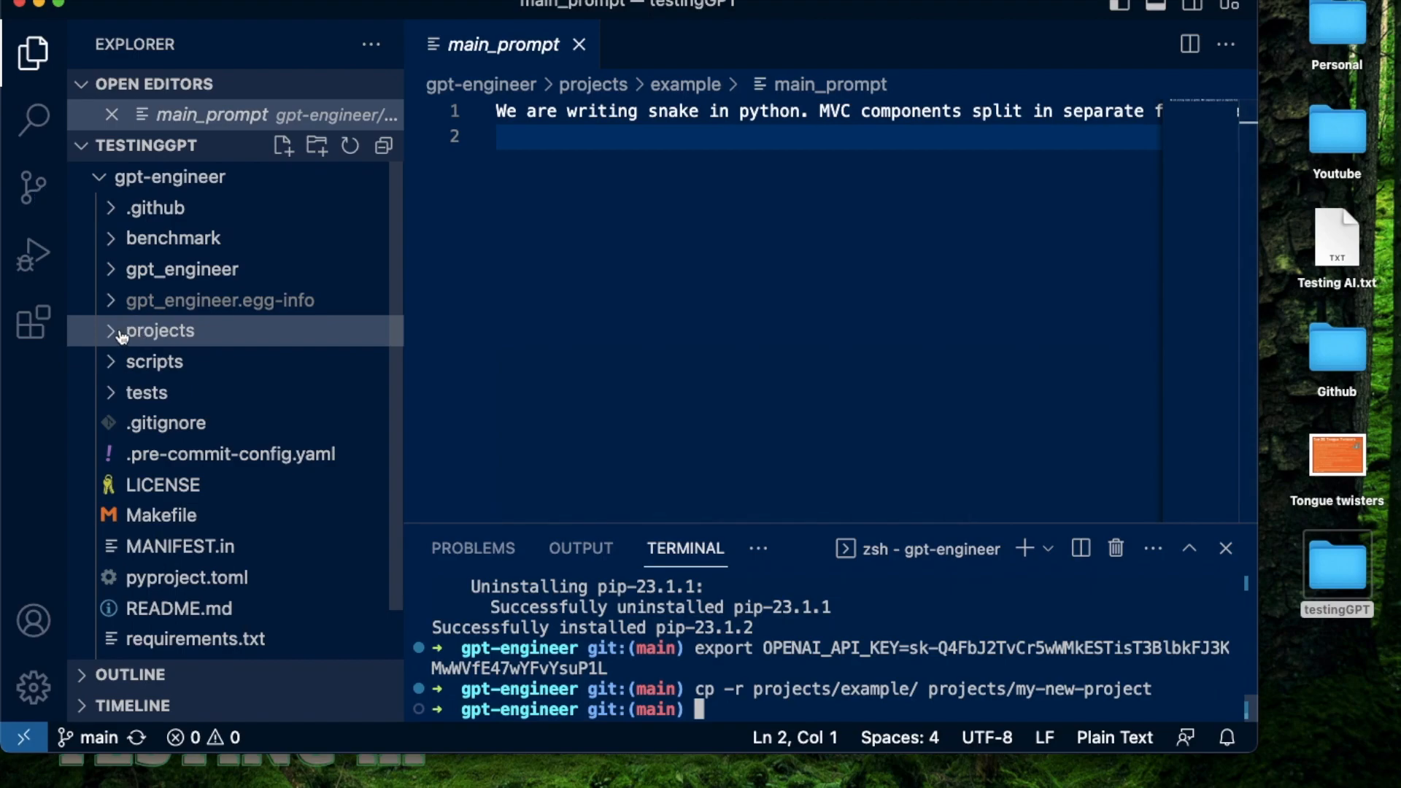
left_click(159, 329)
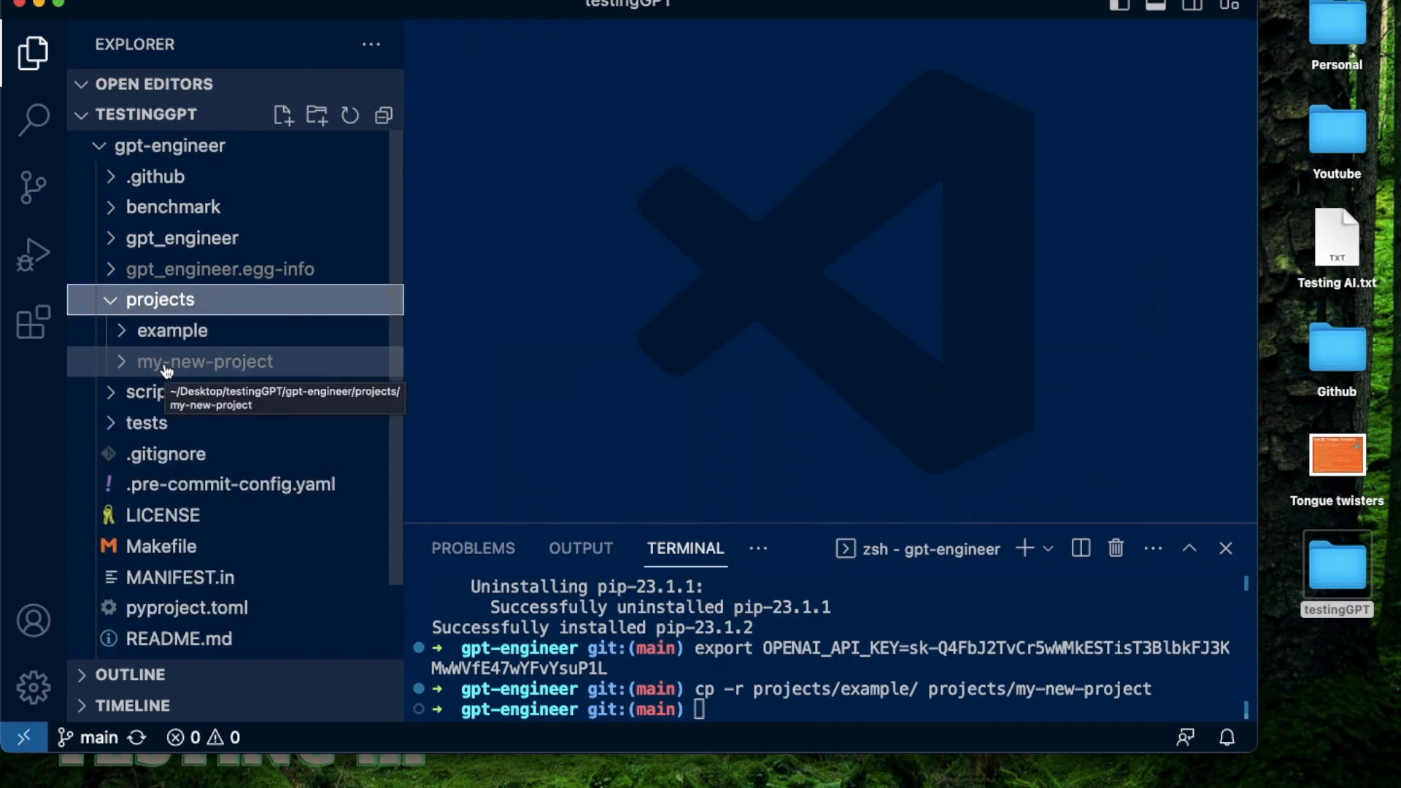
right_click(204, 360)
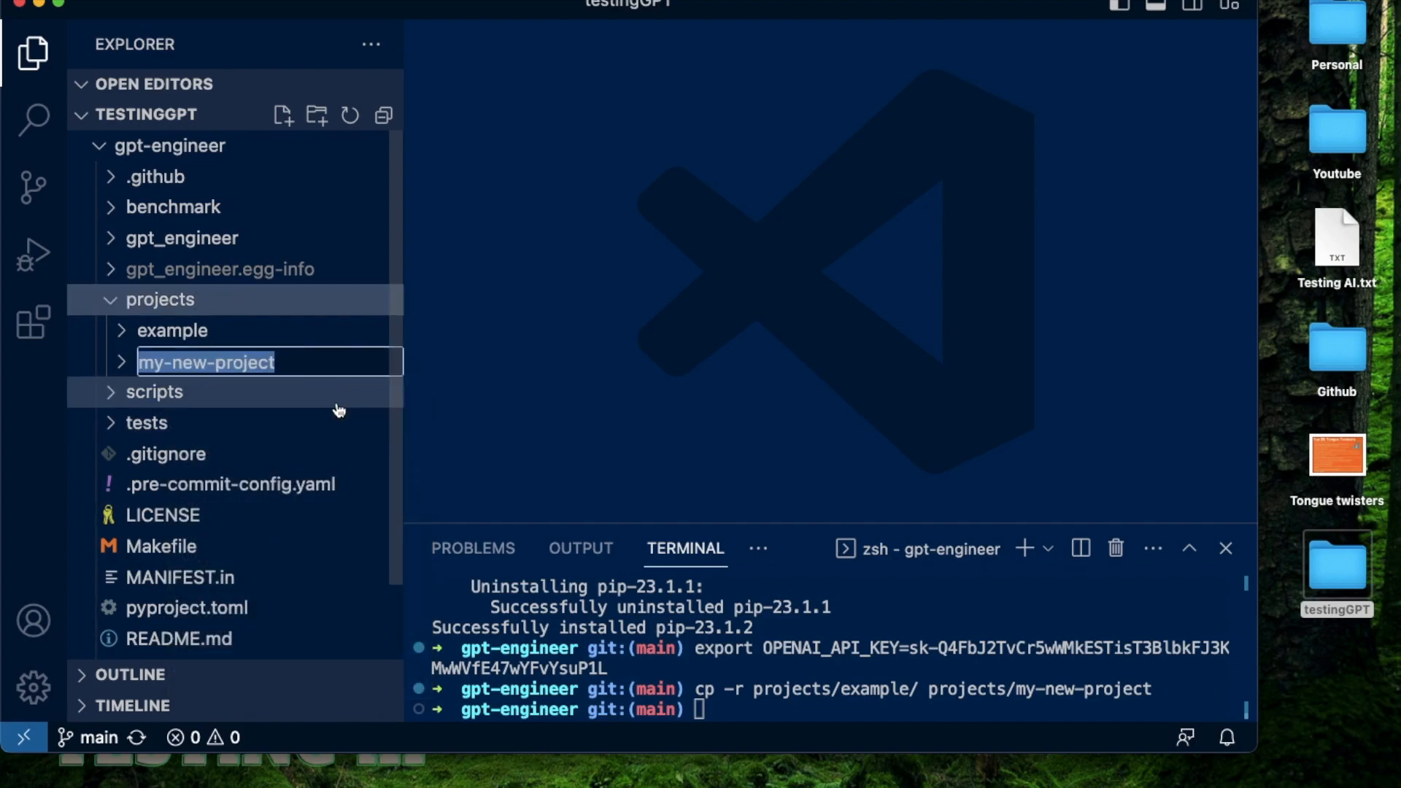
mouse_move(154, 391)
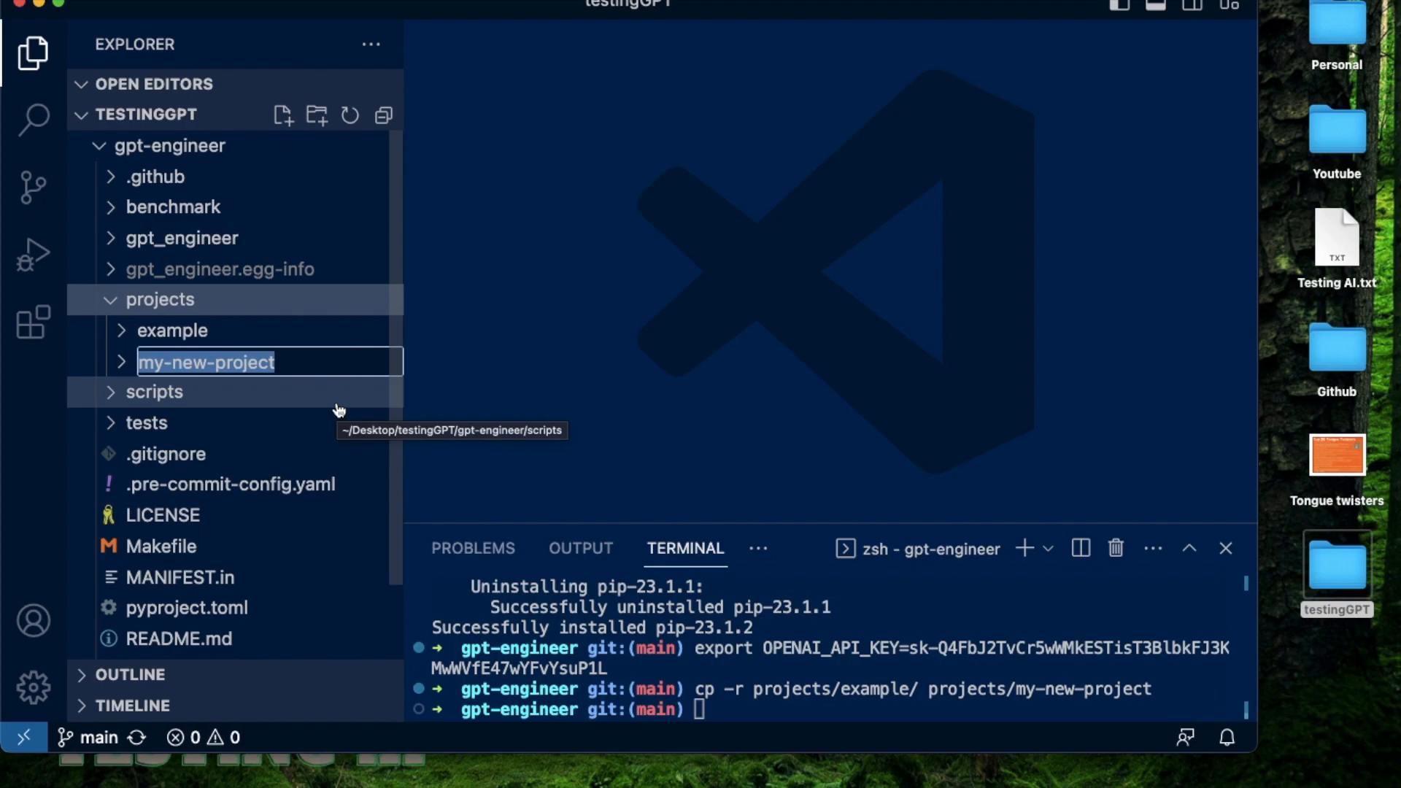
type("payme")
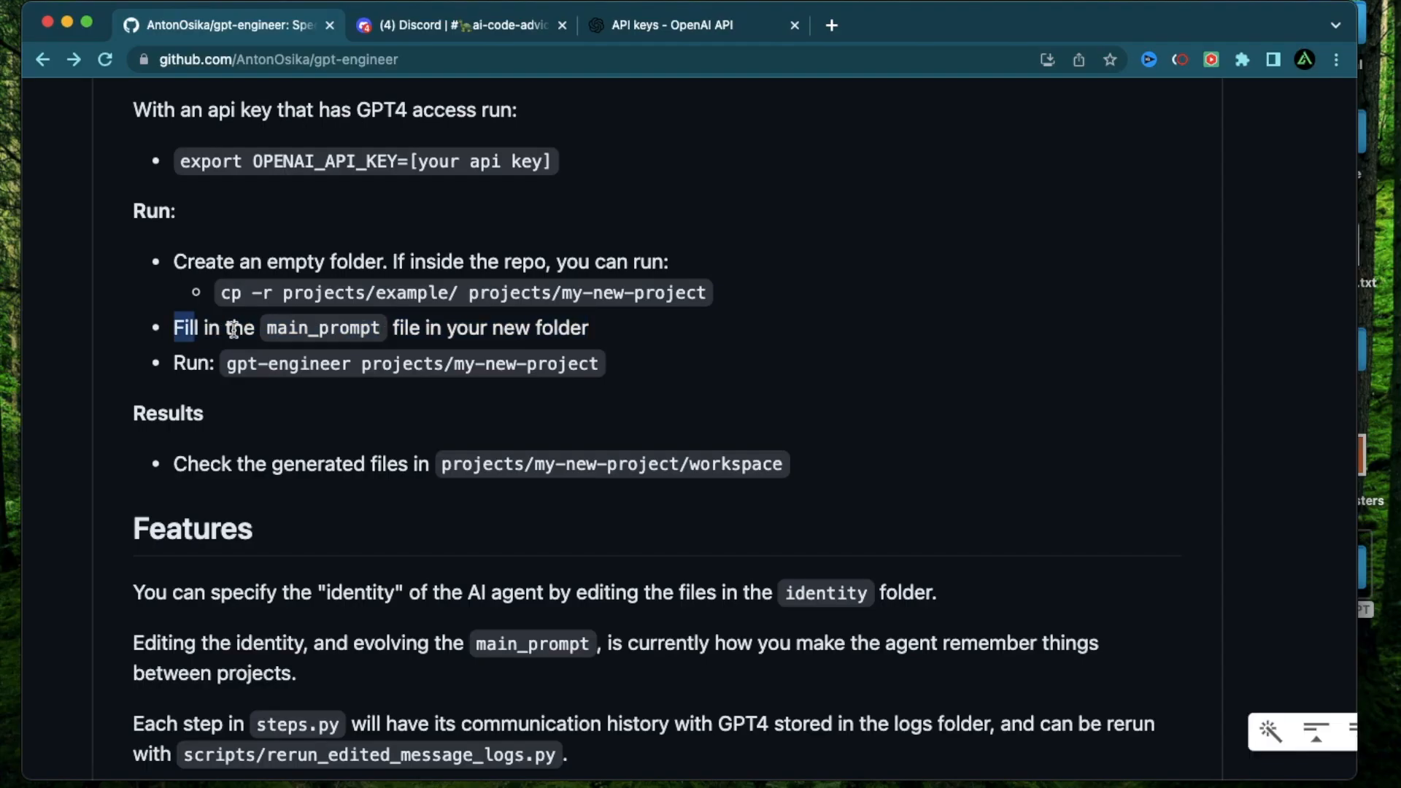
left_click_drag(184, 327, 588, 327)
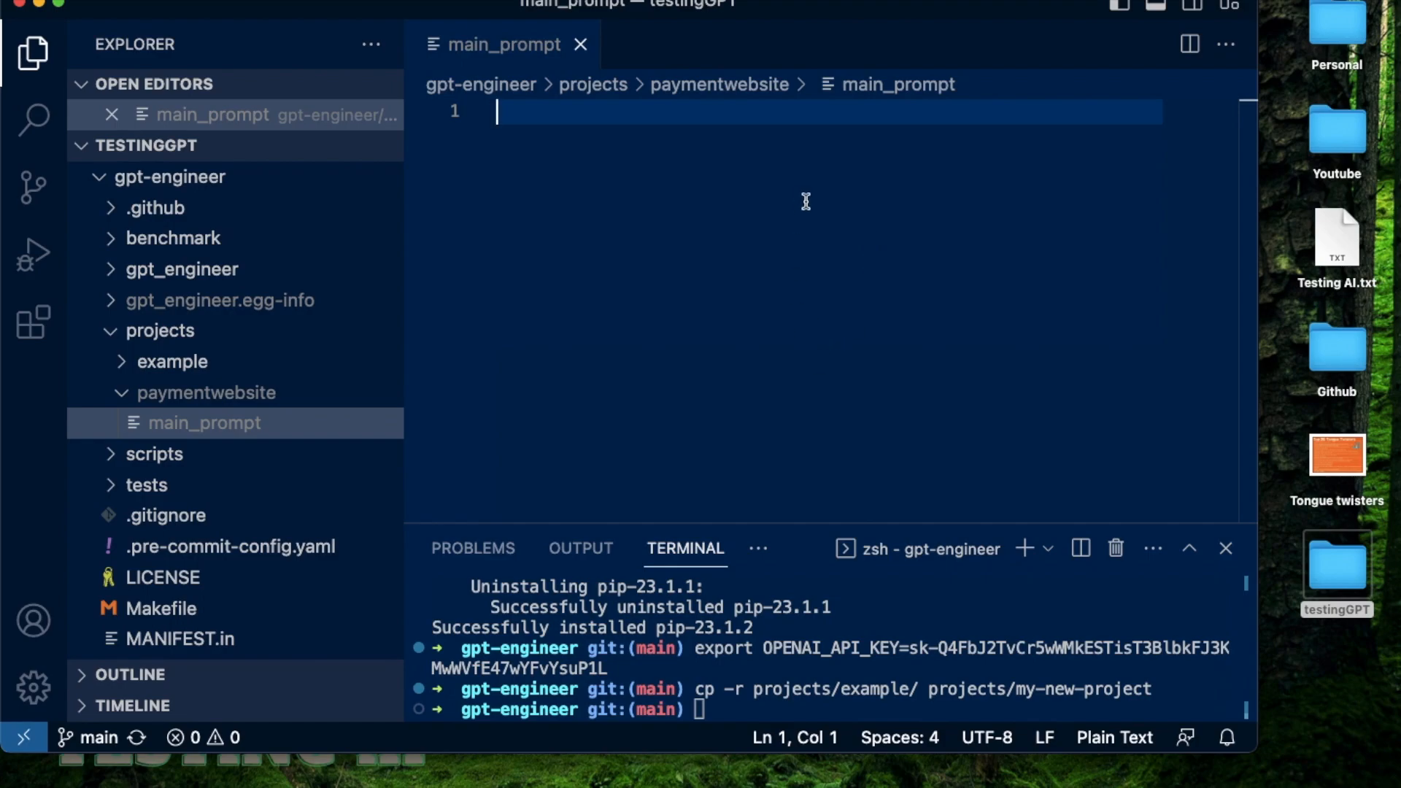
Write main_prompt requesting a highly secure single page website accepting credit card payments, save it, and select the gpt-engineer run command
type("a single page website which a")
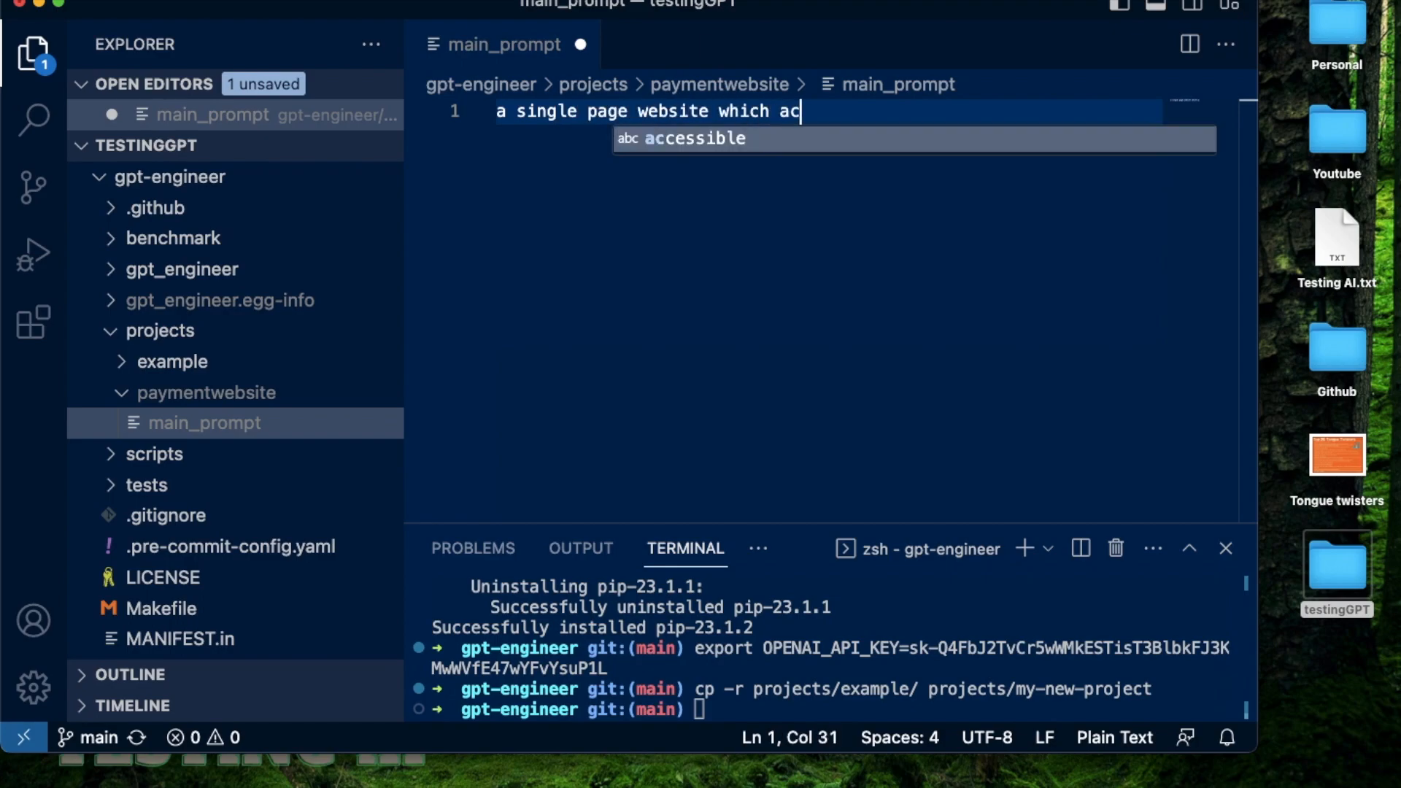
type("cepts payments using a credit c")
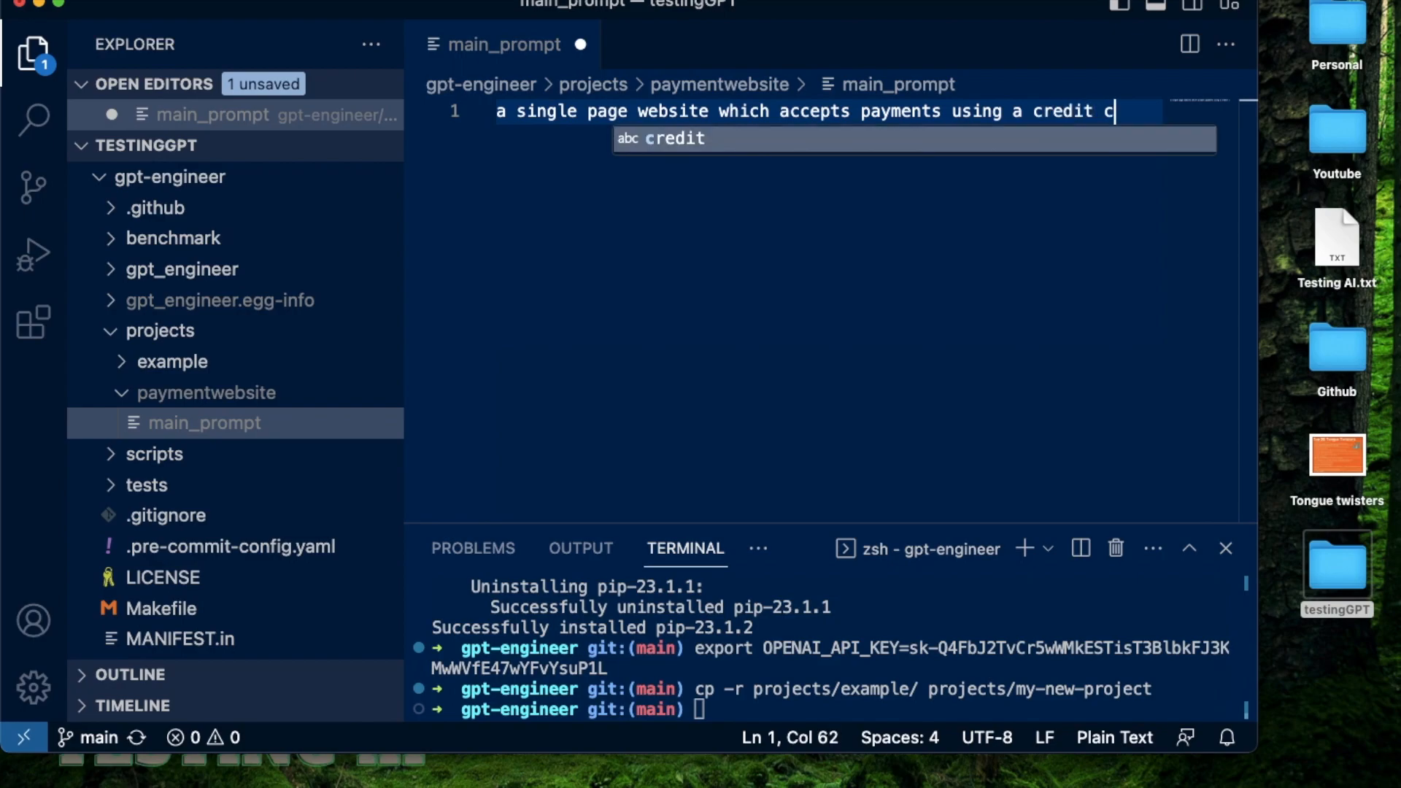
type("ard")
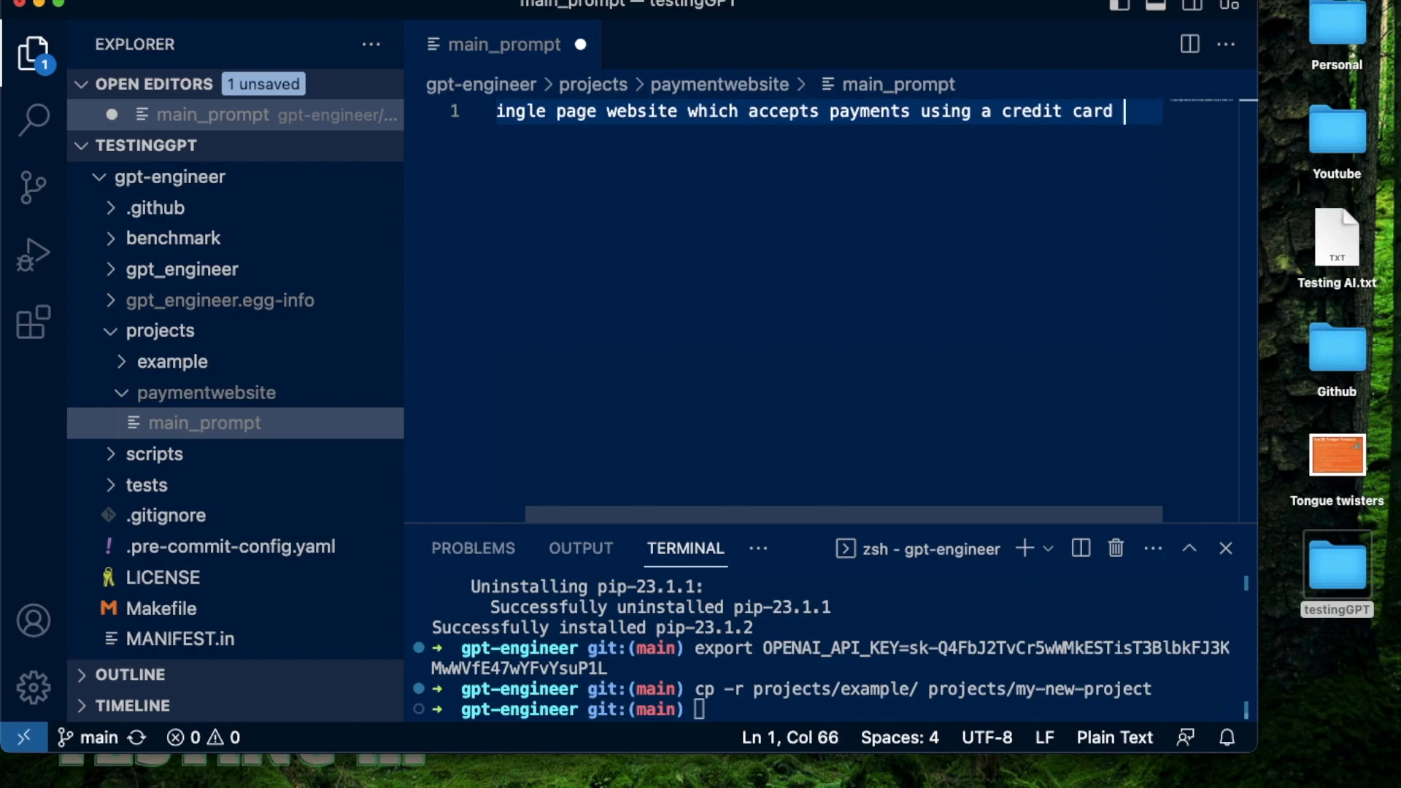
type("and b")
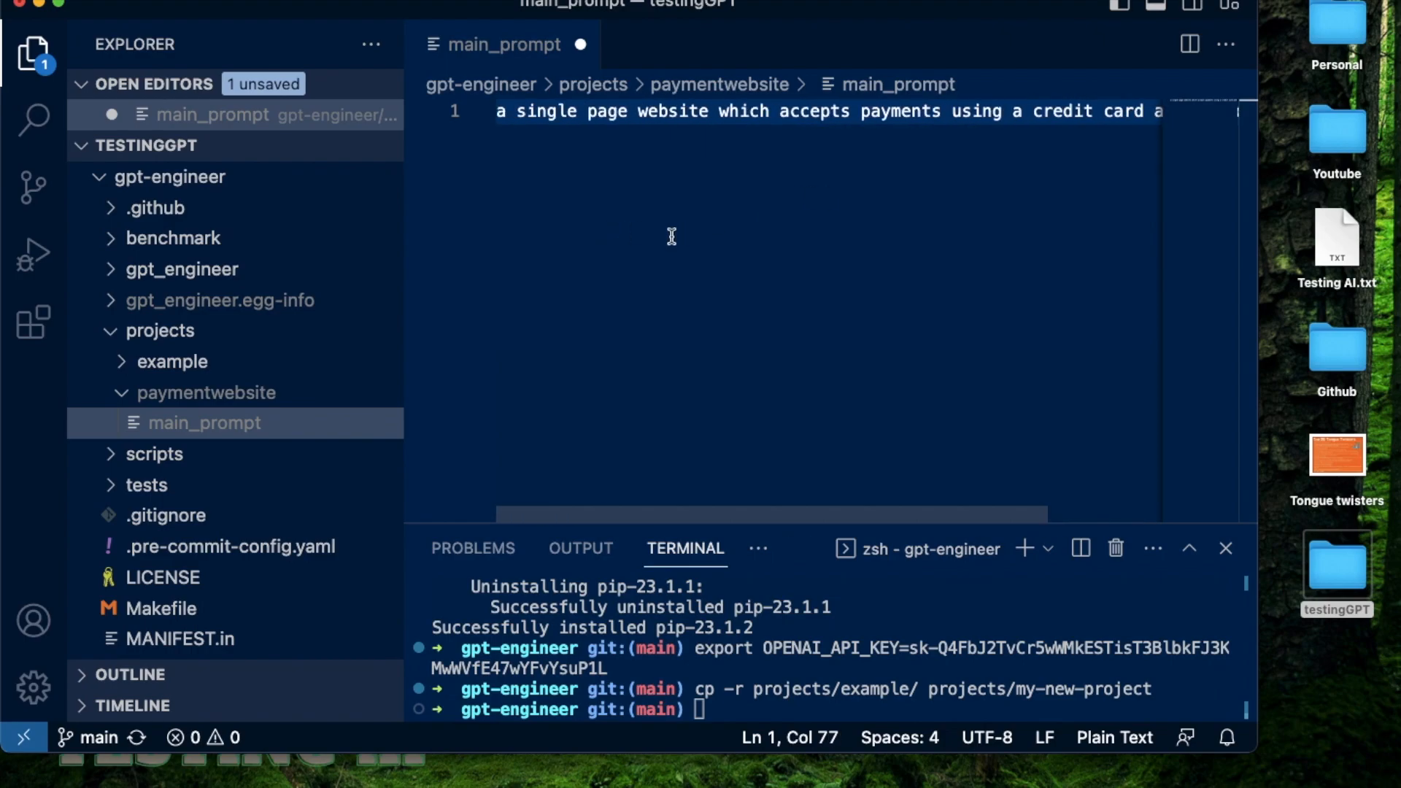
mouse_move(870, 229)
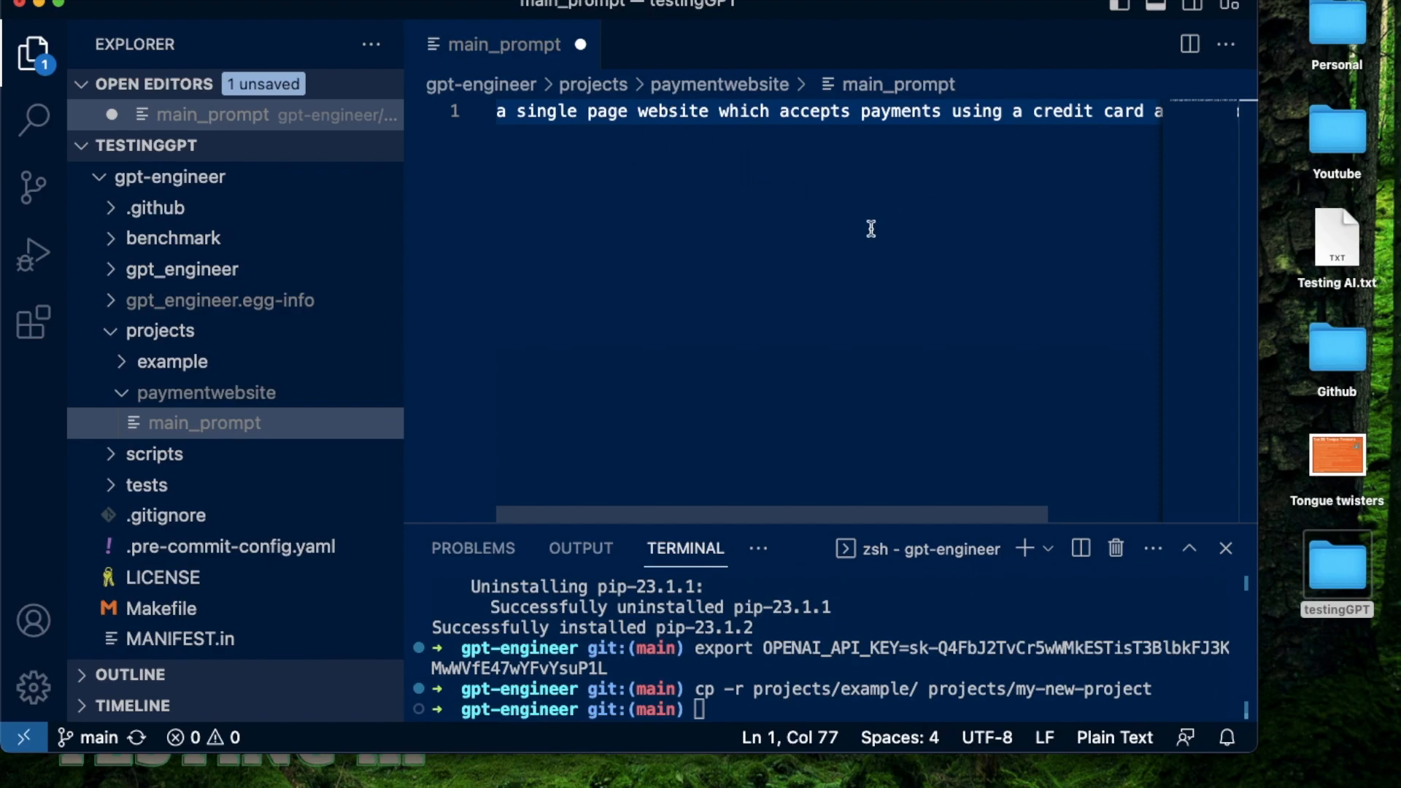
mouse_move(932, 209)
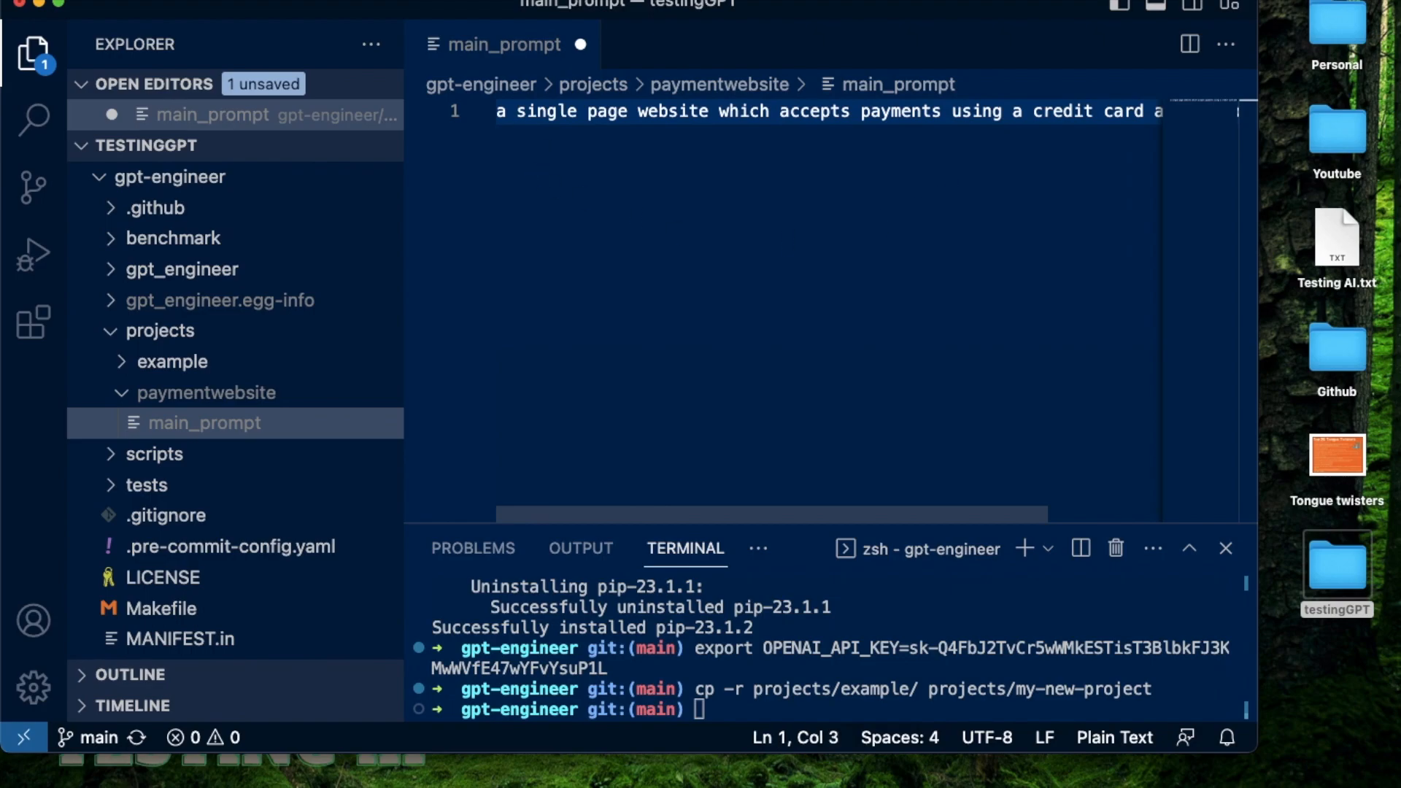
type("hig")
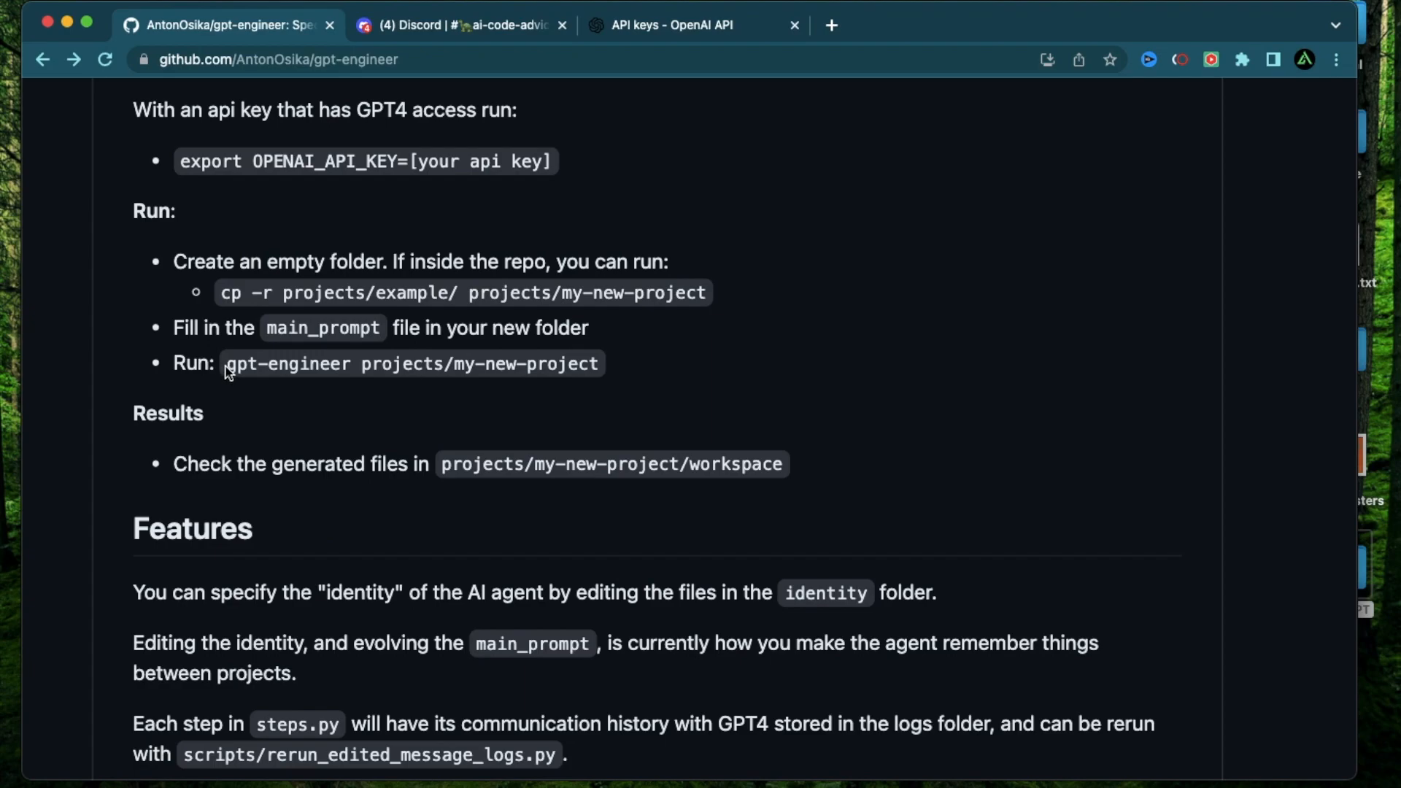
left_click_drag(227, 364, 598, 364)
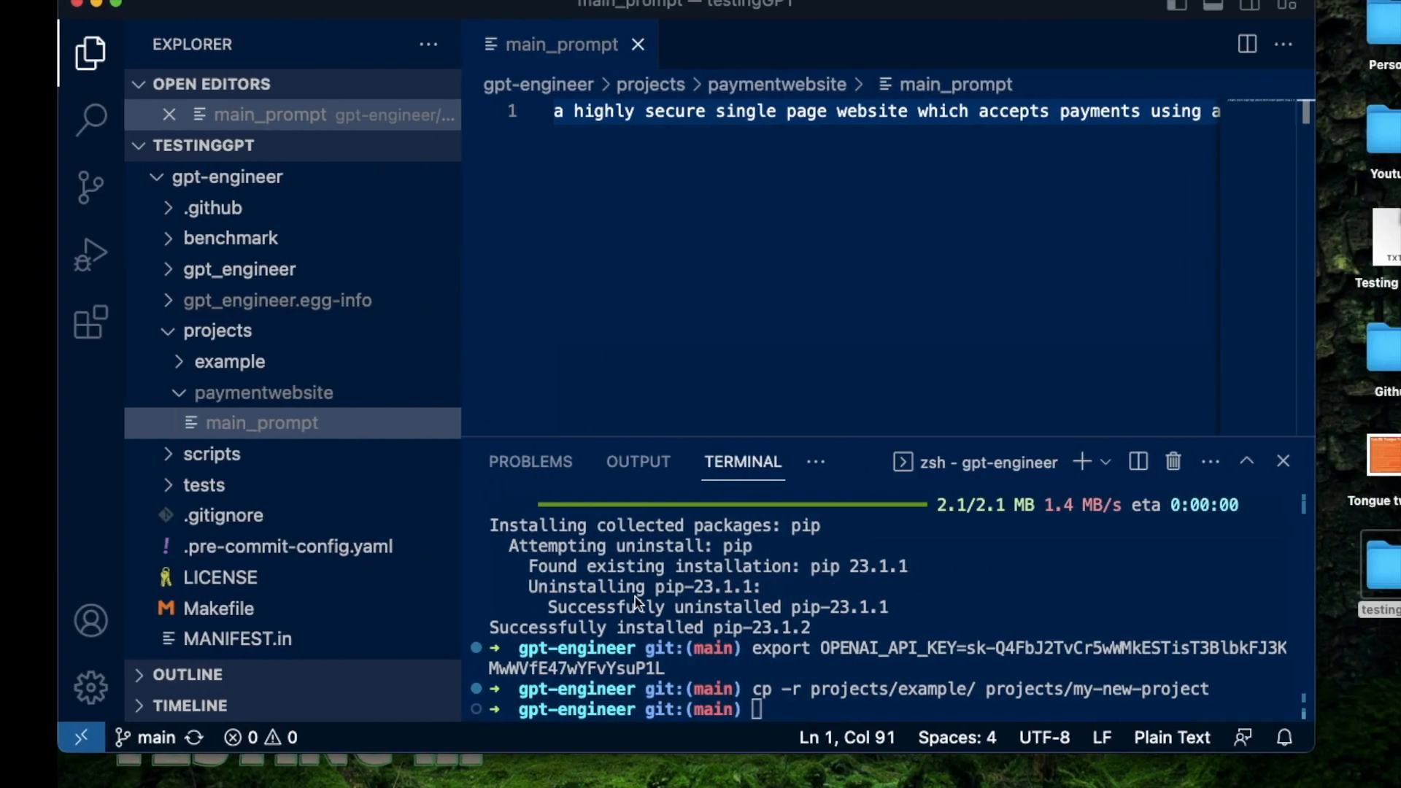
Clear the terminal and enter 'gpt-engineer projects/paymentwebsite' to start the run
type("clear")
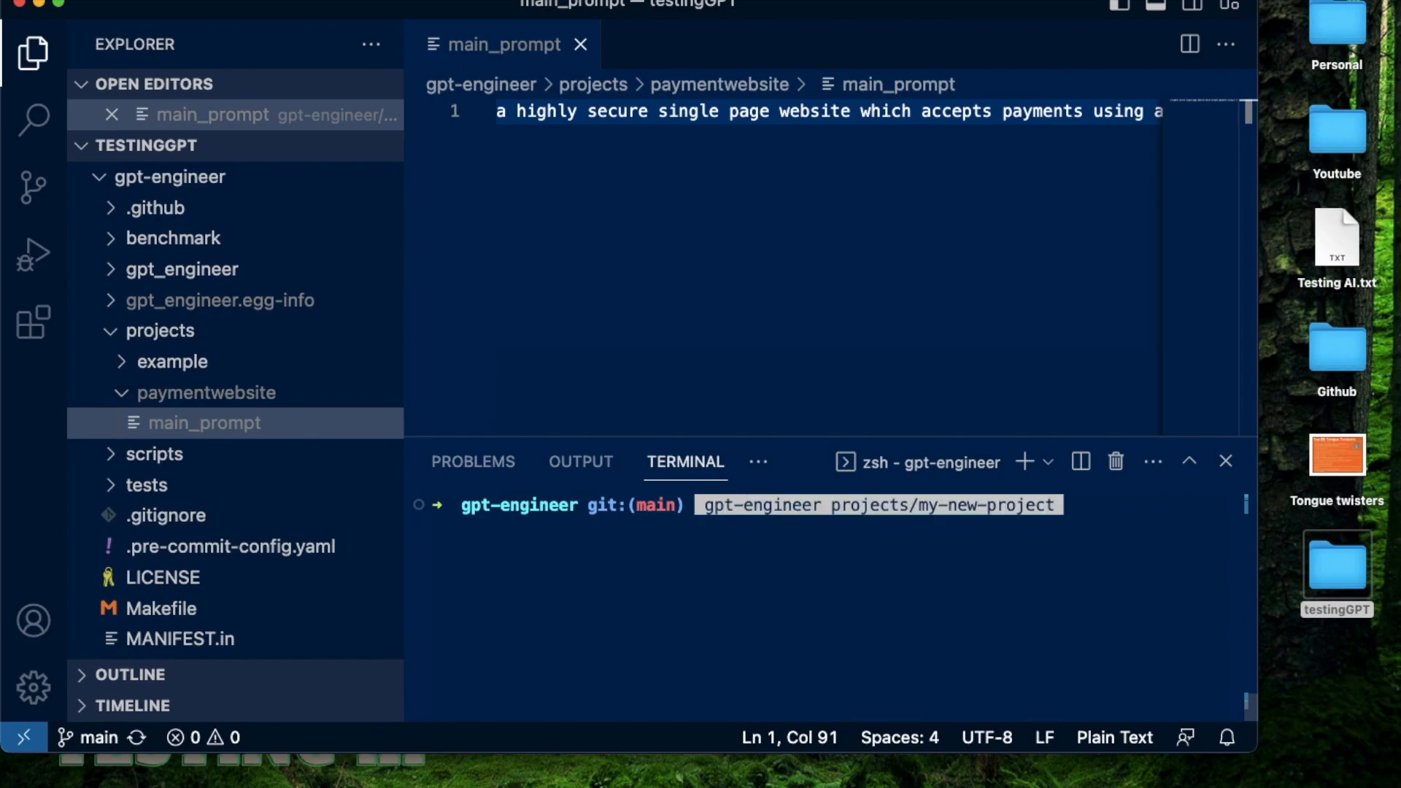
key("Backspace")
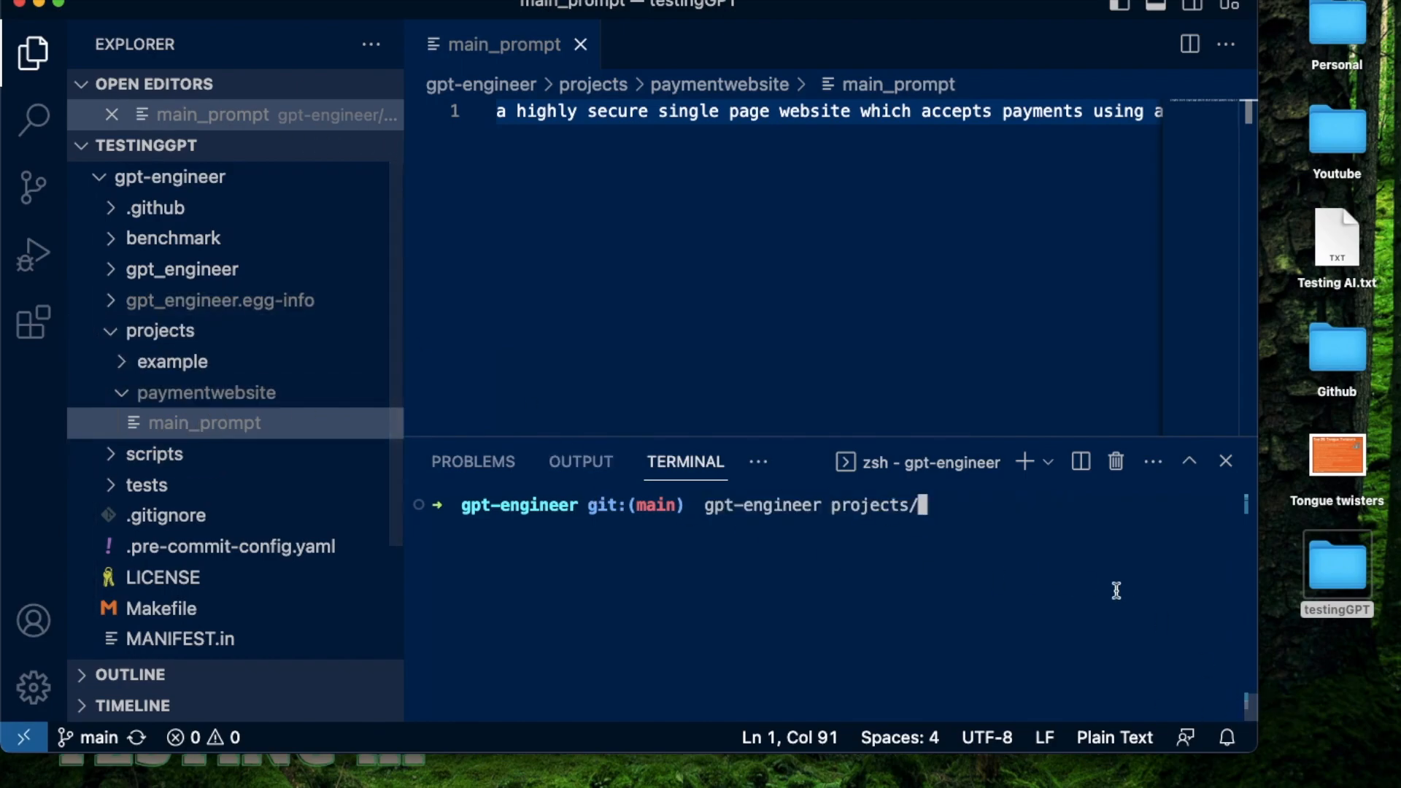
type("paymentwebsite")
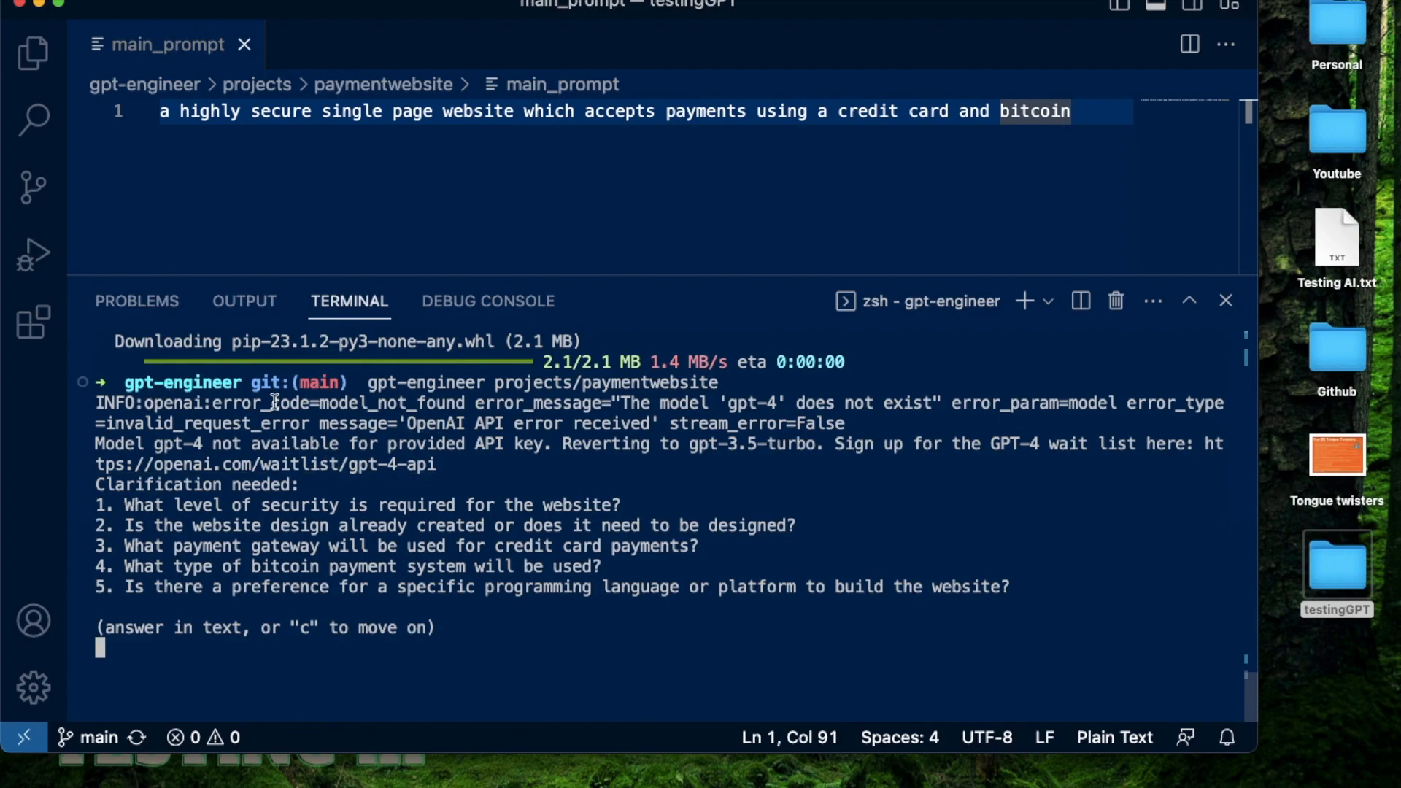
mouse_move(626, 397)
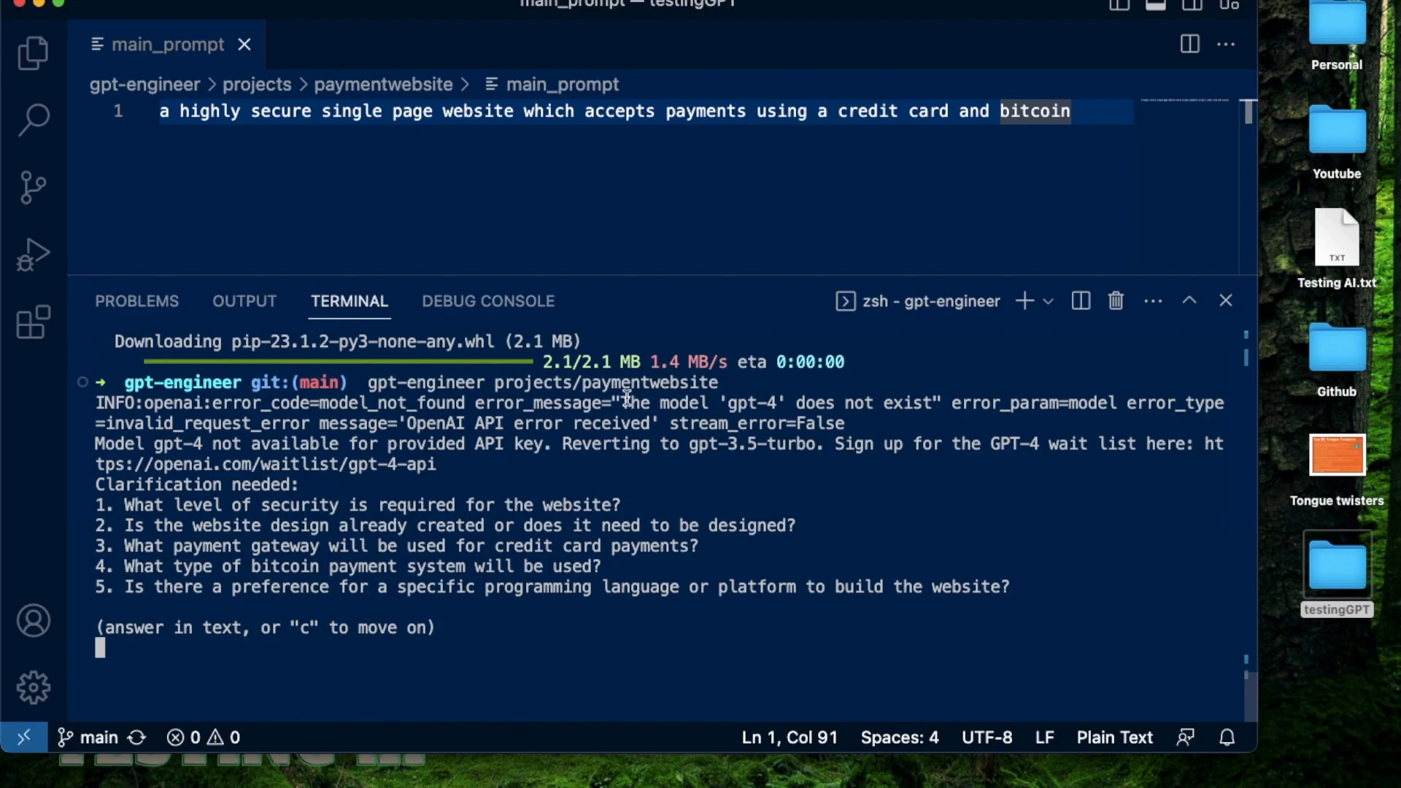
Highlight the gpt-4 model-not-found error and the security-level clarification question in the output
left_click_drag(626, 403, 933, 402)
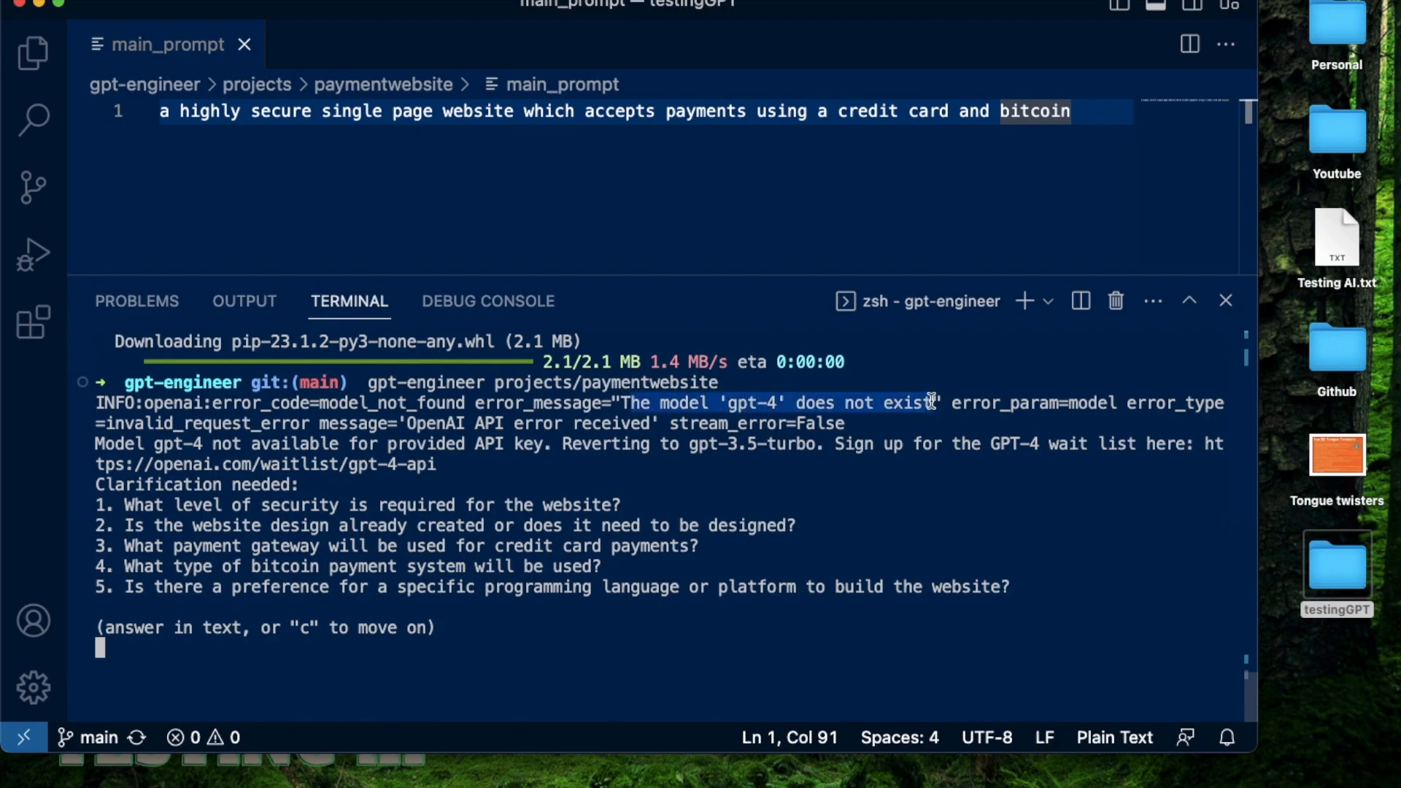
mouse_move(909, 520)
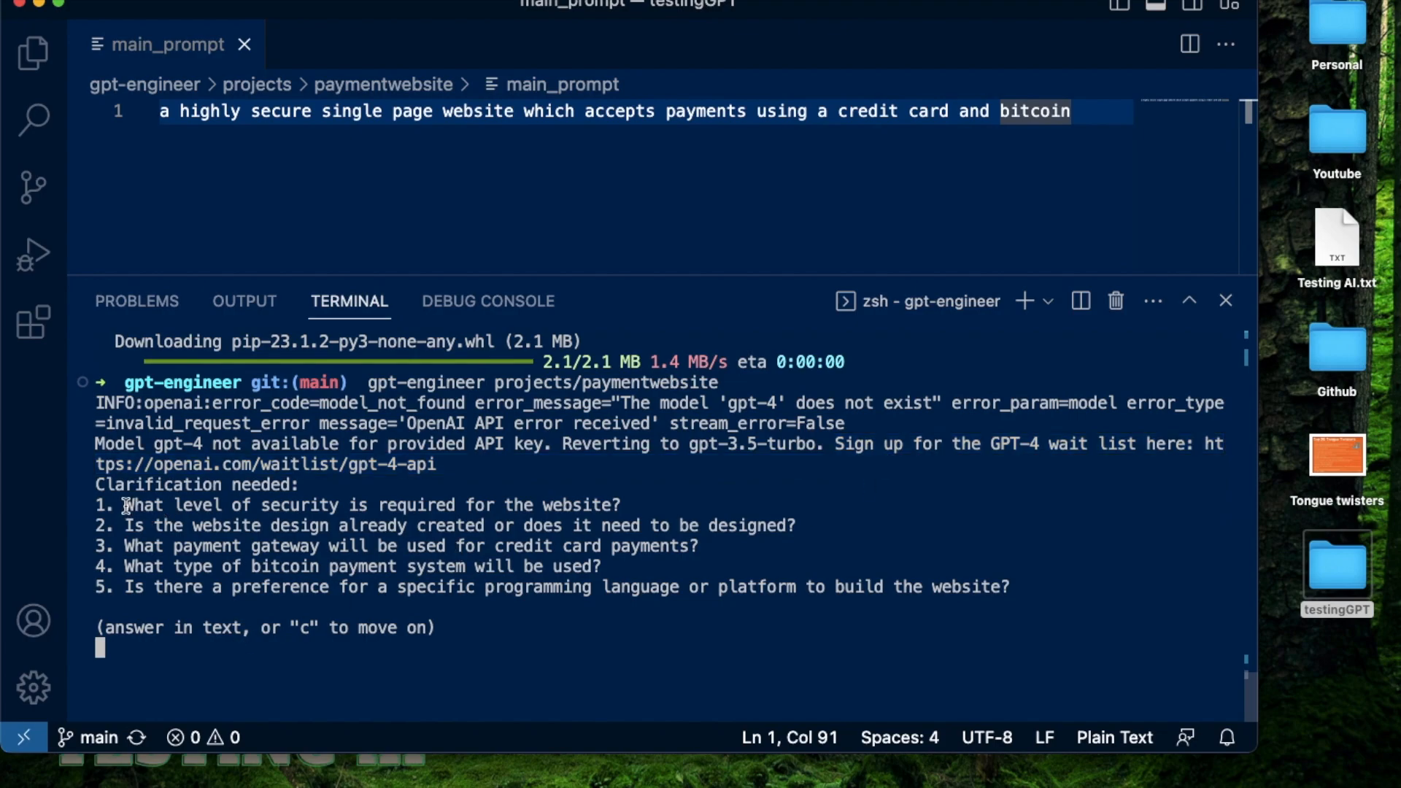
mouse_move(544, 146)
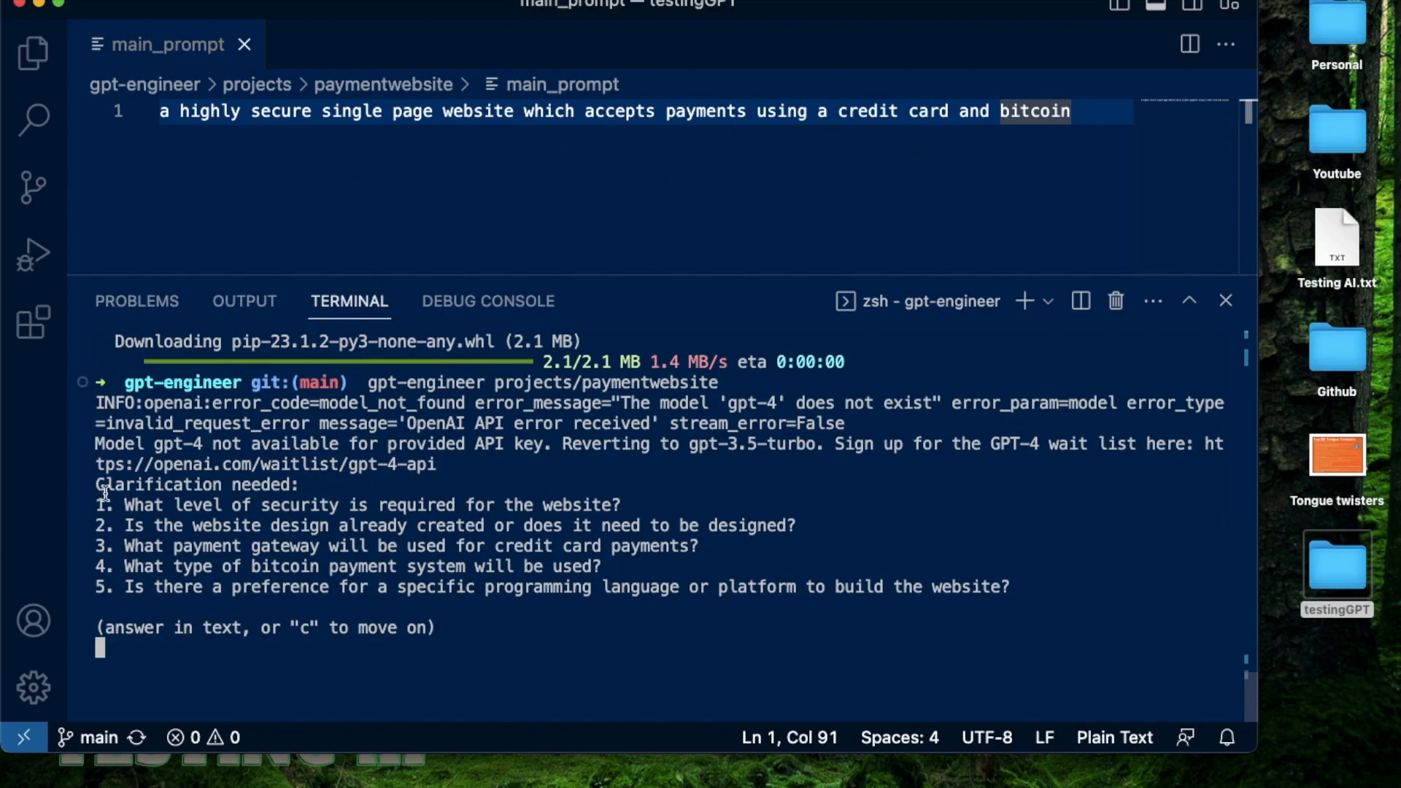
left_click_drag(98, 484, 674, 606)
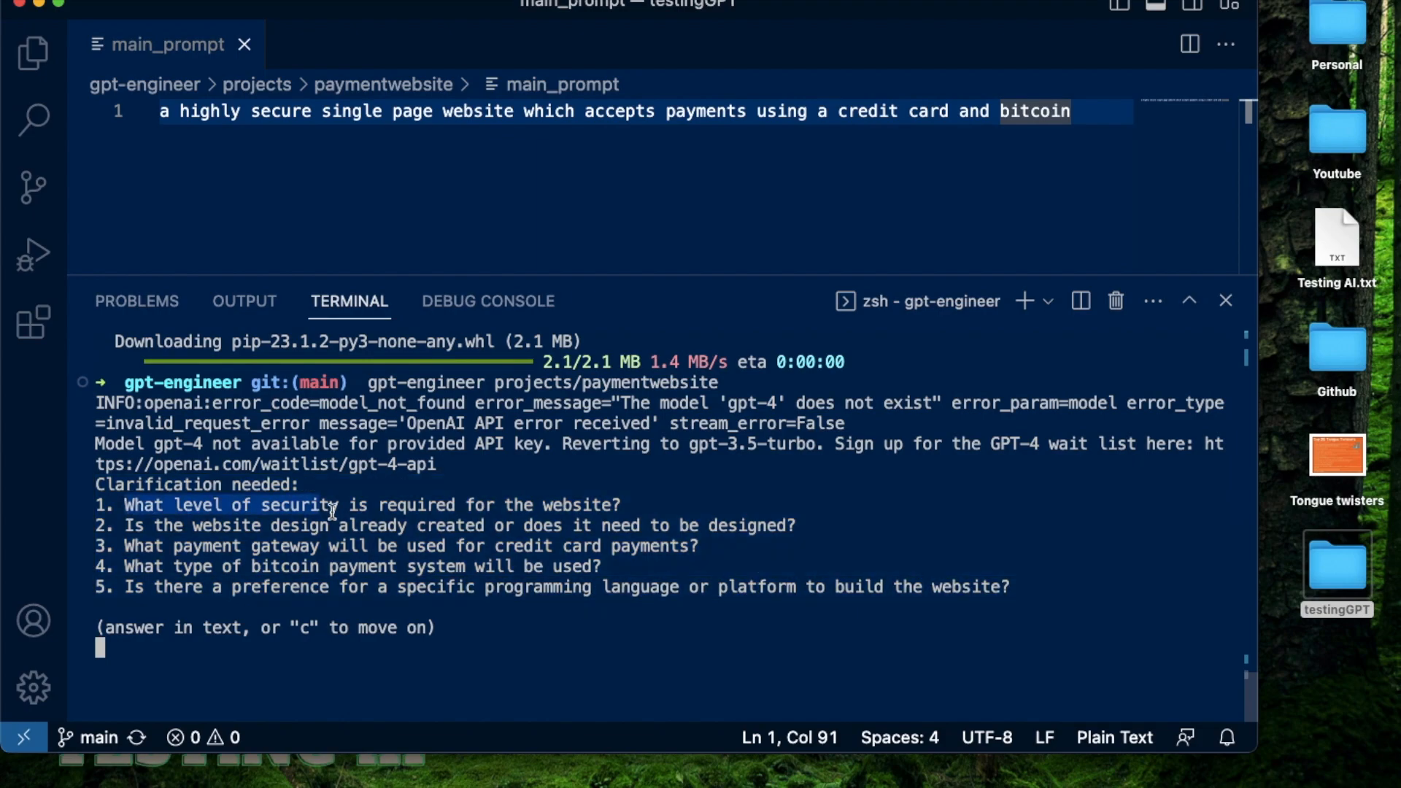
left_click_drag(335, 505, 626, 505)
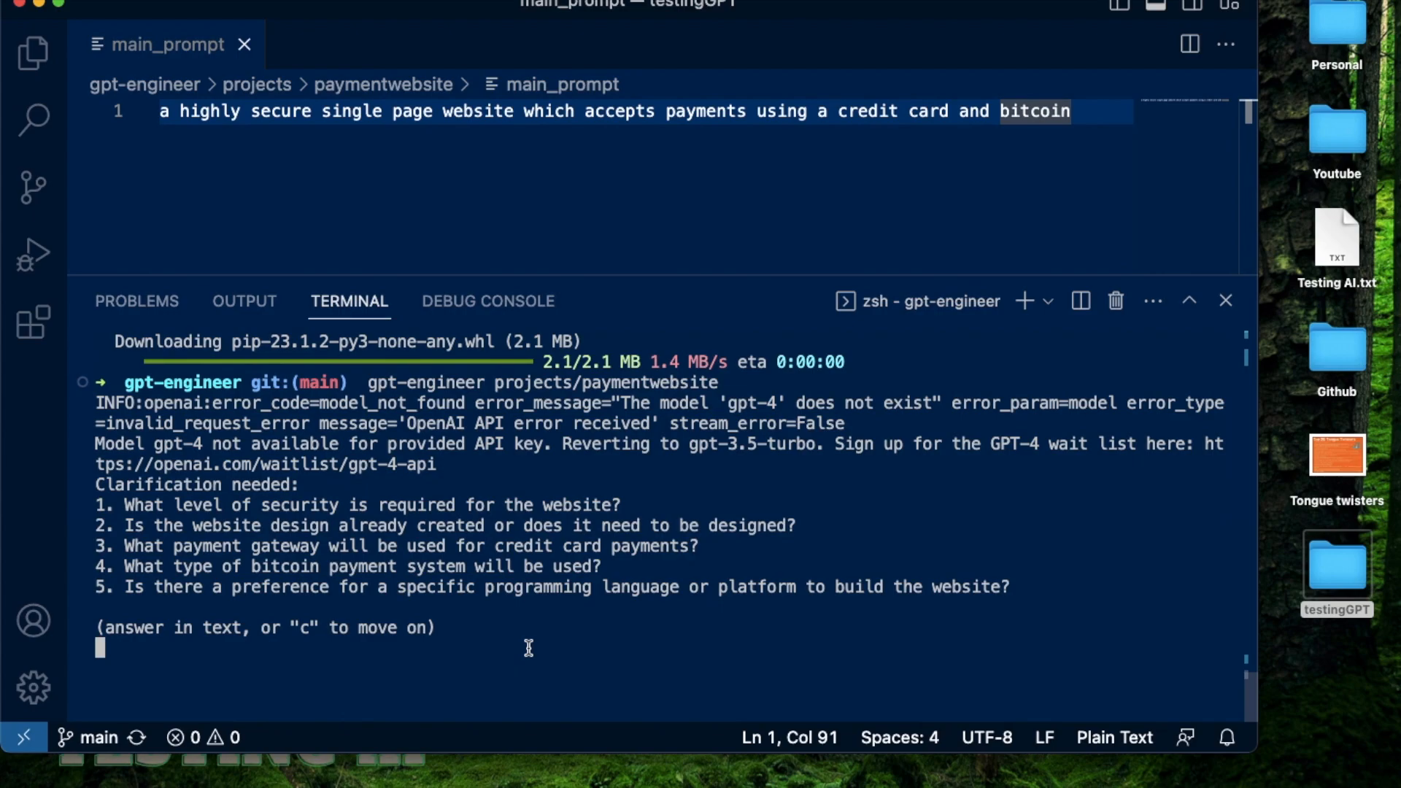
mouse_move(623, 646)
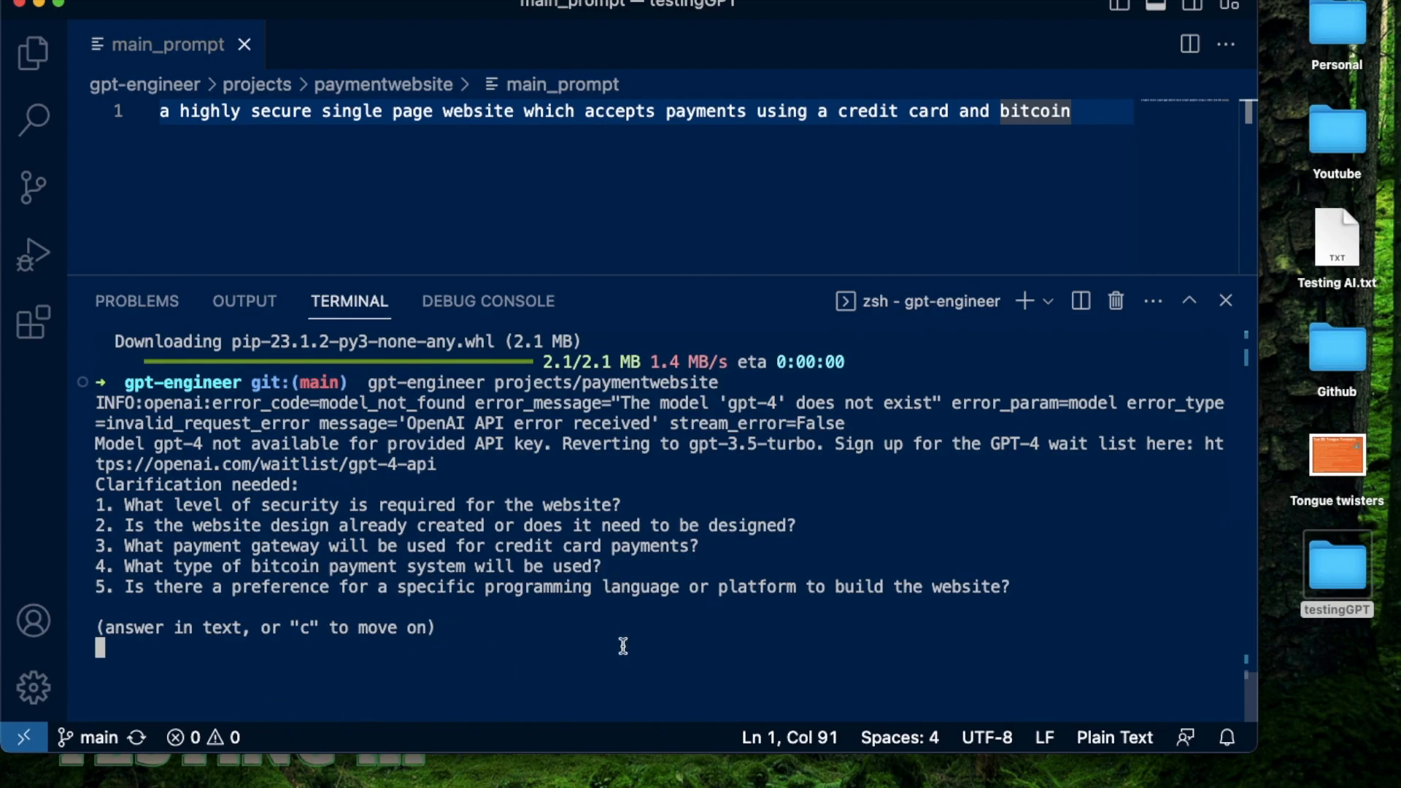
mouse_move(648, 641)
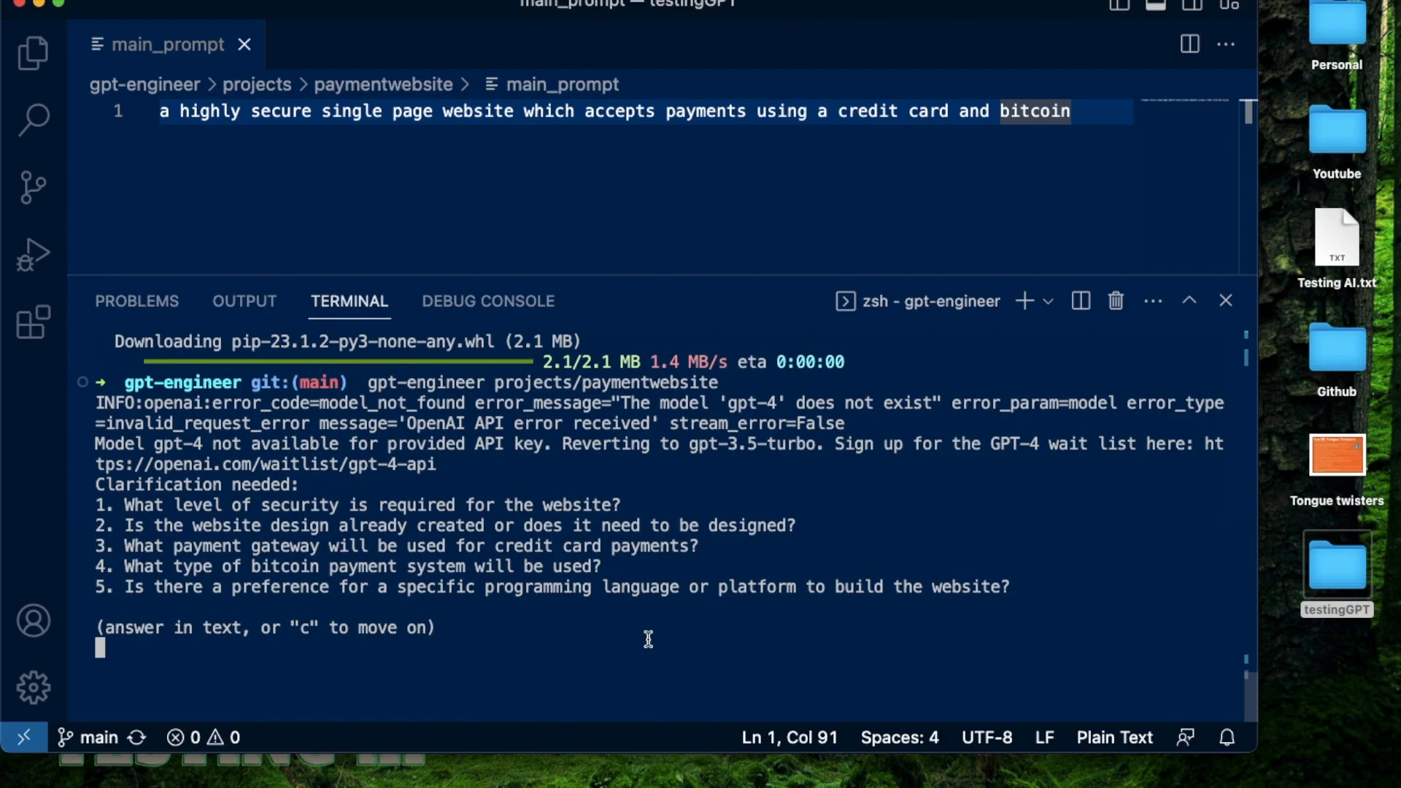
mouse_move(458, 618)
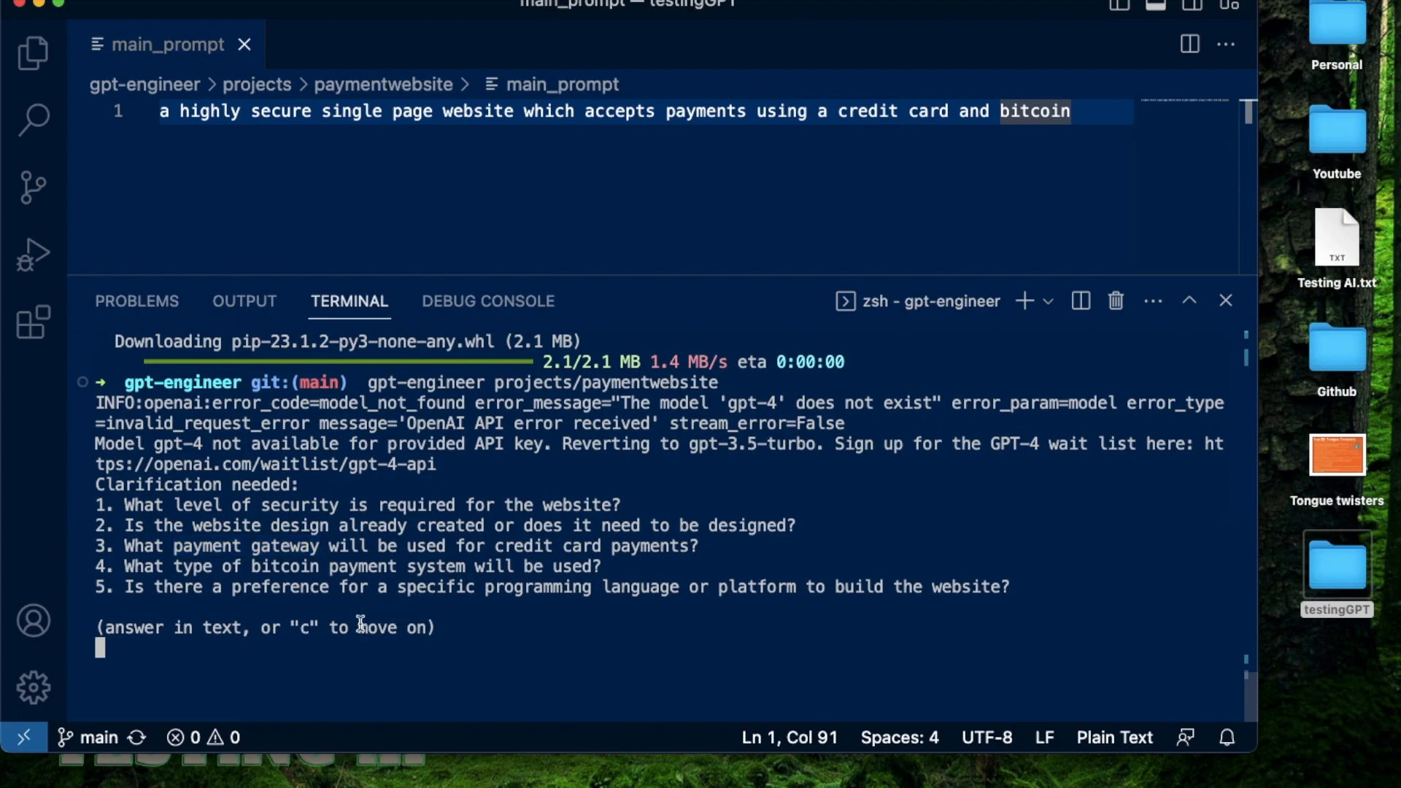
mouse_move(391, 582)
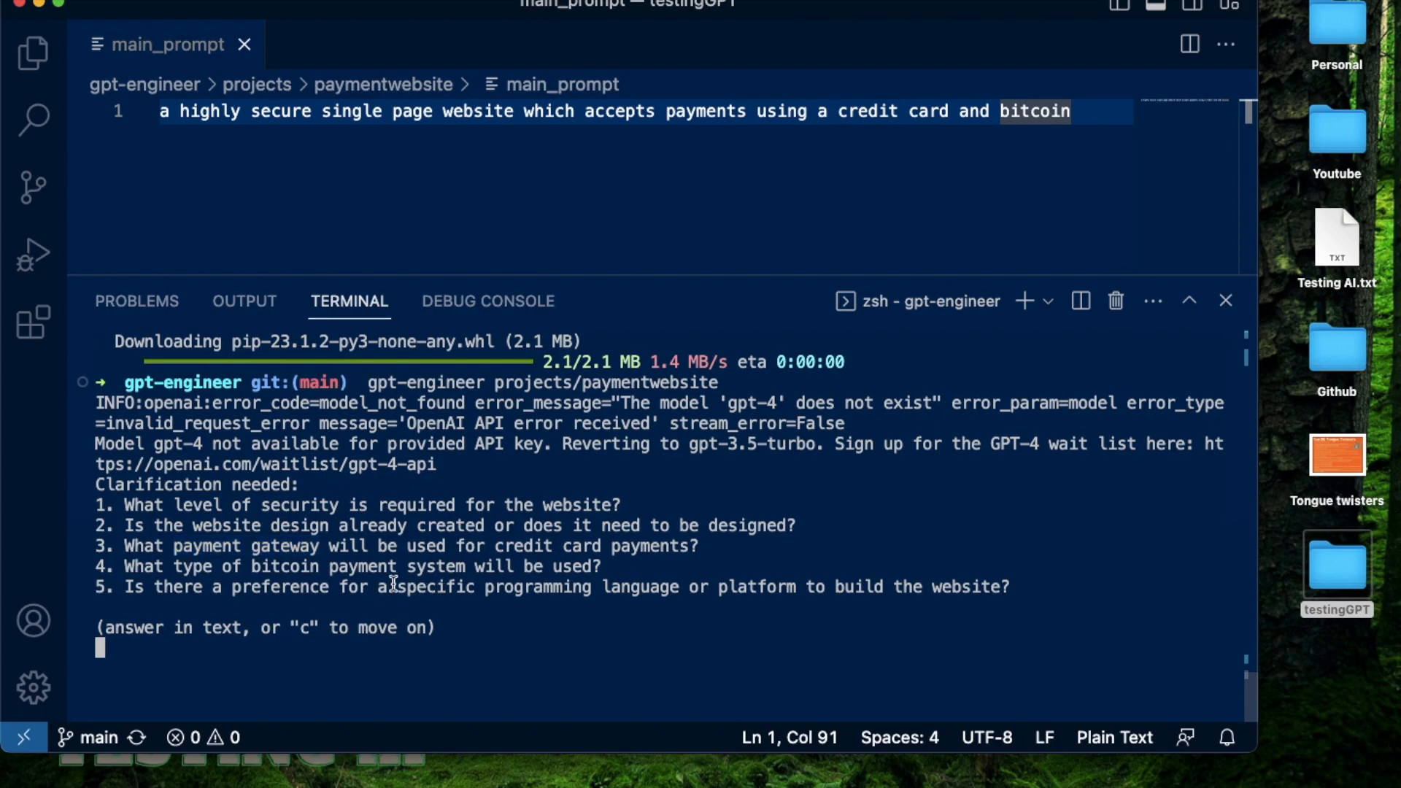
mouse_move(375, 605)
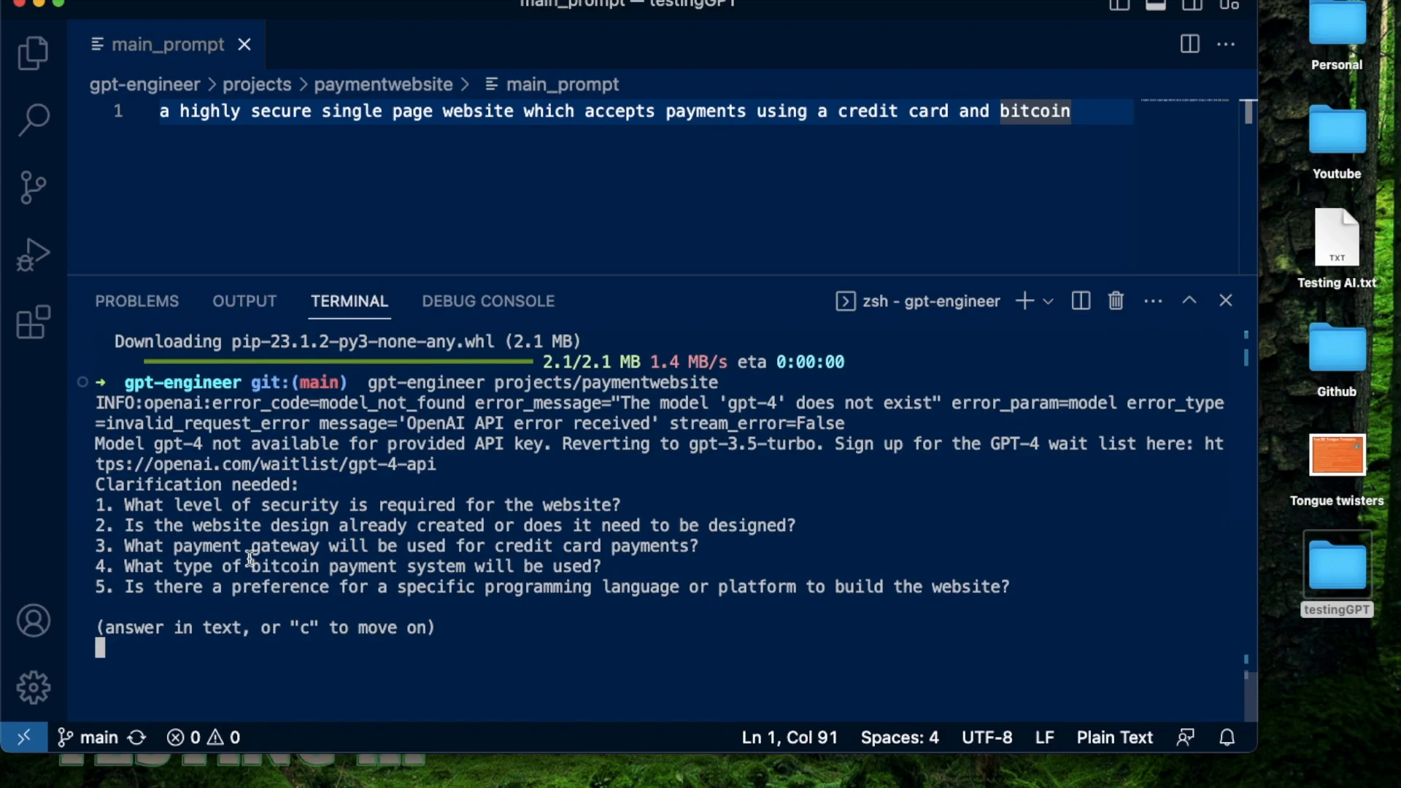
mouse_move(260, 549)
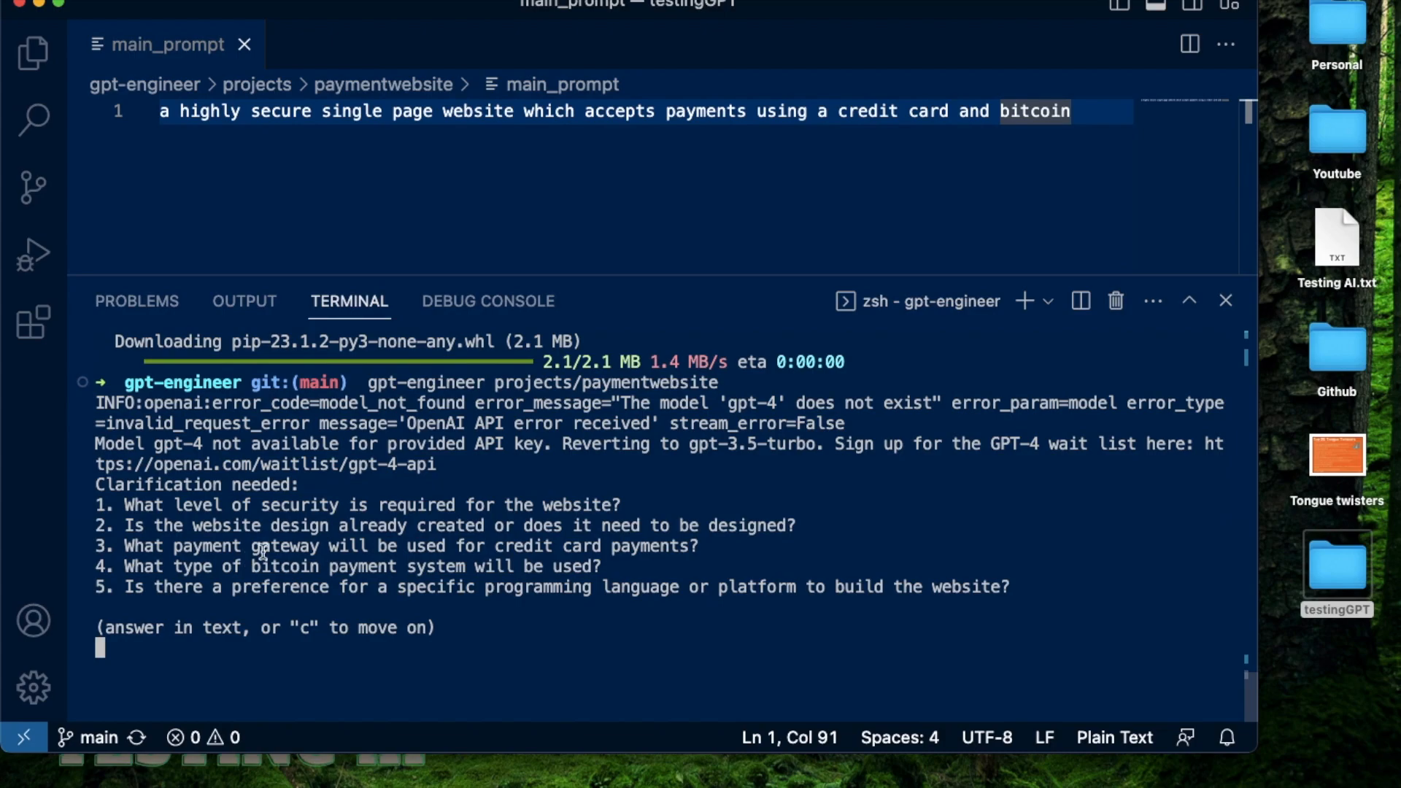
mouse_move(614, 505)
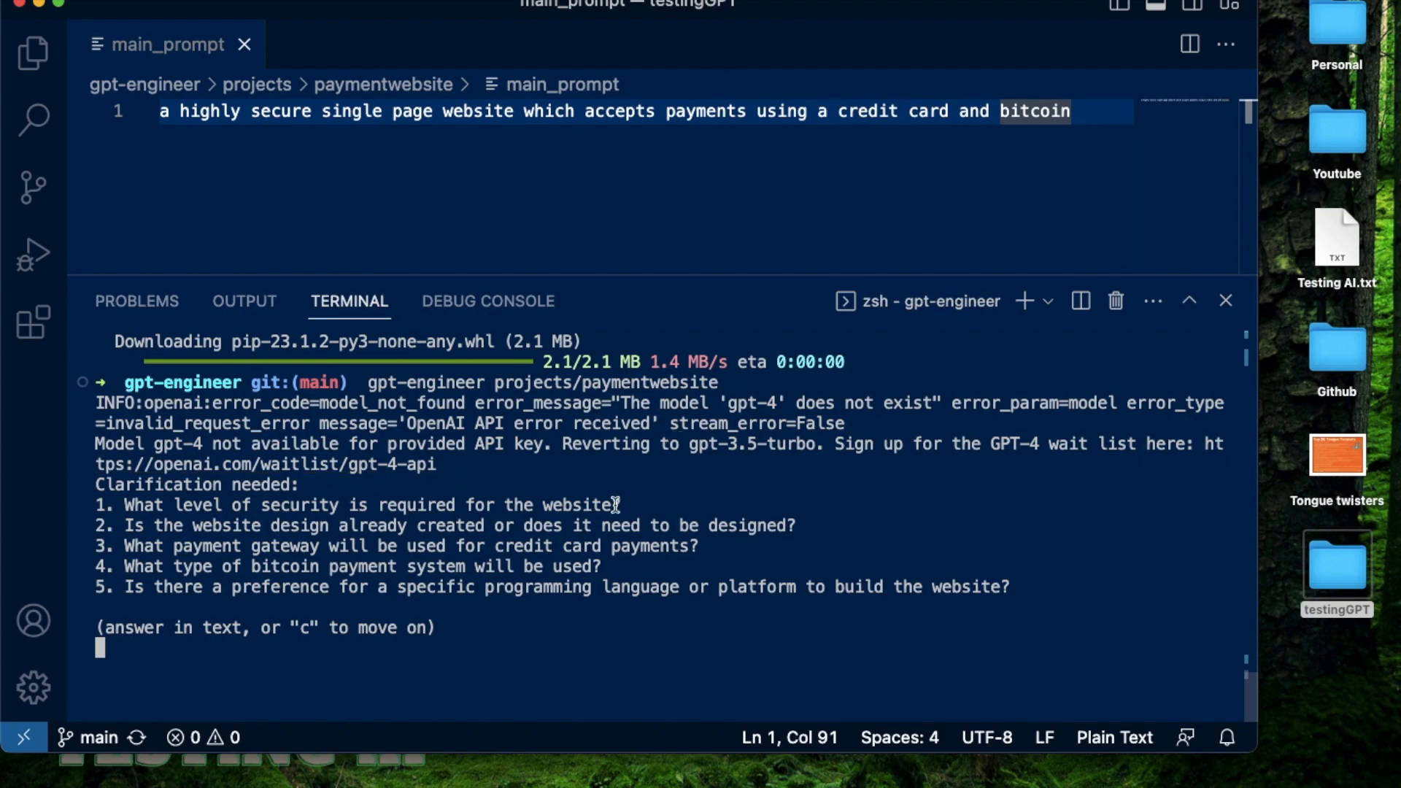
mouse_move(391, 591)
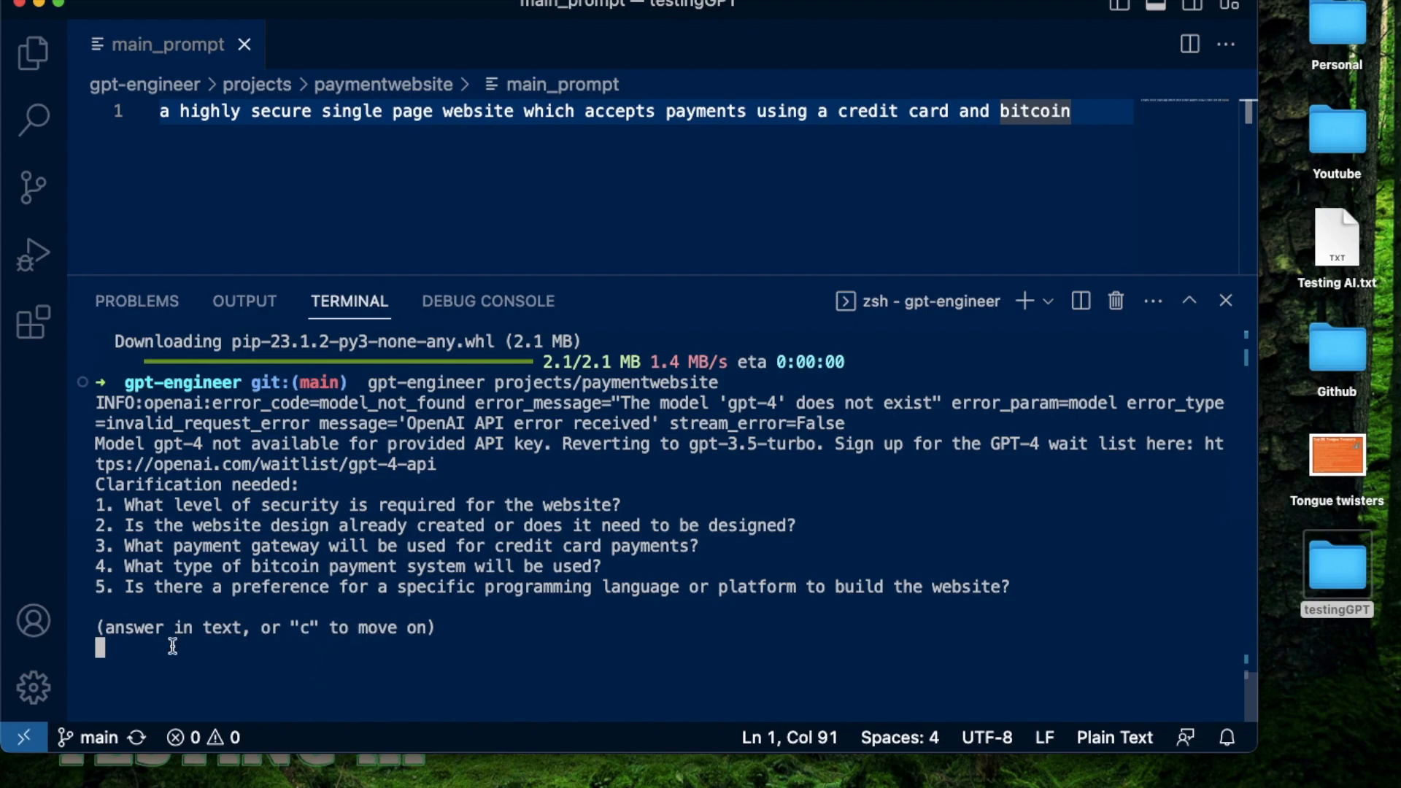
Answer 'c' to skip the questions and review the generated class plan, highlighting the User class
type("c")
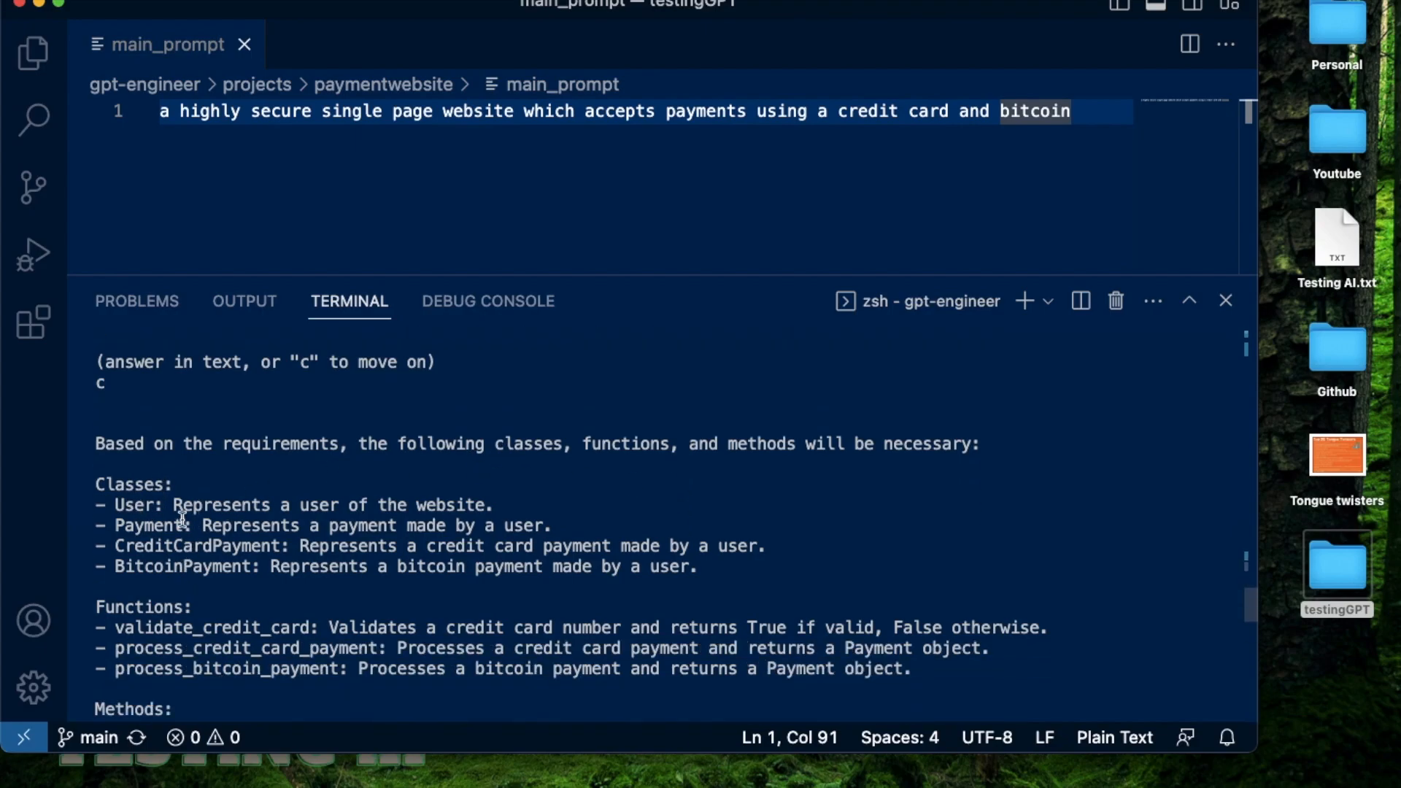
left_click_drag(169, 505, 408, 505)
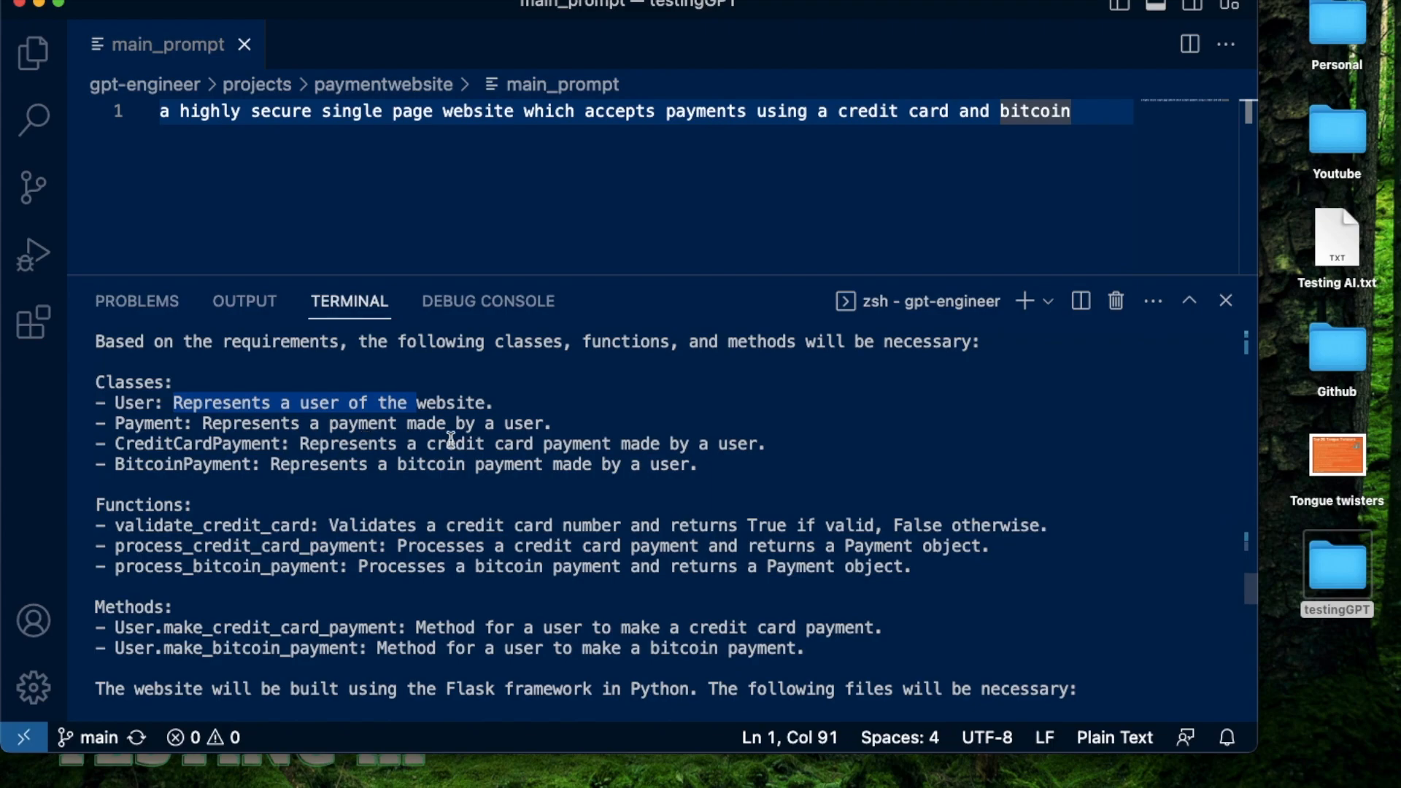
mouse_move(222, 471)
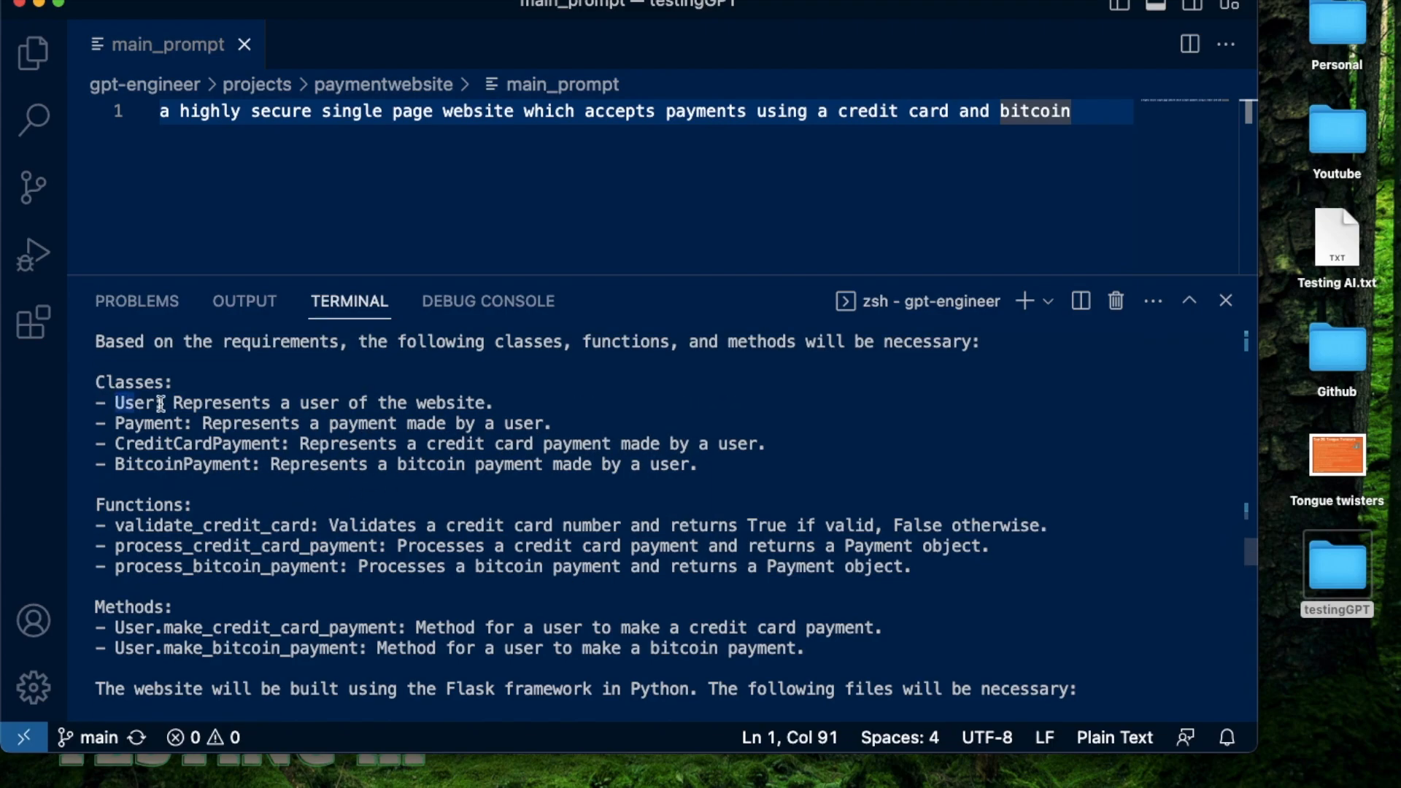
left_click_drag(116, 402, 715, 464)
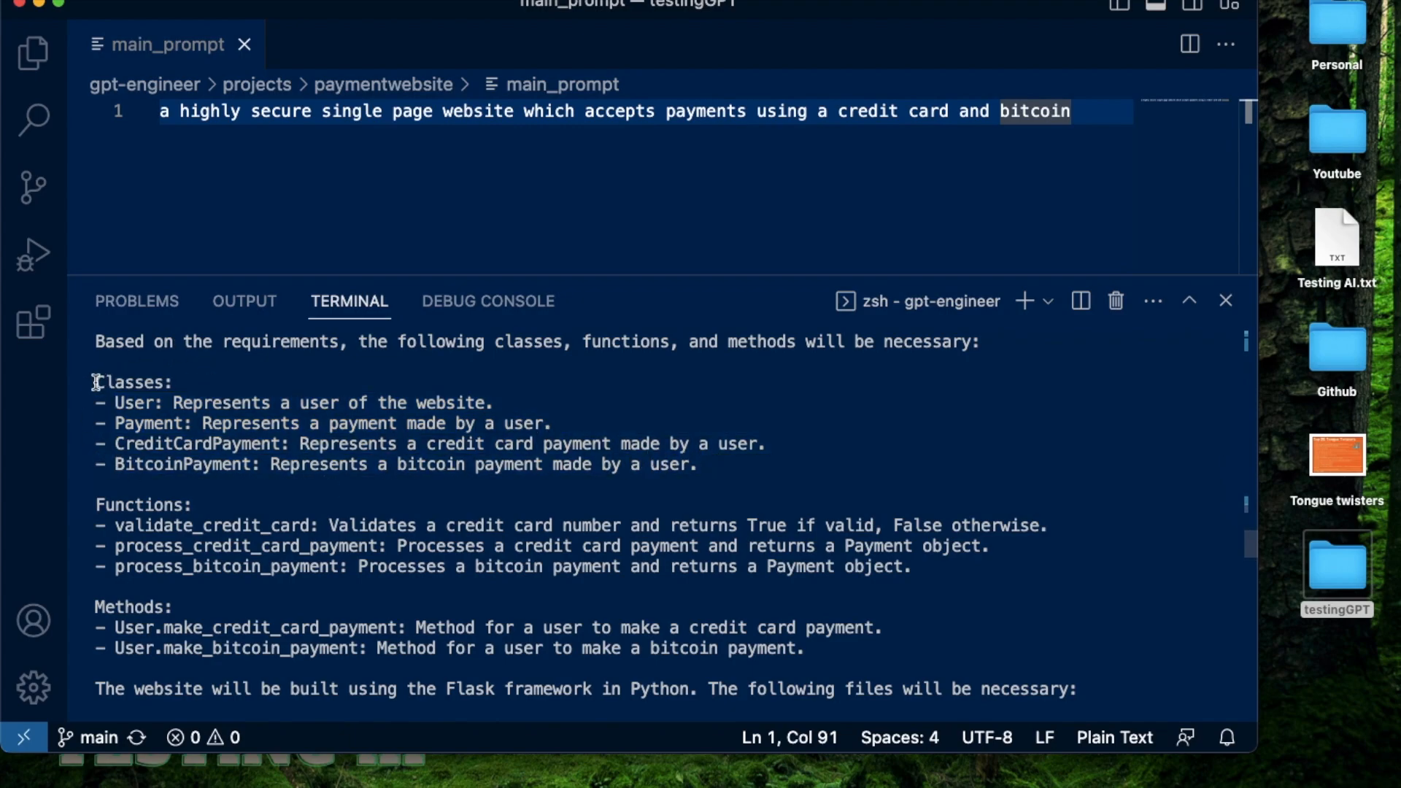
scroll("down", 3)
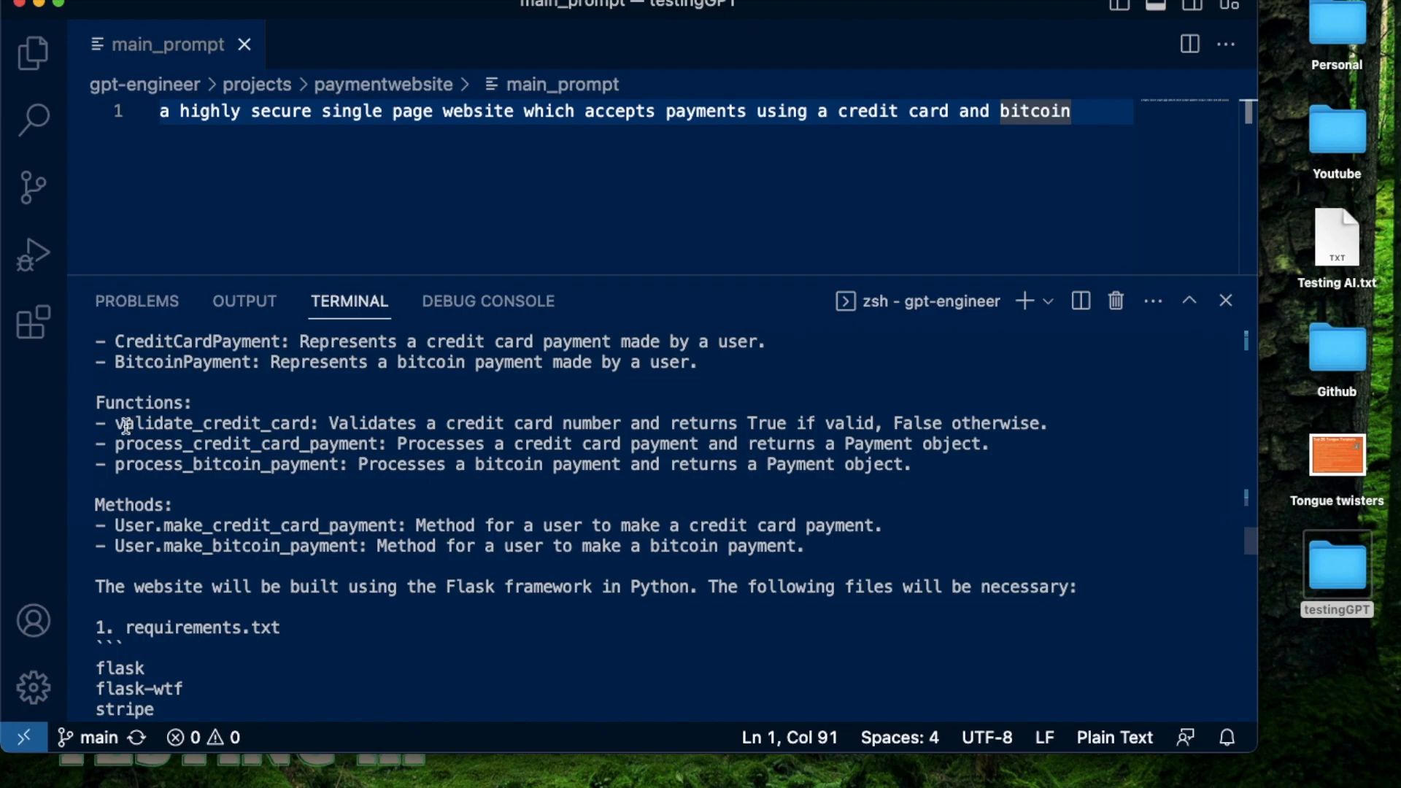
double_click(178, 423)
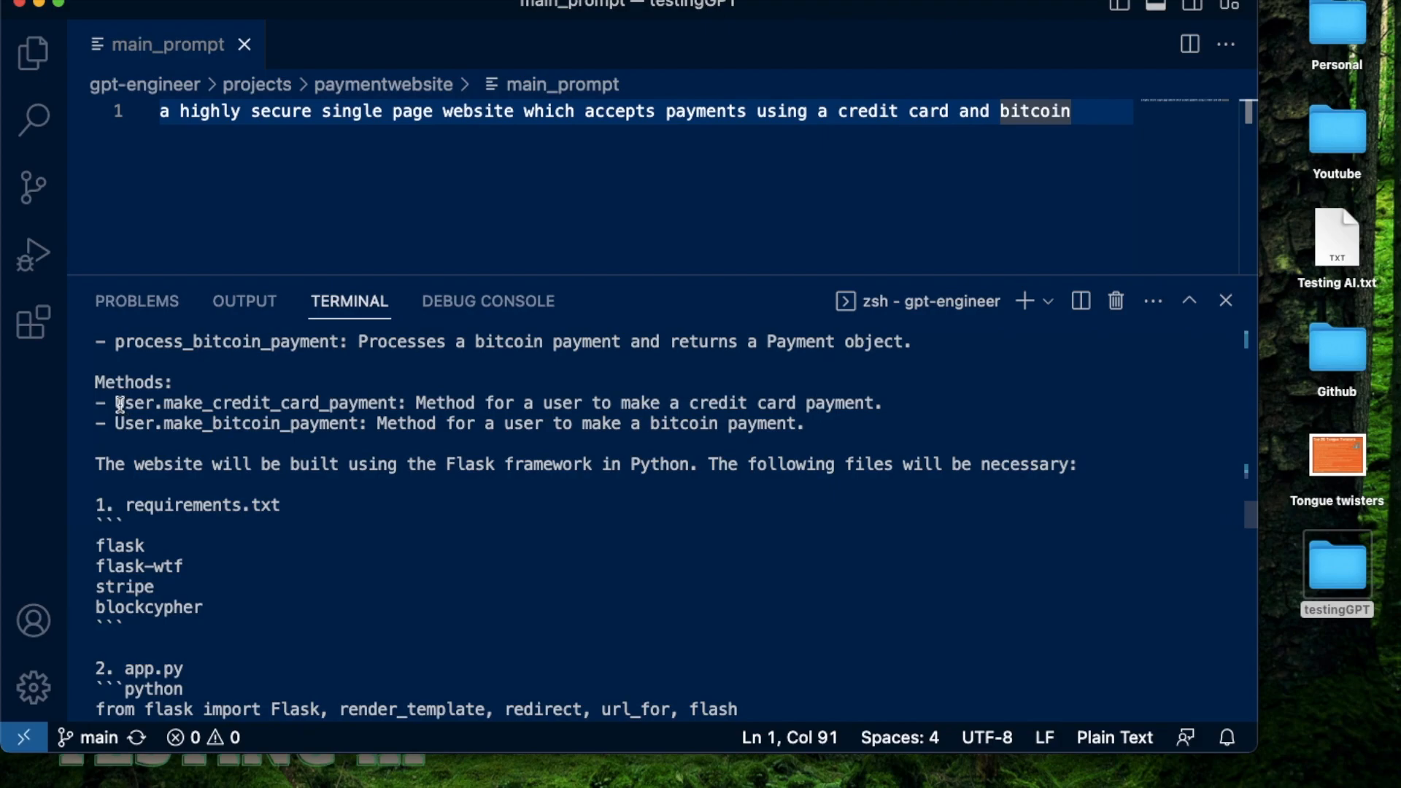
double_click(245, 403)
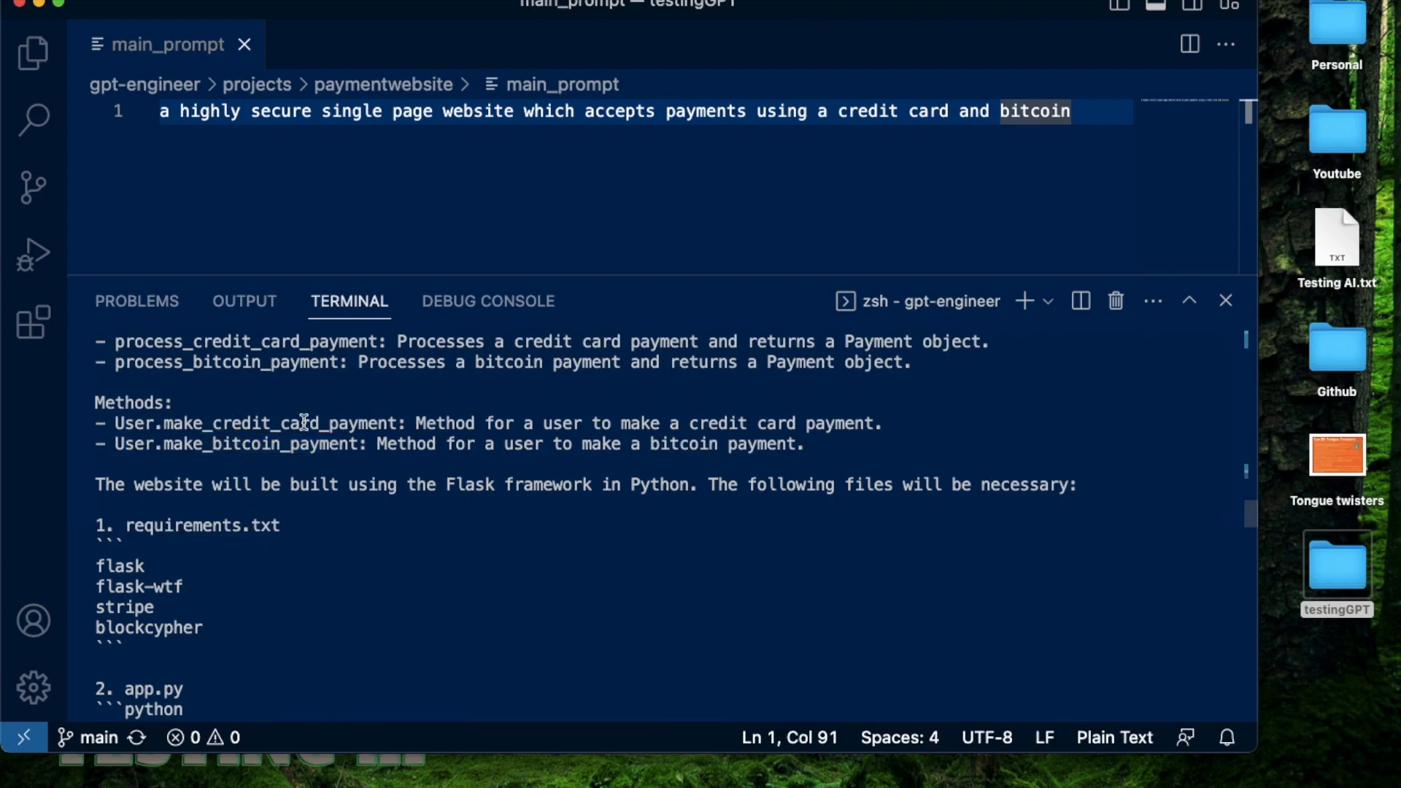
Scroll through the generated Flask code, highlighting the Flask-in-Python note and requirements.txt/app.py output
scroll("down", 3)
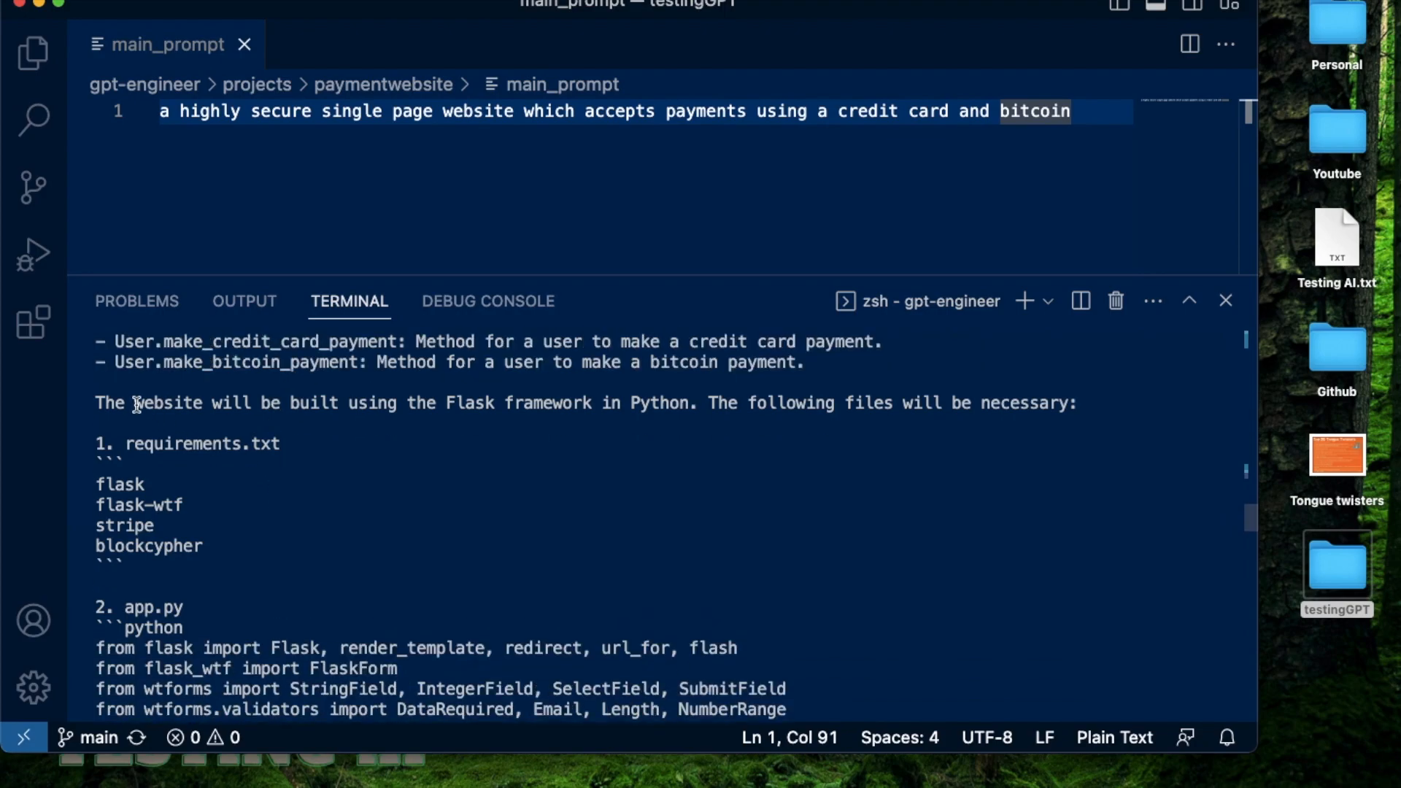
left_click_drag(133, 403, 543, 403)
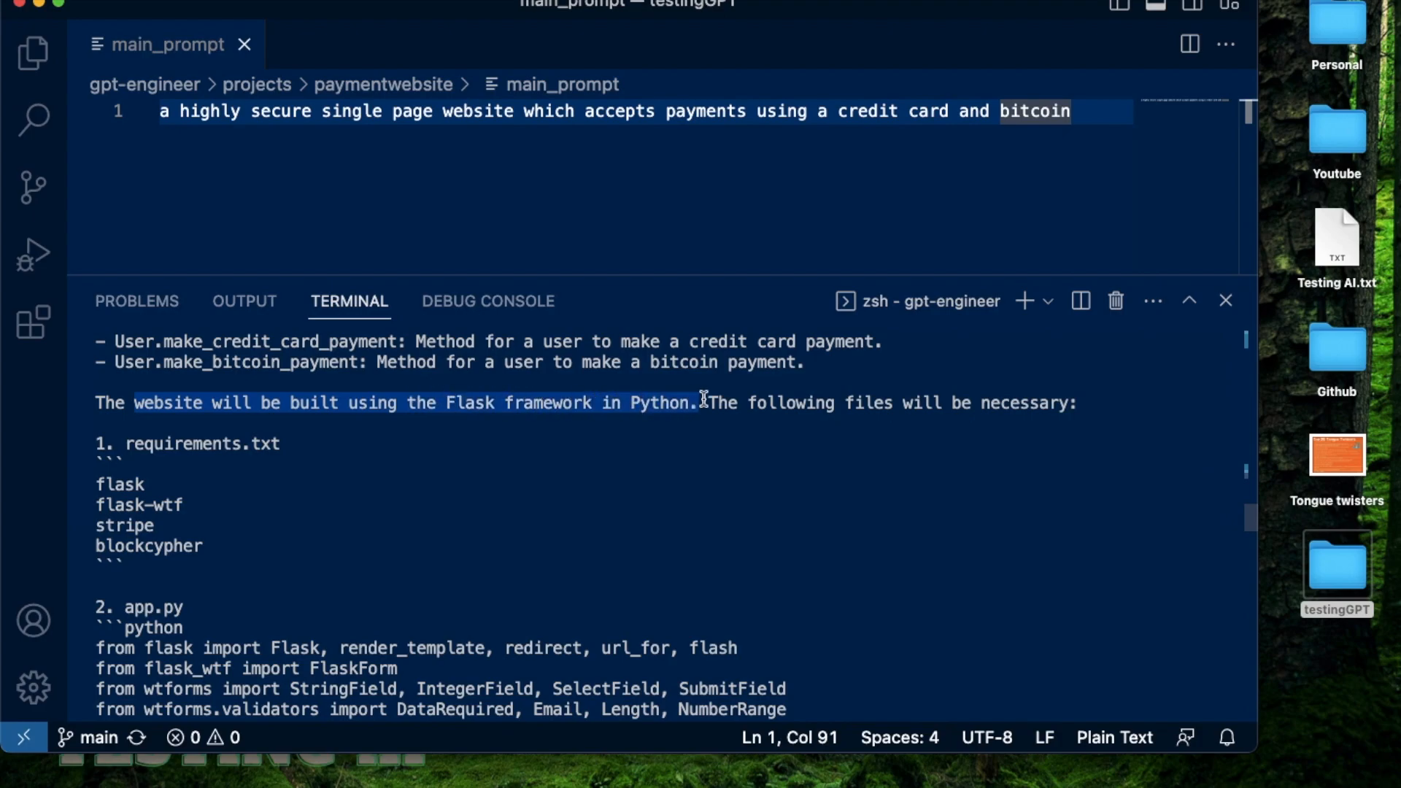
left_click(586, 476)
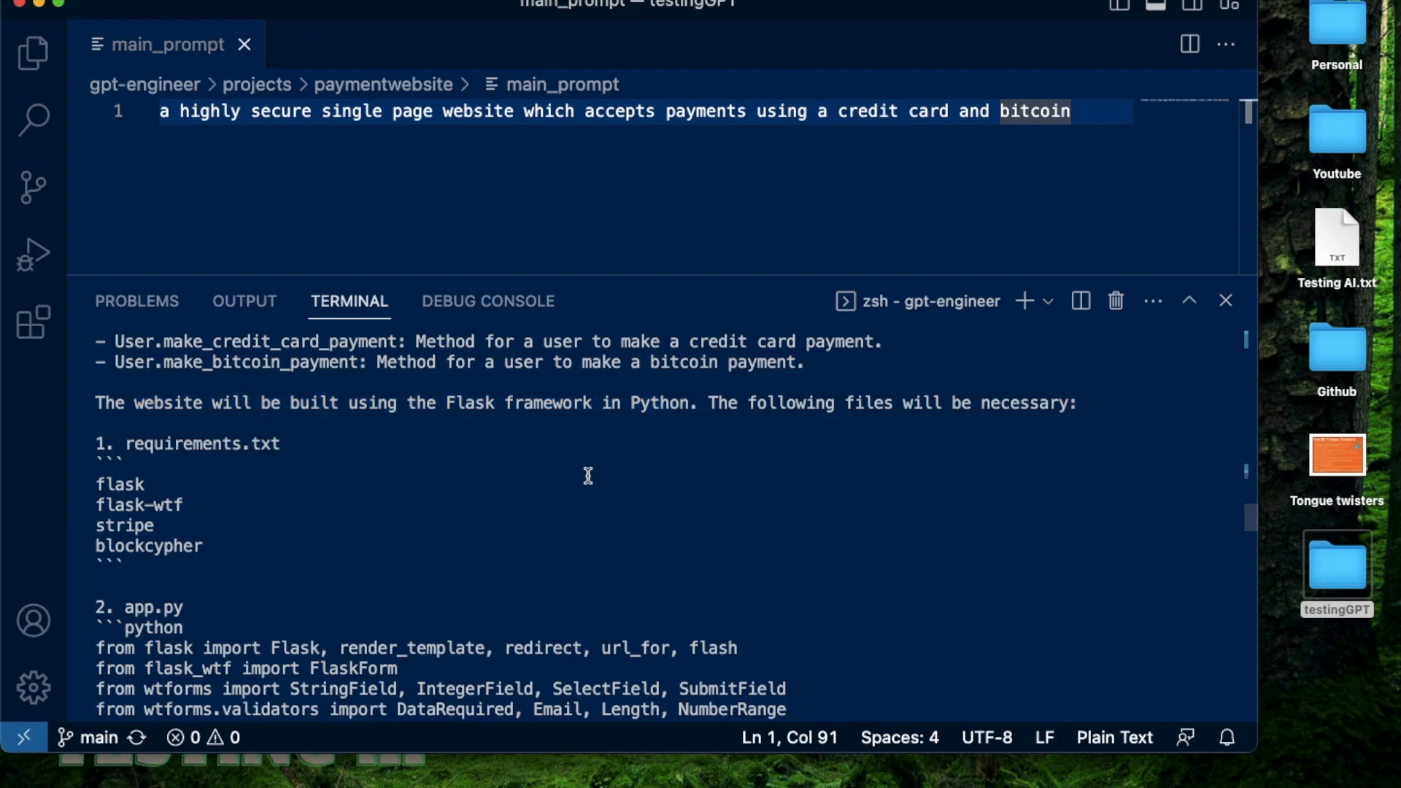
mouse_move(464, 519)
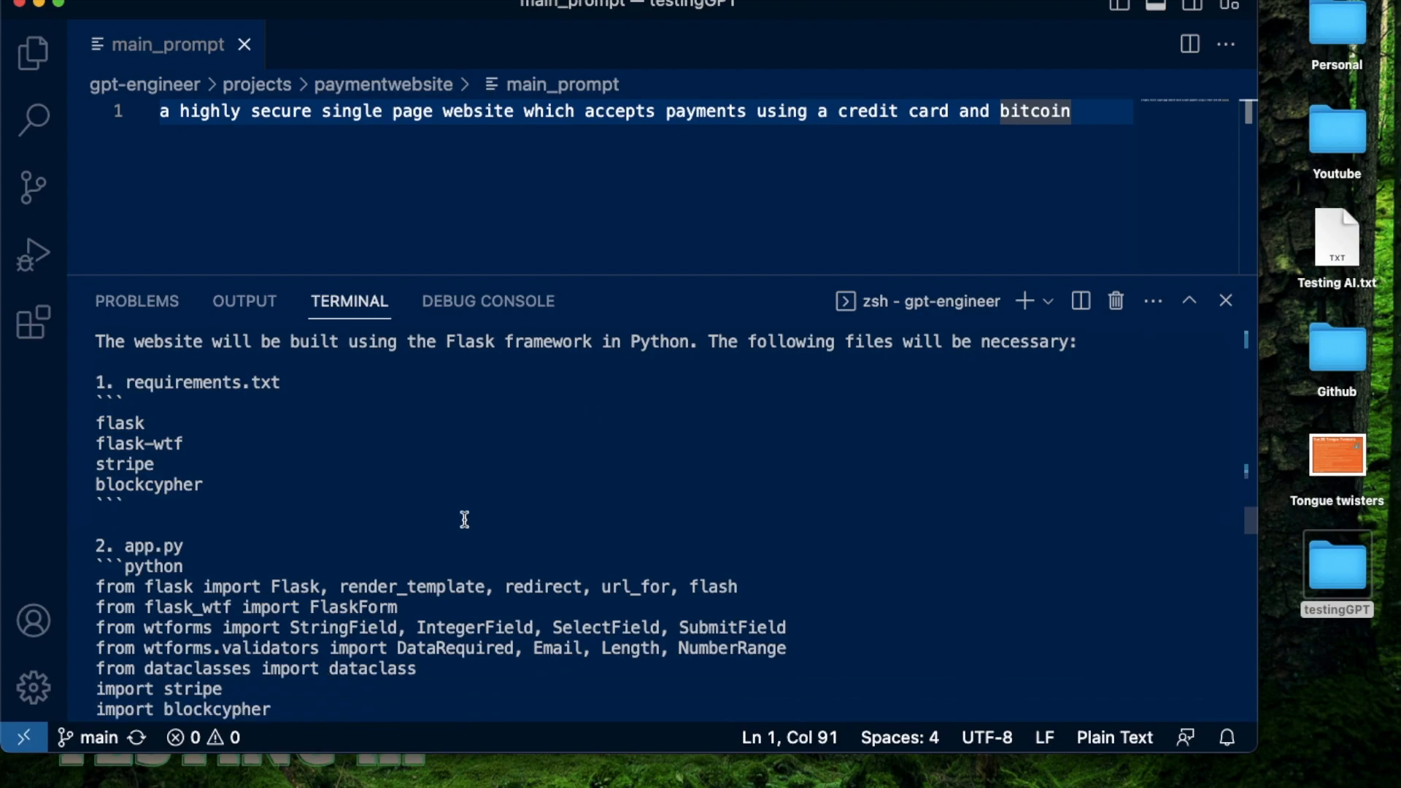
left_click_drag(96, 423, 188, 464)
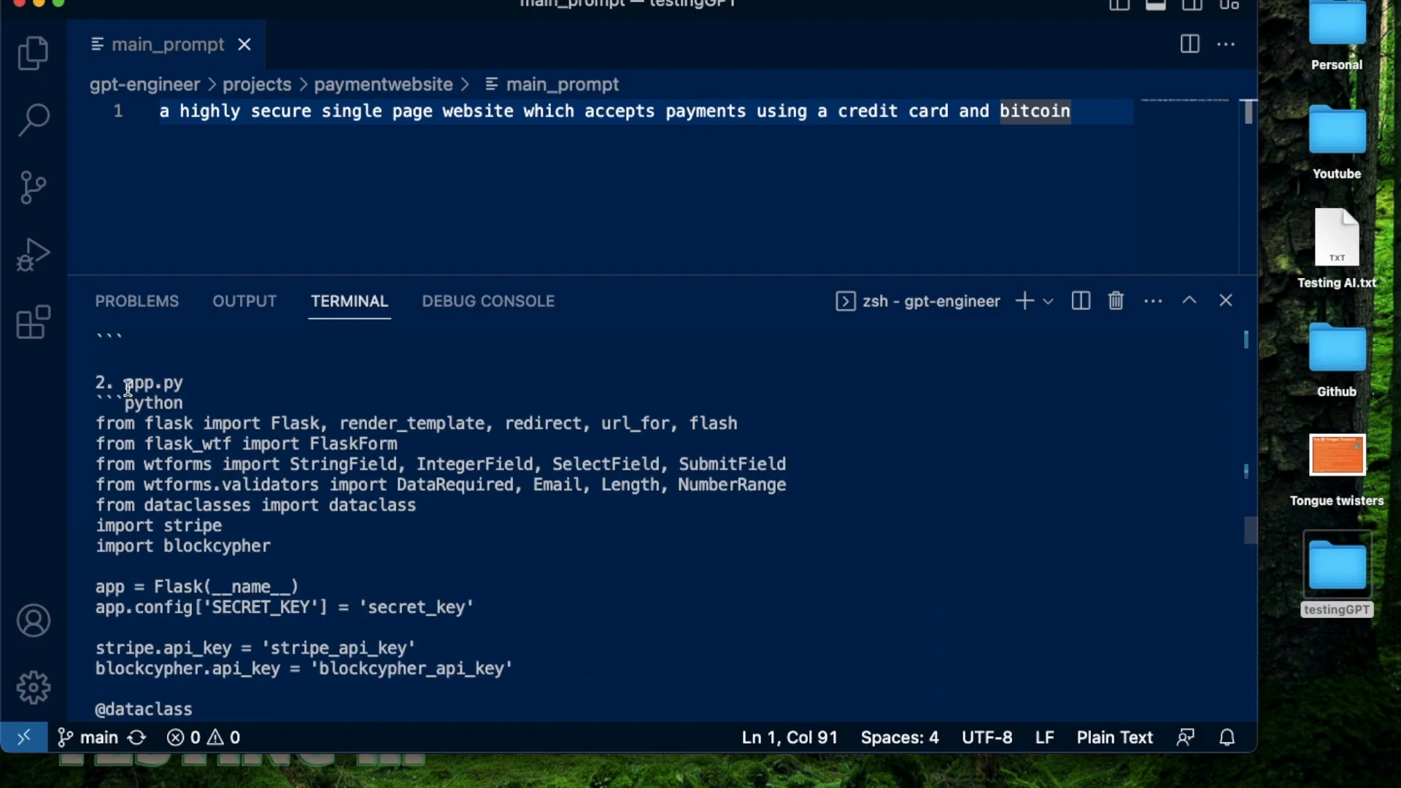
double_click(153, 383)
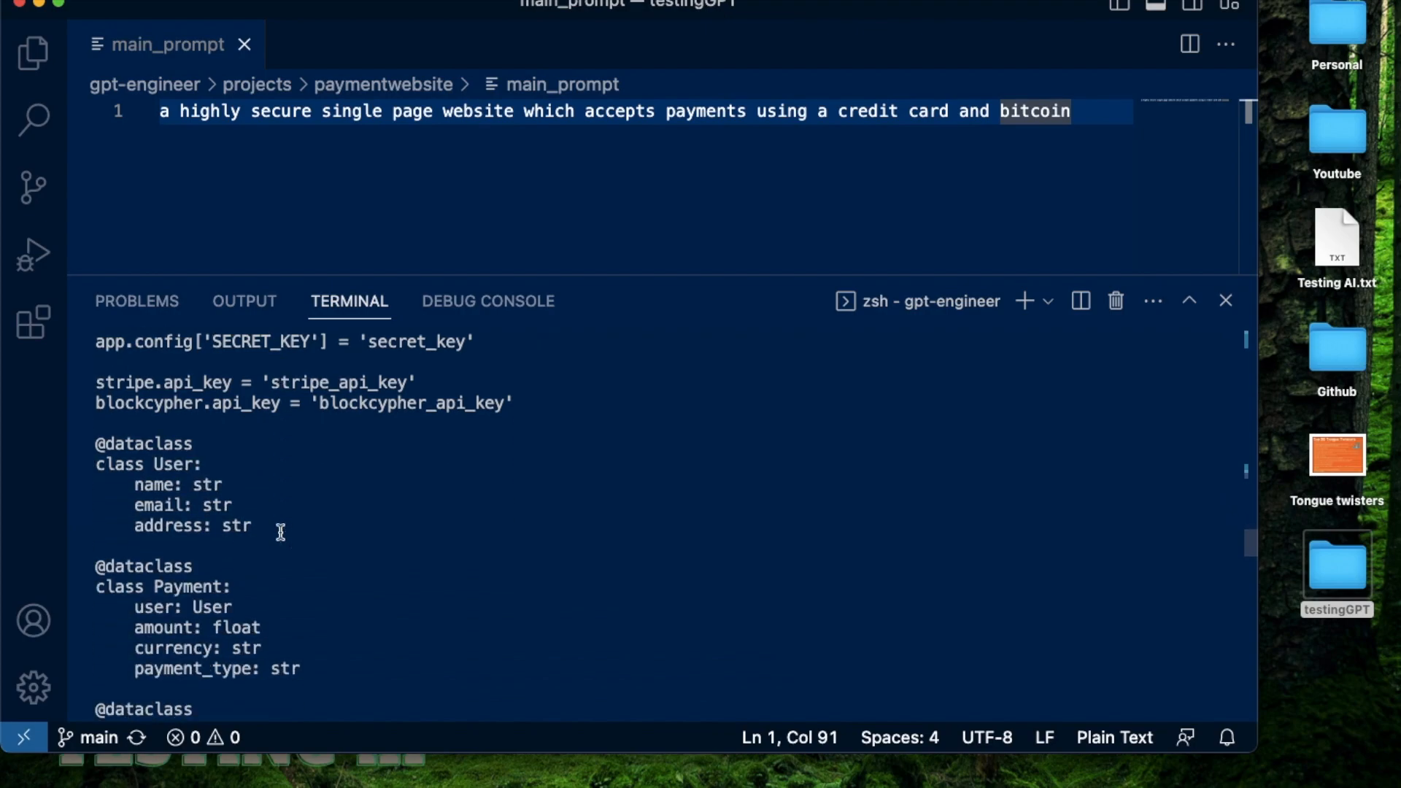
scroll("down", 3)
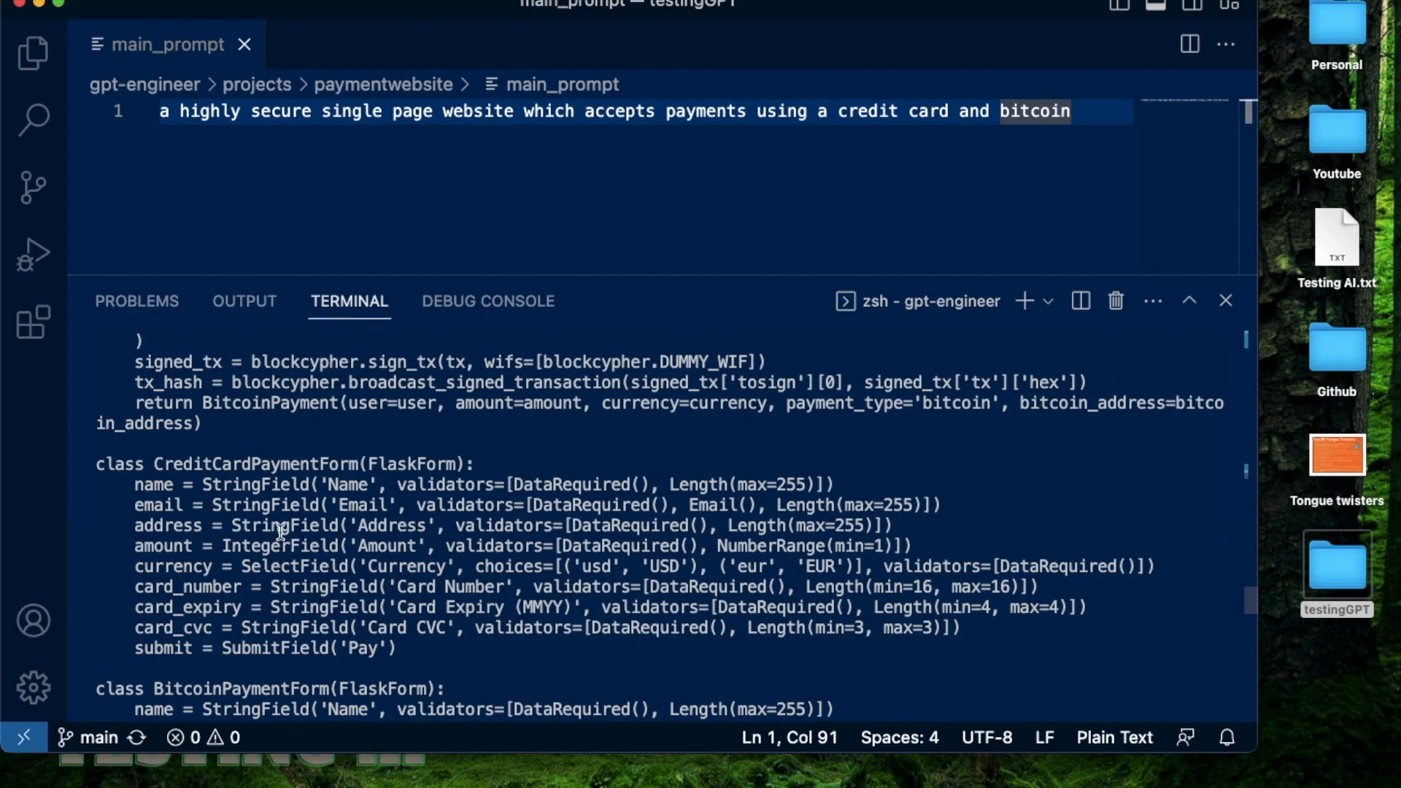
scroll("down", 3)
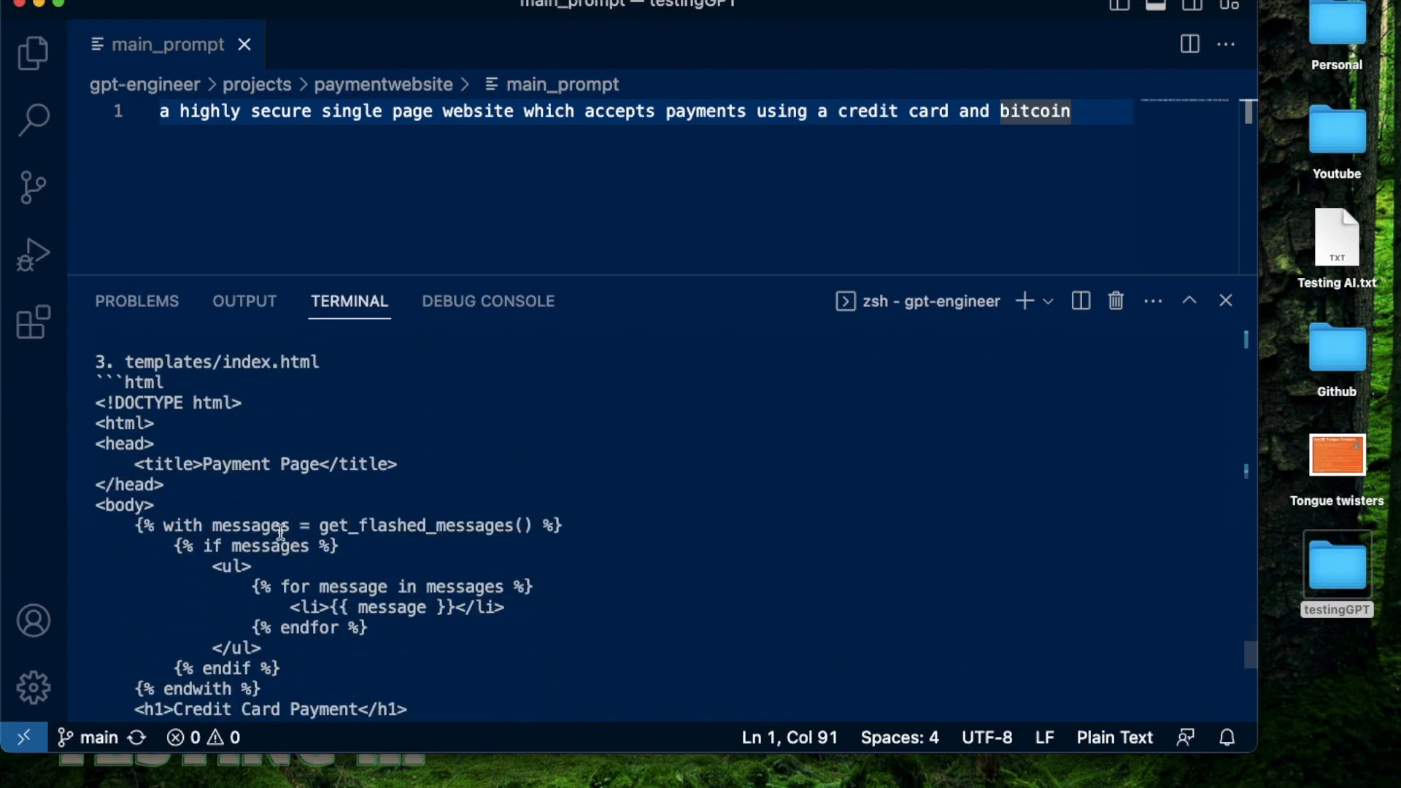
Scroll to the generated index.html and highlight its file name and credit card form fields
scroll("down", 3)
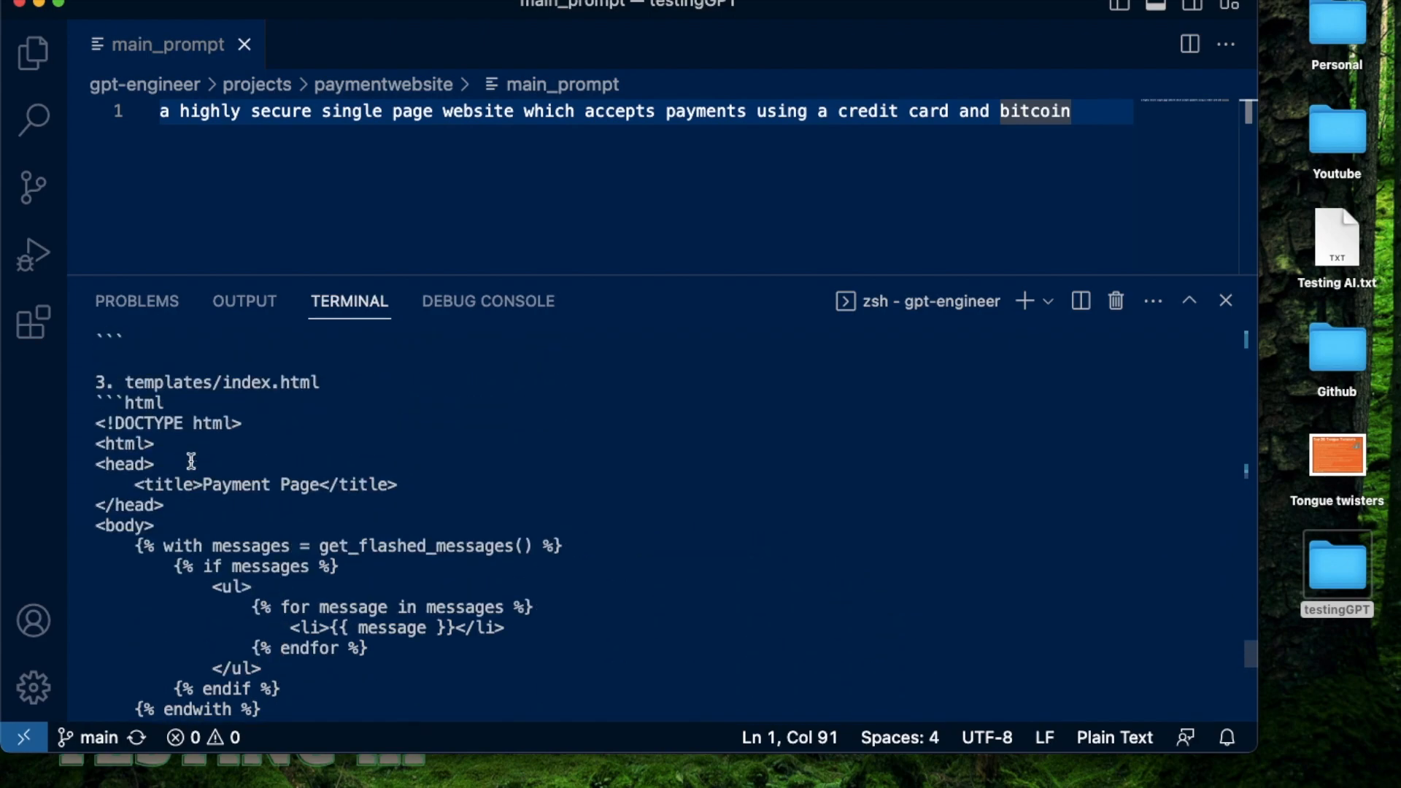
double_click(269, 382)
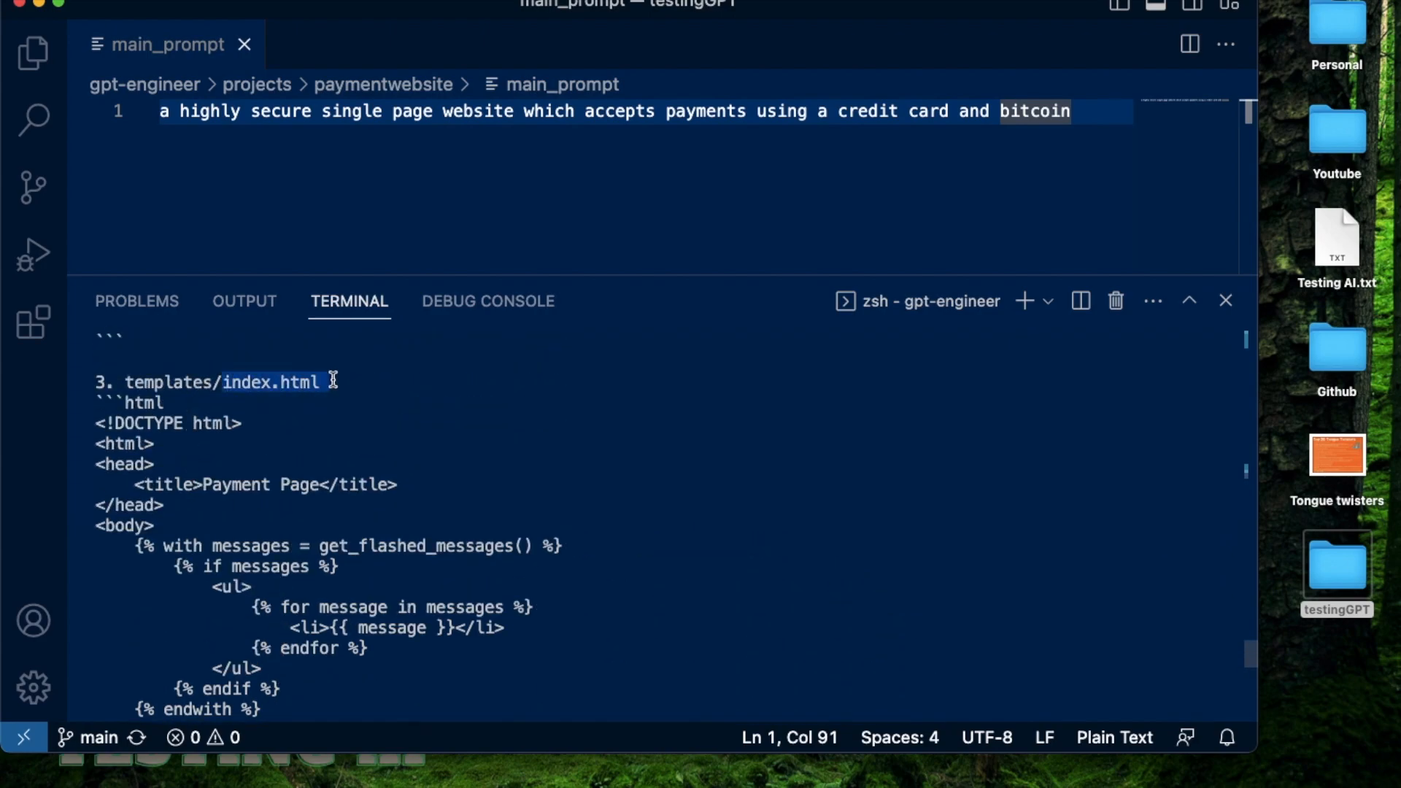
scroll("down", 3)
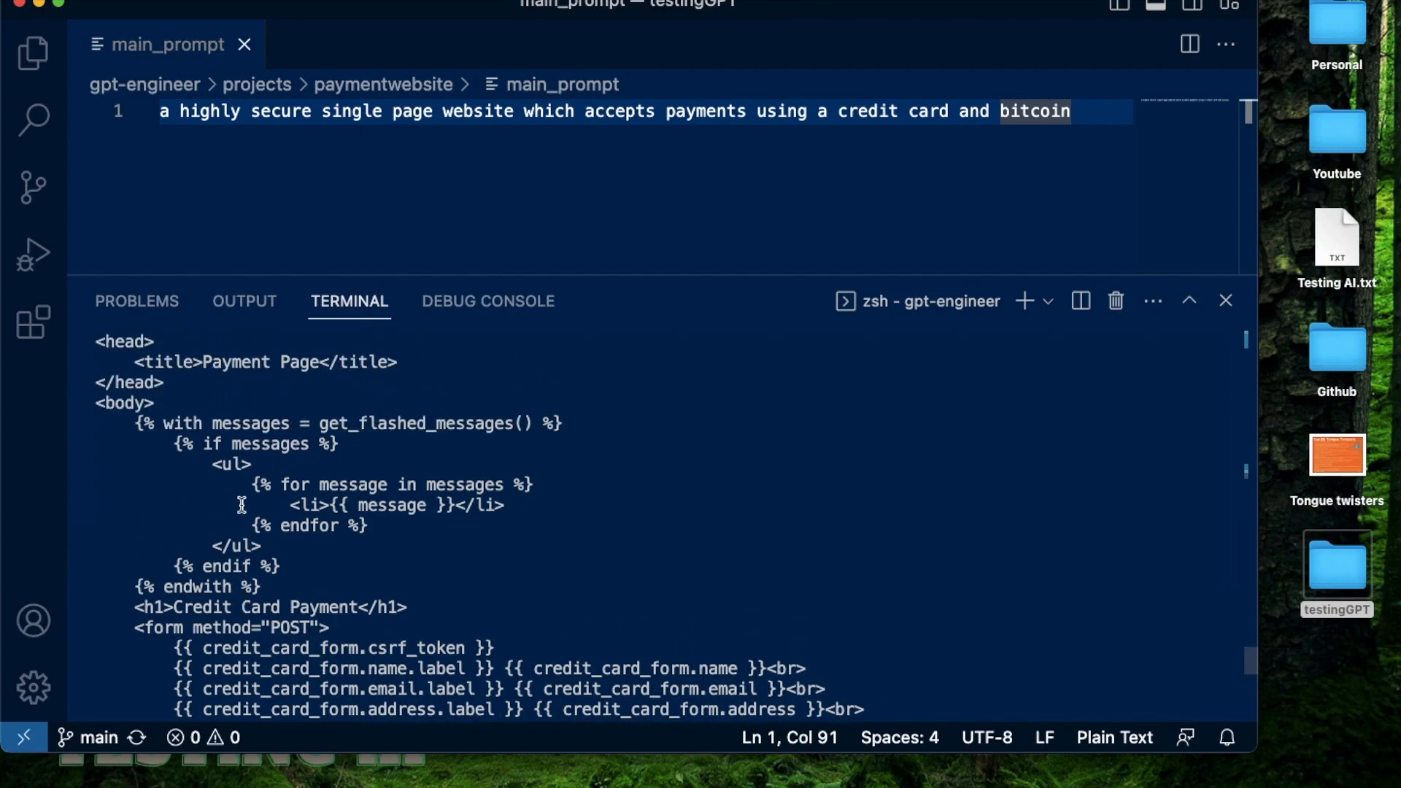
scroll("down", 3)
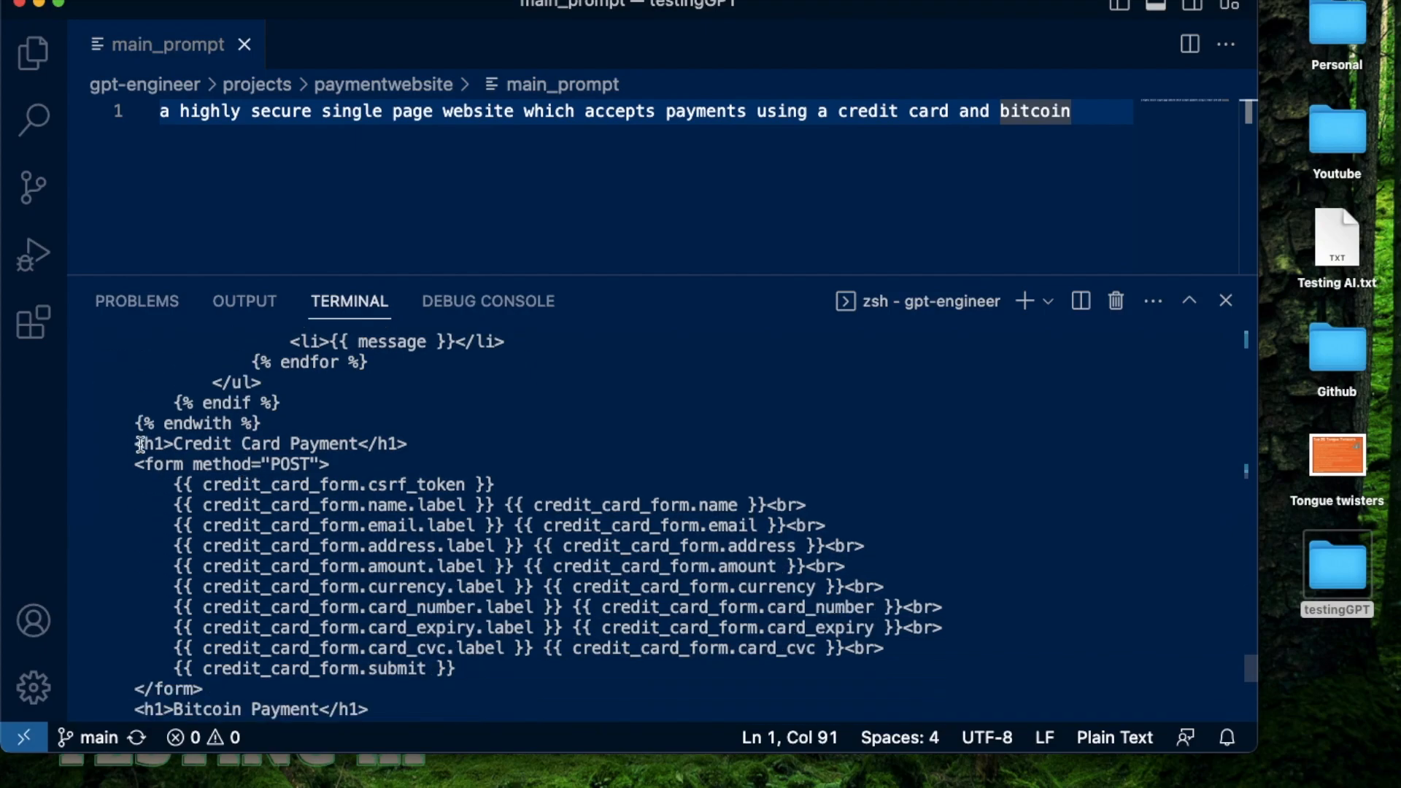
triple_click(268, 444)
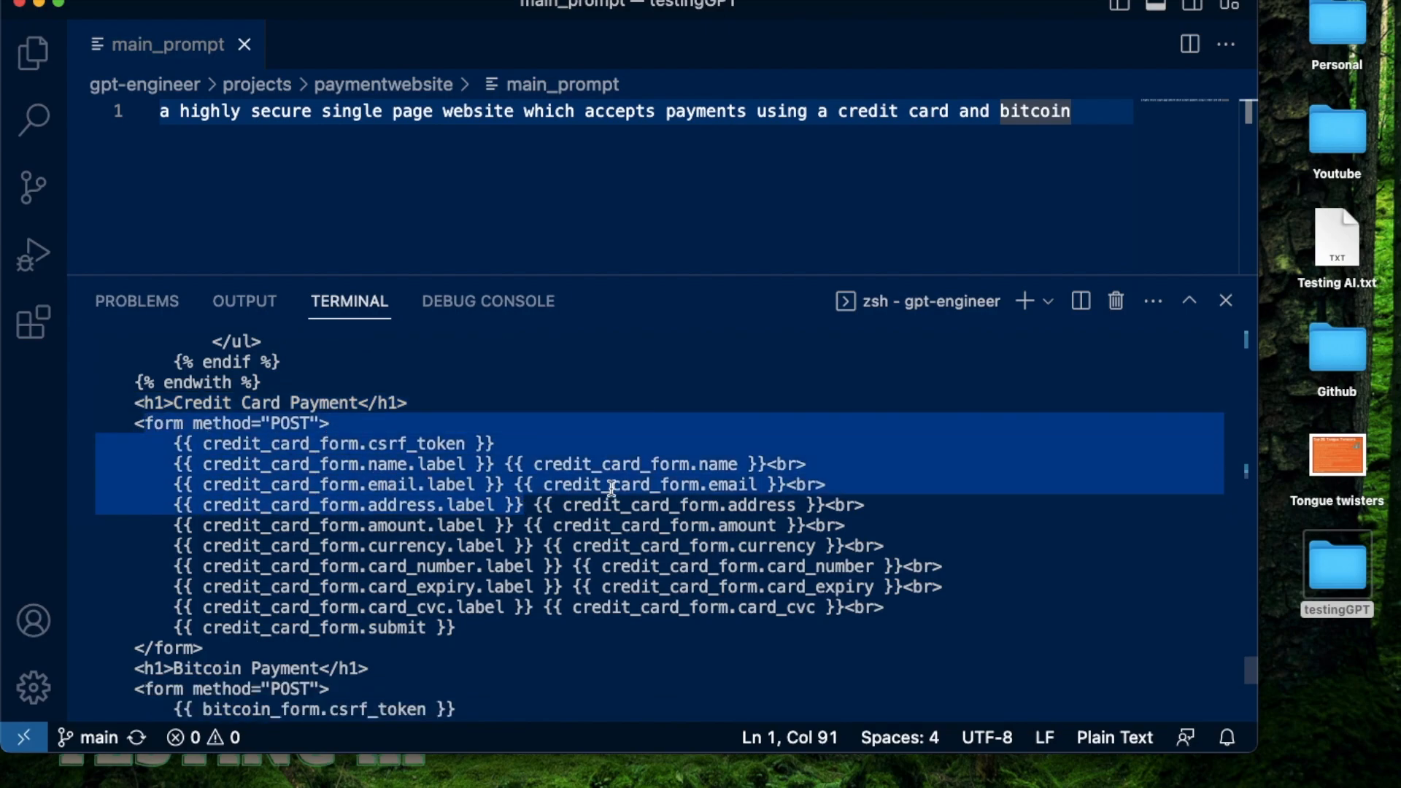
Highlight the currency and card_expiry fields, then scroll down to the pip install instructions
scroll("down", 3)
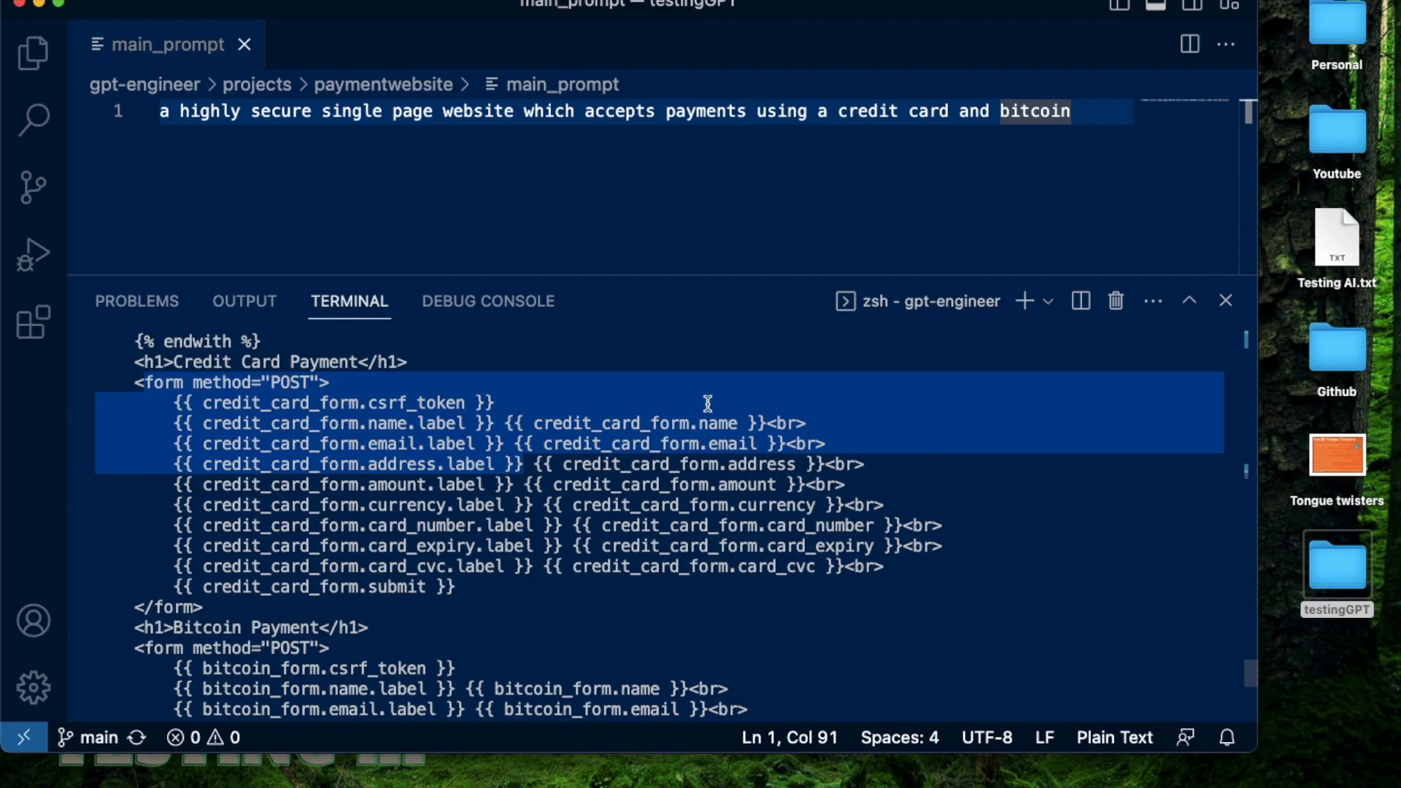
mouse_move(725, 485)
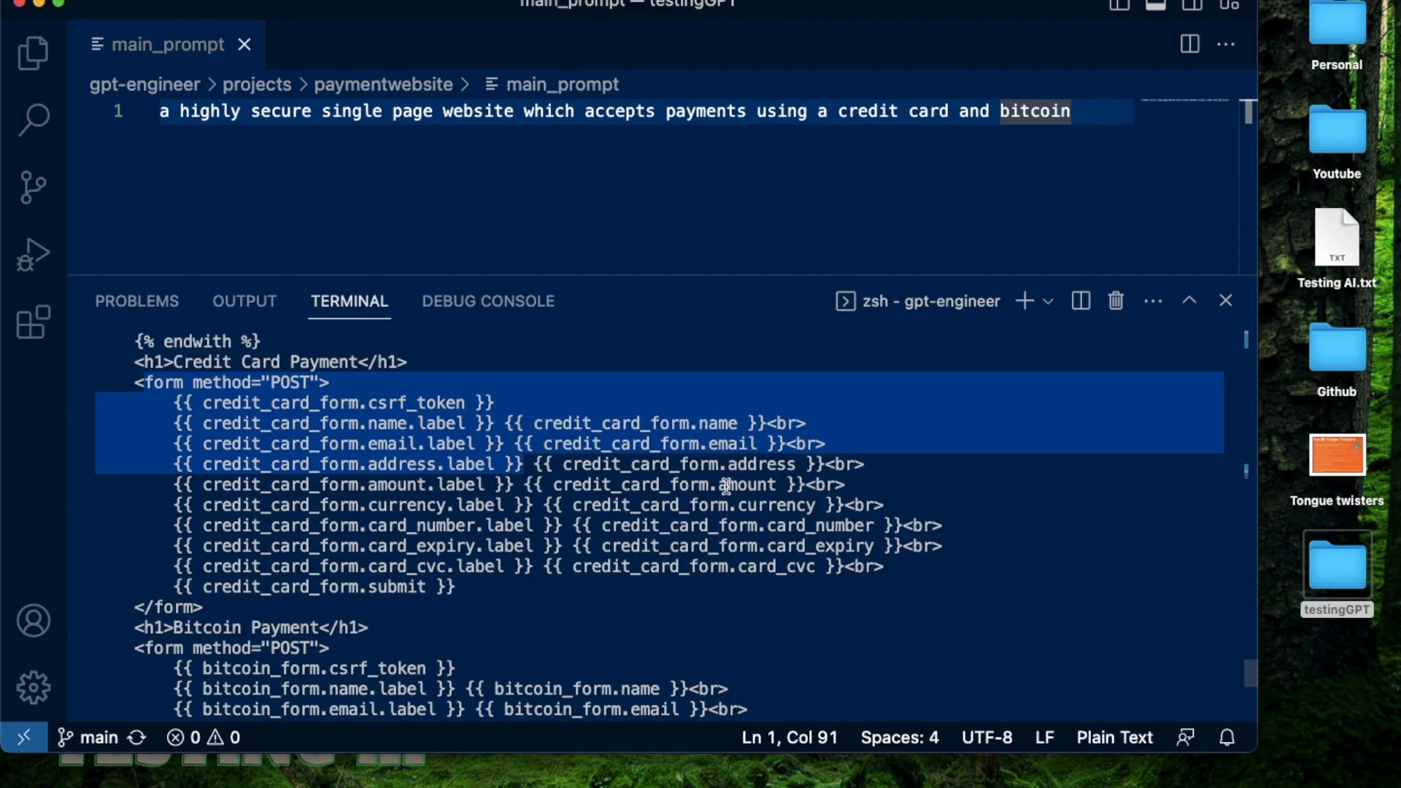
double_click(775, 504)
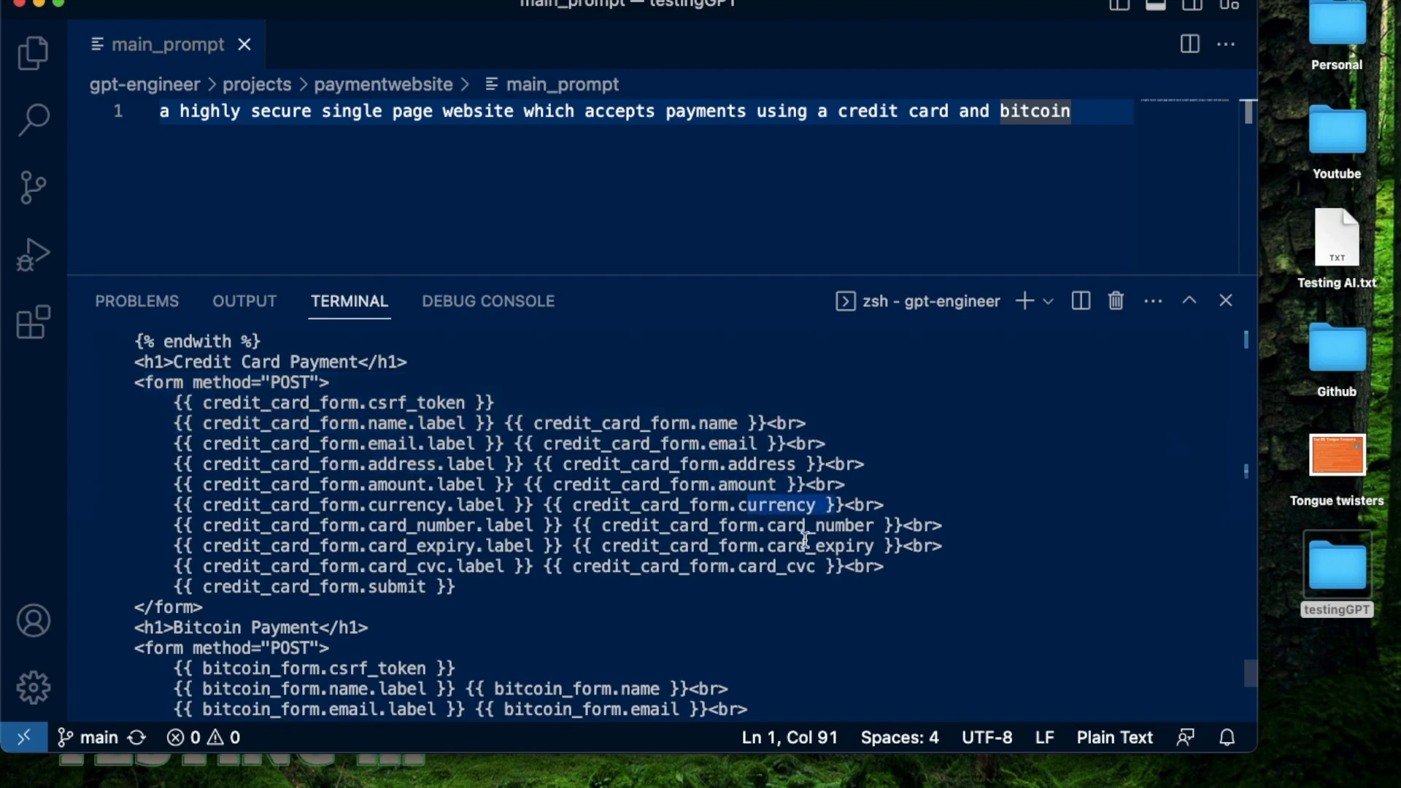
double_click(817, 546)
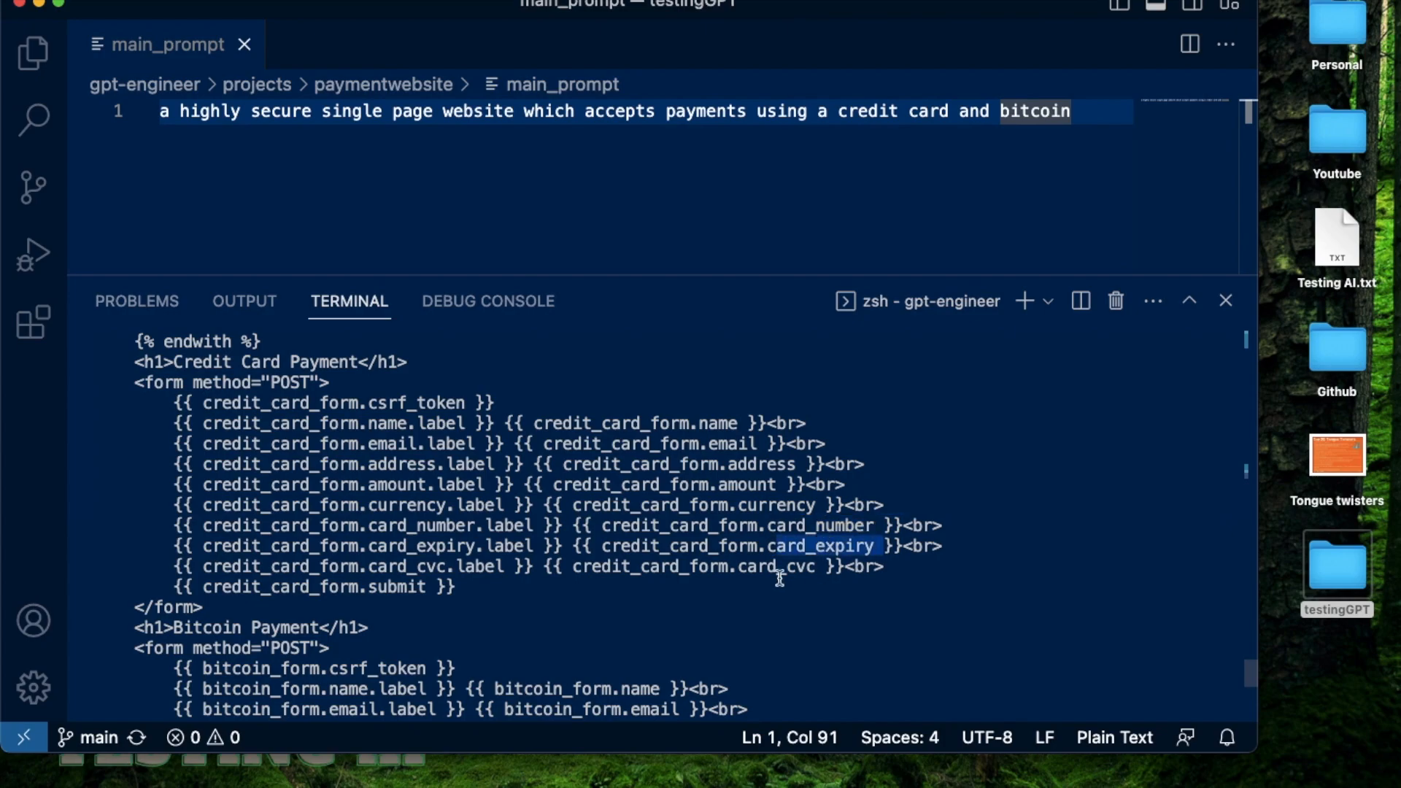
scroll("down", 3)
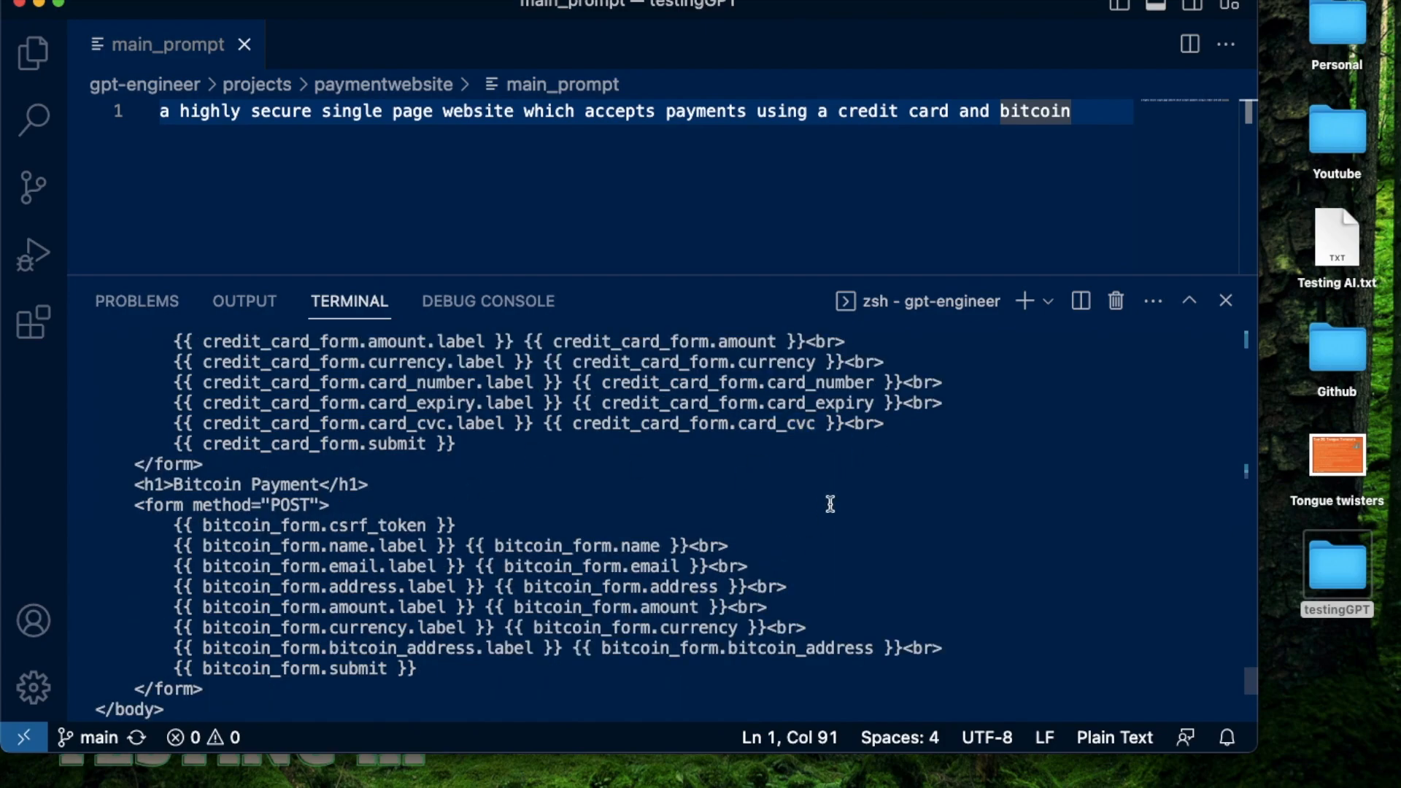
scroll("down", 3)
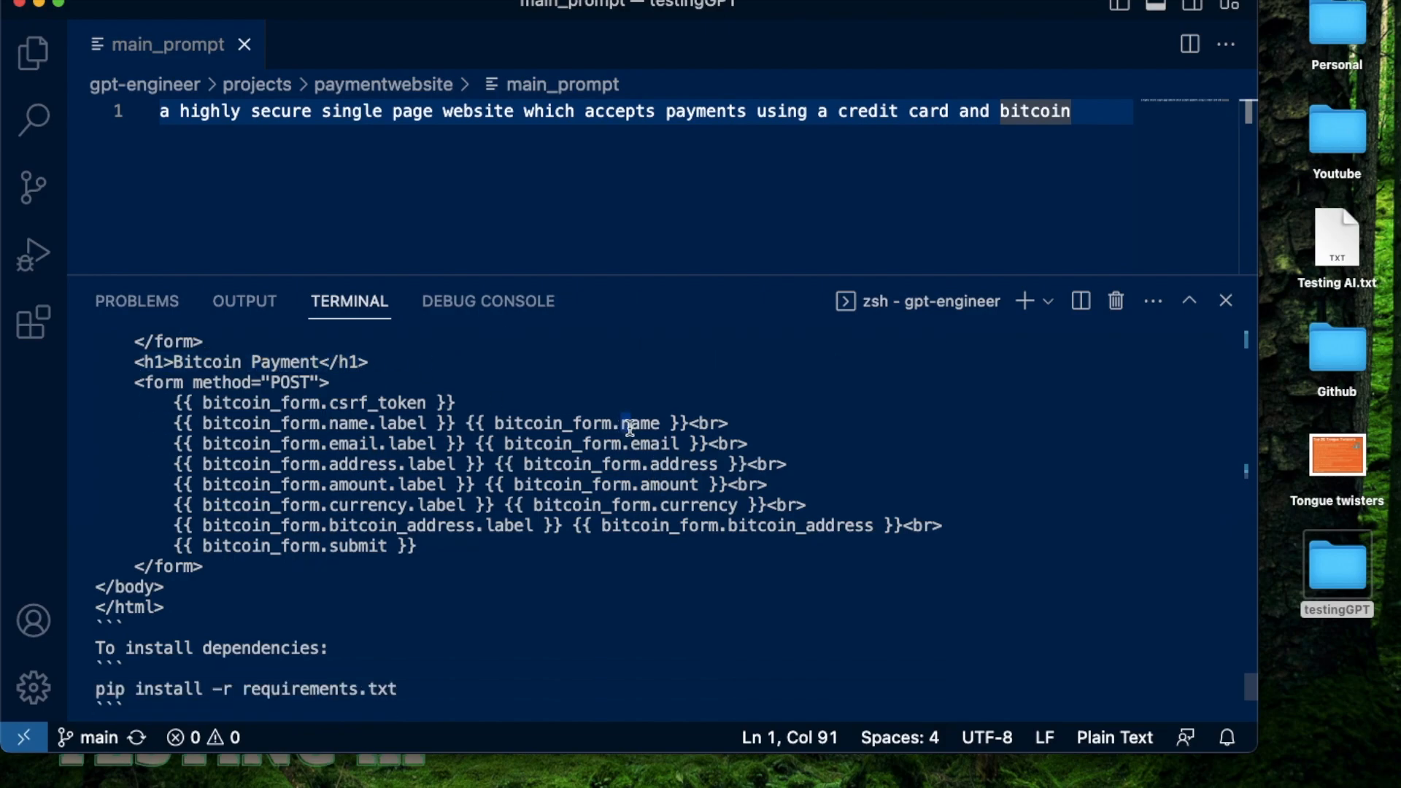
mouse_move(682, 468)
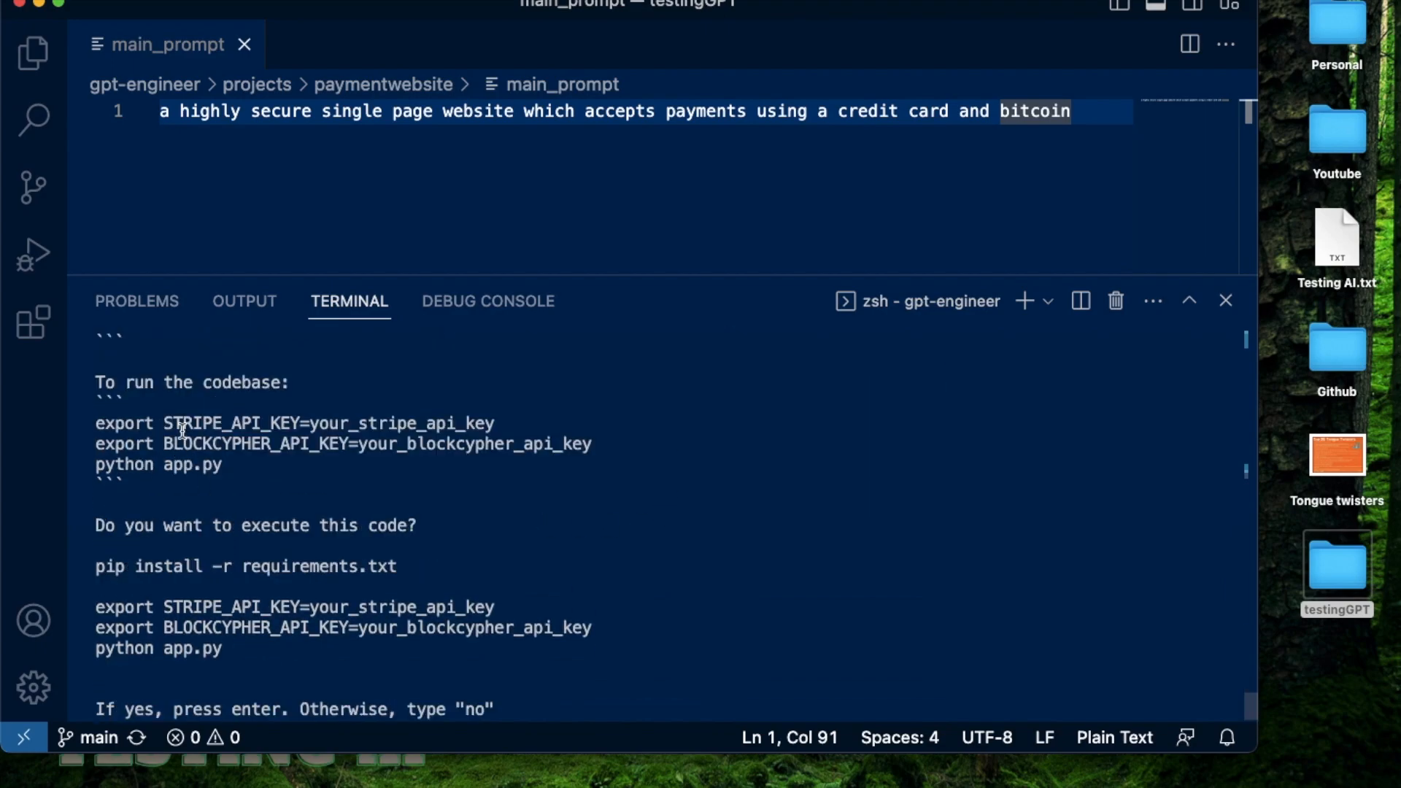
double_click(193, 424)
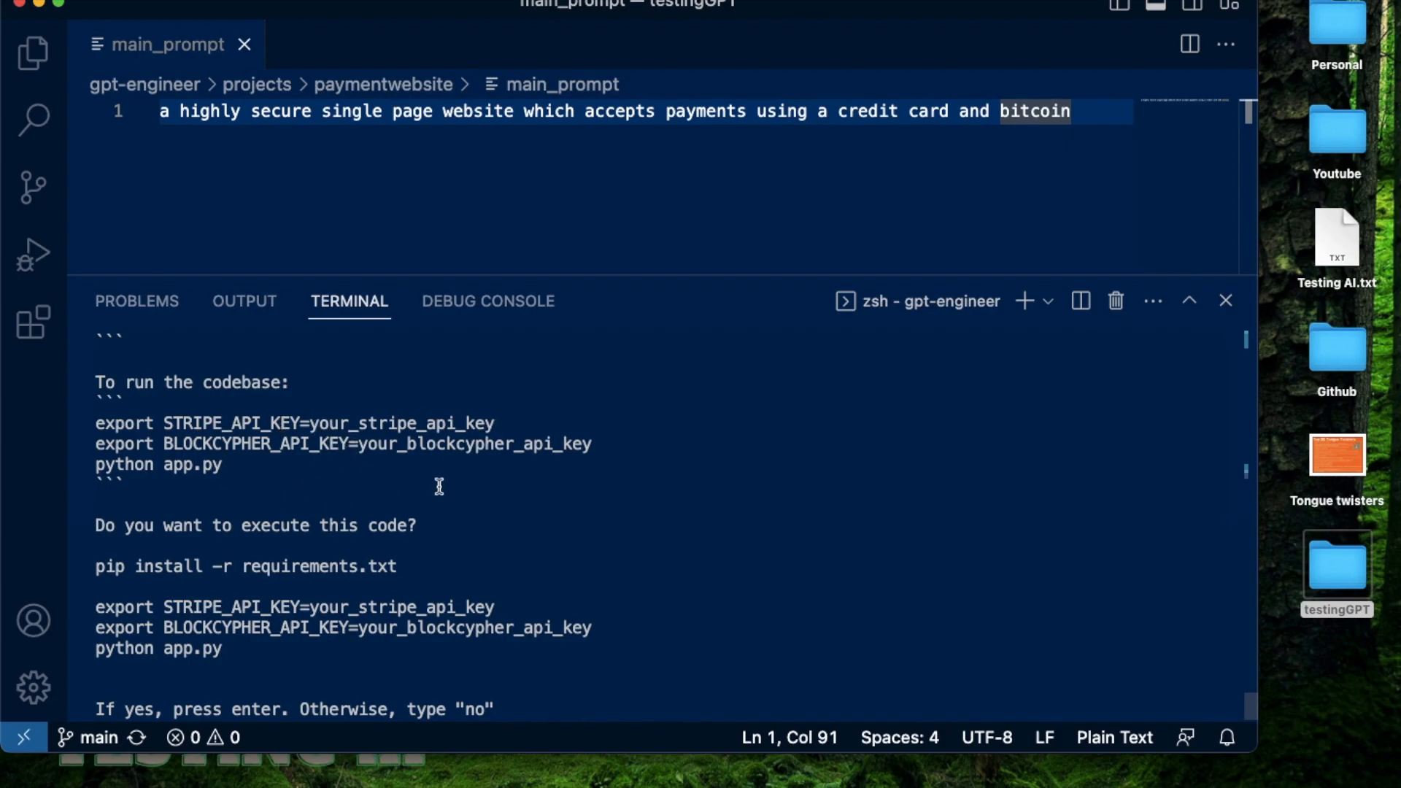
mouse_move(165, 434)
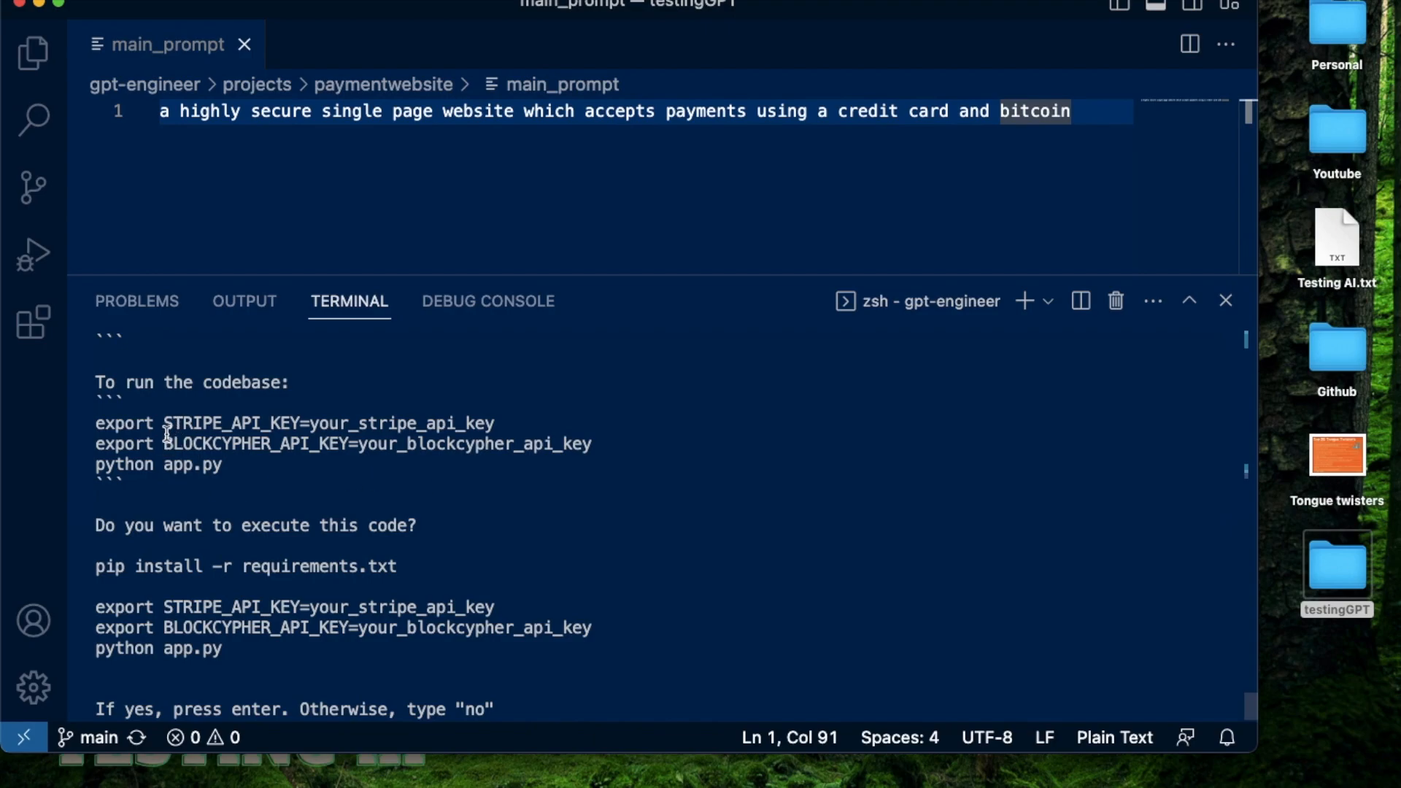
double_click(217, 444)
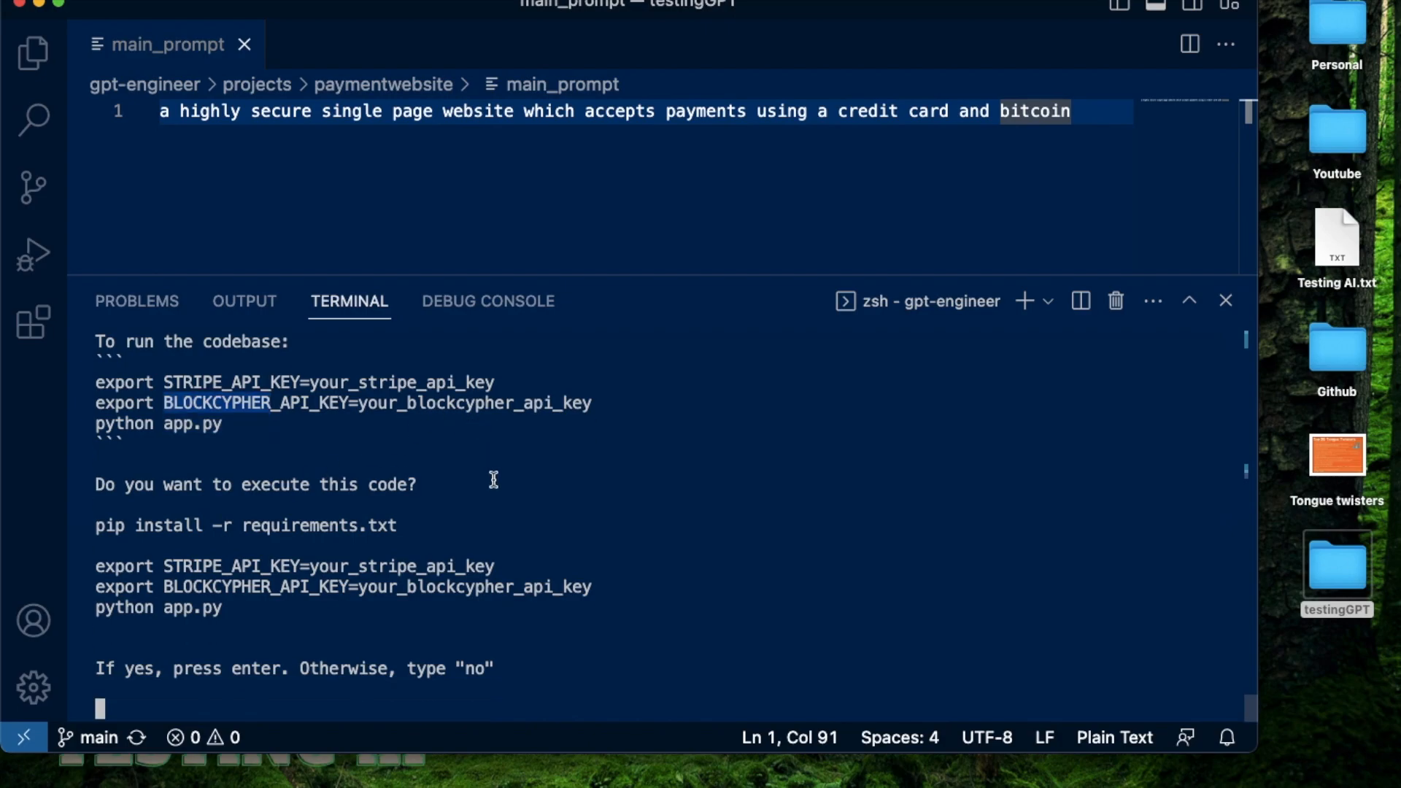
mouse_move(448, 534)
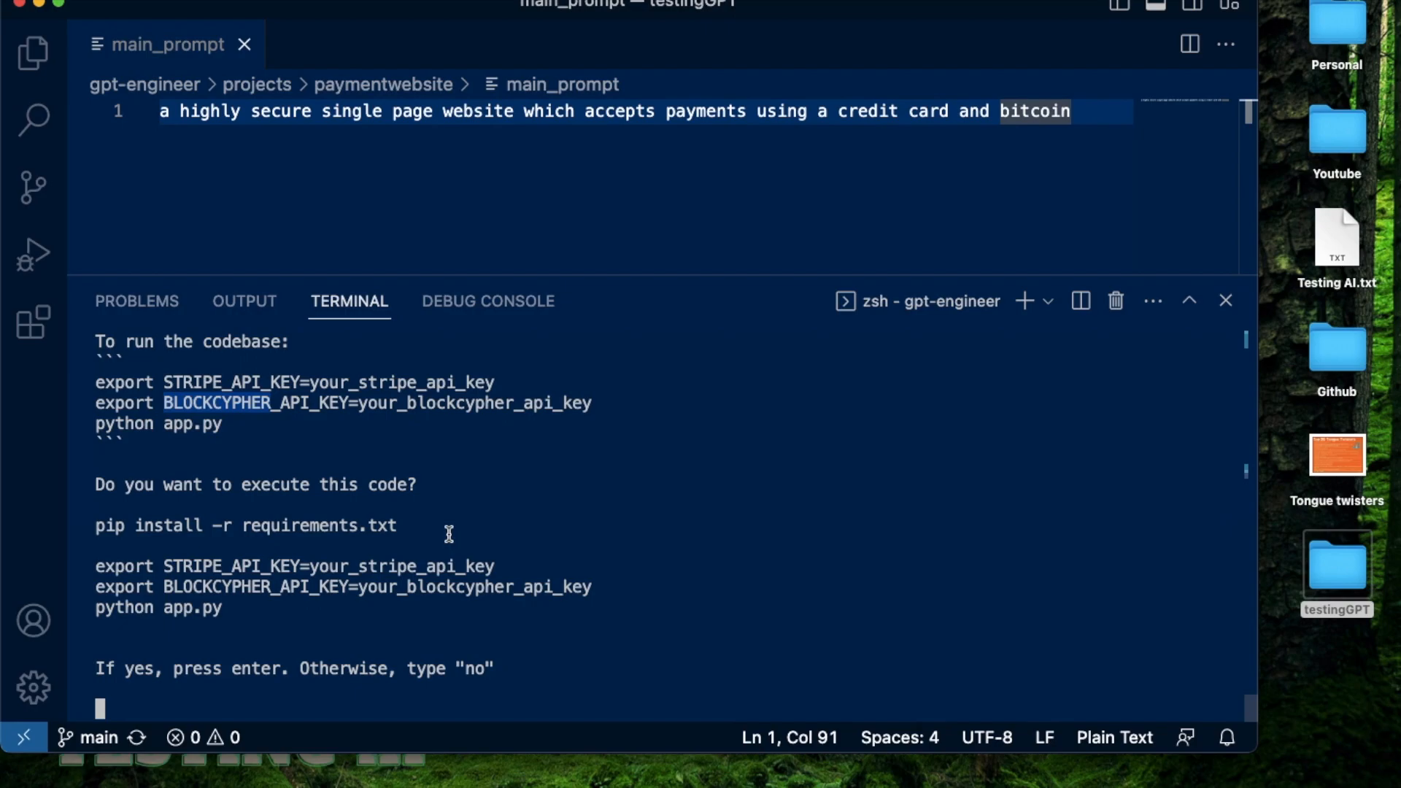
mouse_move(540, 523)
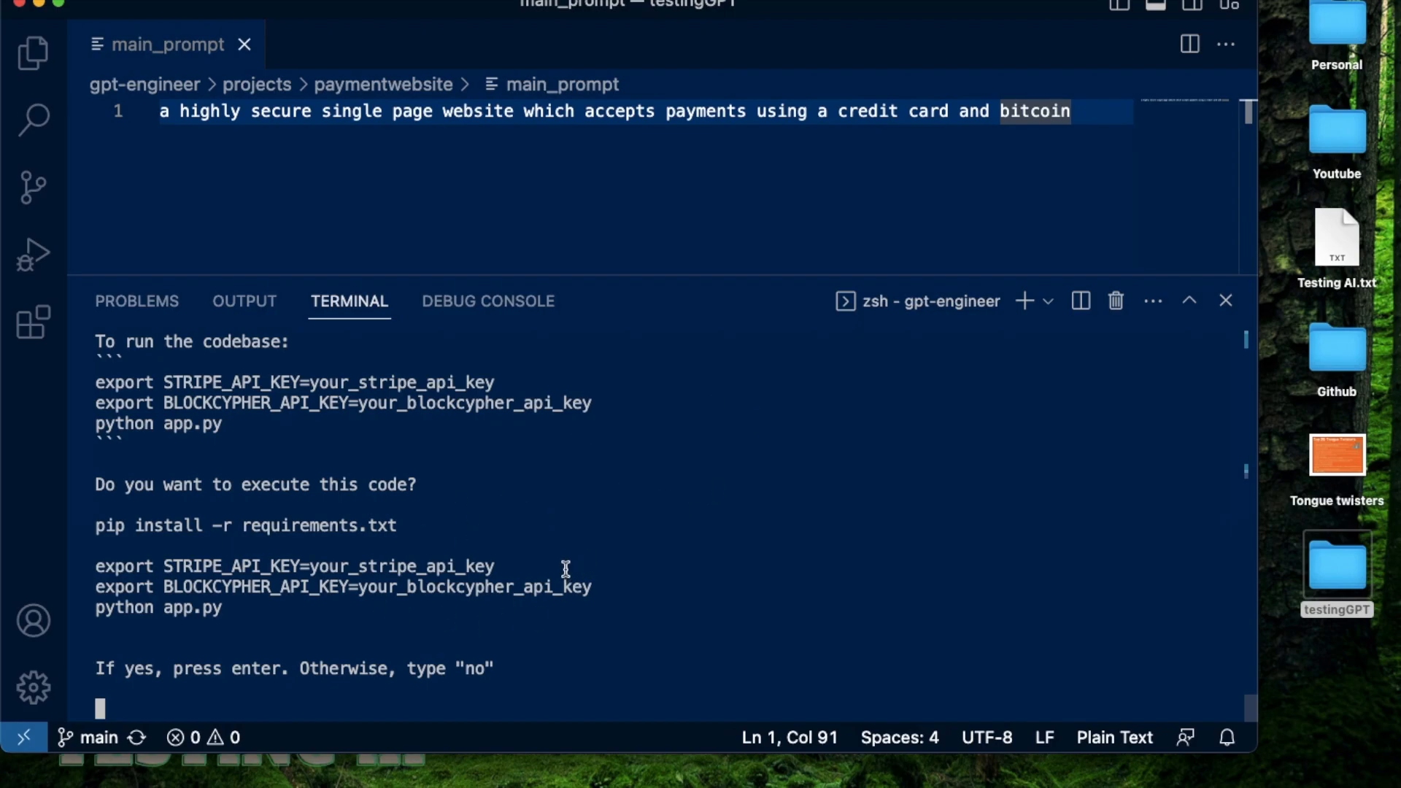
mouse_move(647, 517)
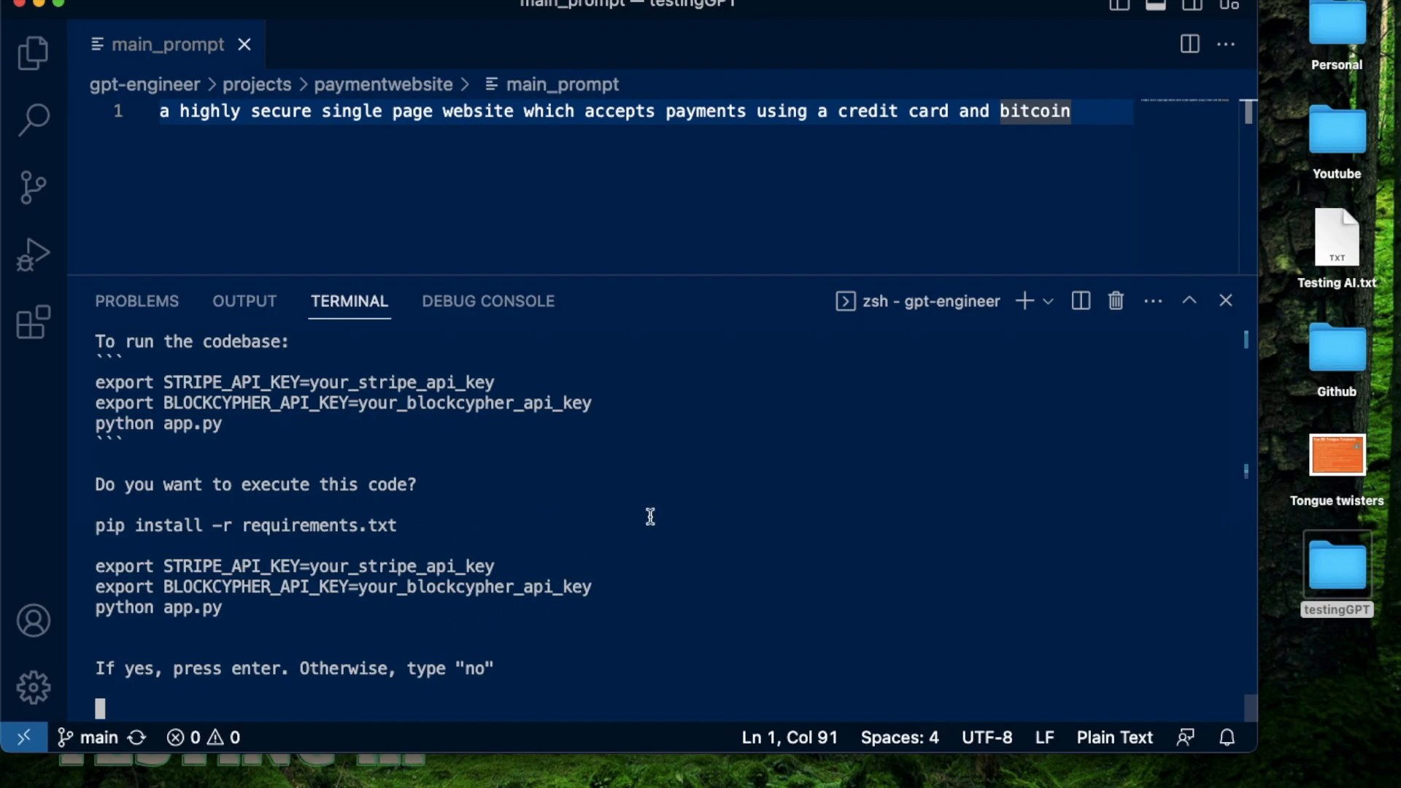
mouse_move(425, 457)
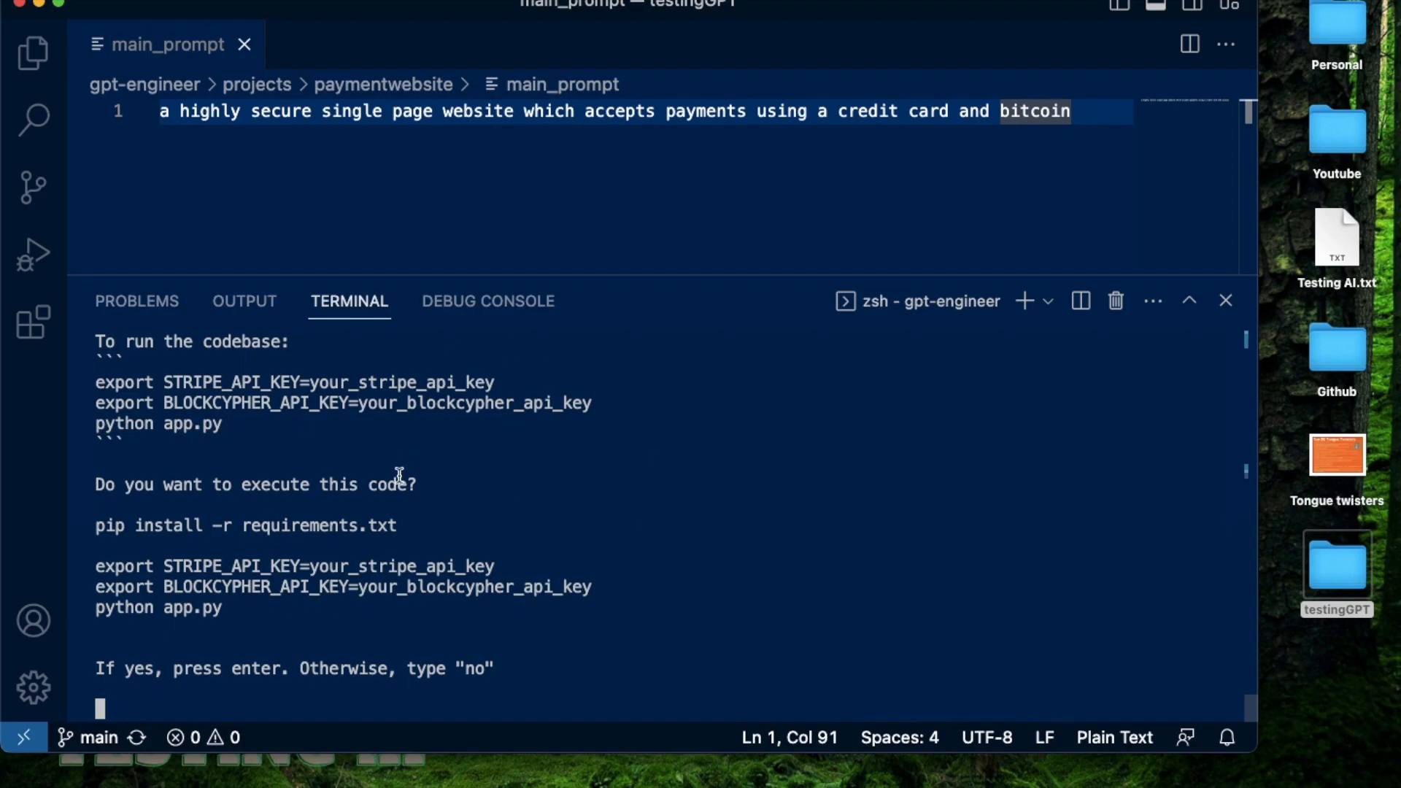
mouse_move(497, 543)
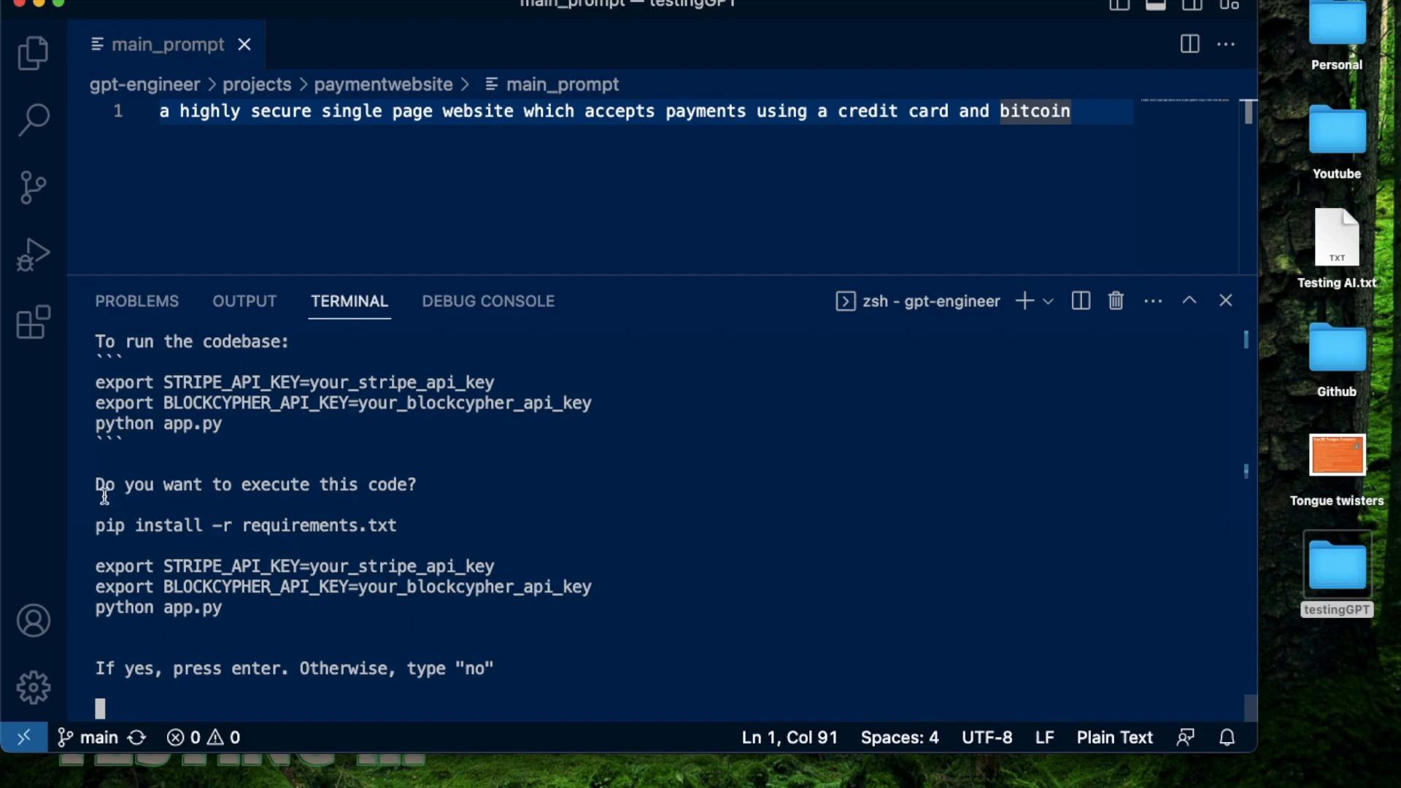
mouse_move(244, 695)
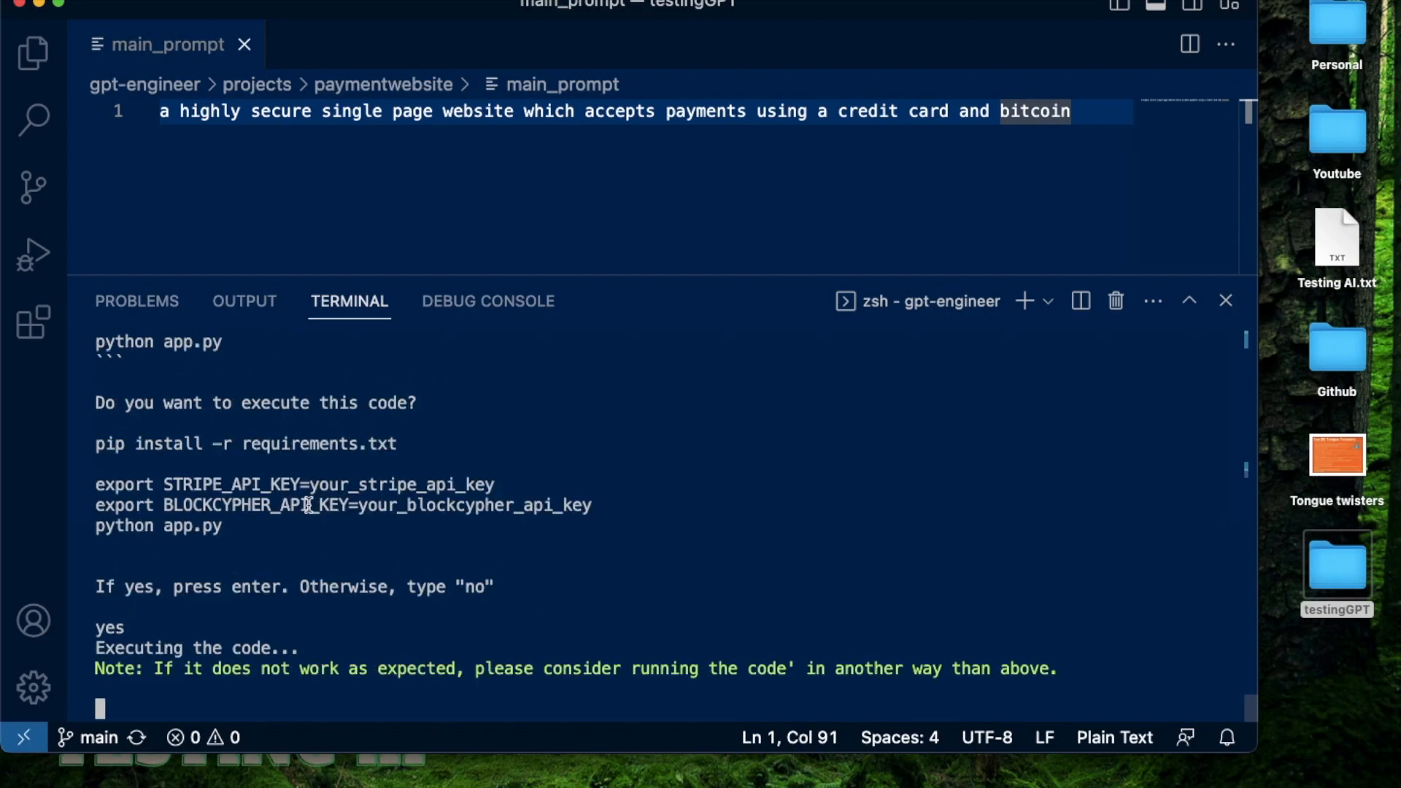
mouse_move(269, 485)
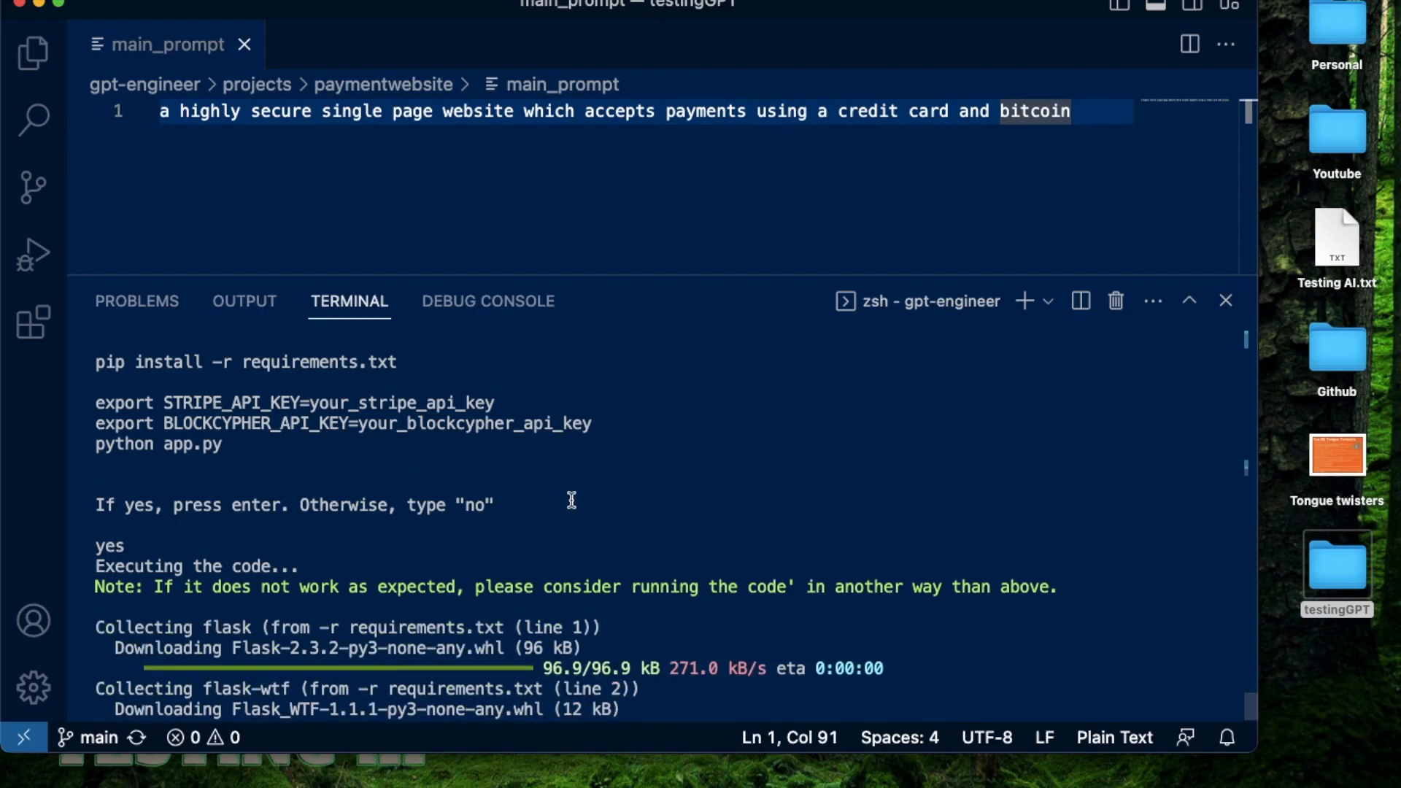
Scroll through the pip install and run.sh output ending in 'python: command not found', then show the Explorer
scroll("down", 3)
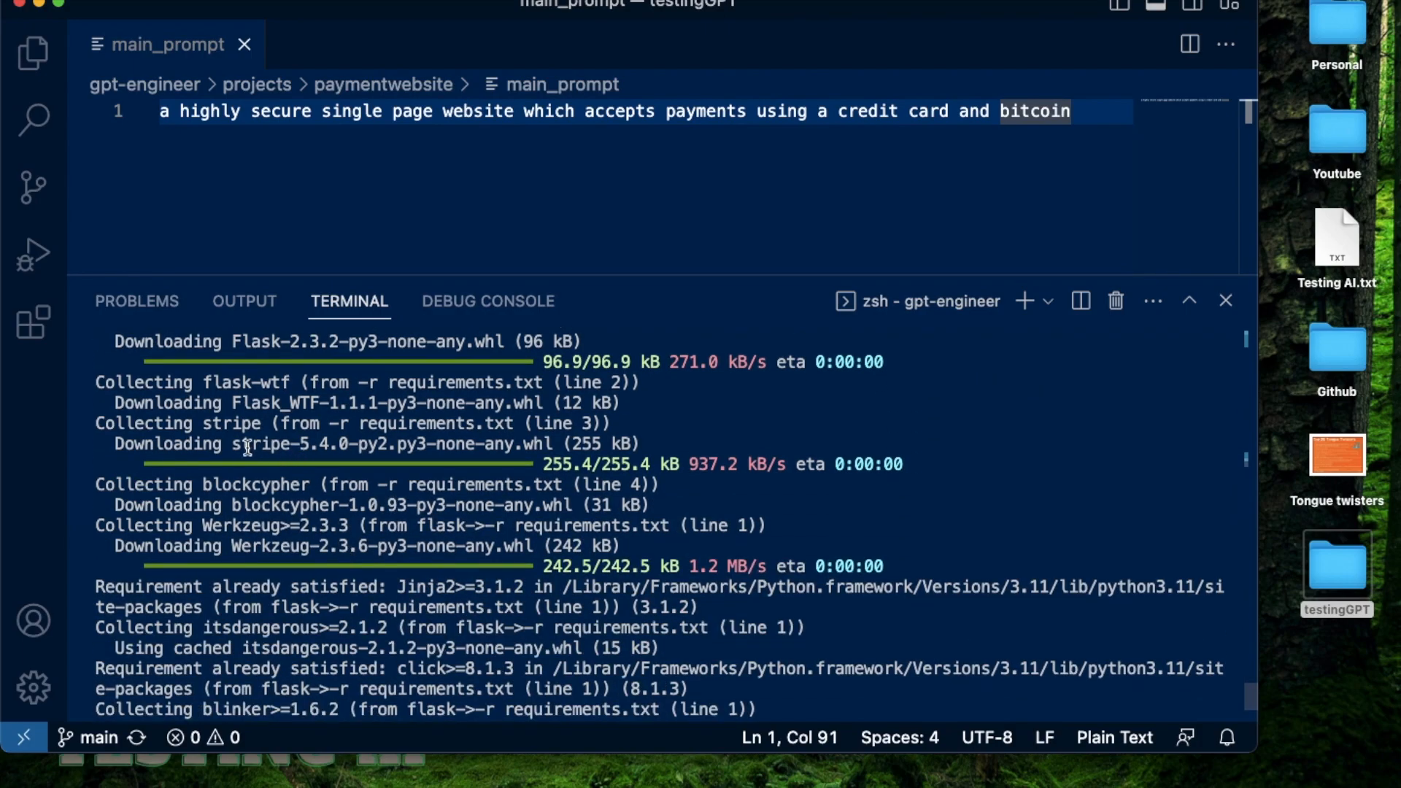
scroll("down", 3)
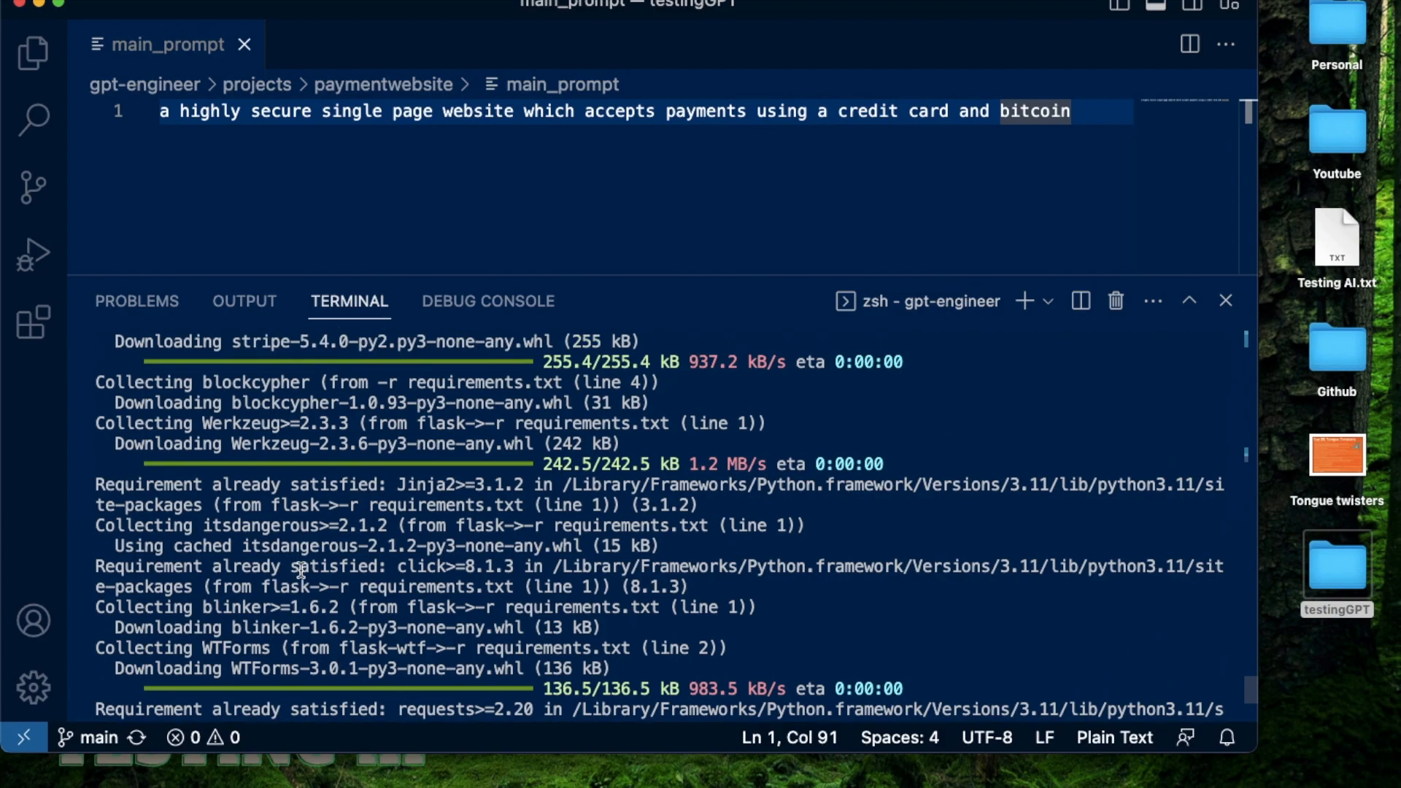
scroll("down", 3)
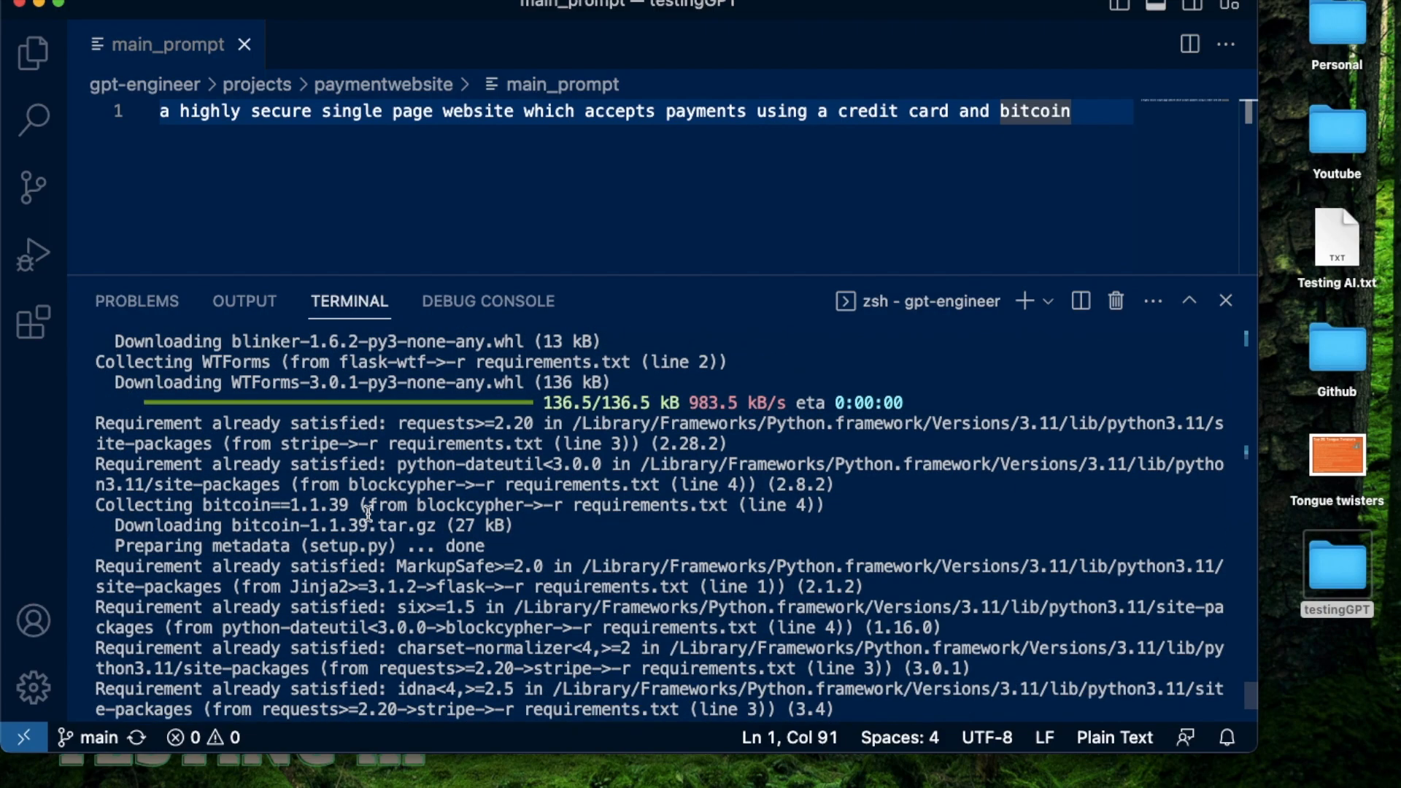
scroll("down", 3)
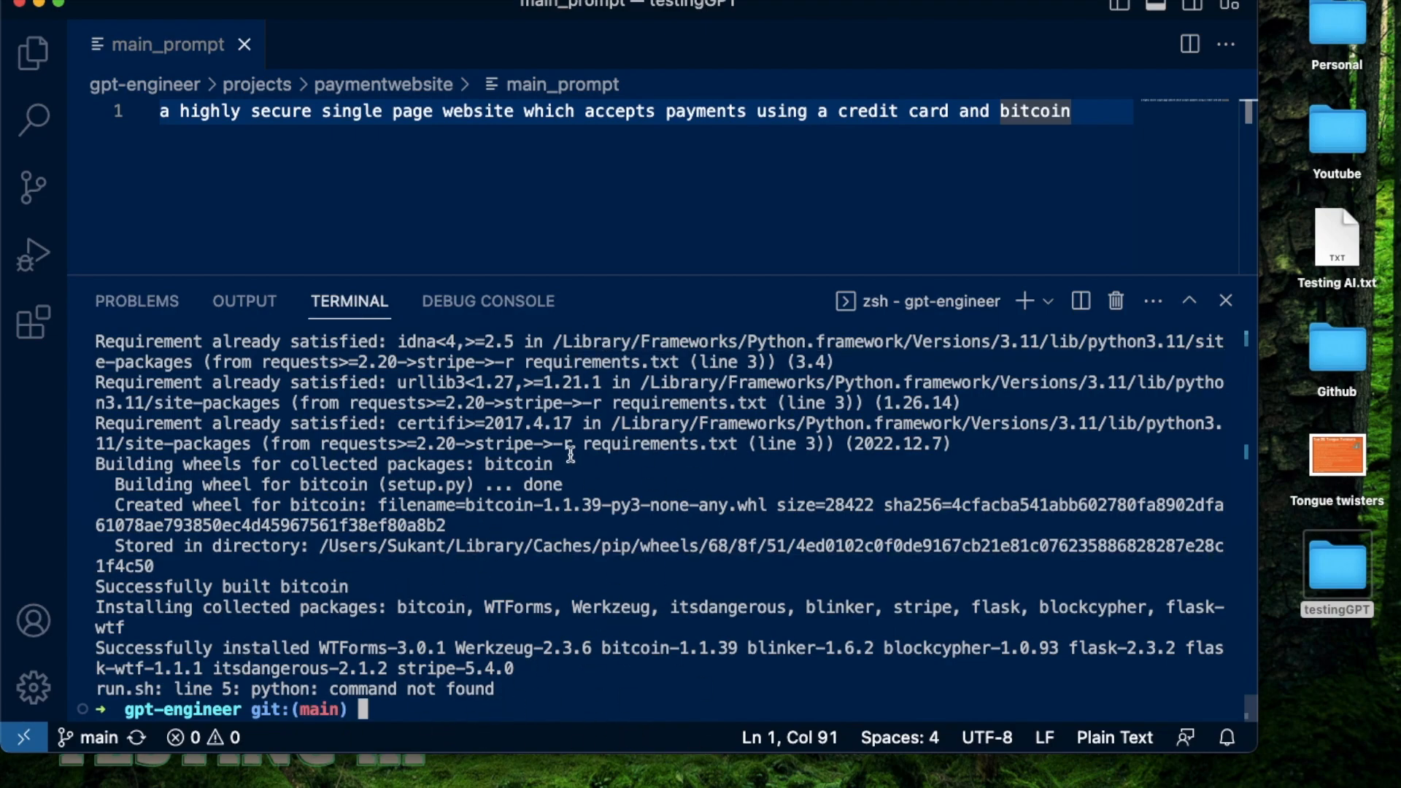
left_click(33, 52)
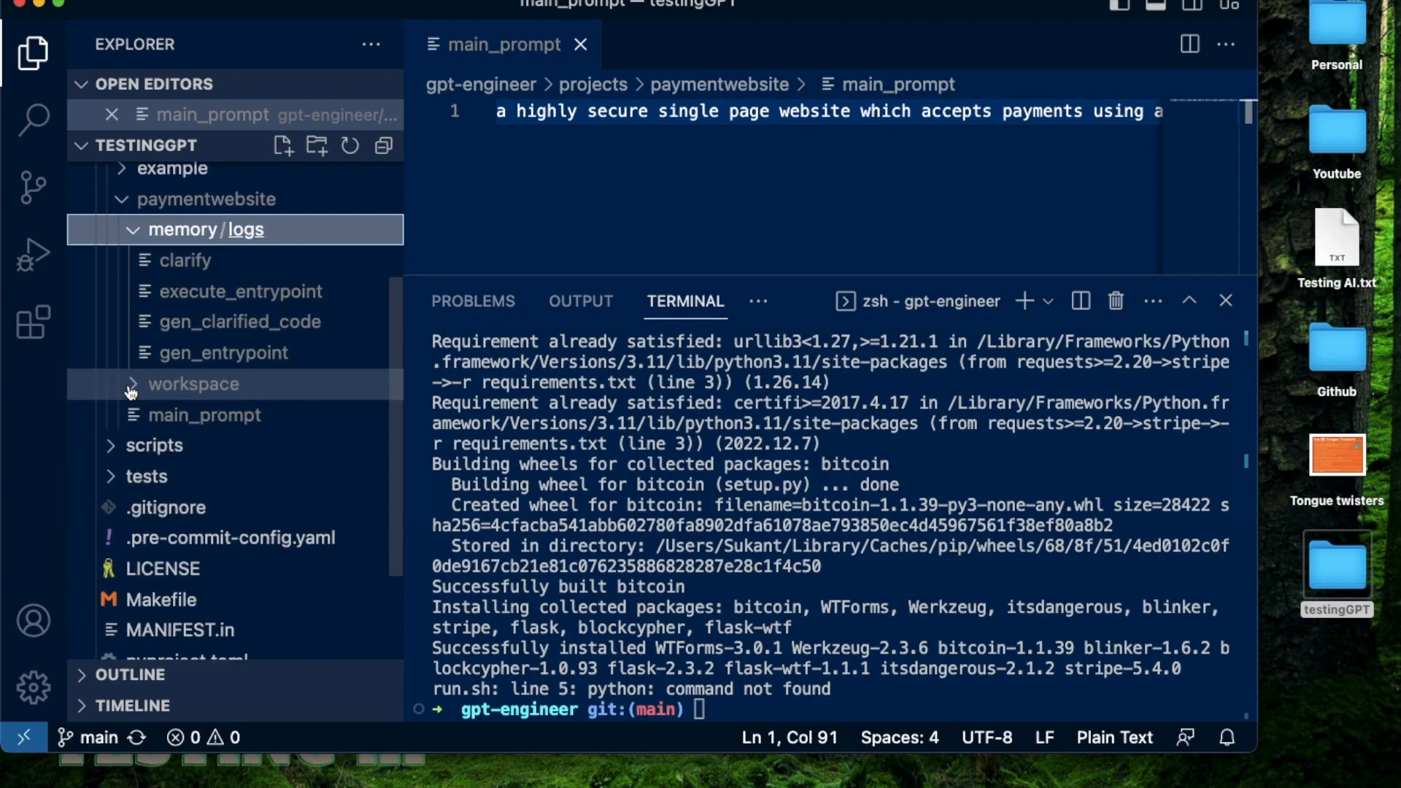
Expand the paymentwebsite workspace folder and scroll through the generated app.py and README.md
left_click(188, 393)
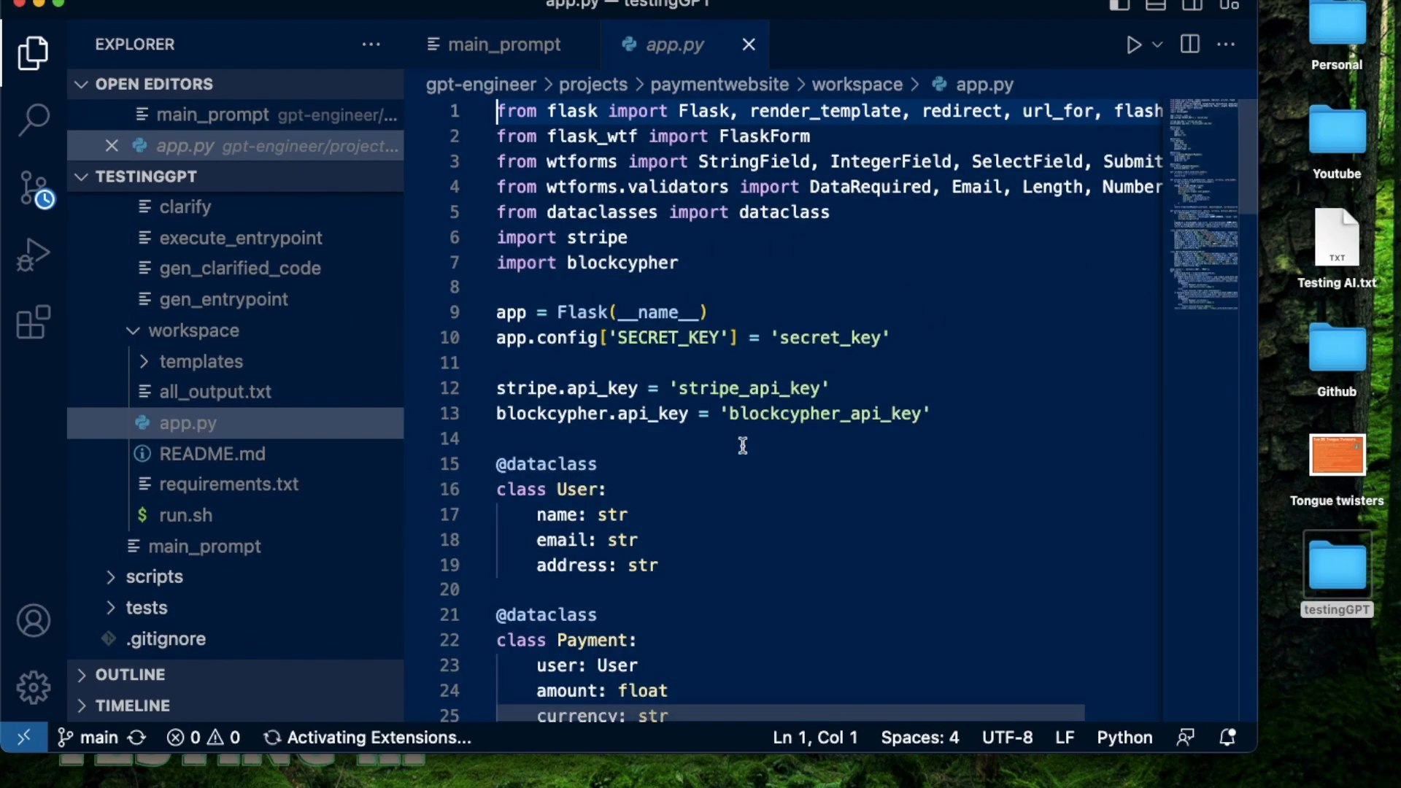
scroll("down", 3)
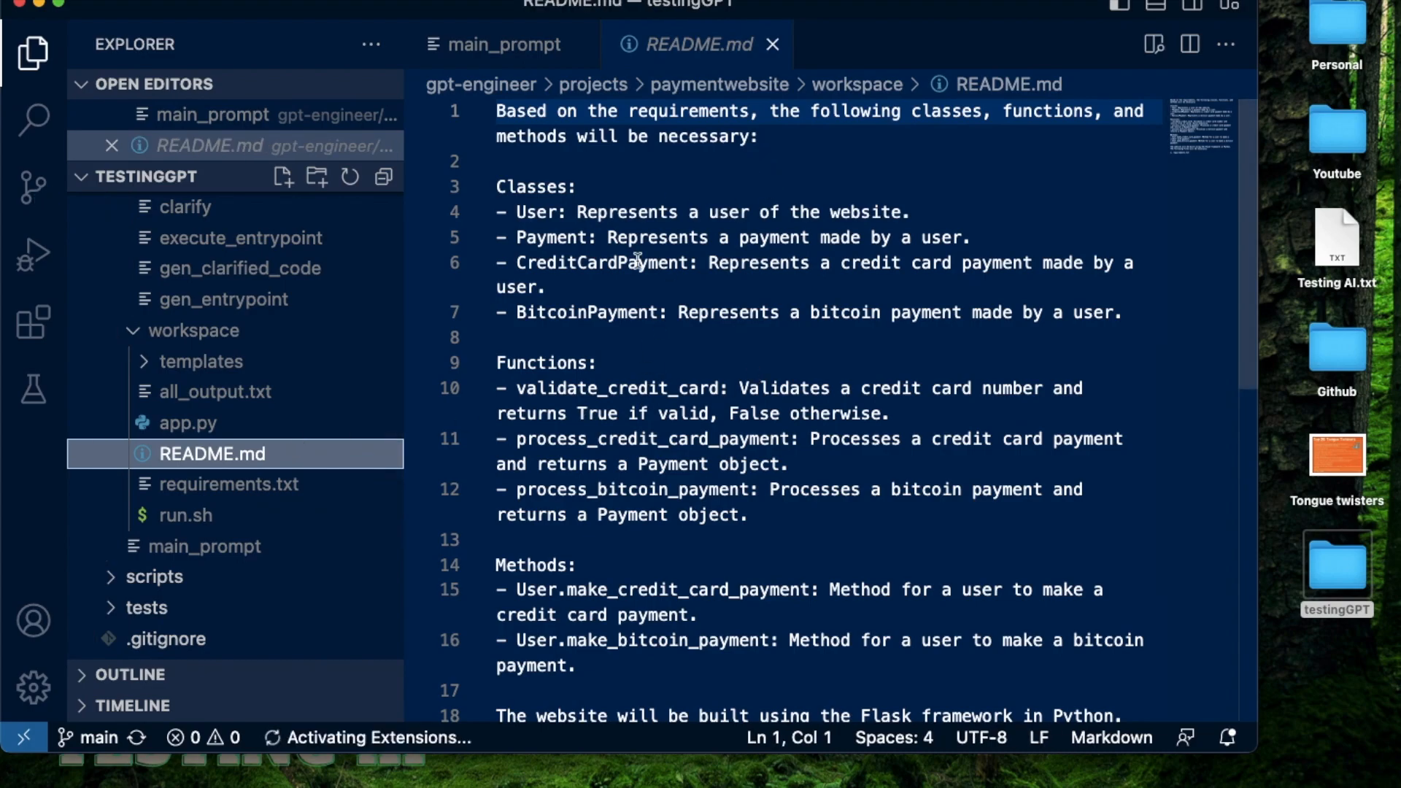
scroll("down", 3)
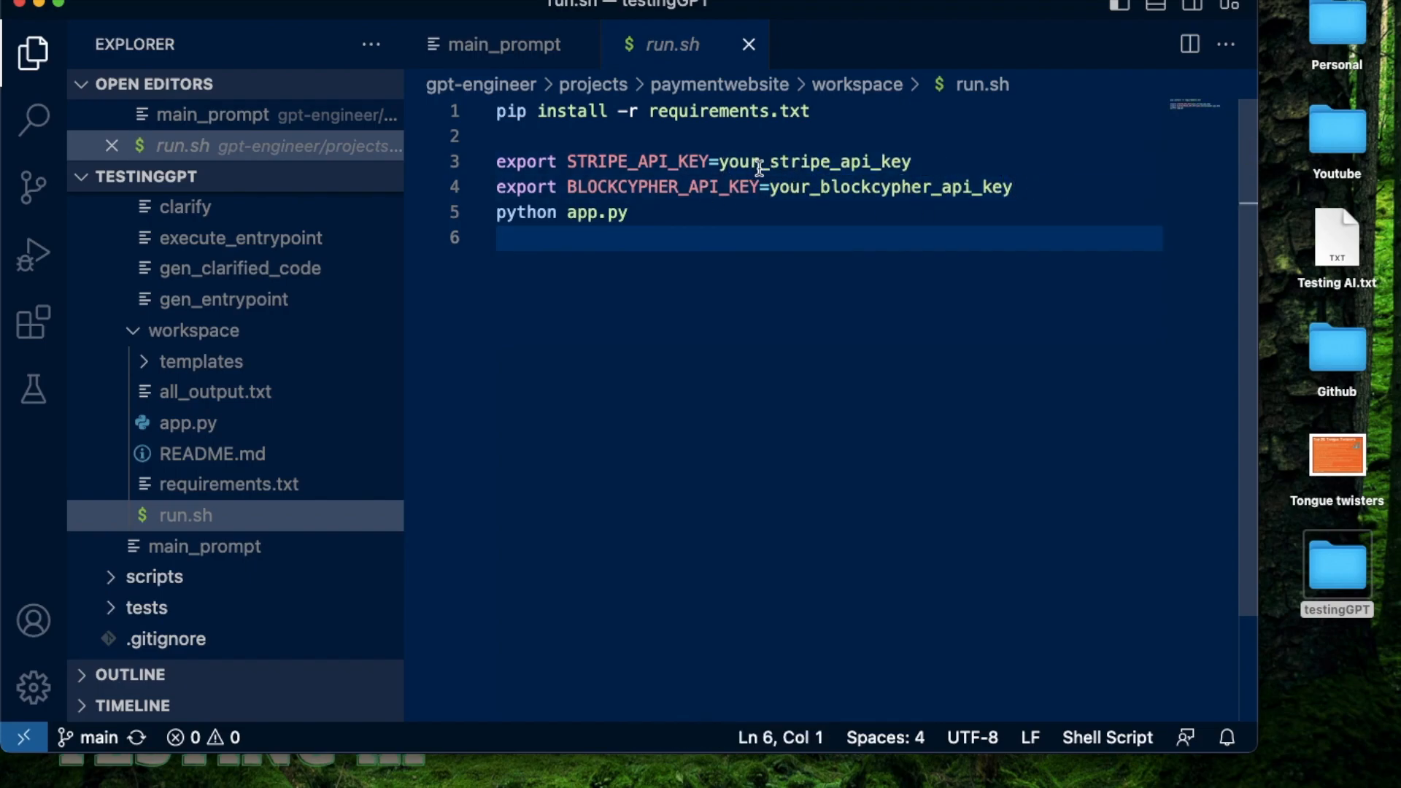
mouse_move(937, 170)
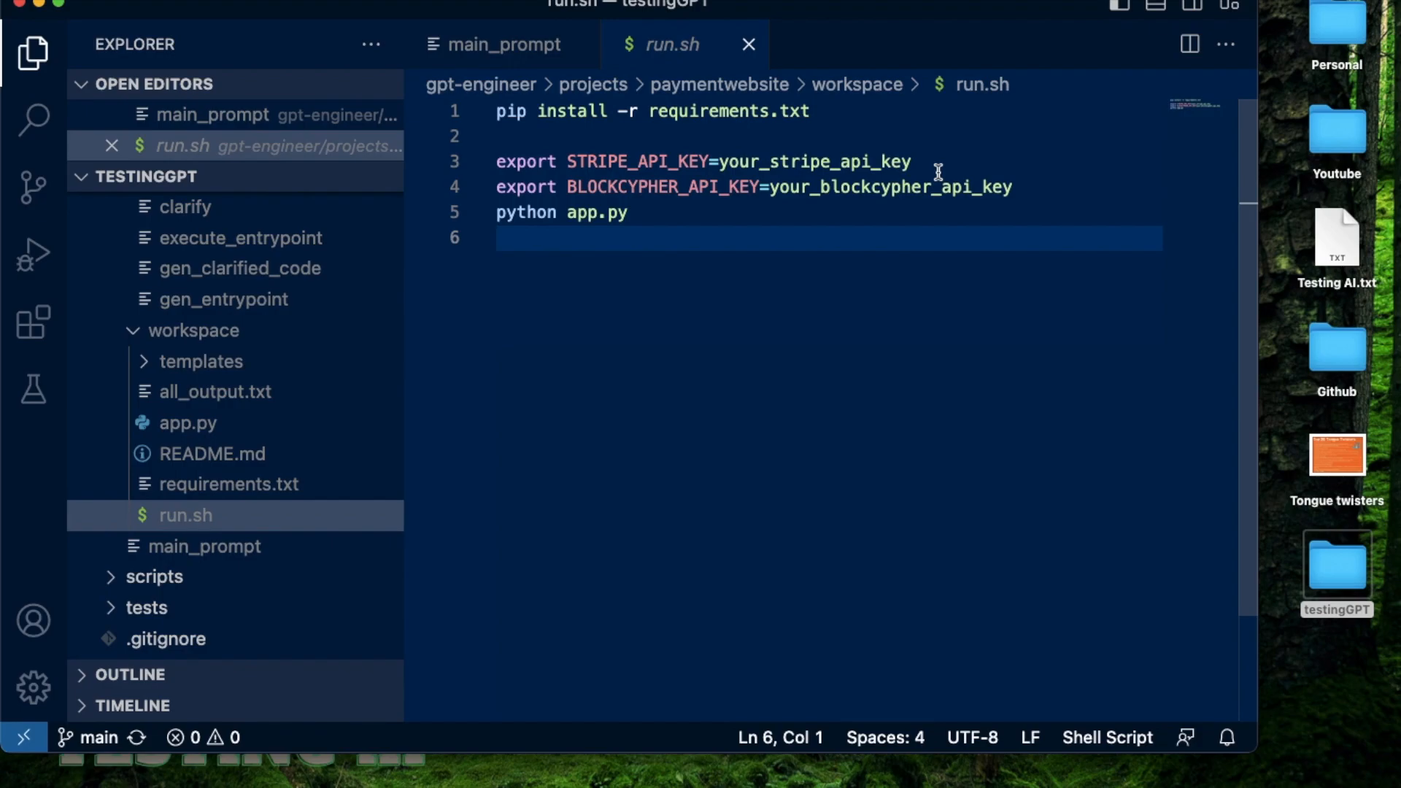
mouse_move(715, 314)
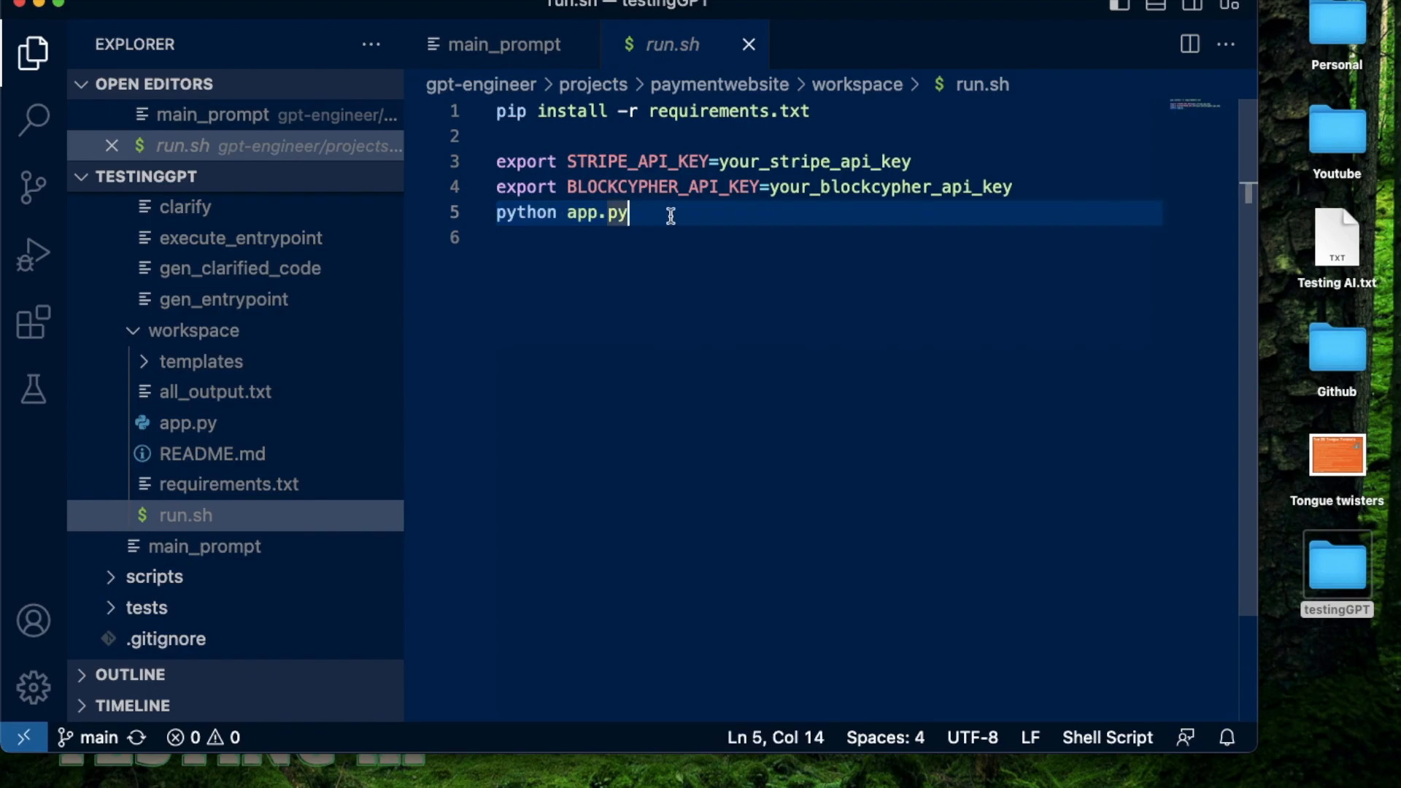
Open run.sh showing its pip install, API key export and python app.py lines
key("Enter")
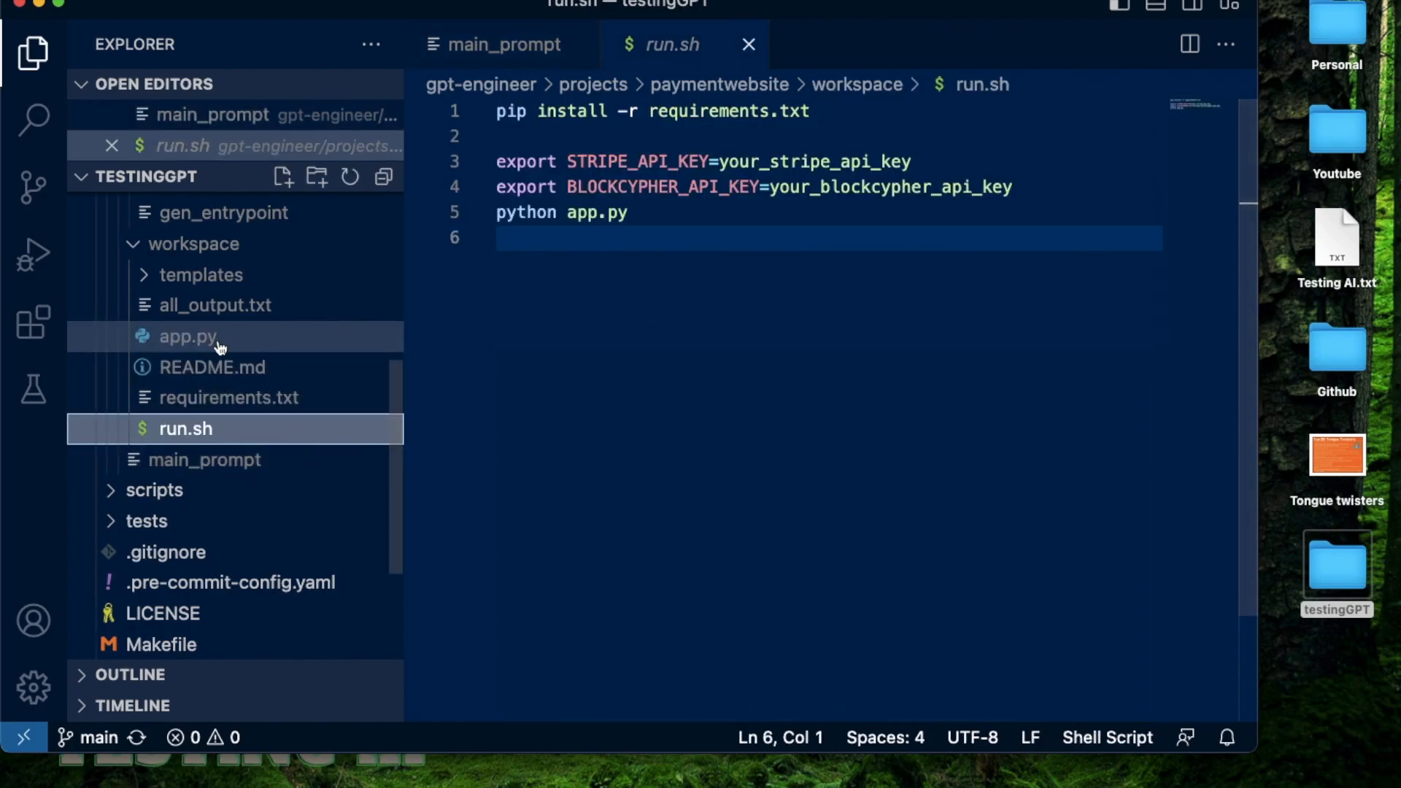
Open app.py and highlight its stripe and blockcypher imports above the payment form classes
left_click(189, 336)
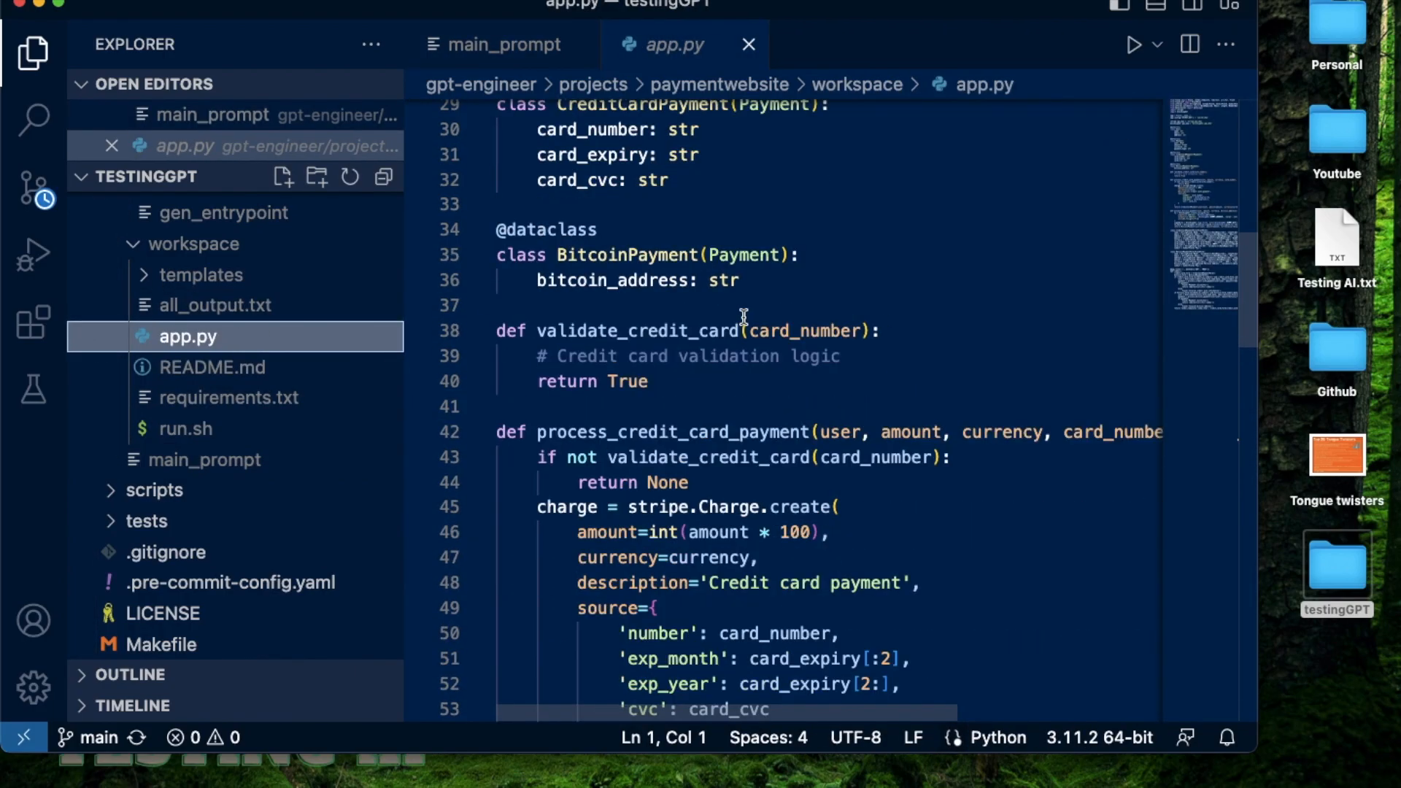
scroll("down", 3)
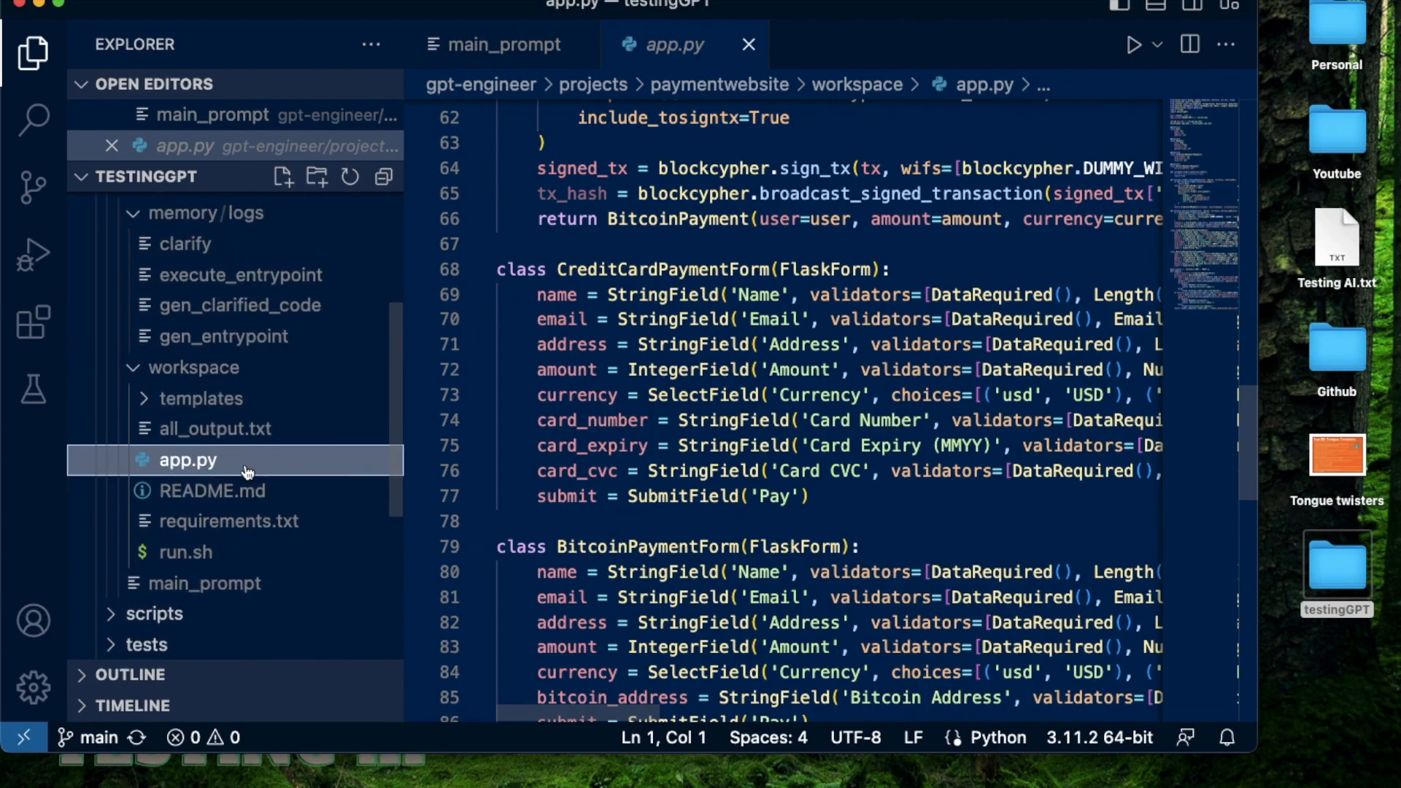
mouse_move(261, 448)
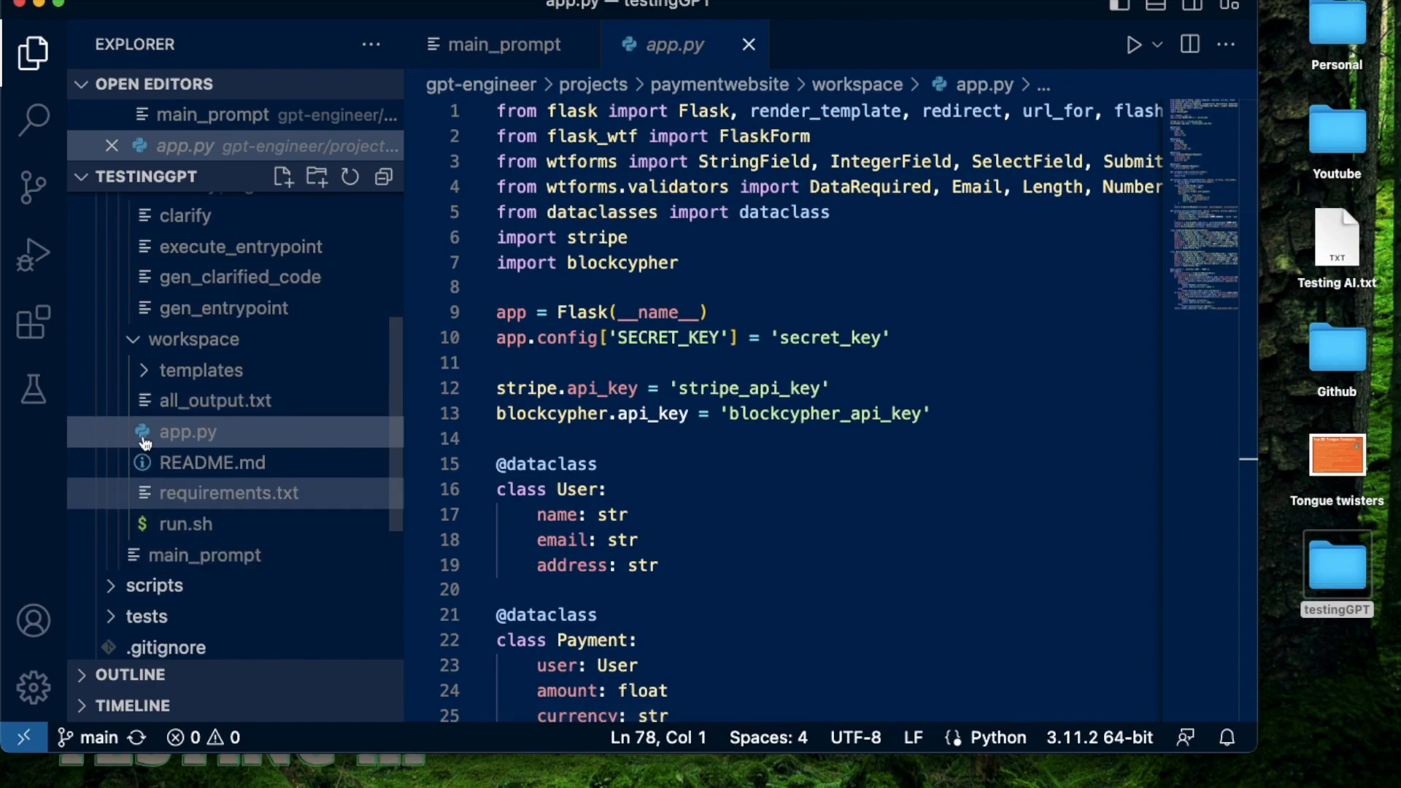
double_click(595, 238)
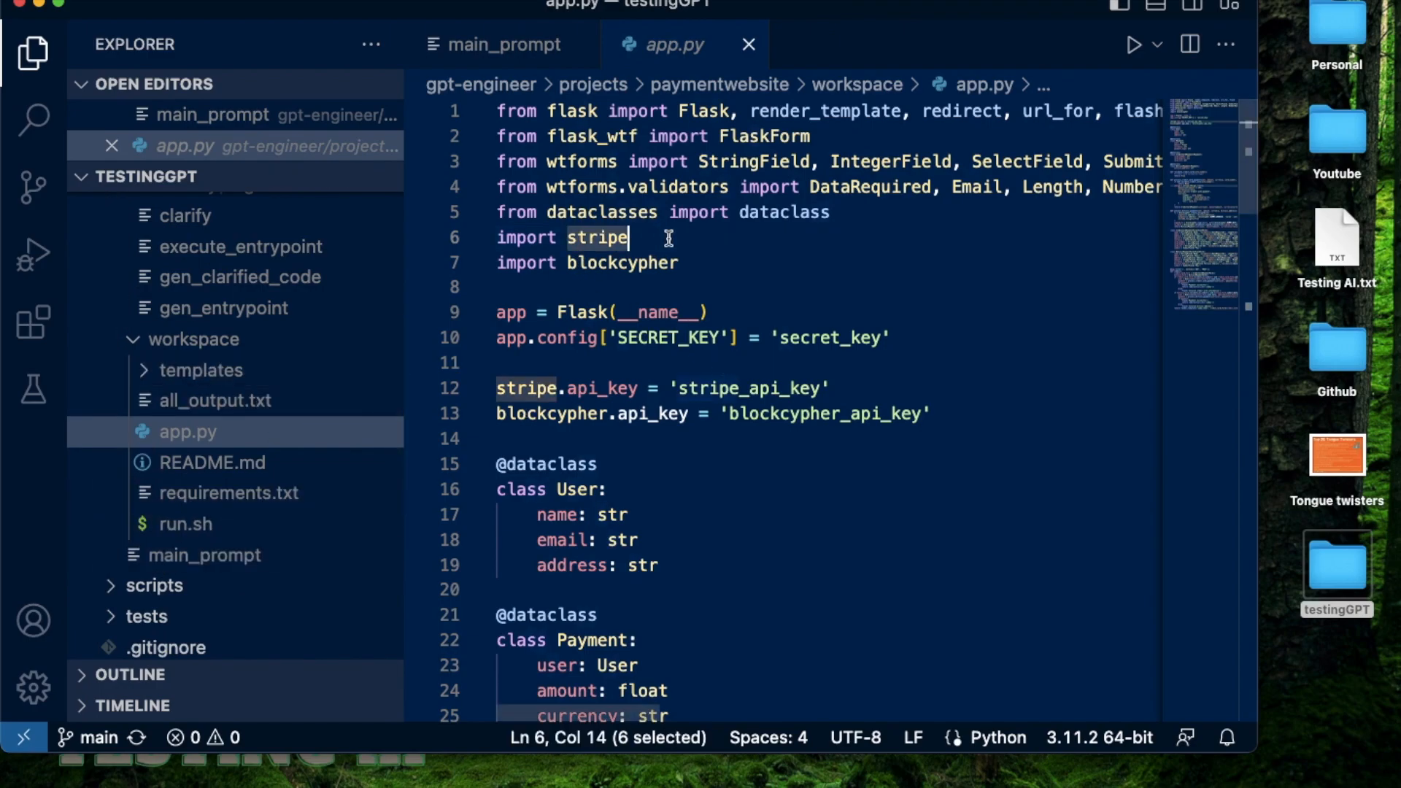
double_click(621, 263)
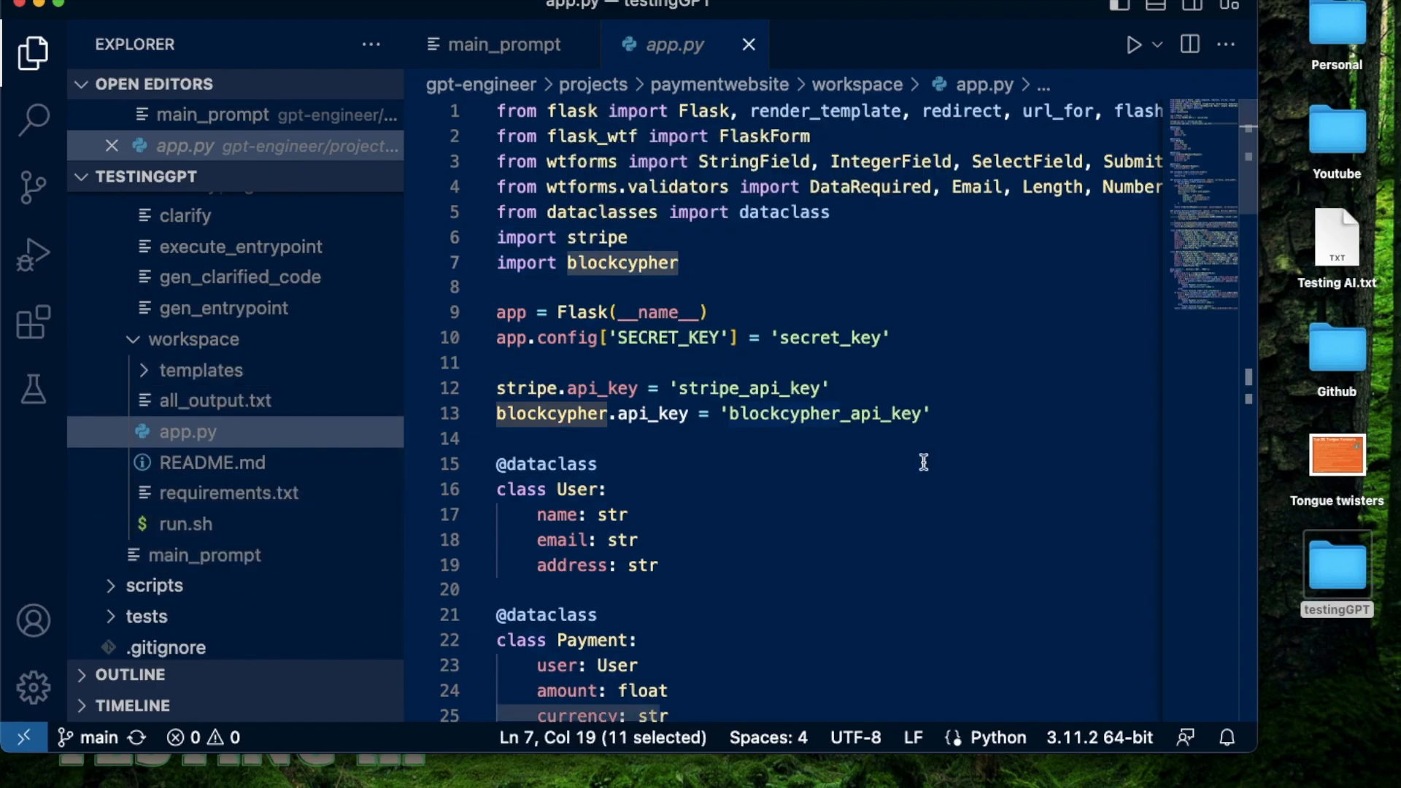